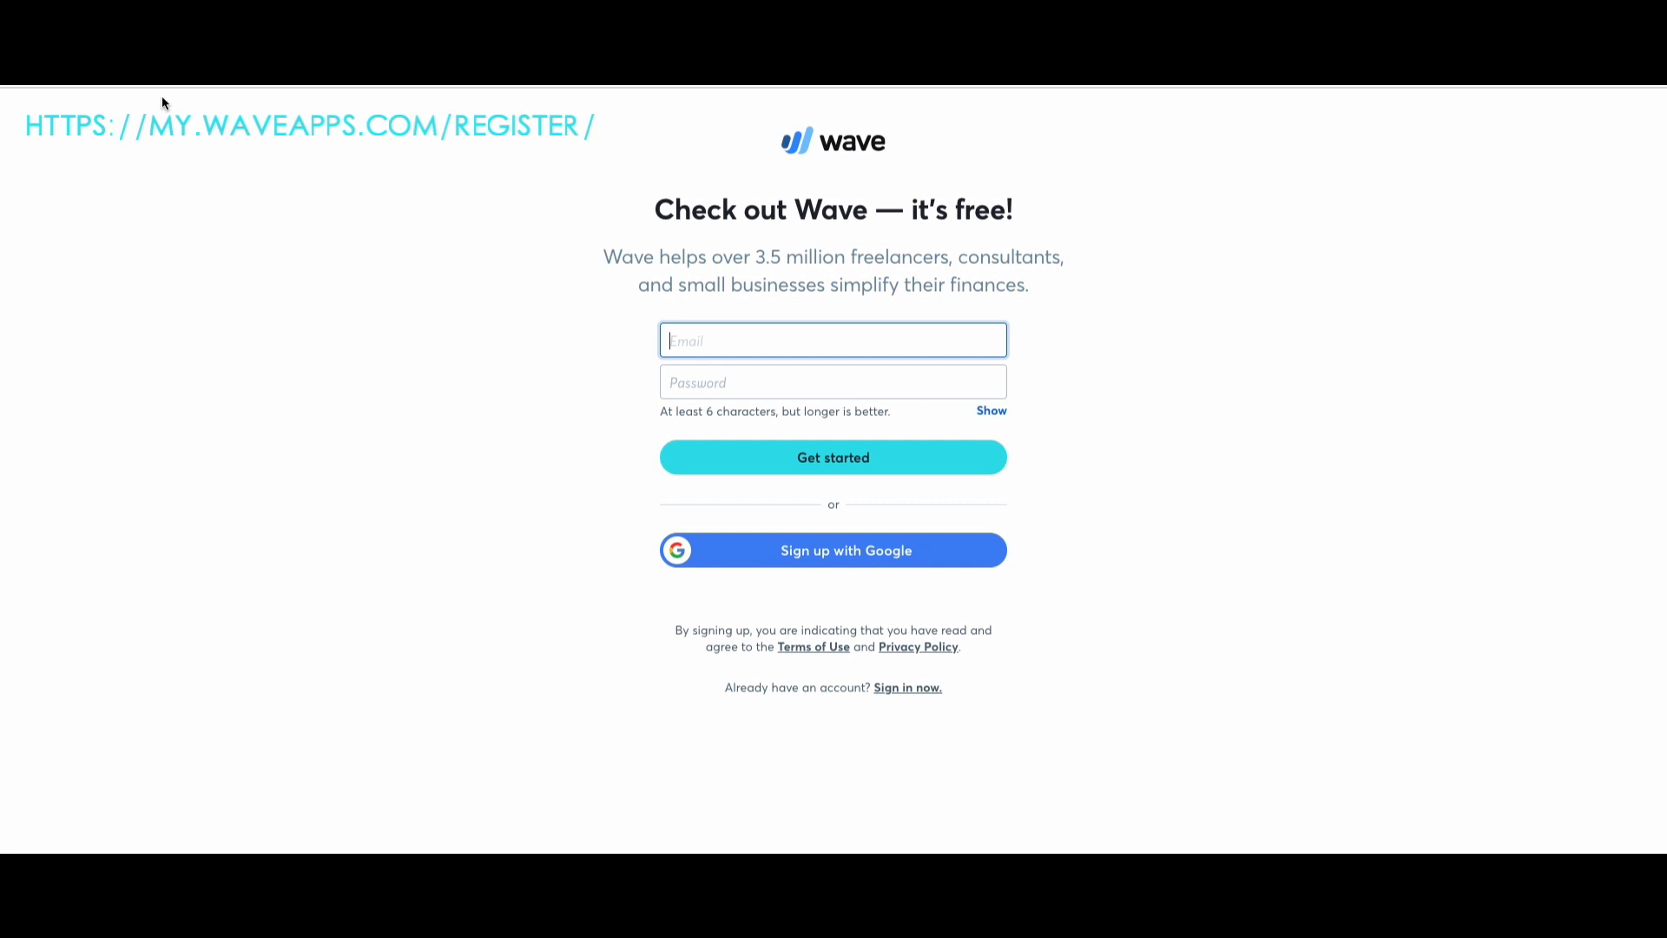
mouse_move(327, 90)
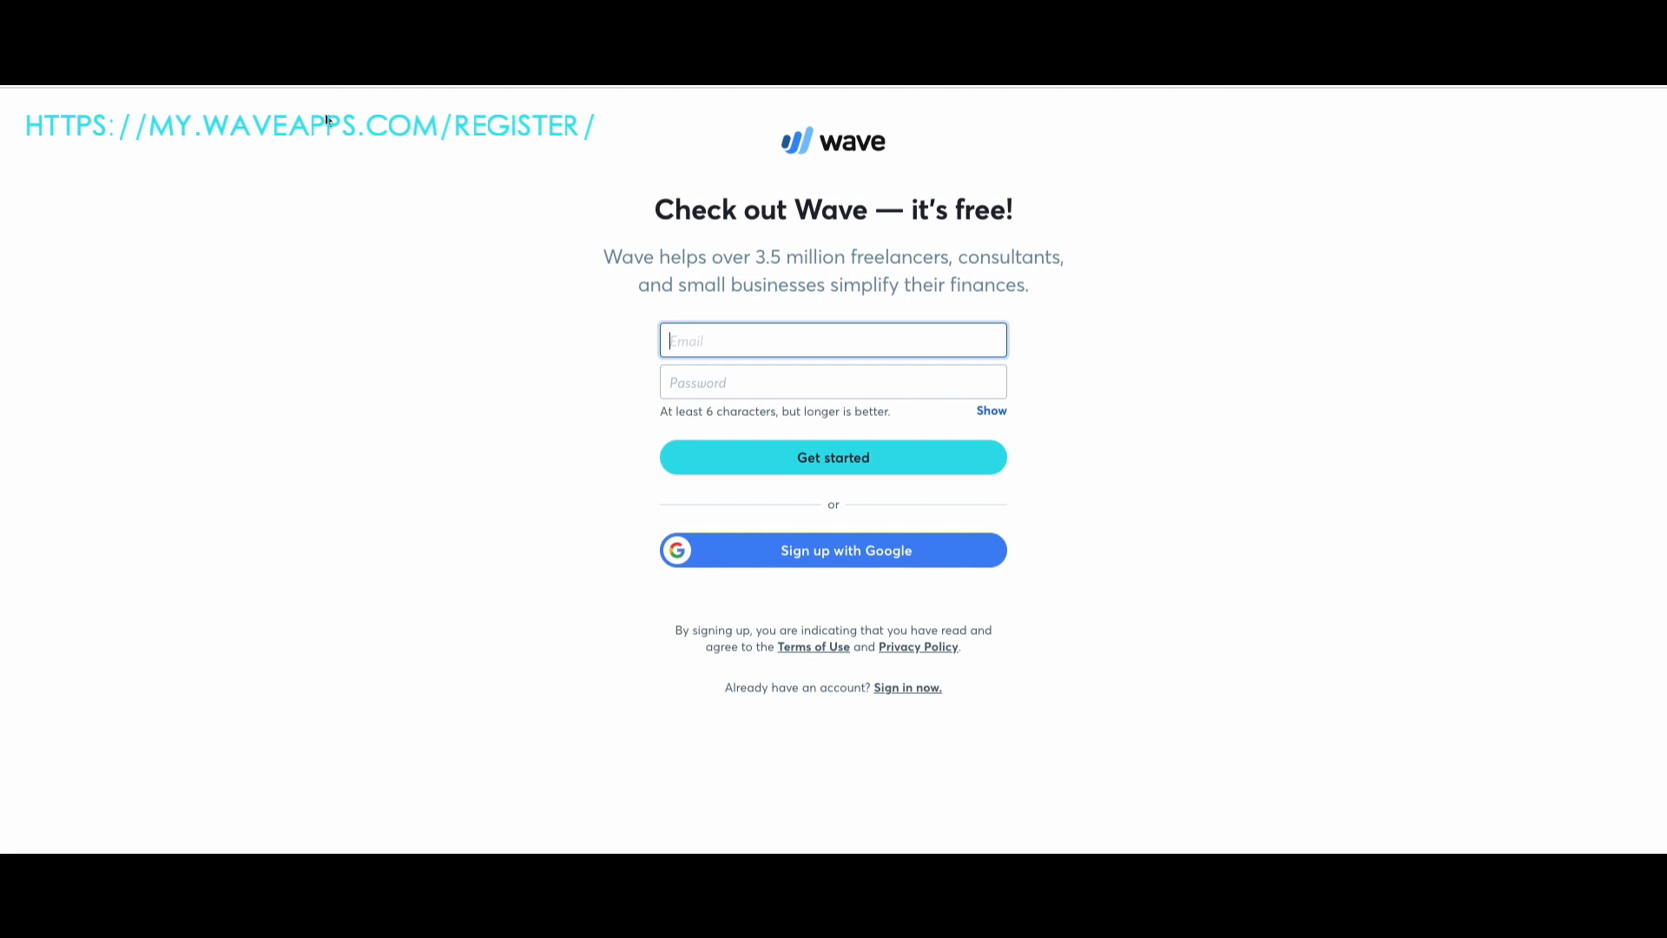
mouse_move(1326, 214)
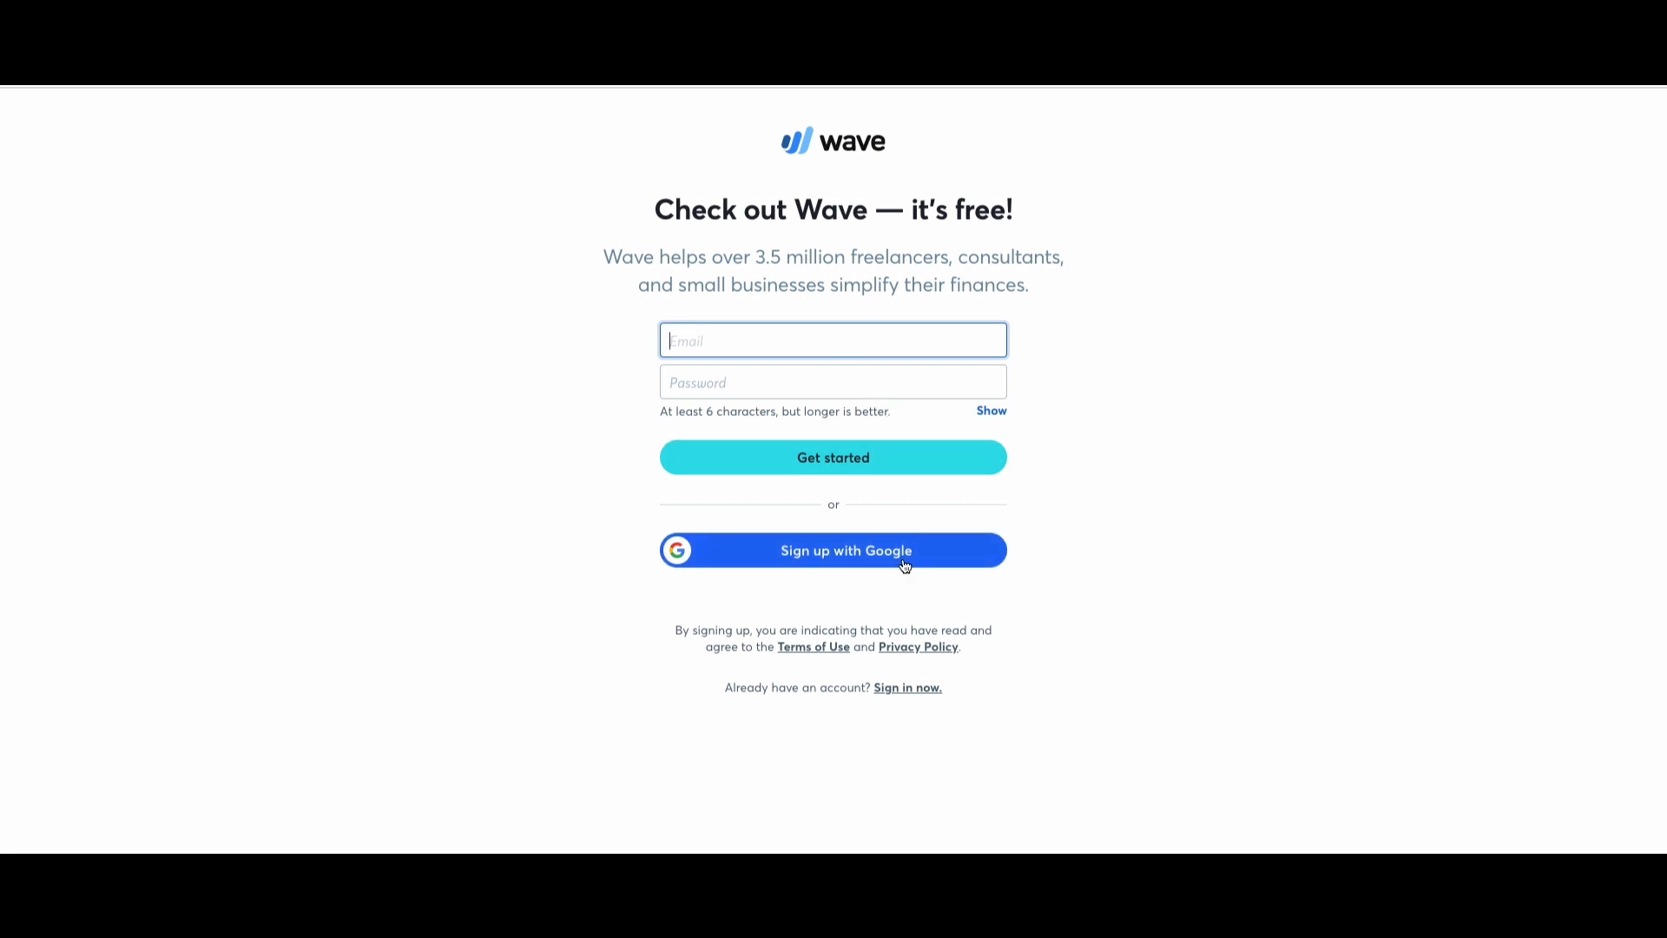
mouse_move(965, 684)
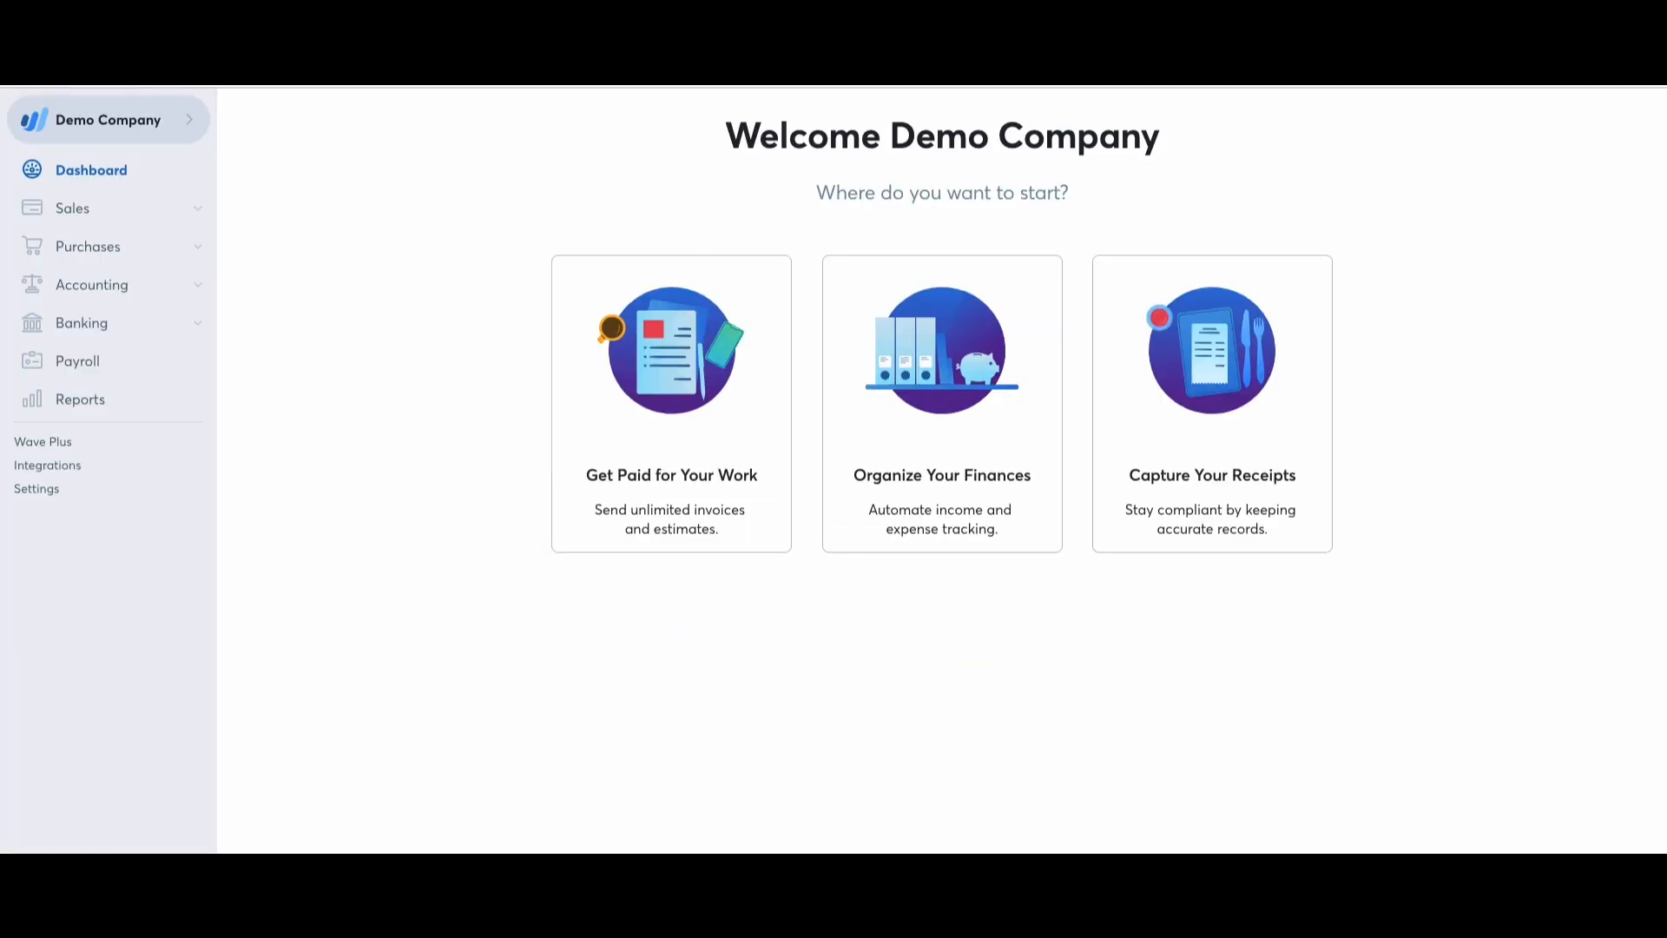
mouse_move(285, 153)
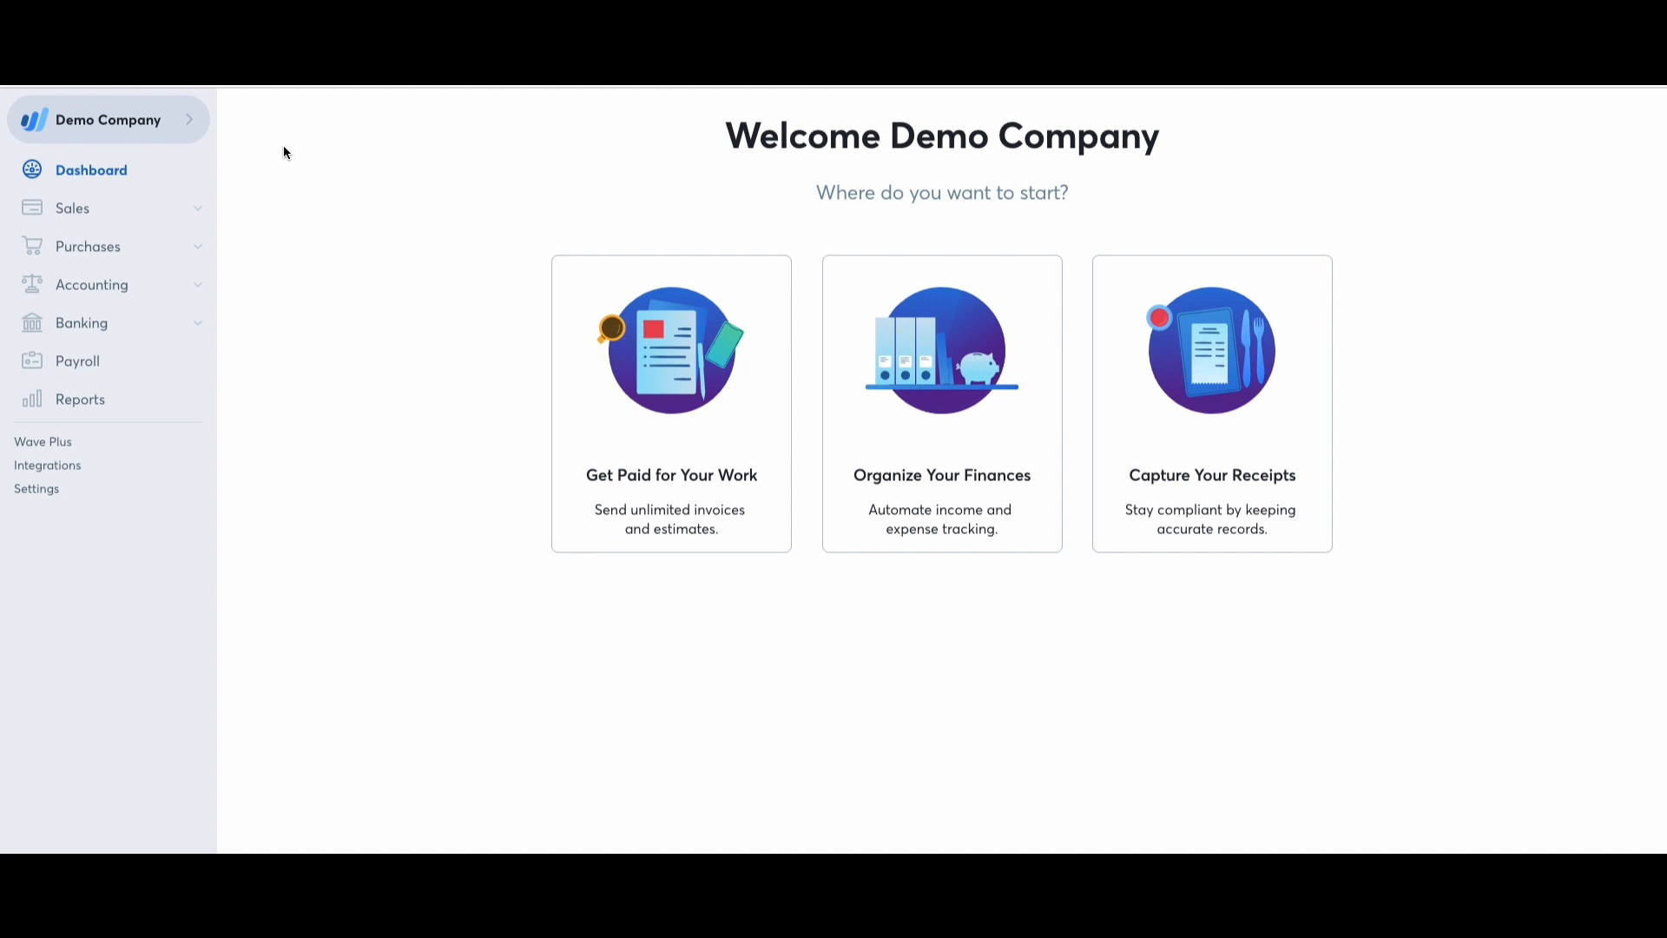
mouse_move(250, 150)
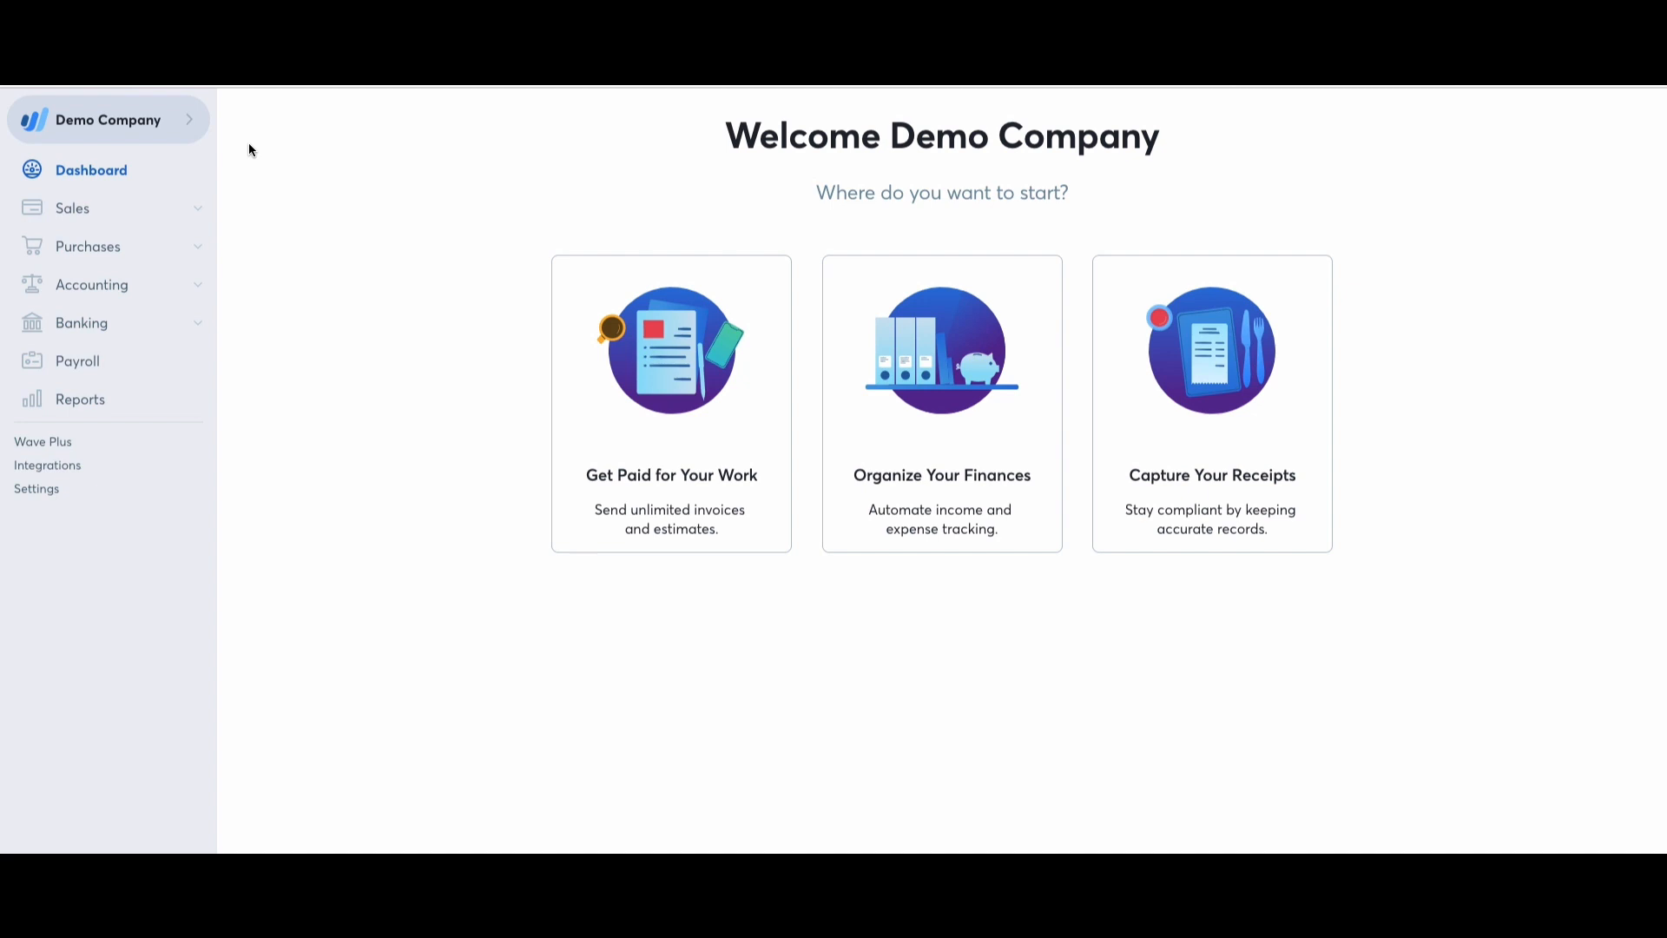
mouse_move(254, 224)
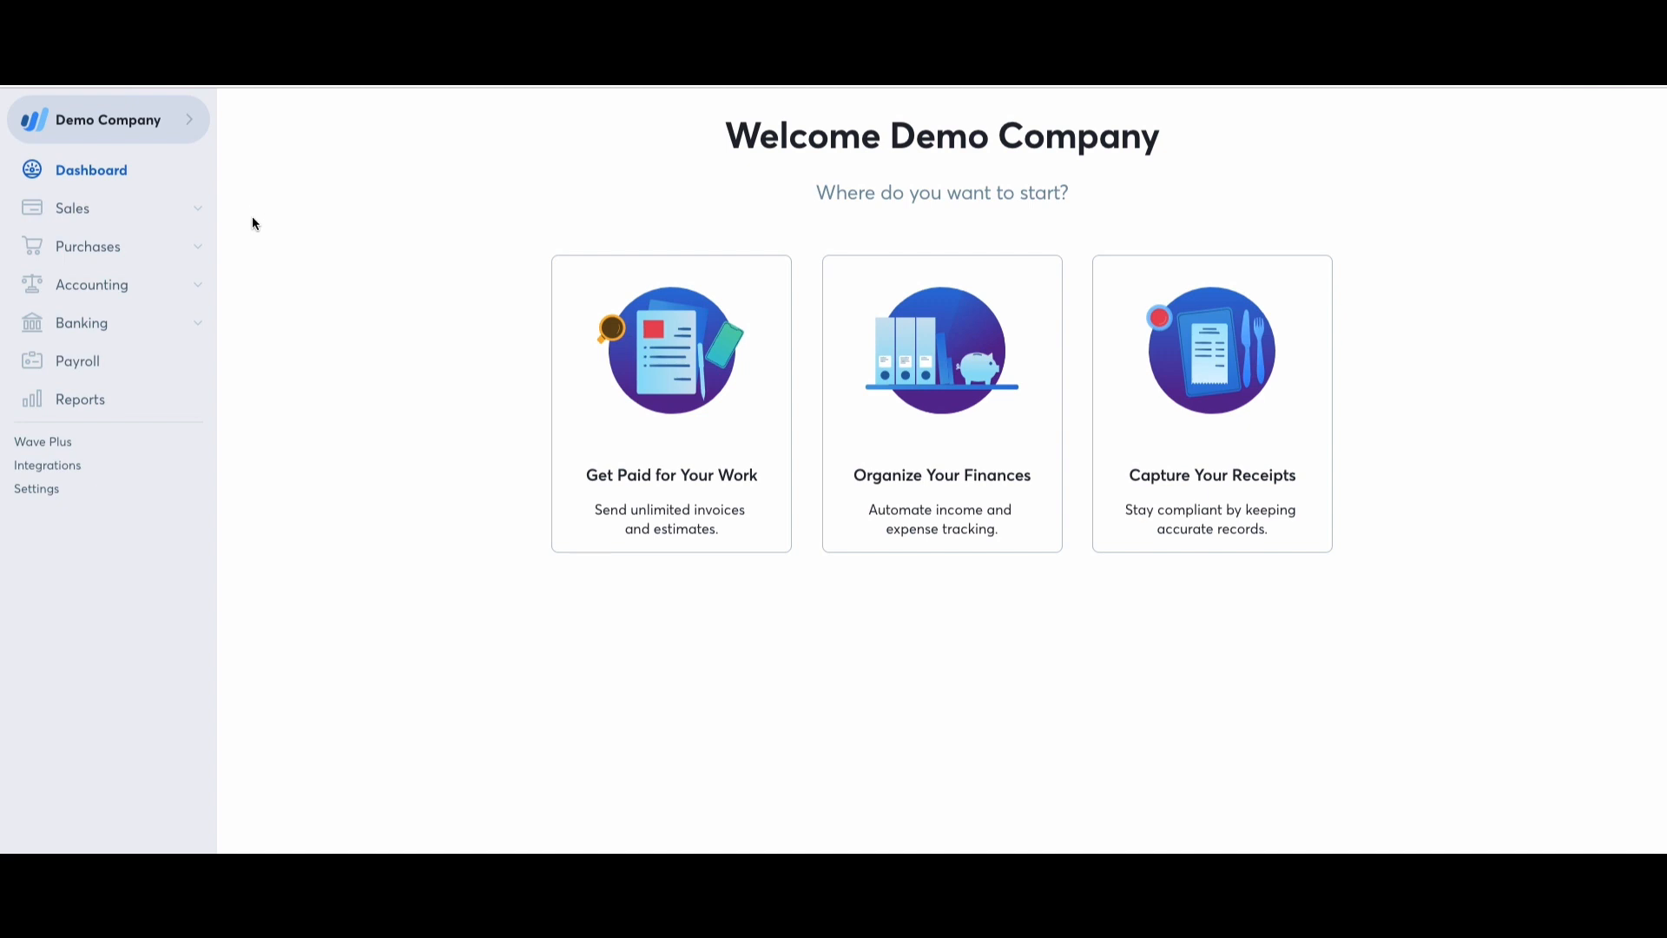
mouse_move(267, 264)
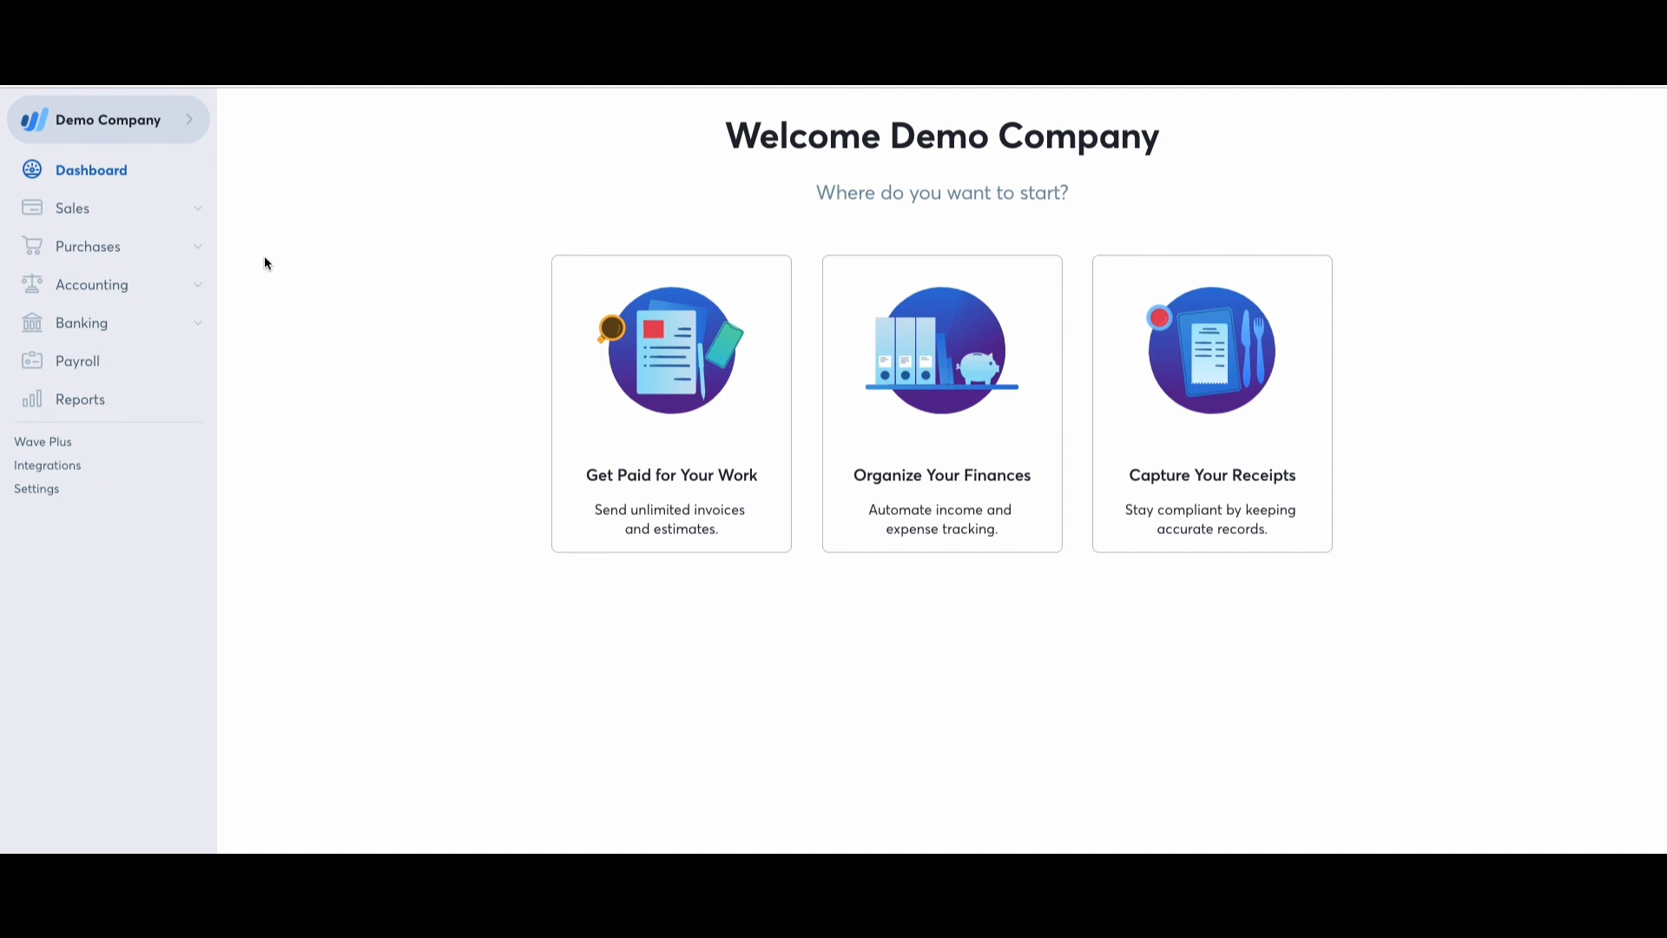
mouse_move(274, 254)
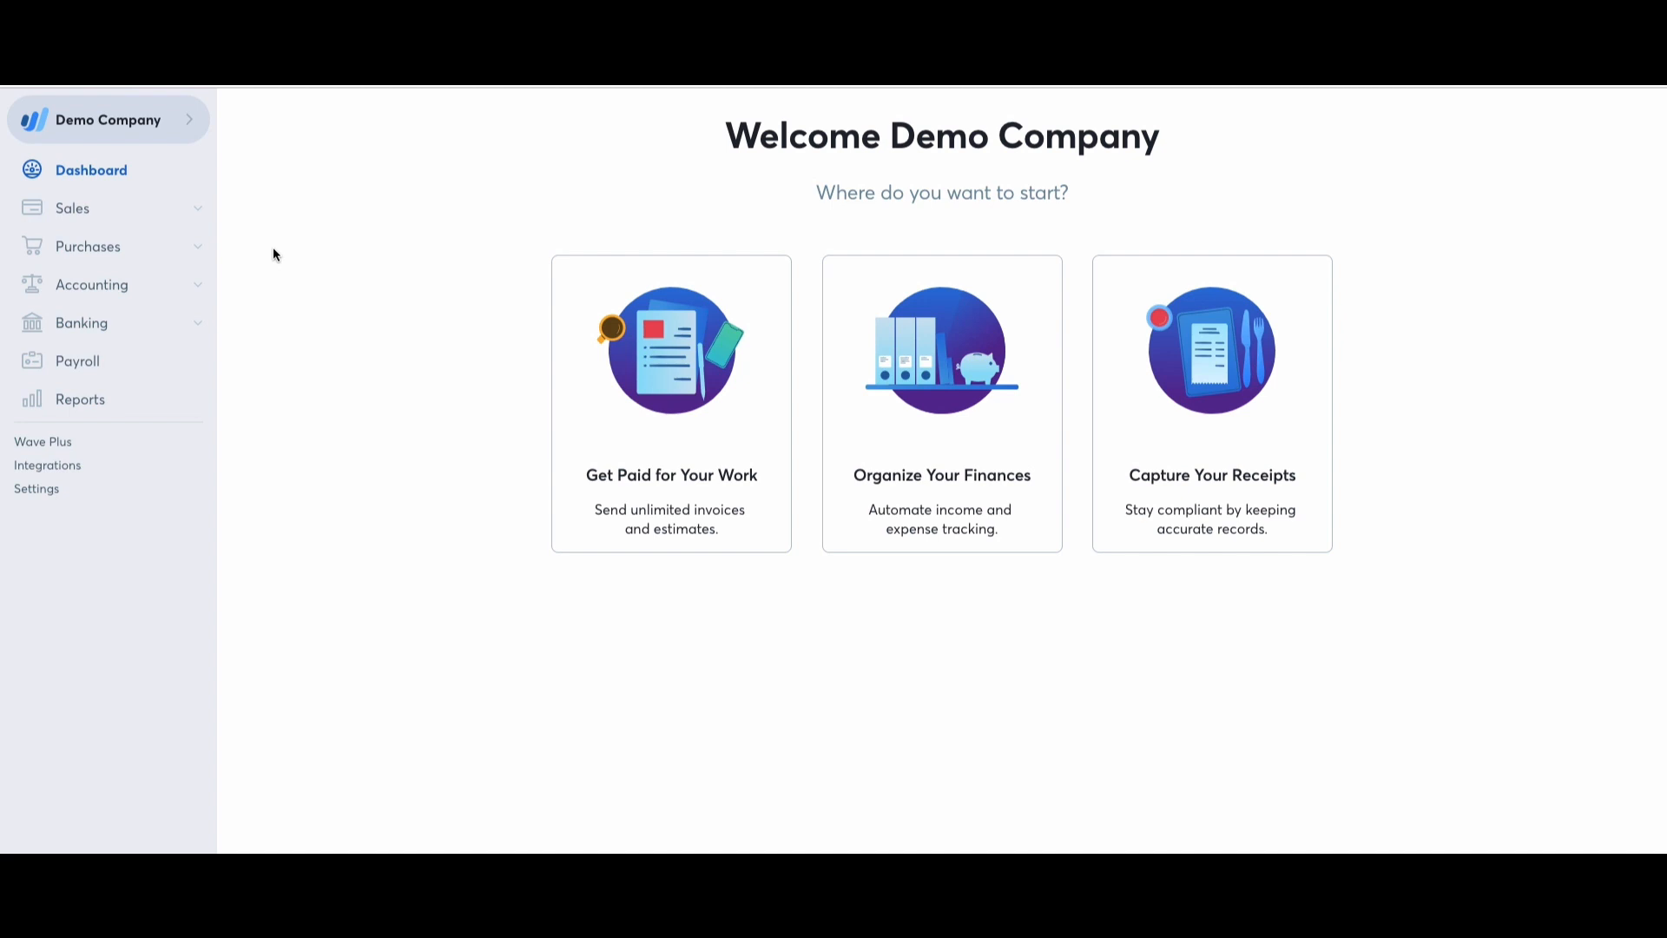
mouse_move(121, 280)
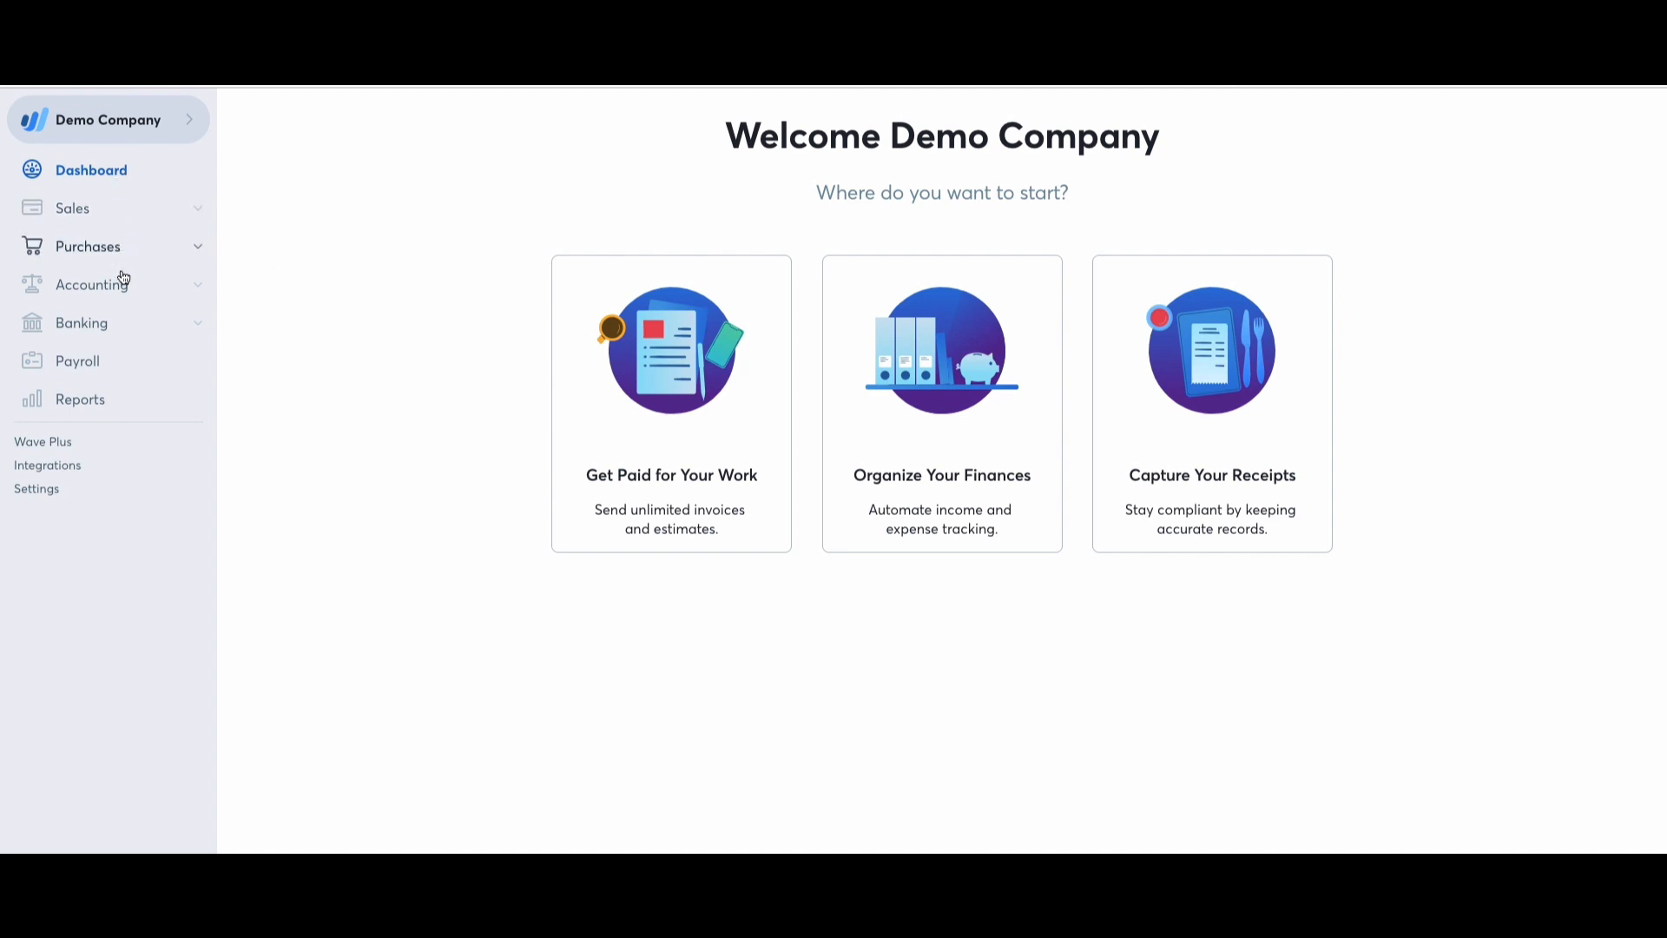
mouse_move(104, 404)
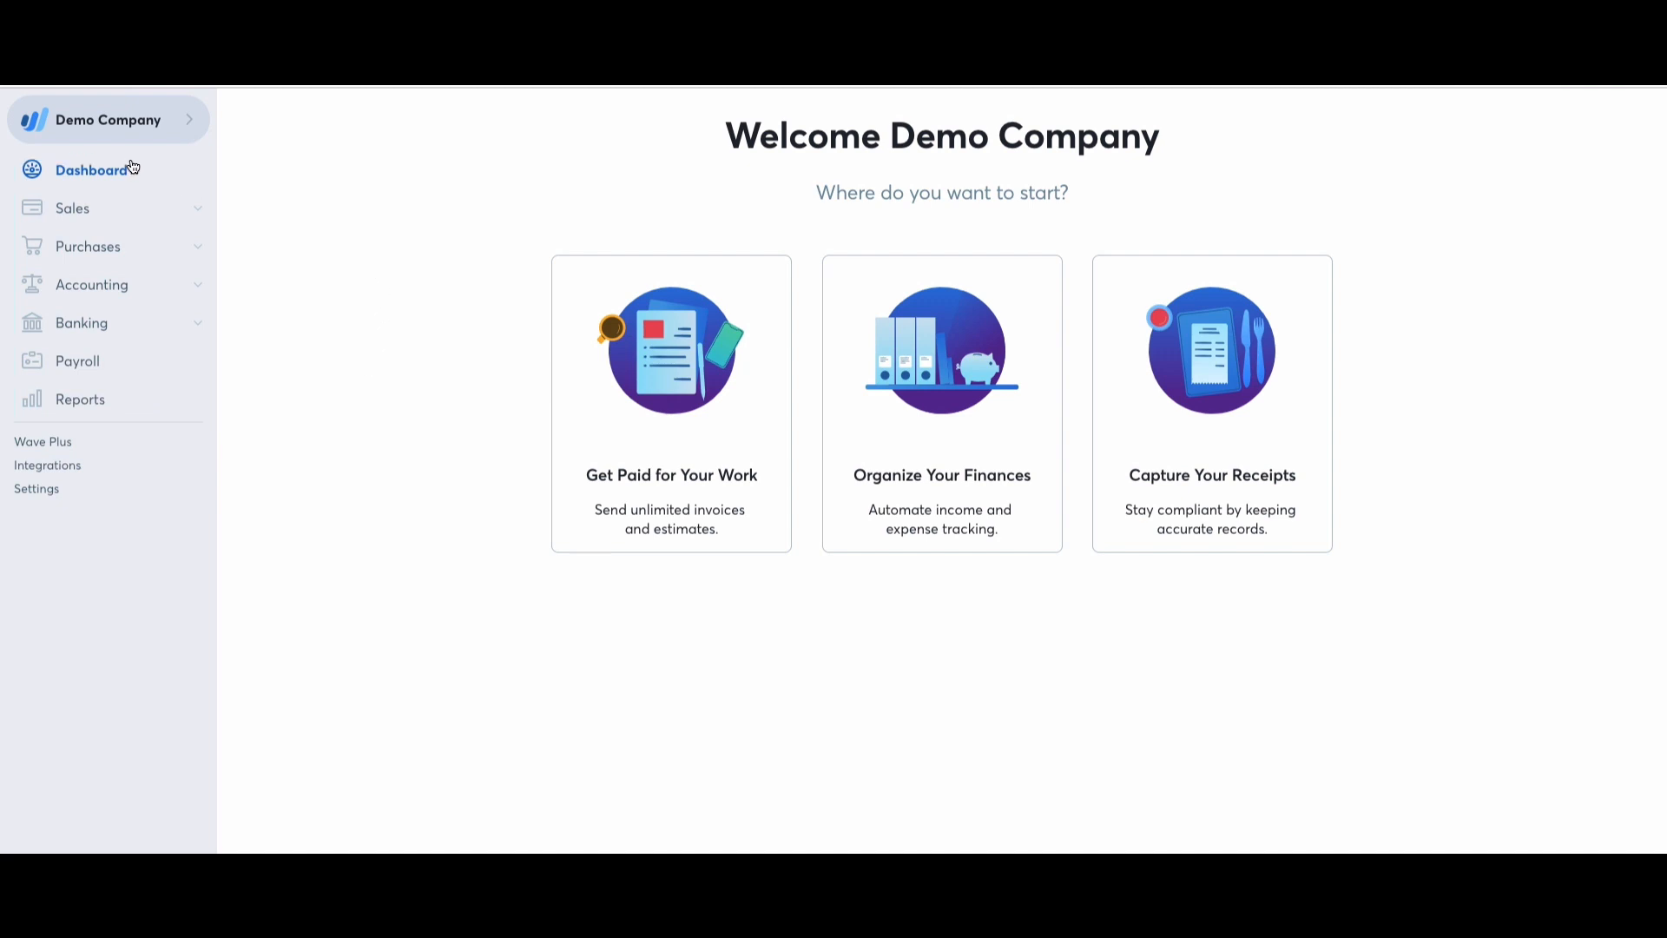
mouse_move(295, 197)
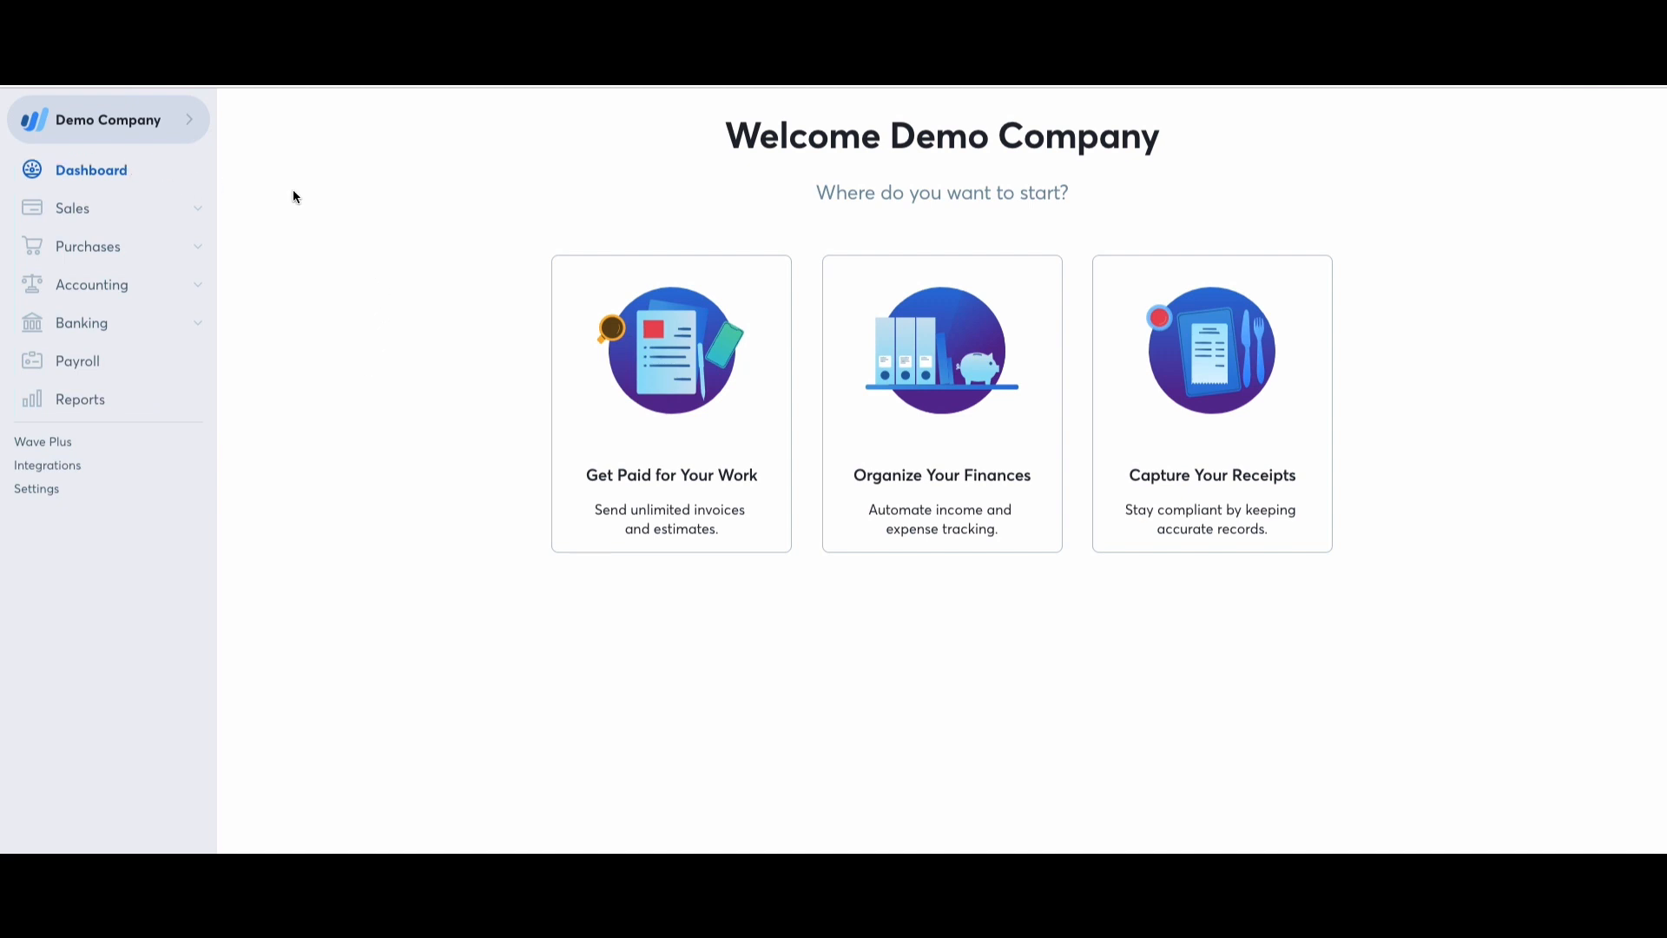
mouse_move(299, 201)
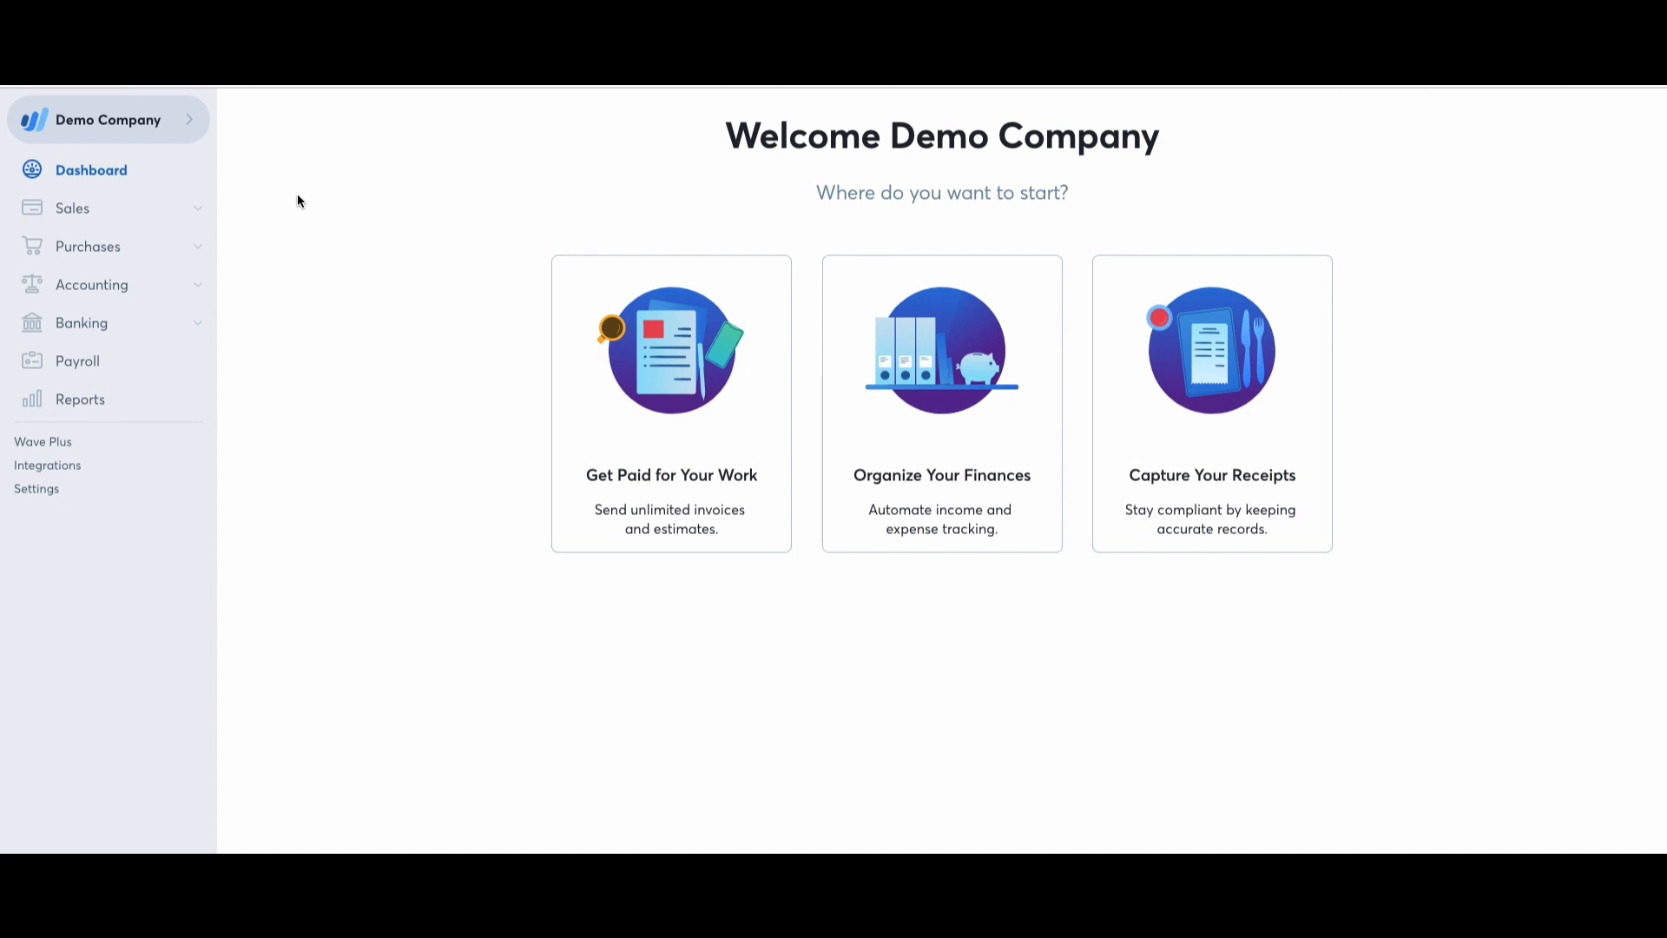
mouse_move(671, 413)
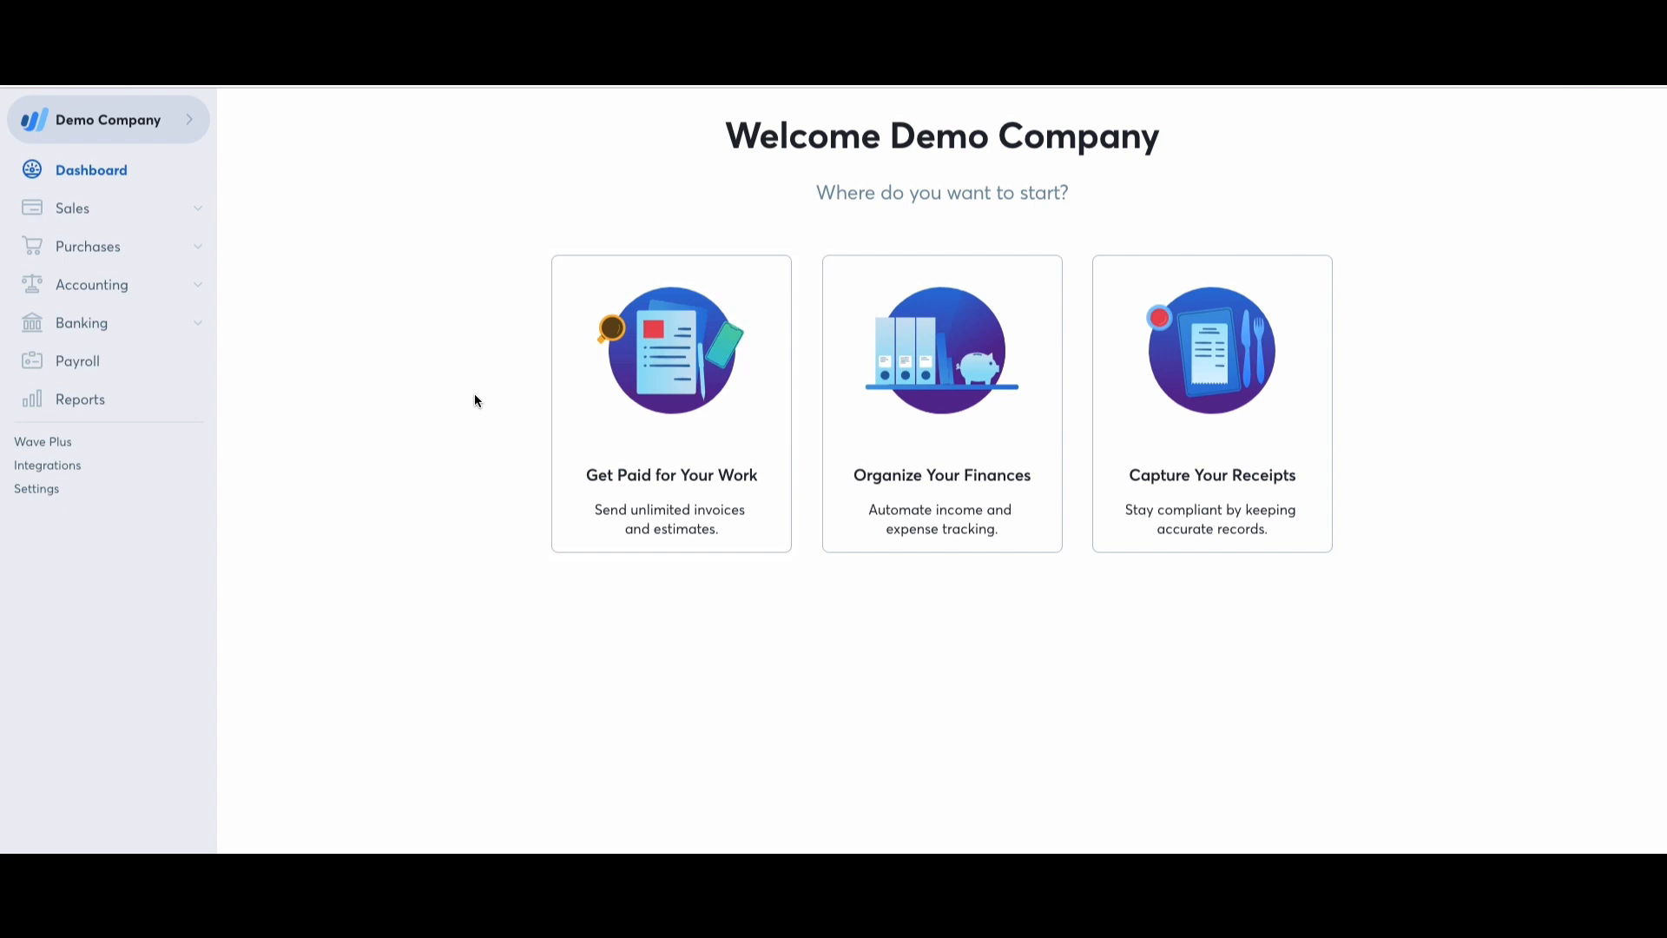
mouse_move(663, 403)
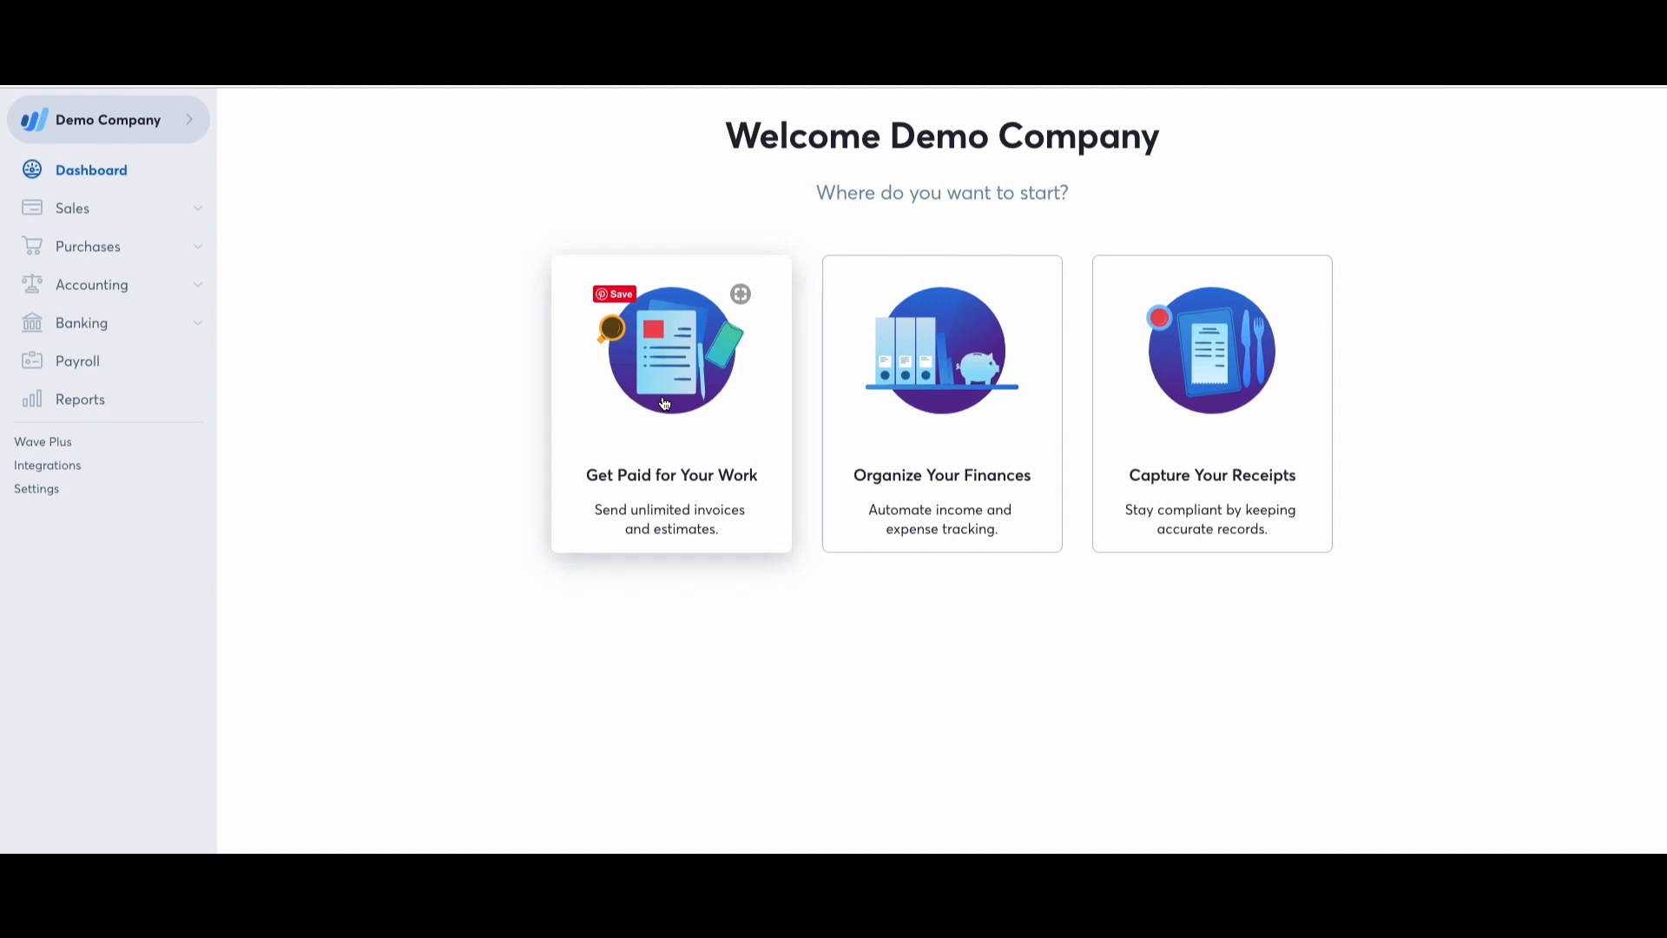
- Begin invoice setup from Get Paid for Your Work and pick a teal accent, #2EB5B5
click(665, 403)
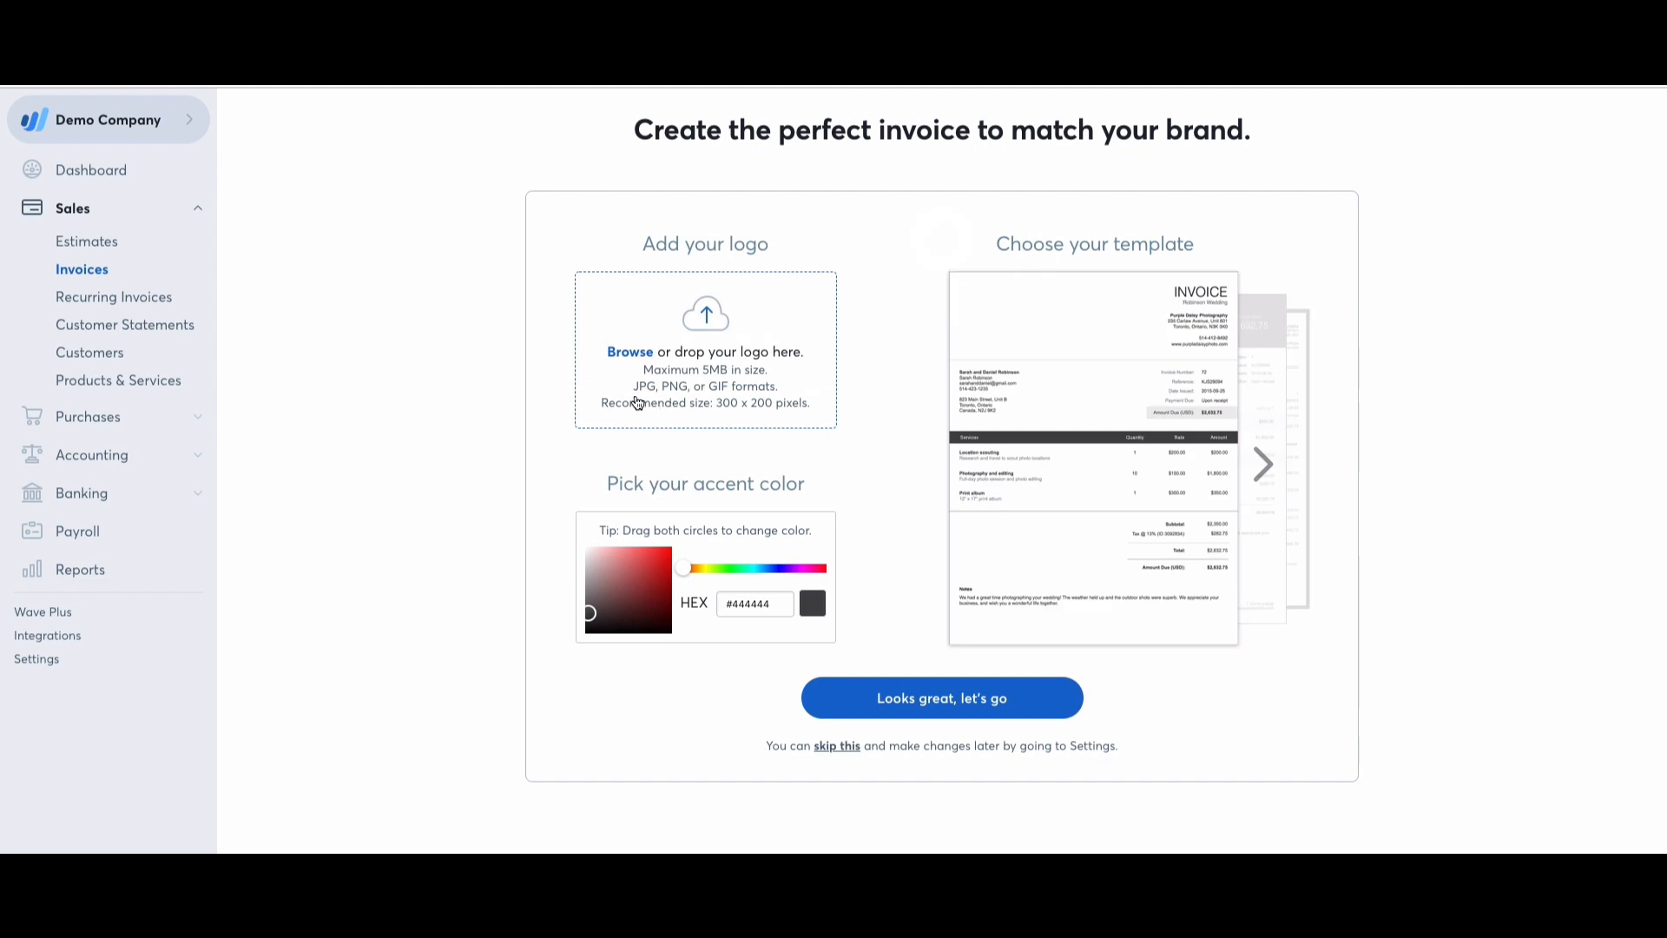
mouse_move(469, 396)
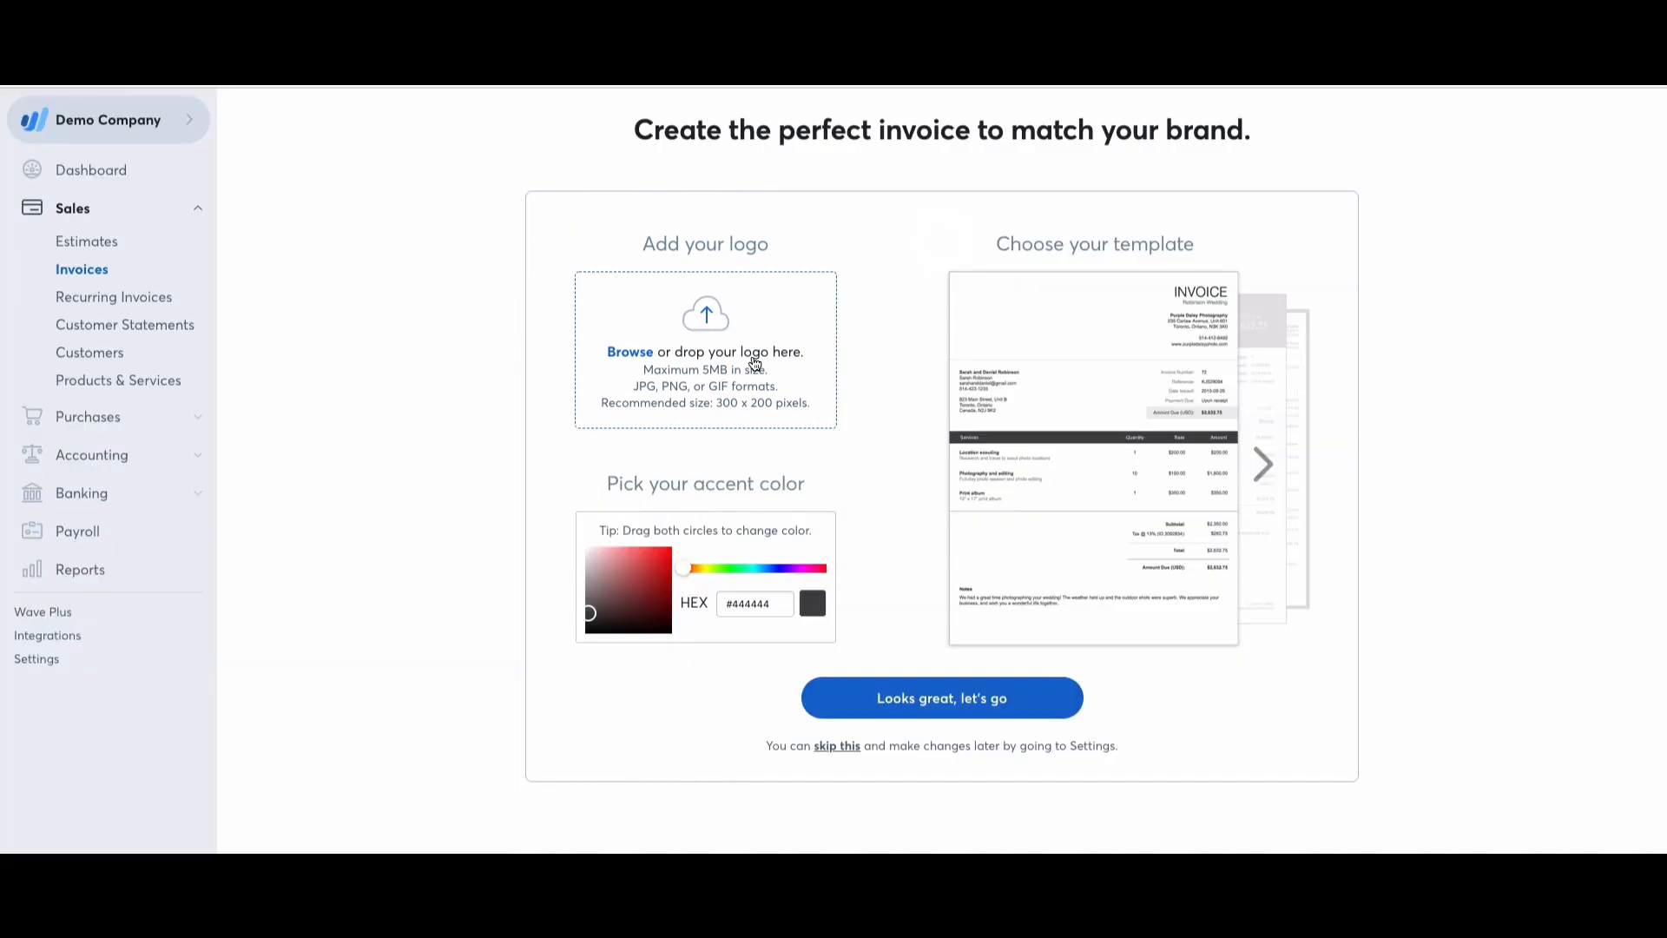
mouse_move(888, 354)
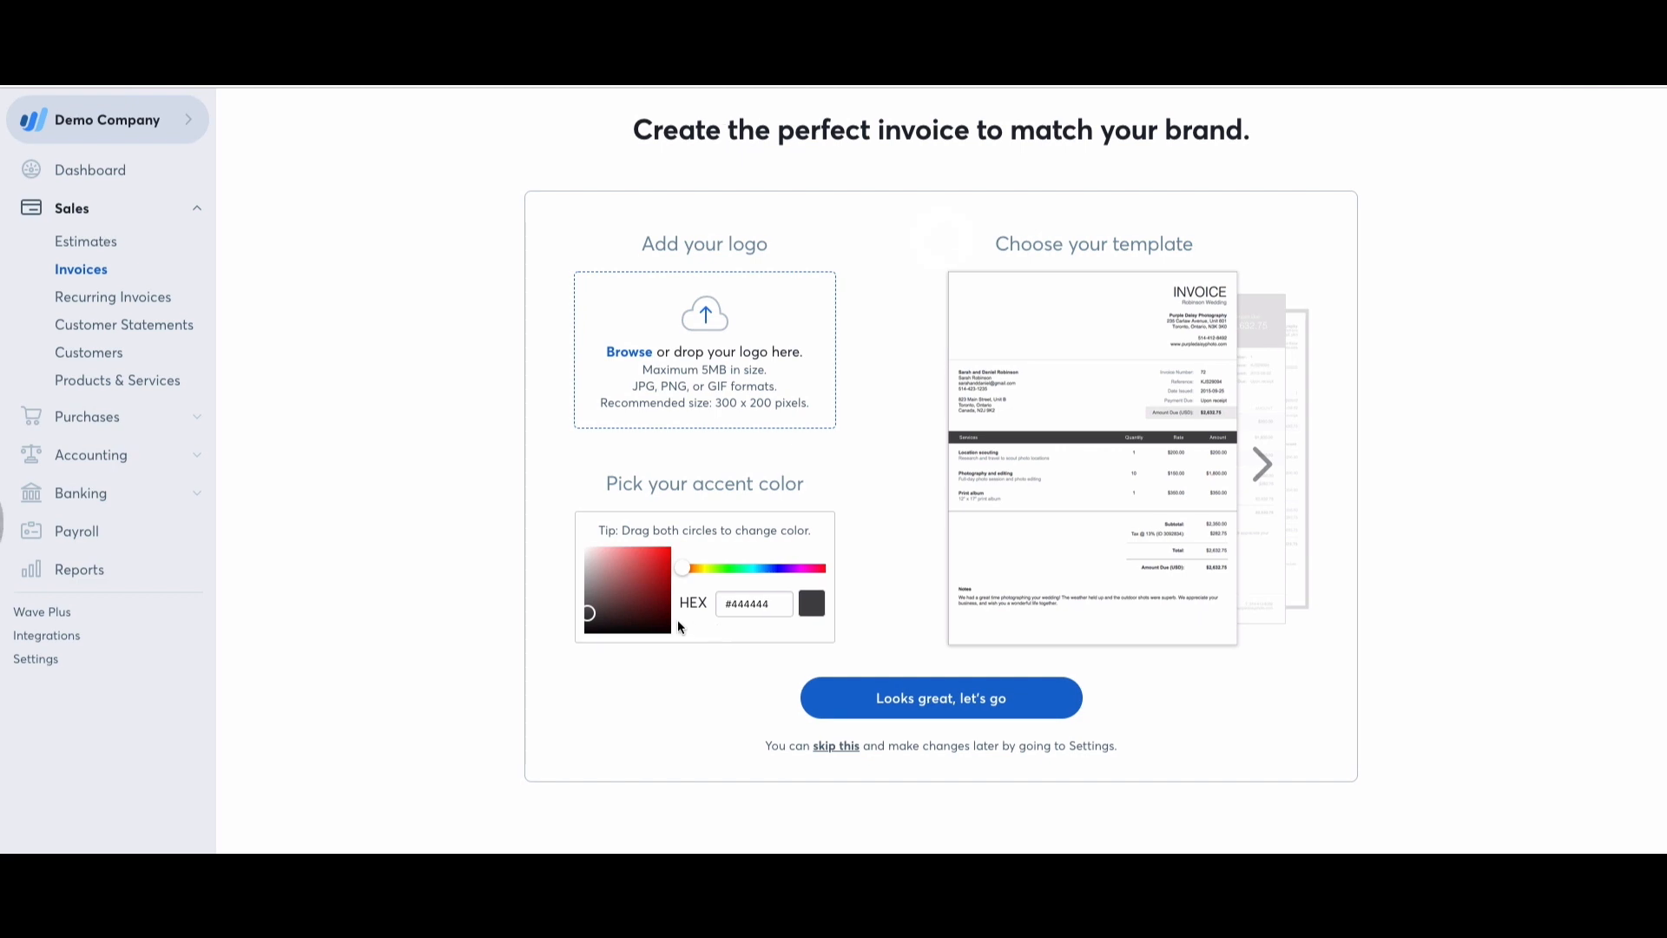
mouse_move(629, 620)
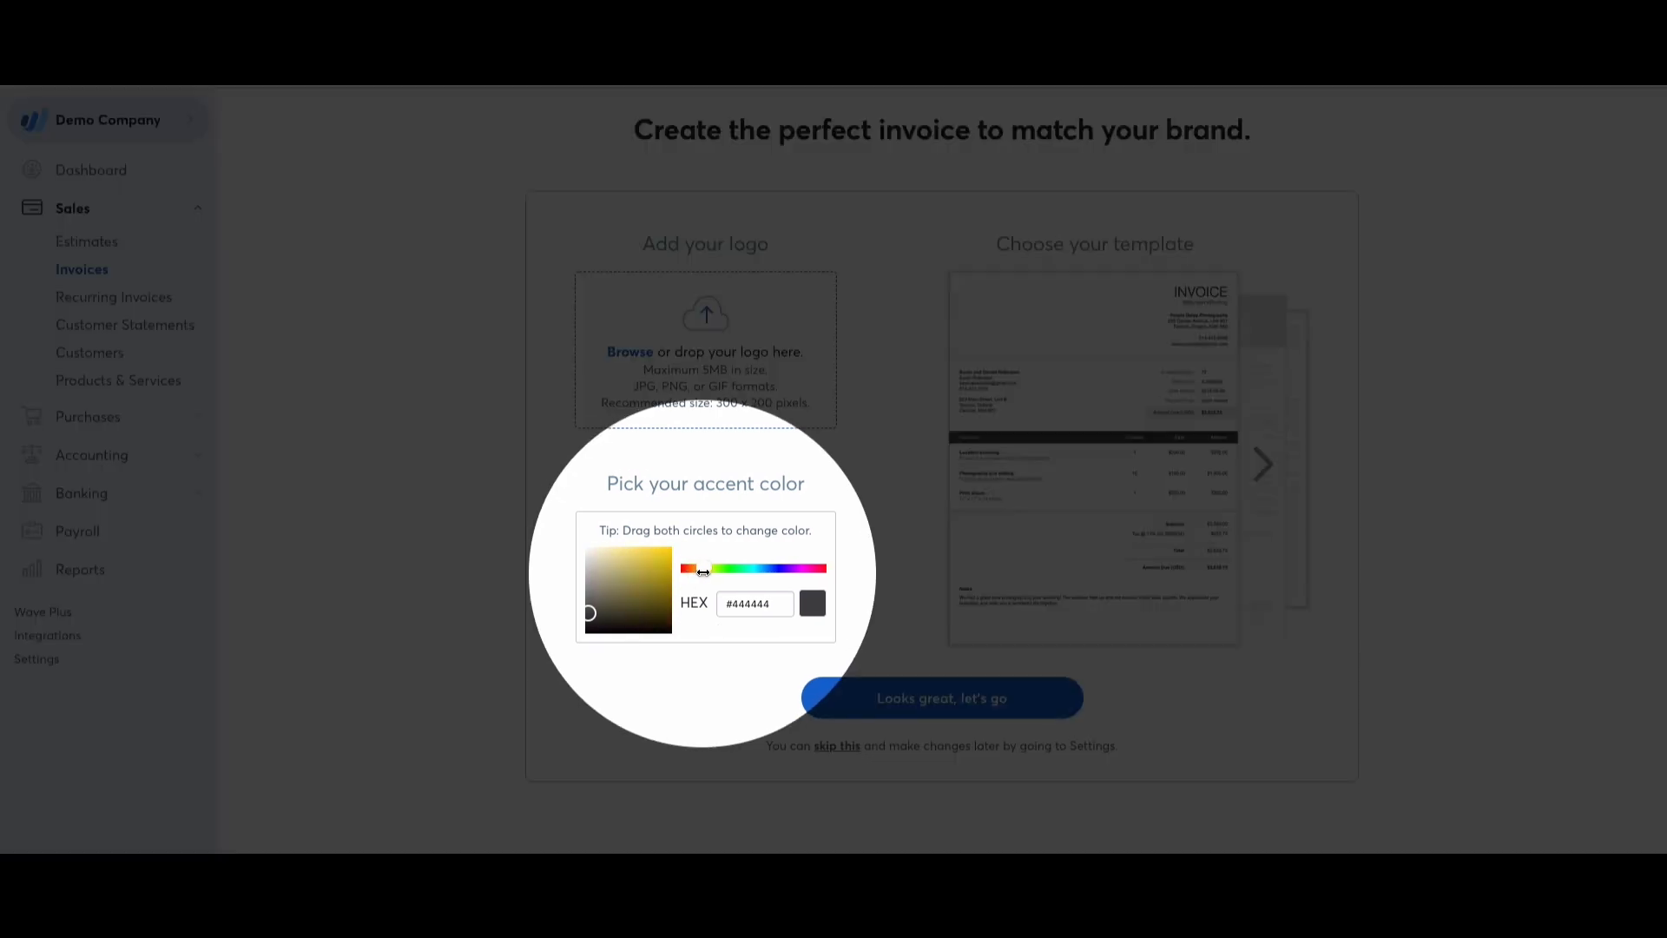
drag(698, 568, 736, 569)
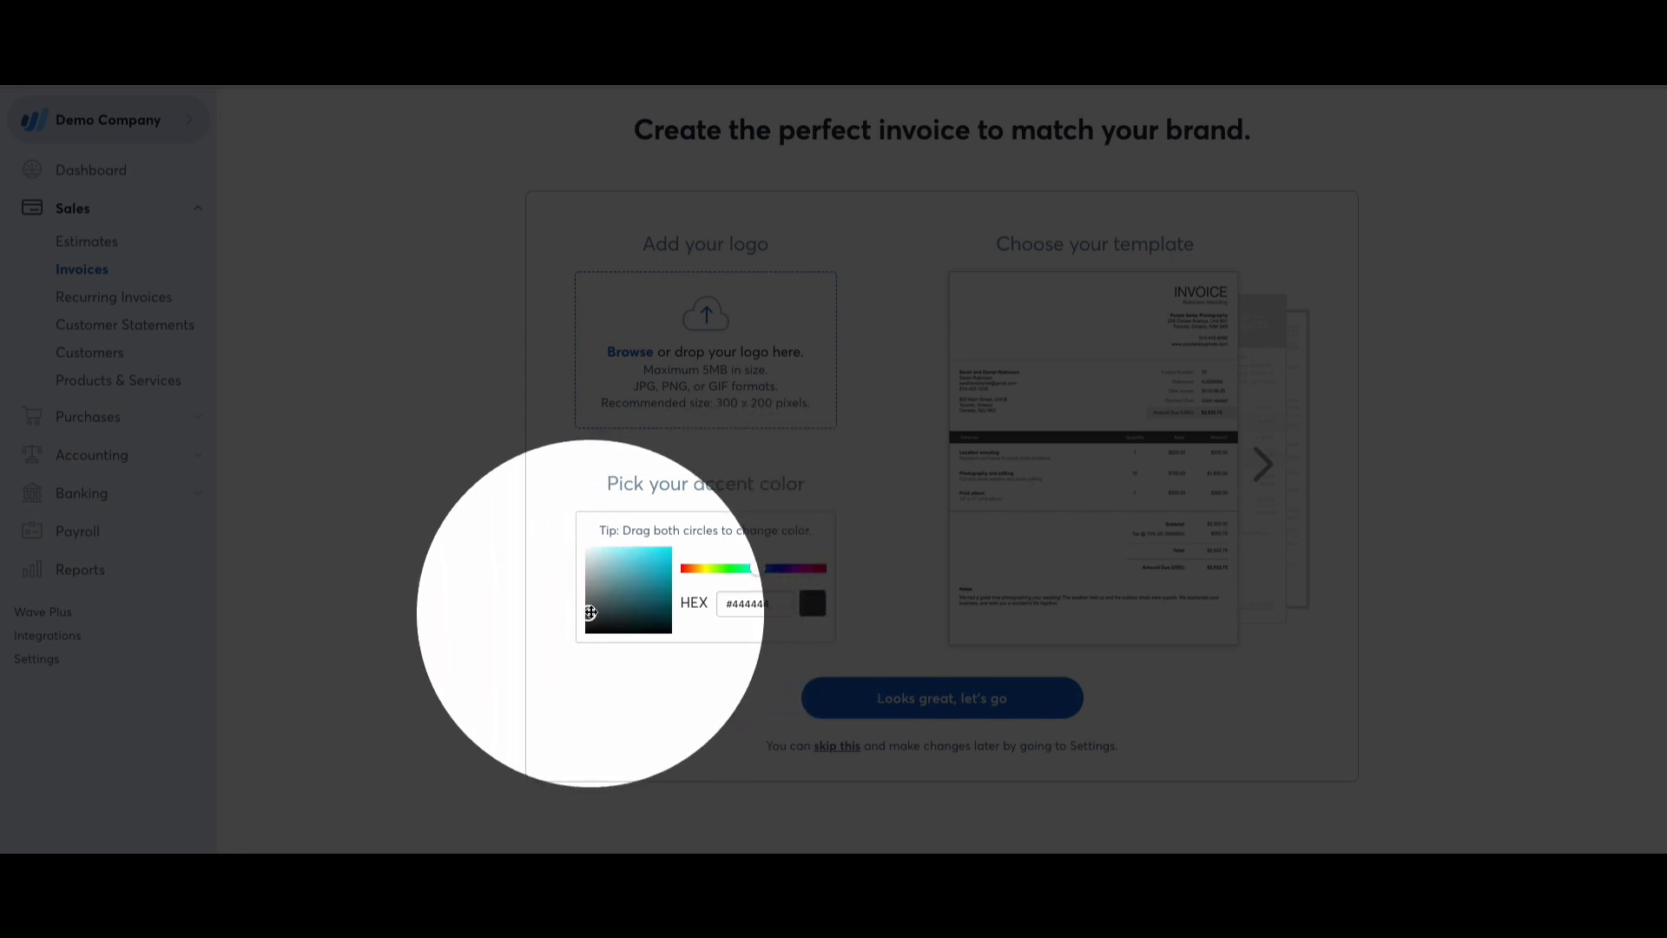
drag(592, 611, 648, 575)
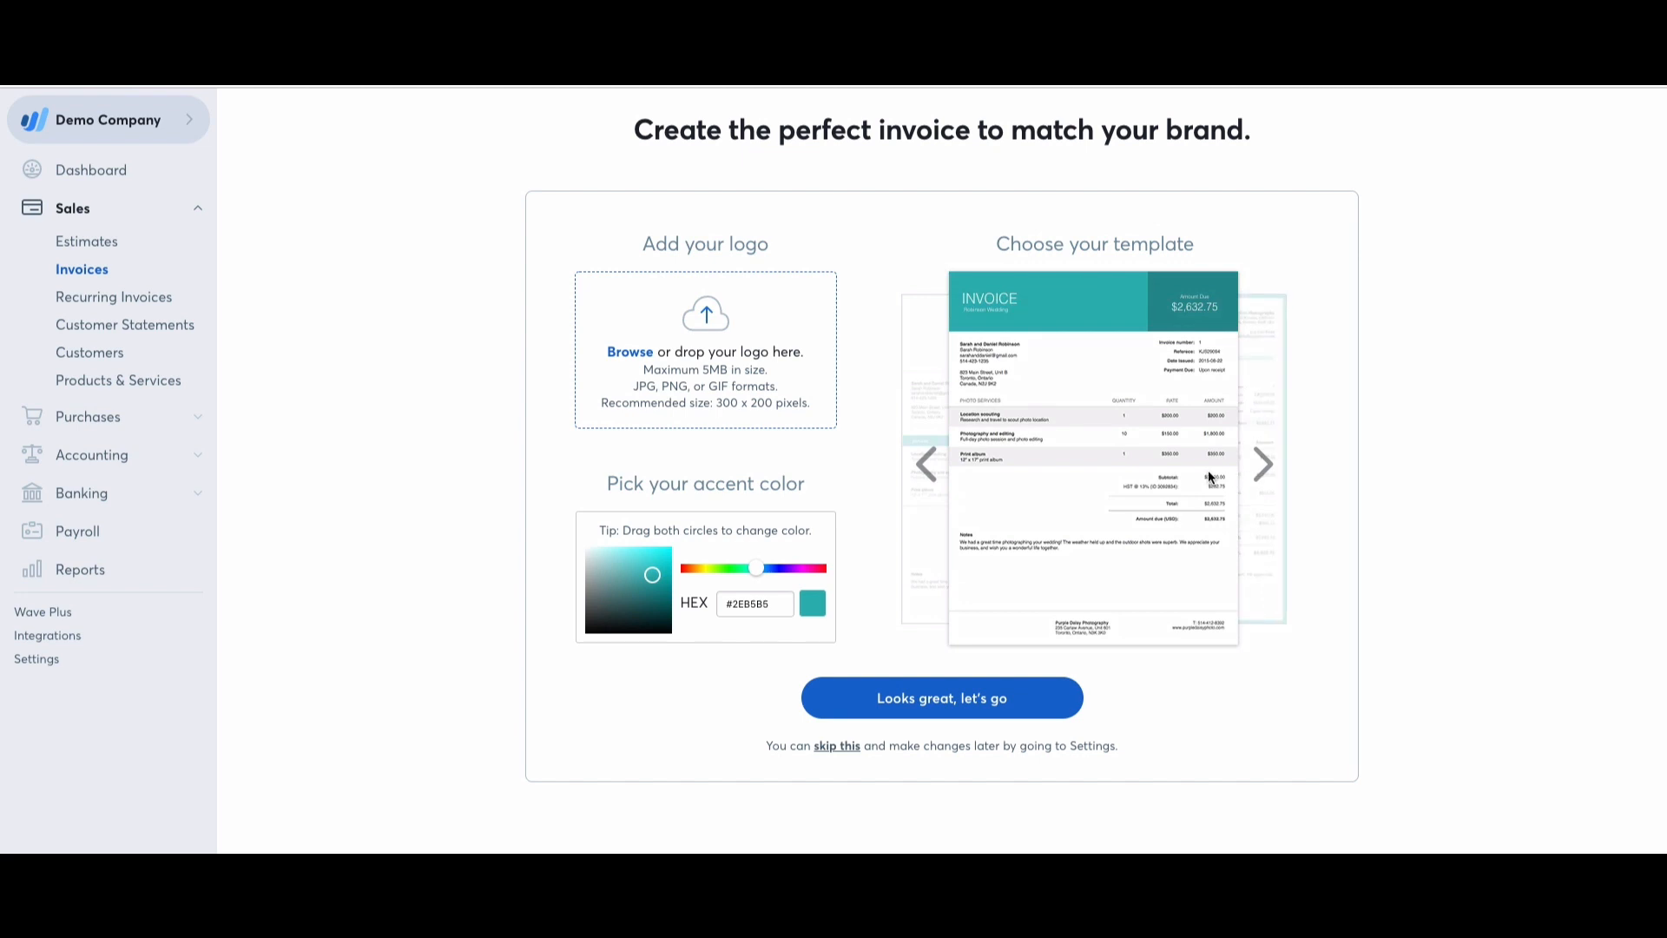
mouse_move(1039, 567)
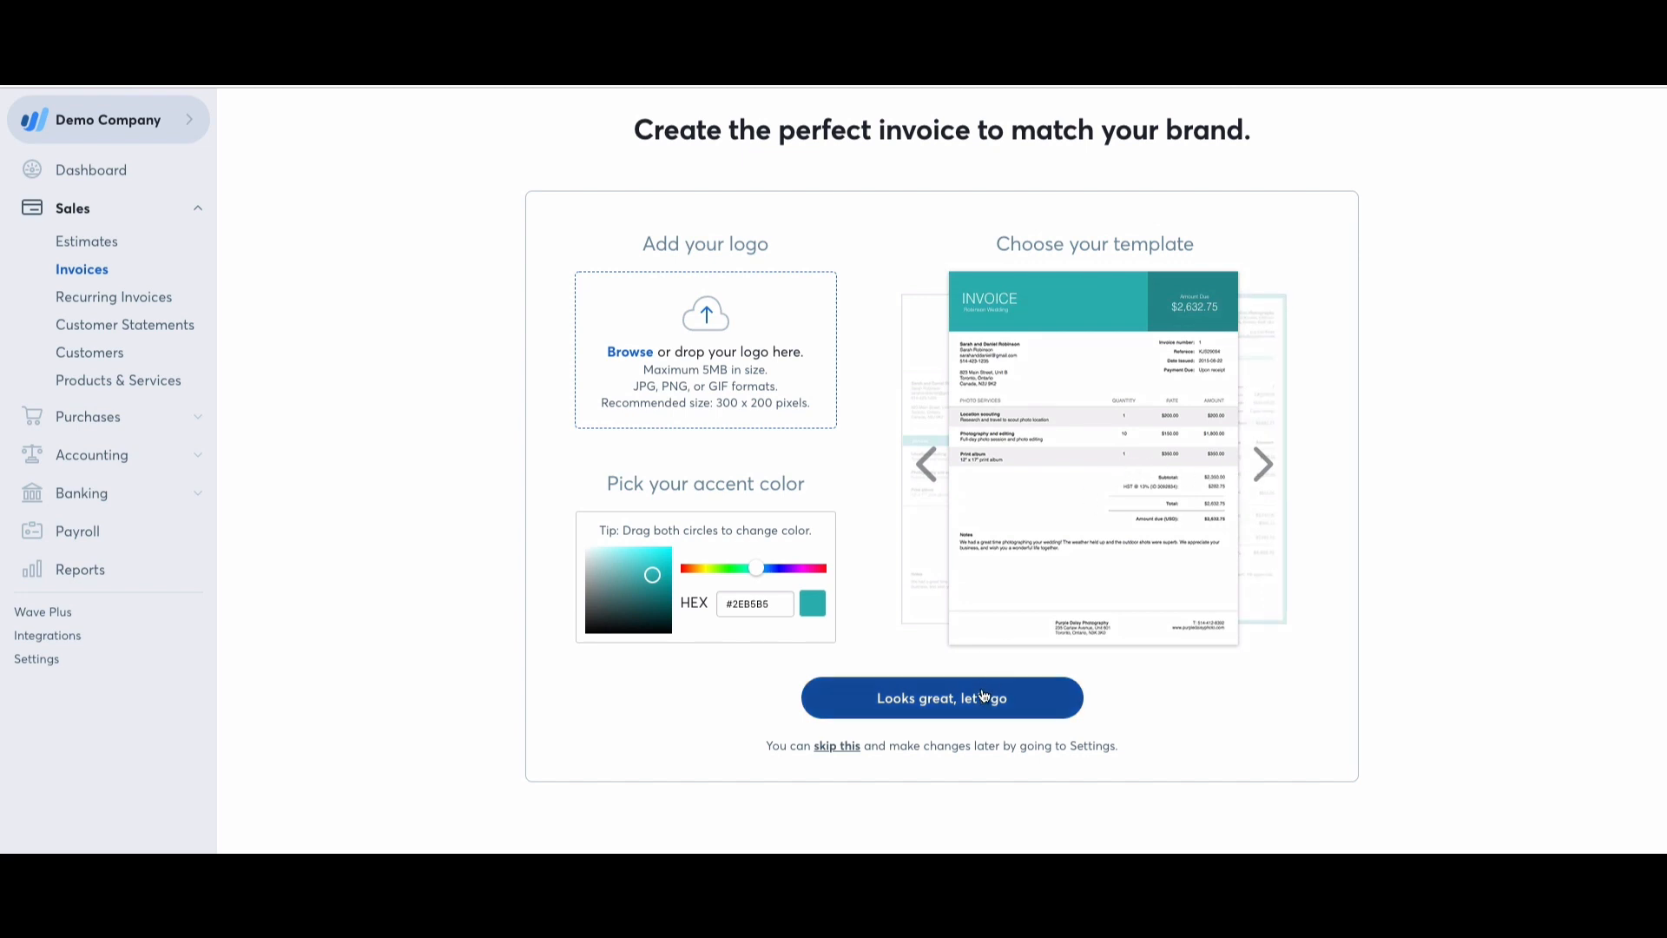
- Confirm the invoice design with 'Looks great, let's go' and reach the blank New invoice form
click(941, 698)
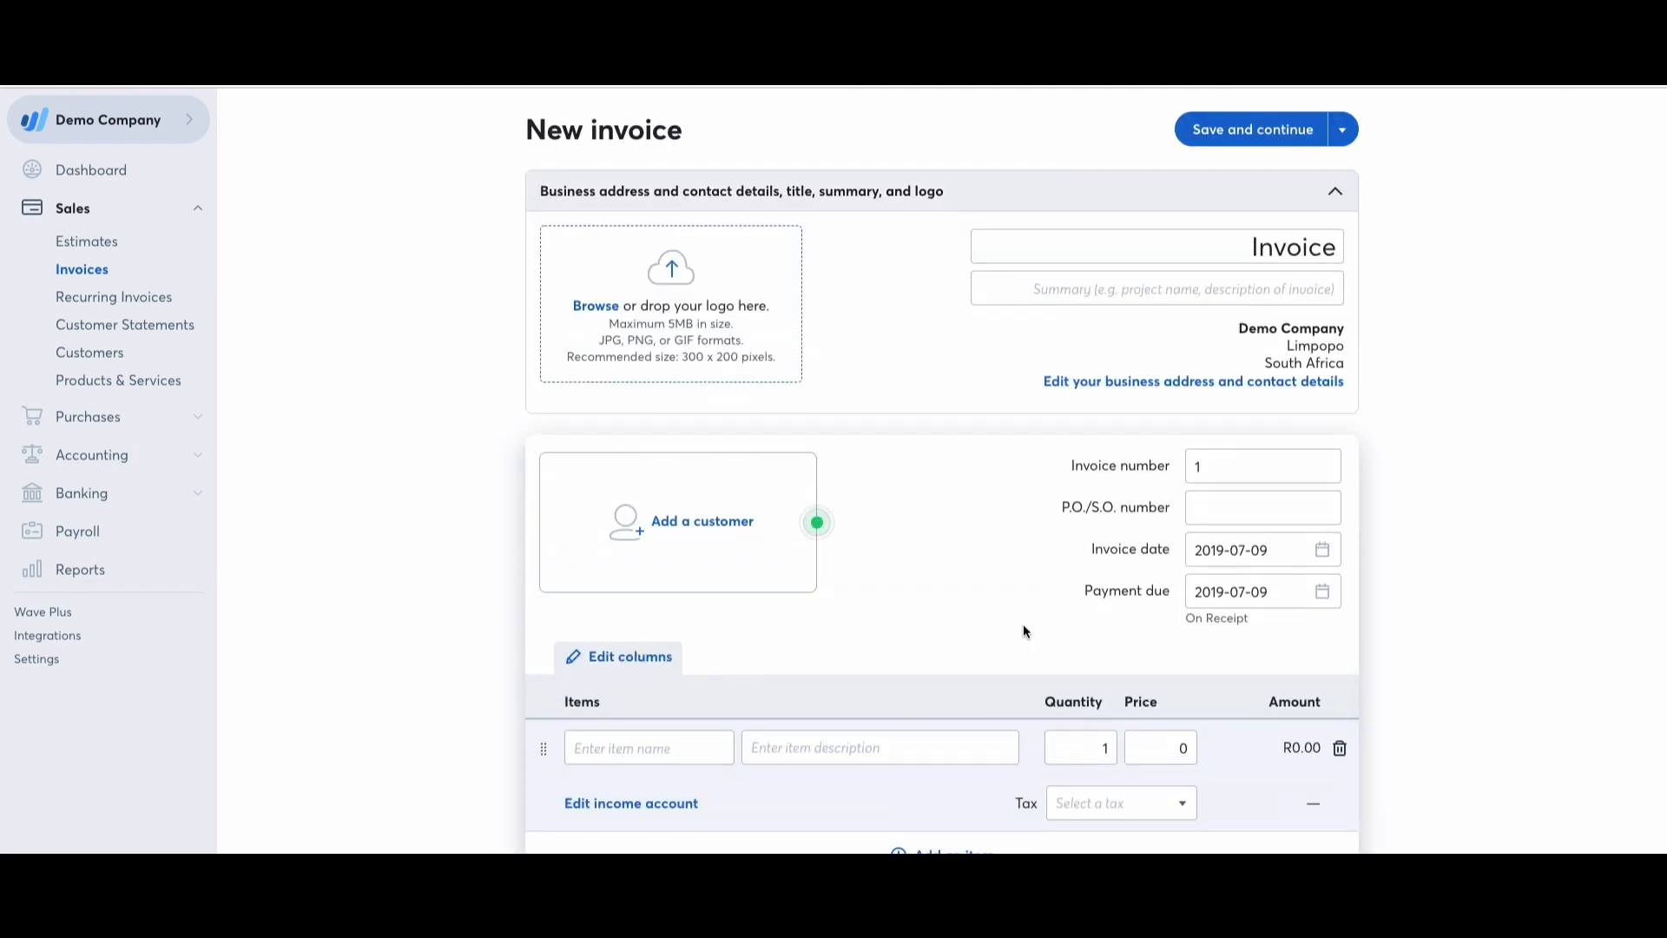
mouse_move(962, 533)
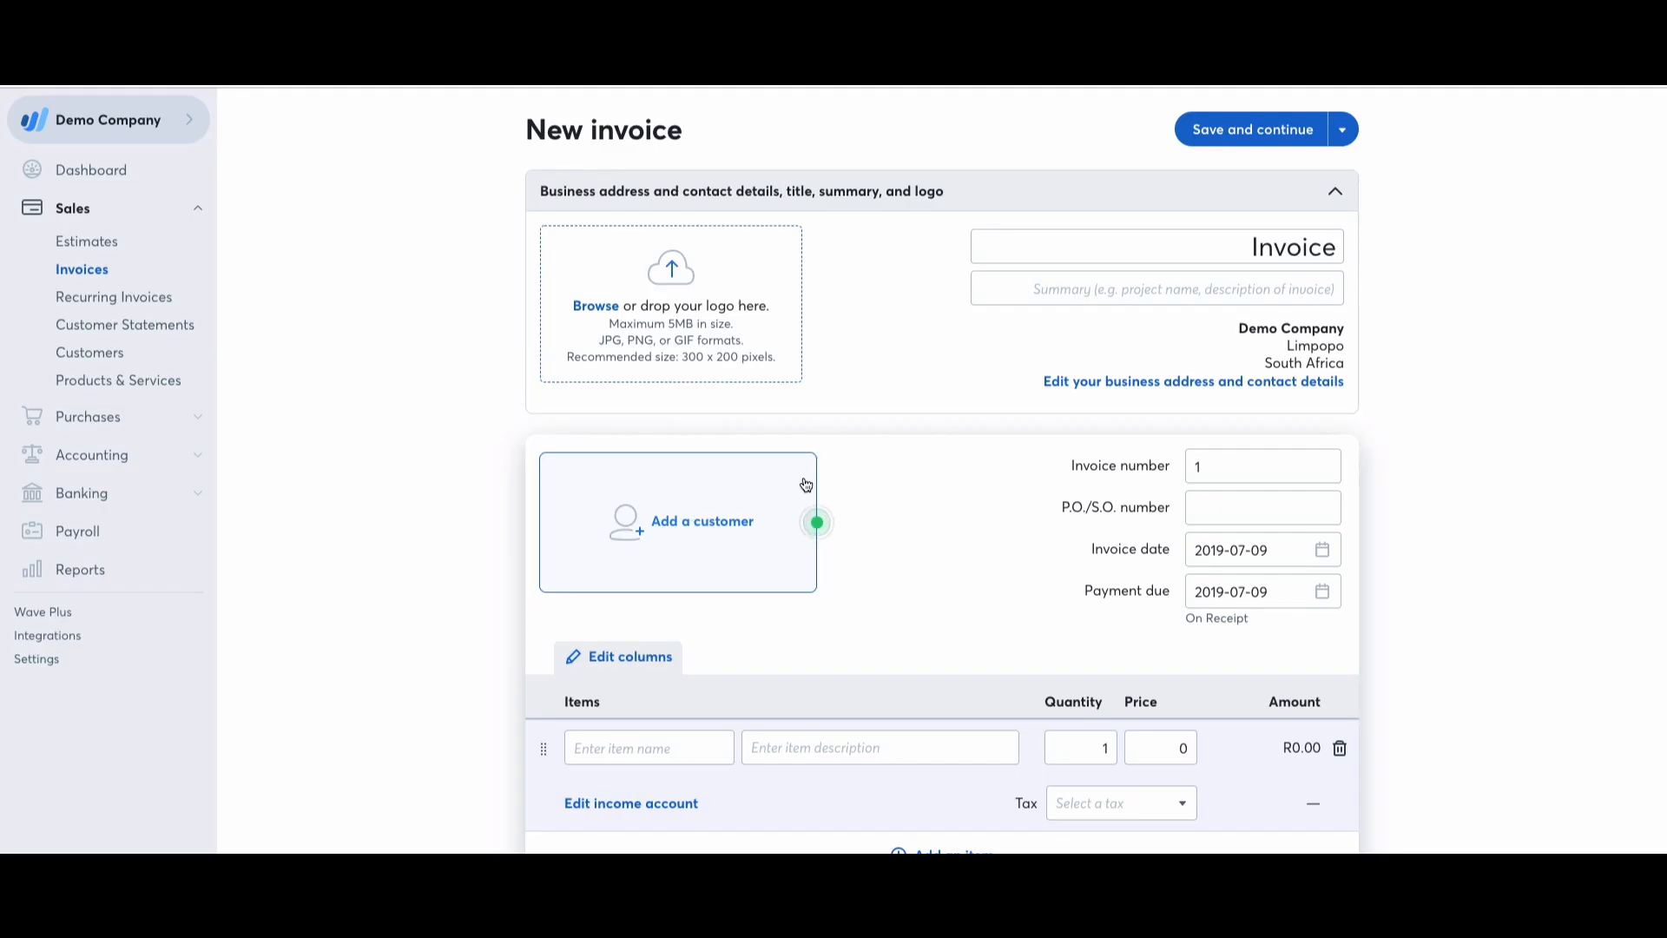
scroll(down, 3)
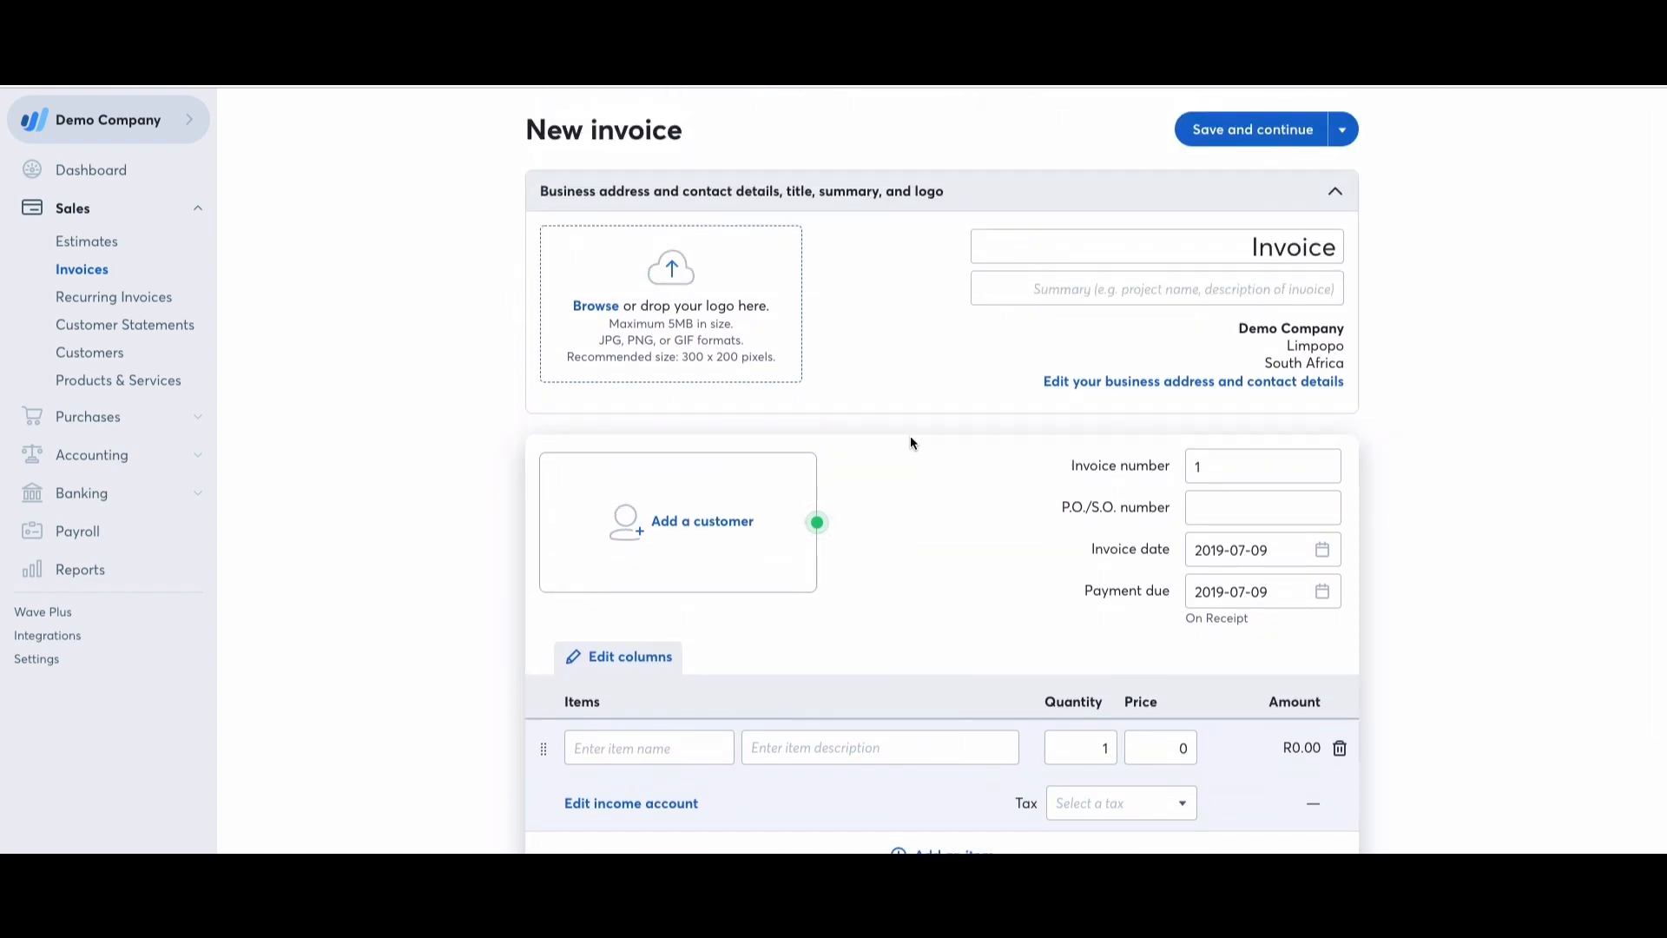
click(702, 521)
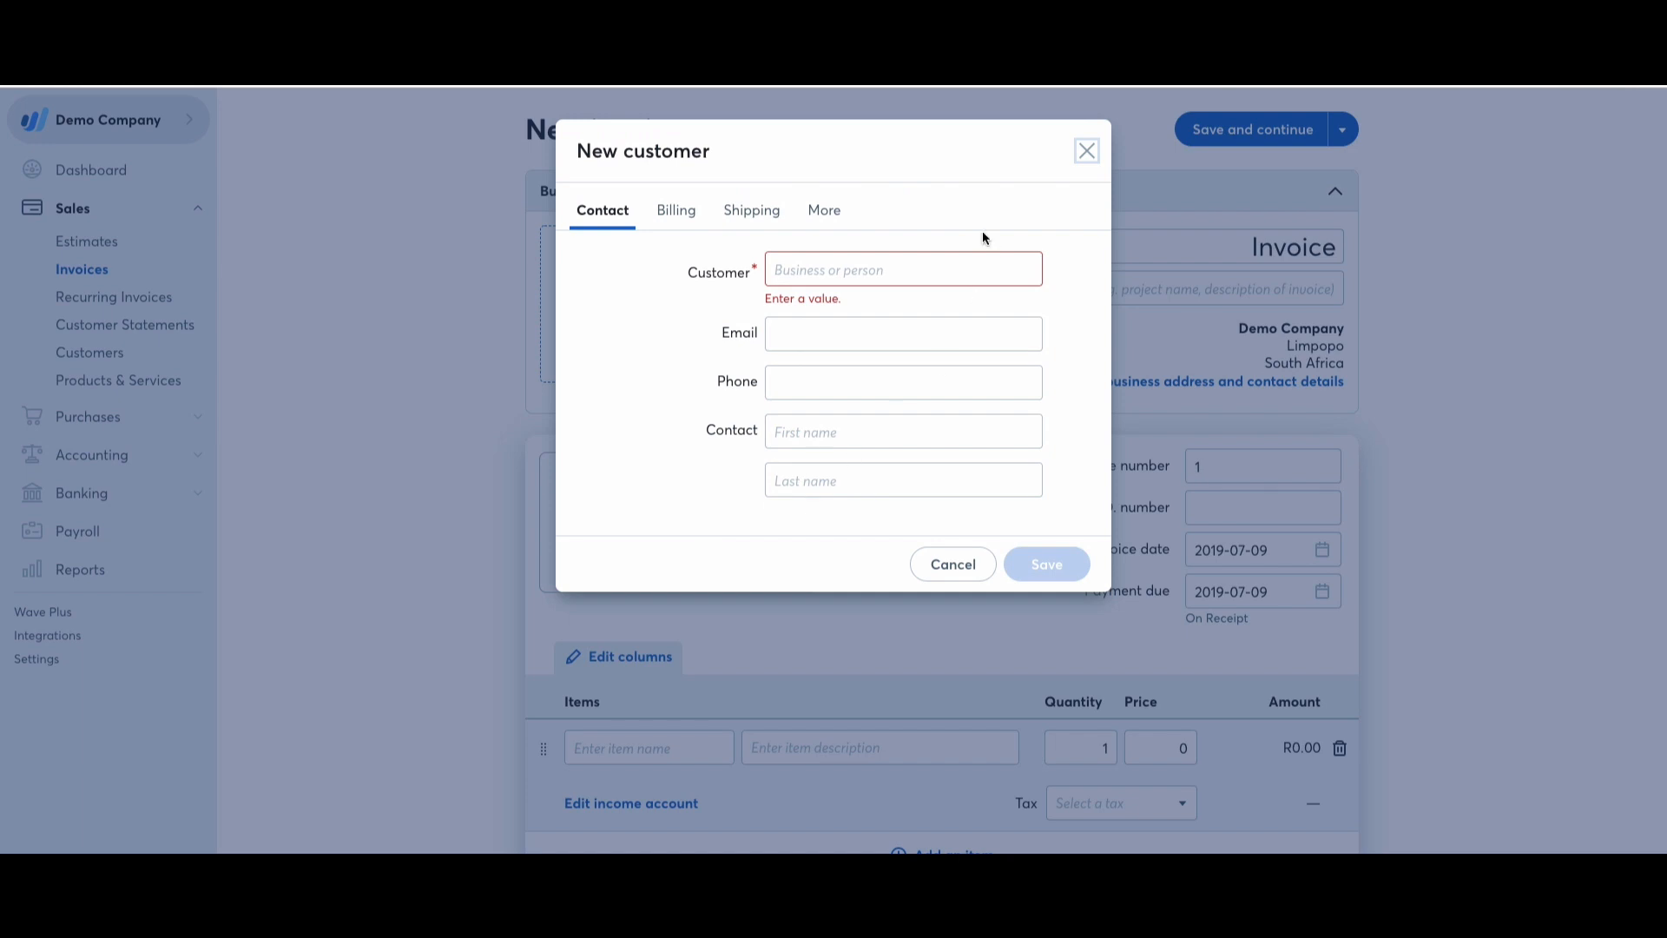
click(903, 267)
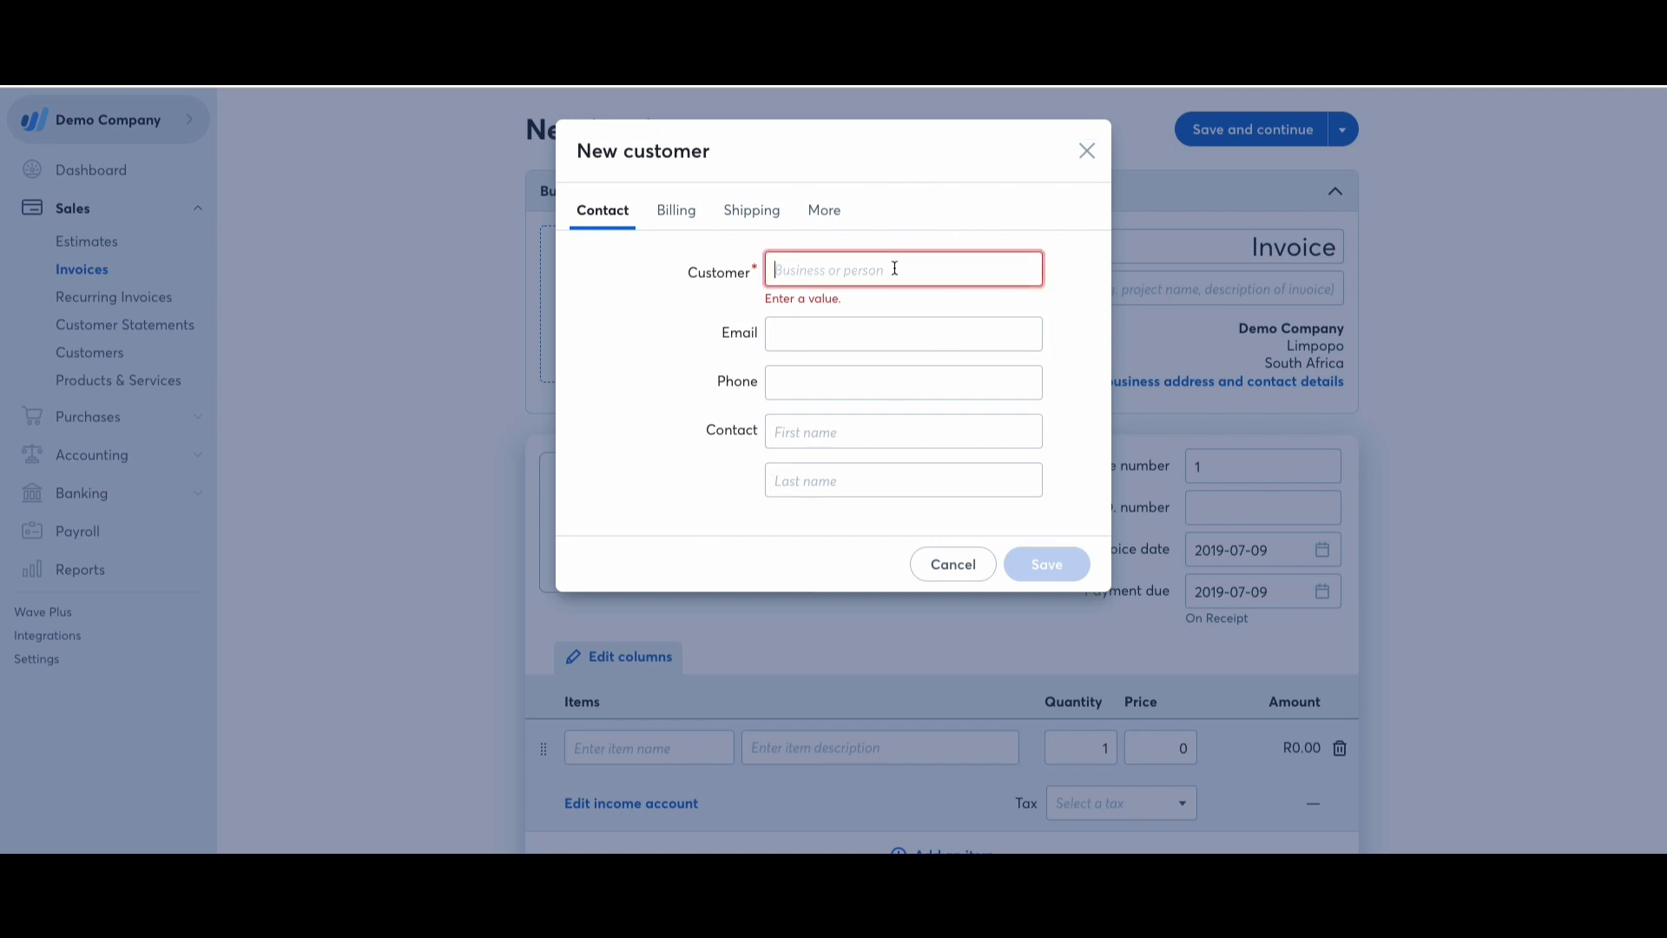
text(Simply New)
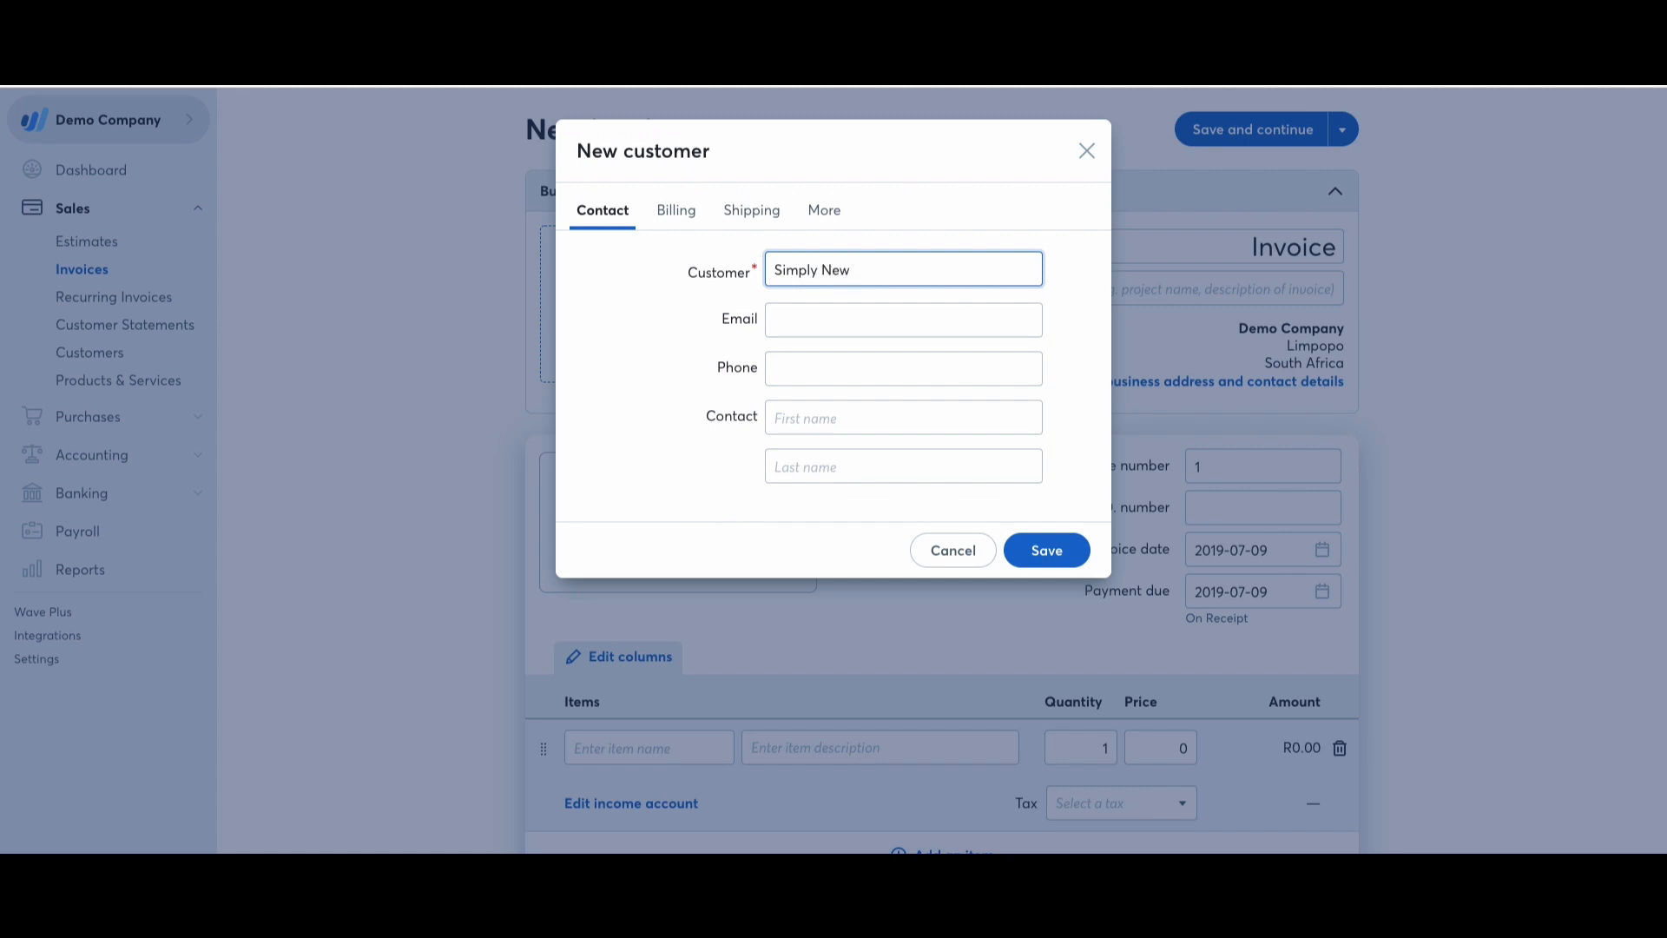
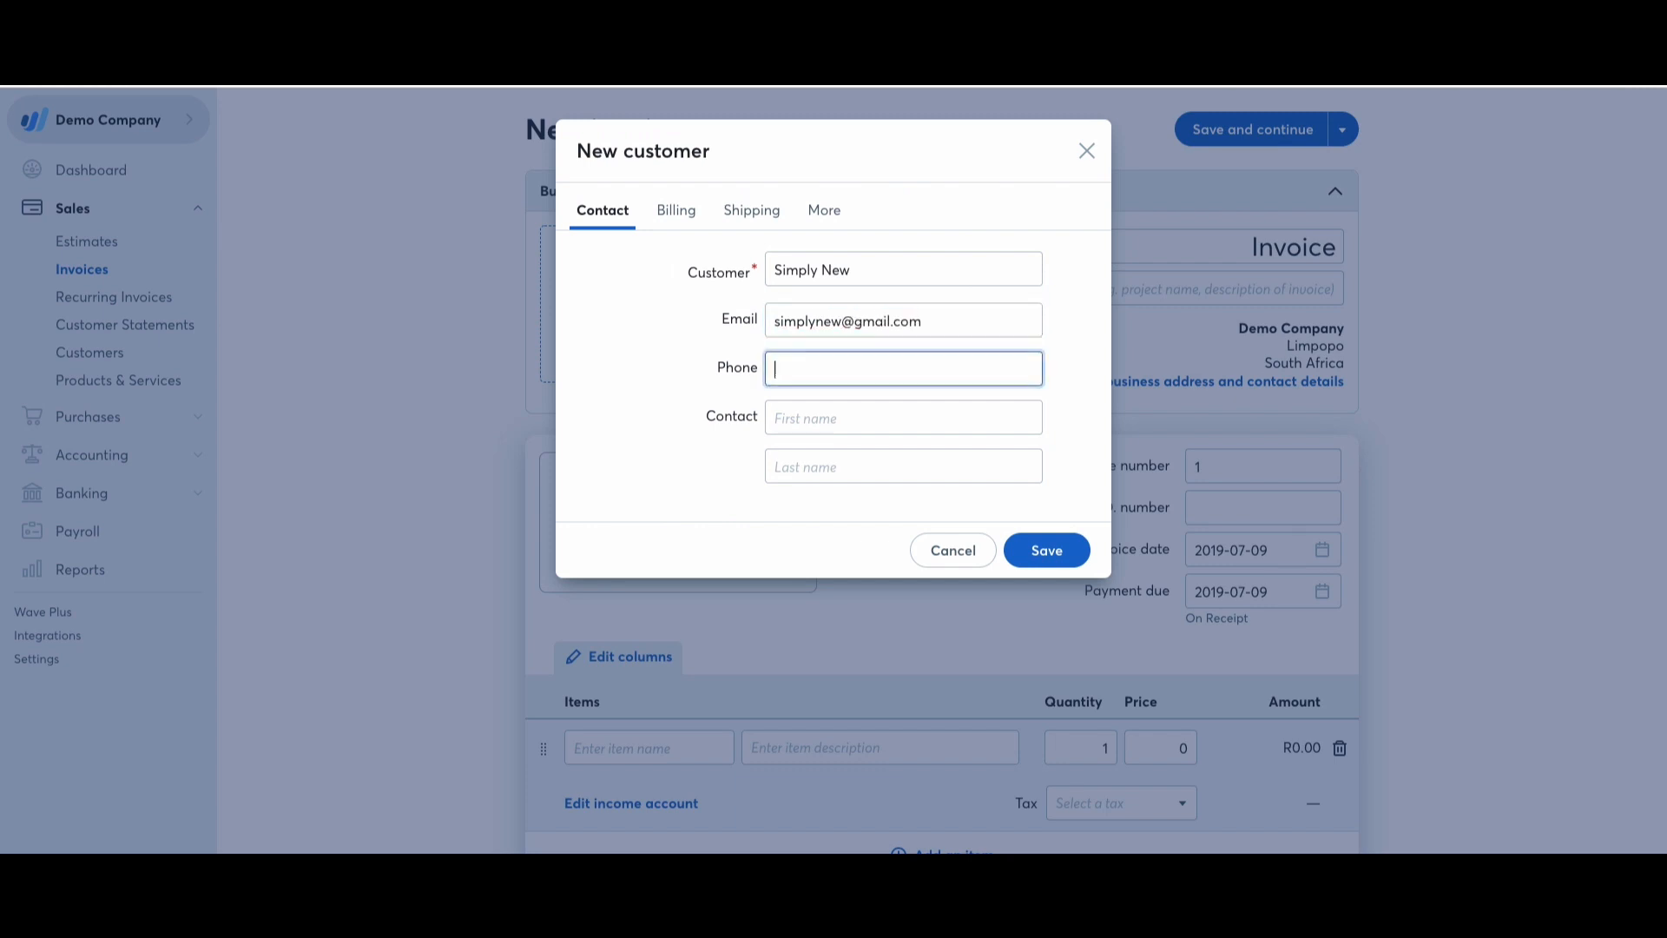
text(00000000000)
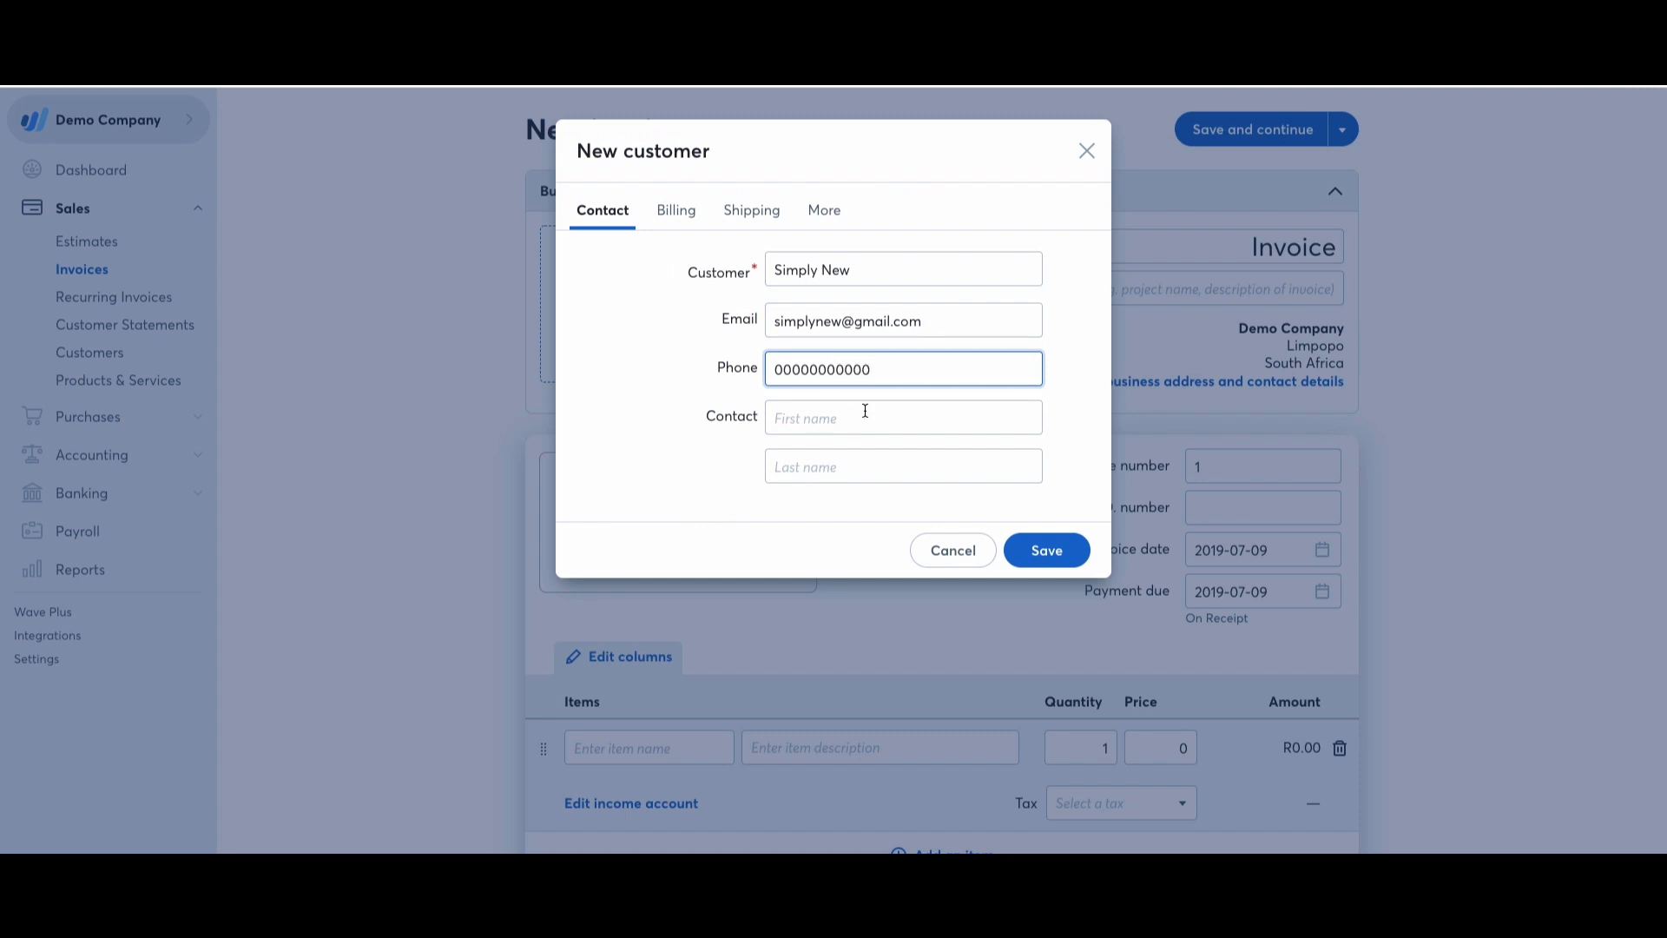
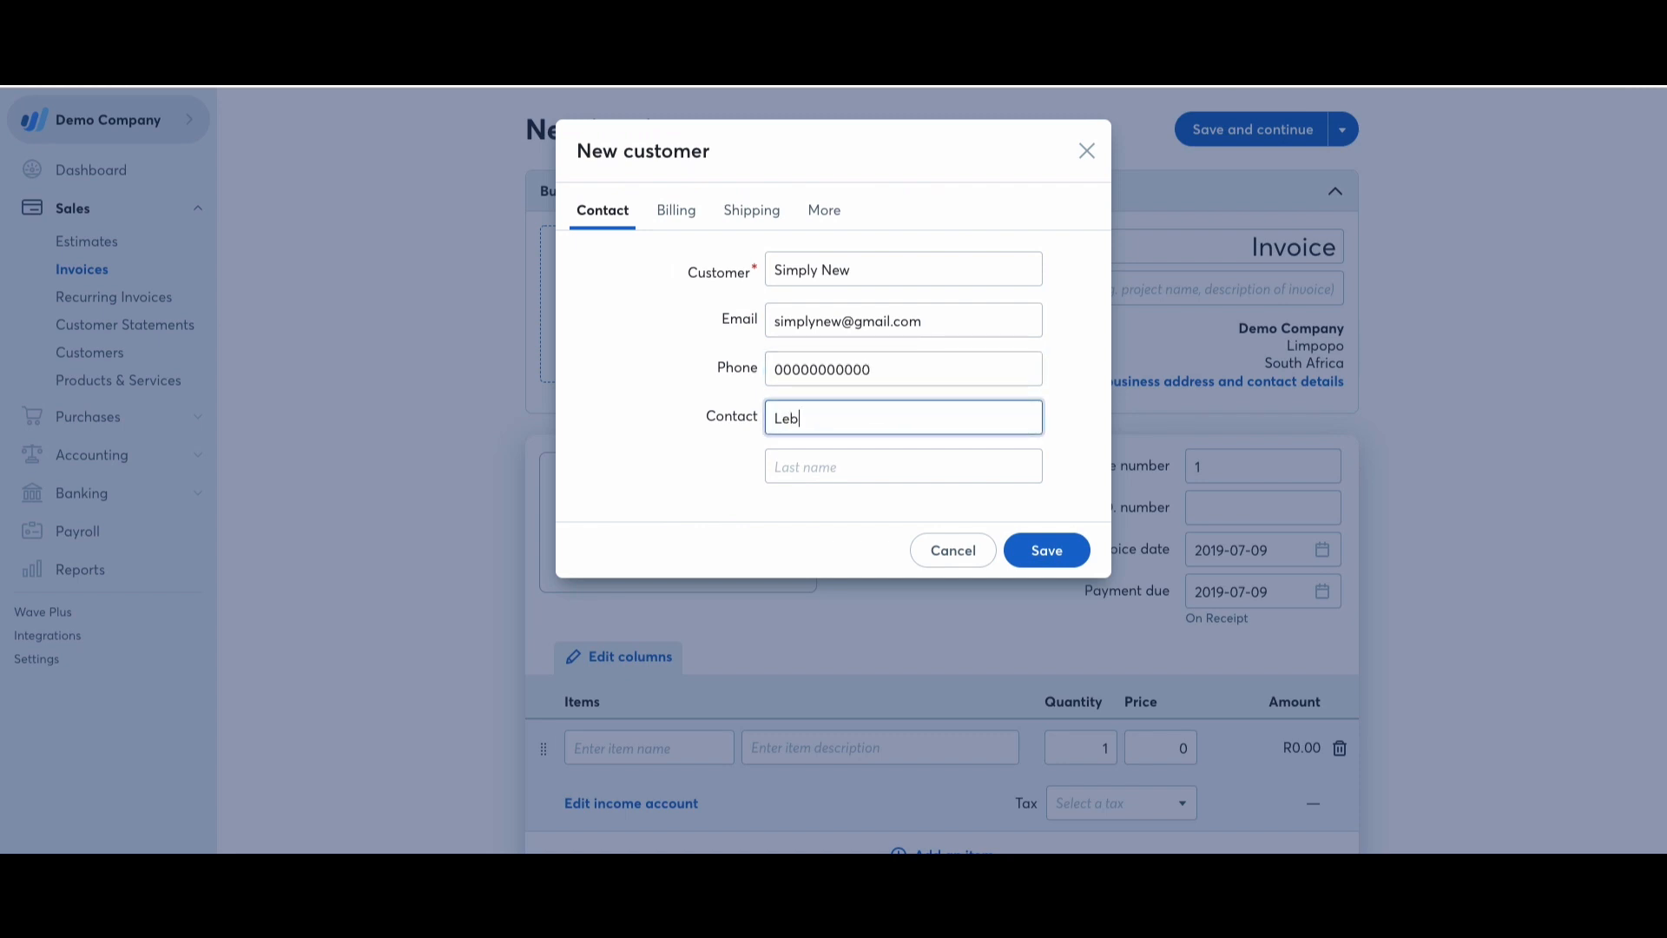
click(903, 465)
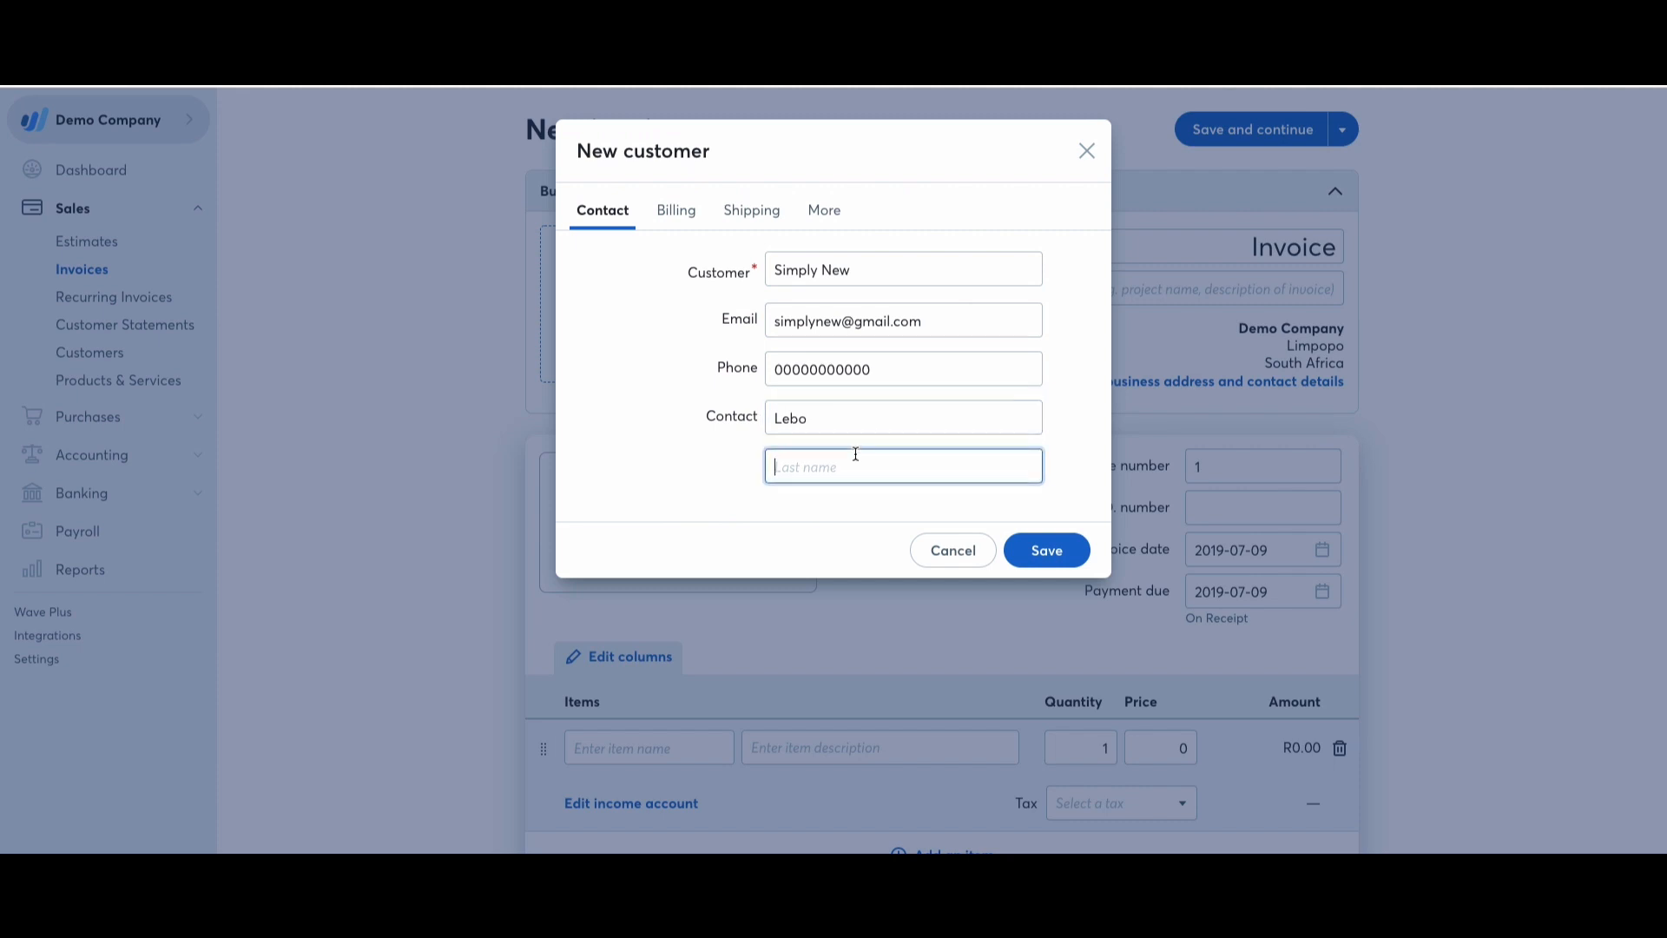
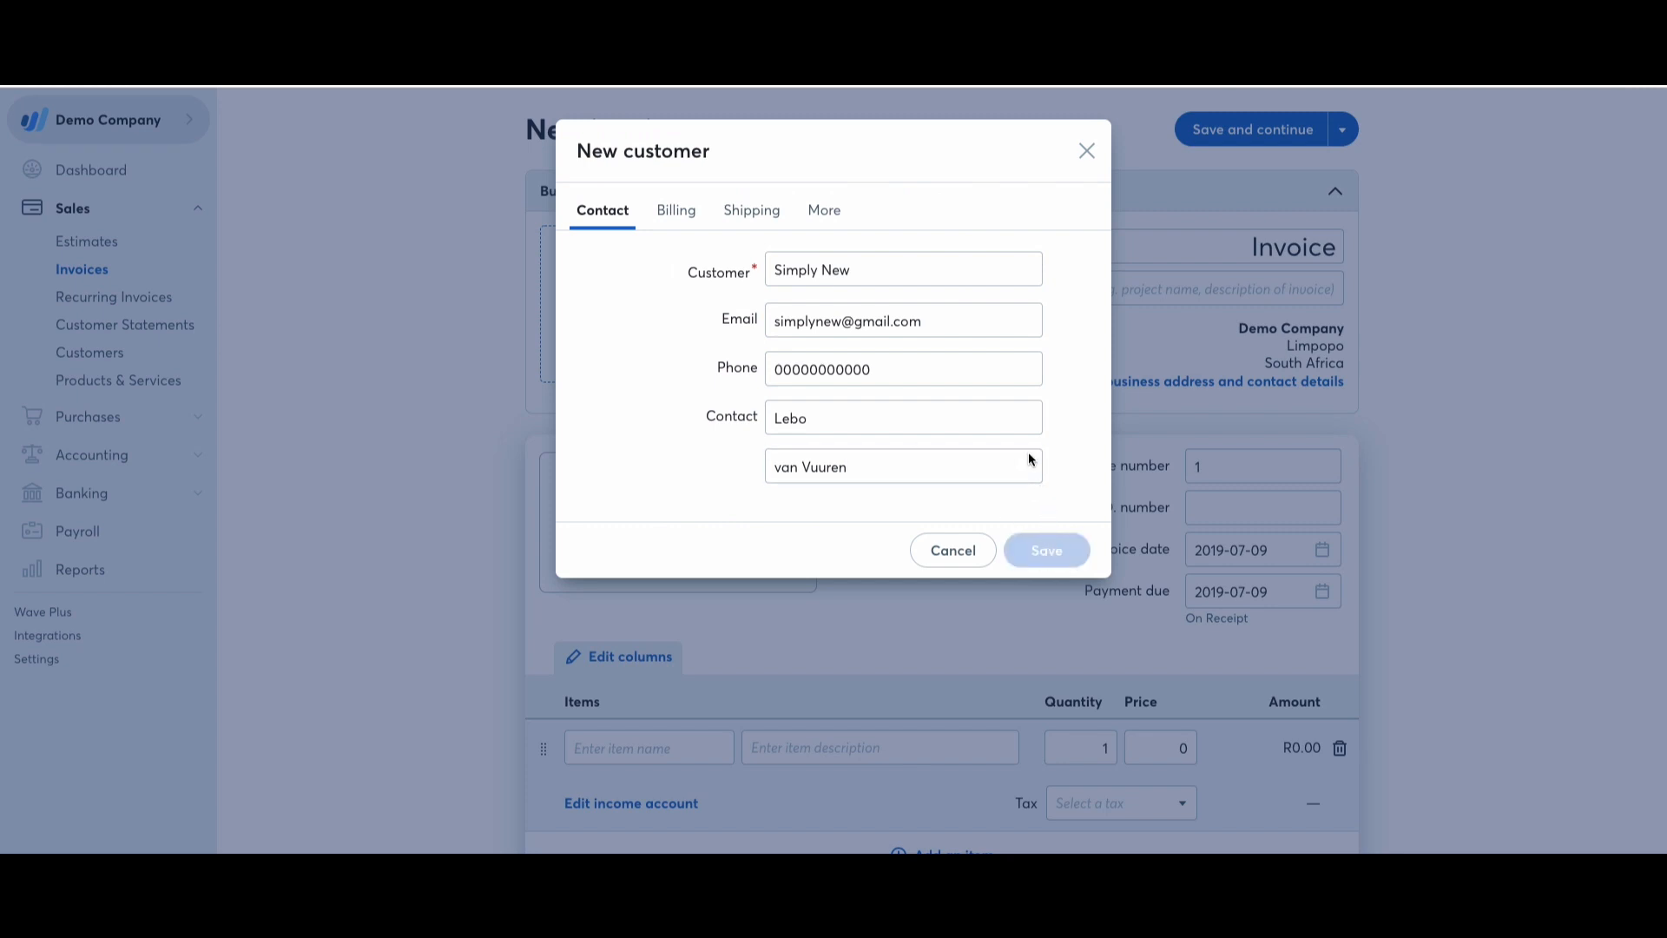
click(1045, 548)
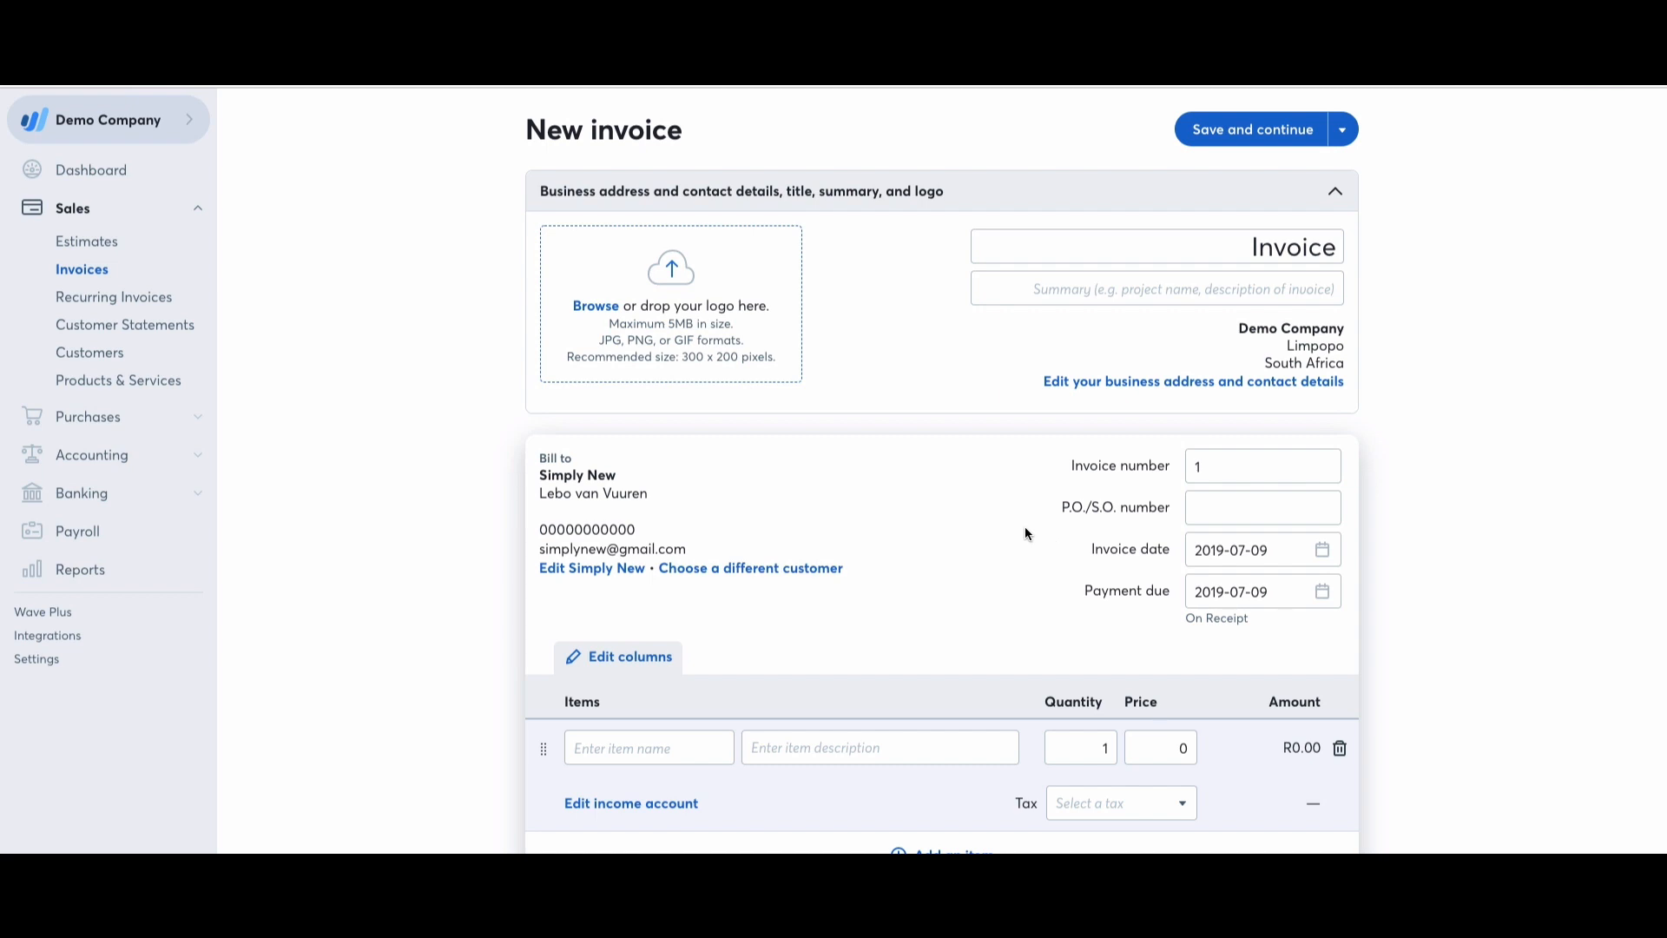
mouse_move(980, 508)
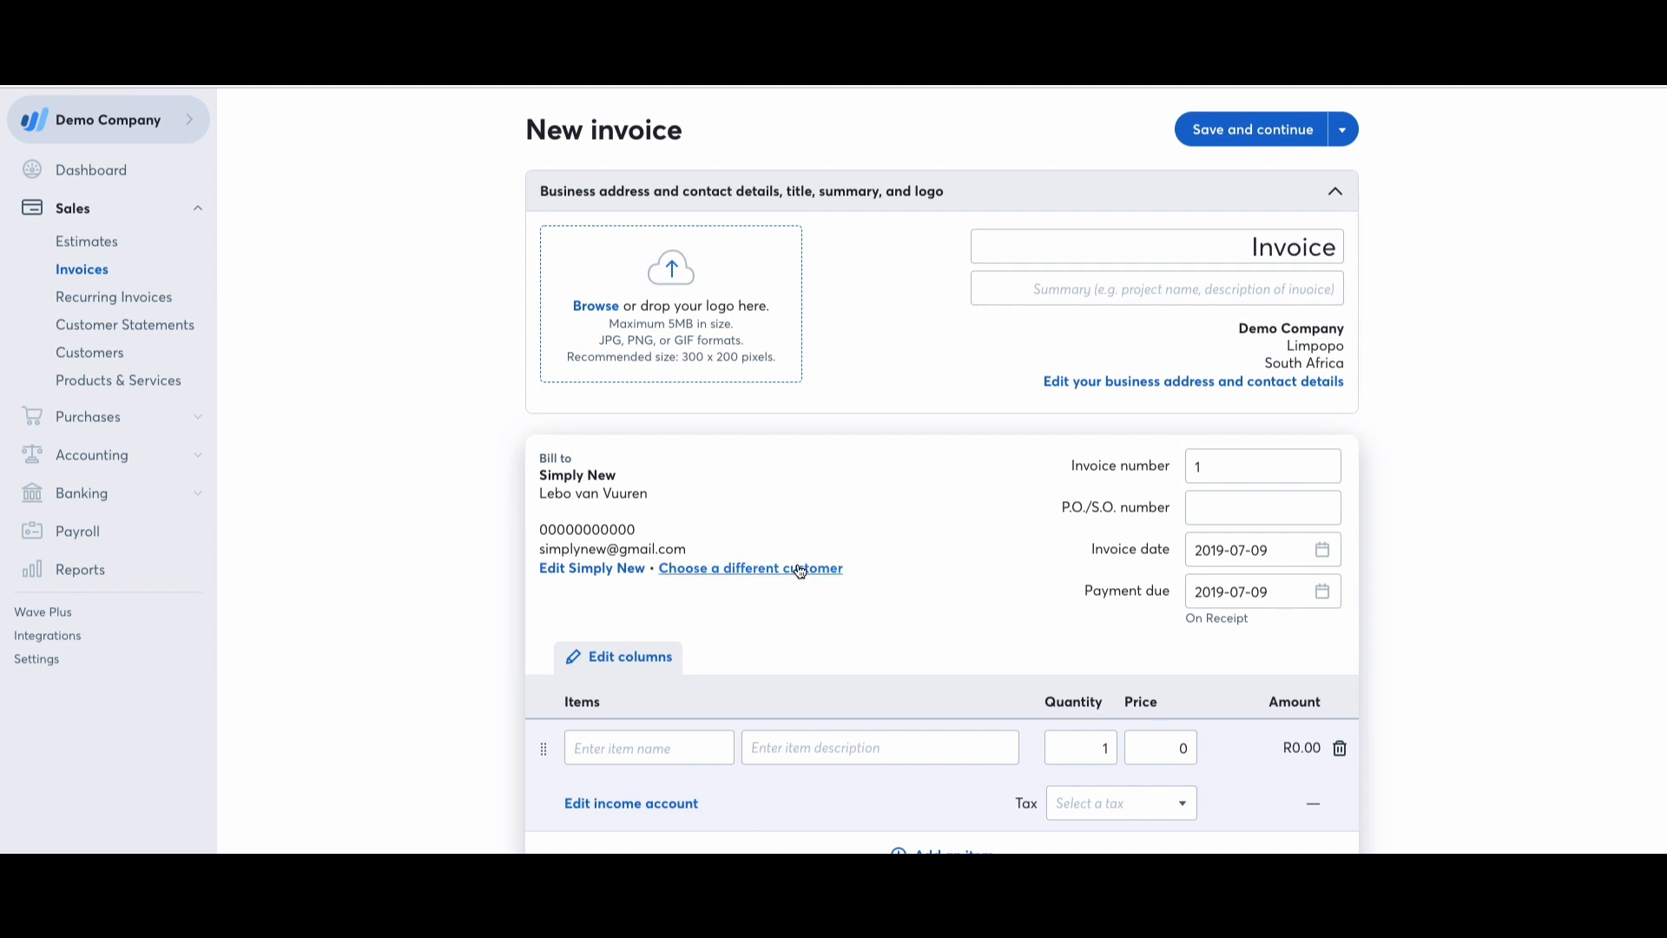
- Set payment terms to Within 15 Days, due 2019-07-24
scroll(down, 3)
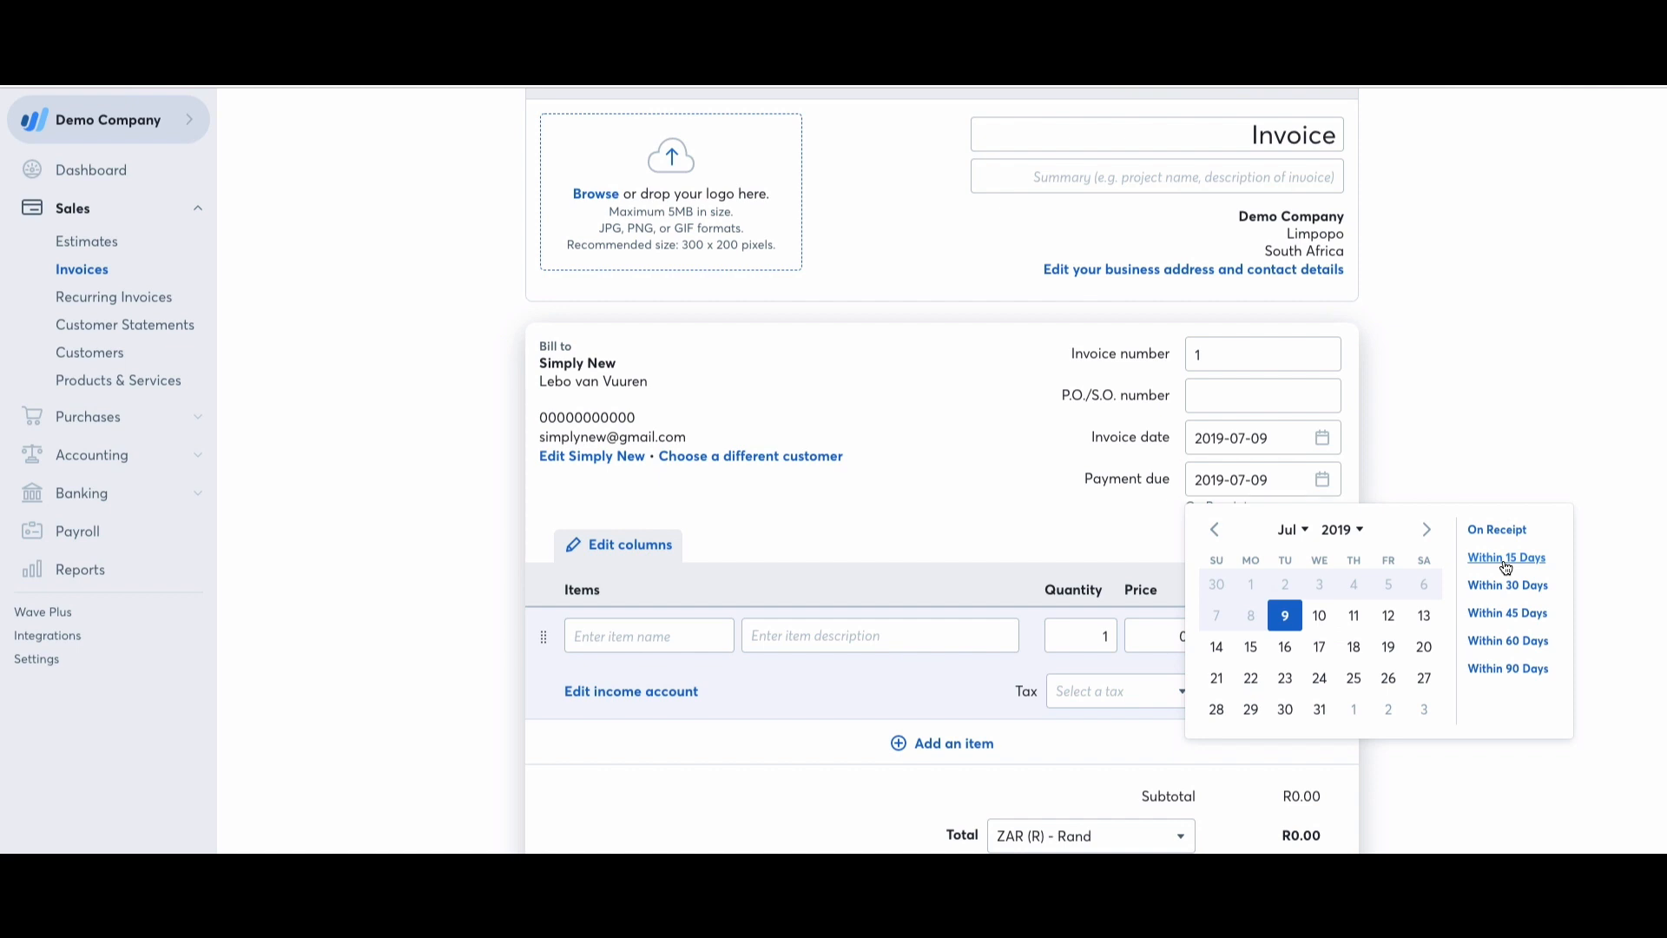
click(1506, 557)
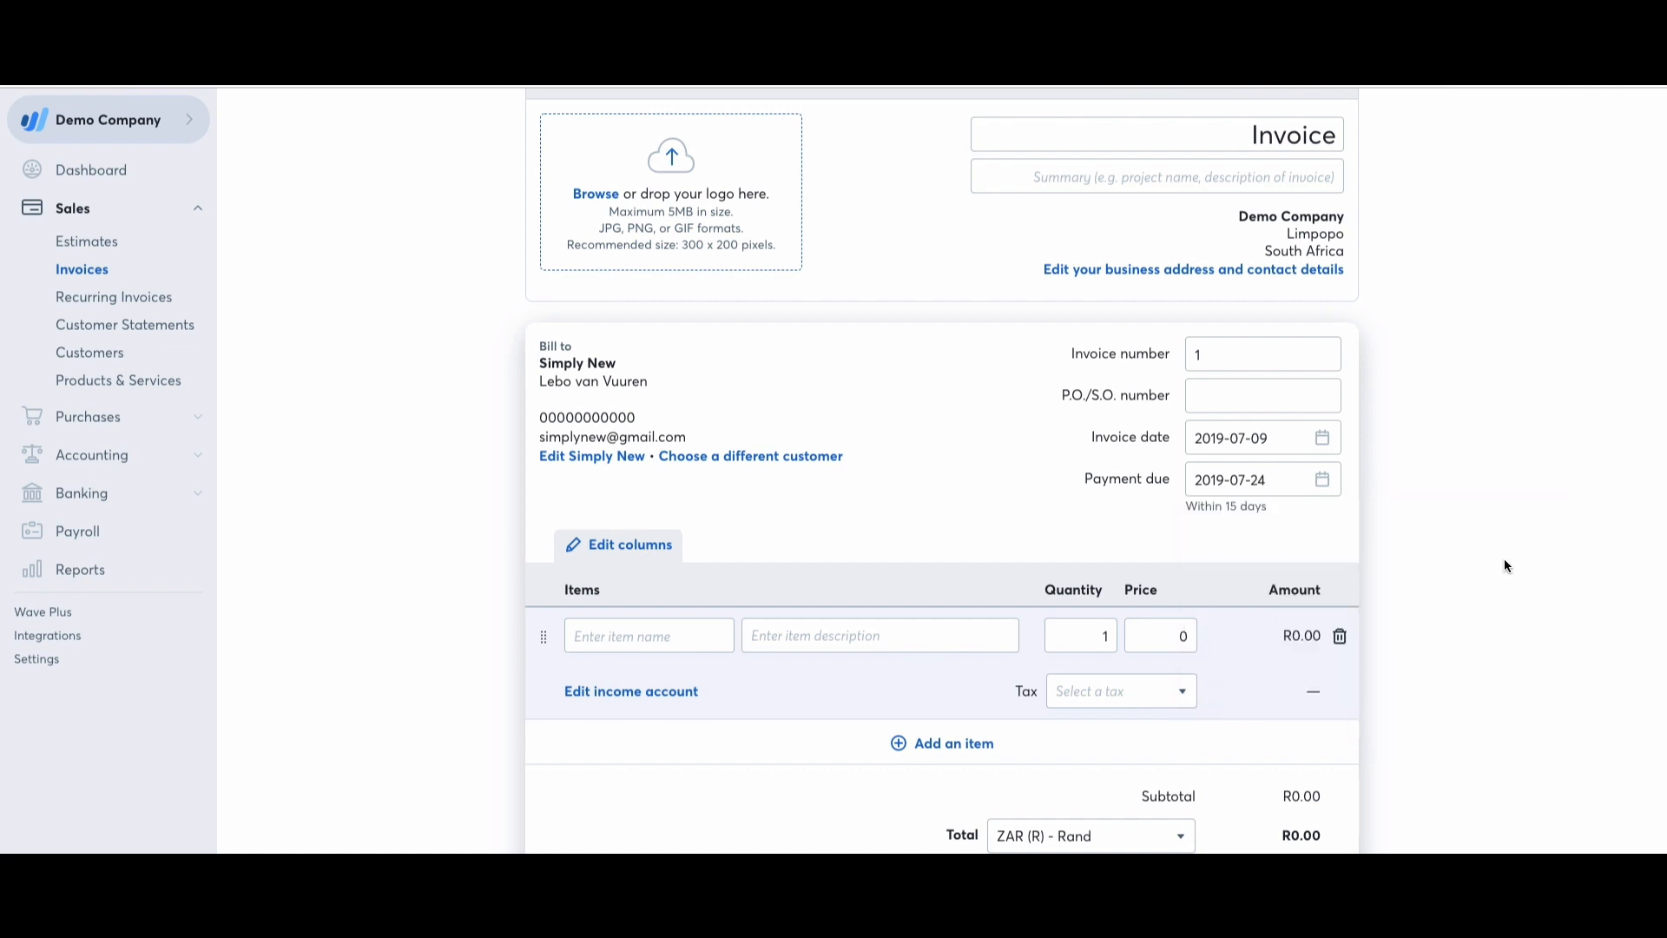
scroll(down, 3)
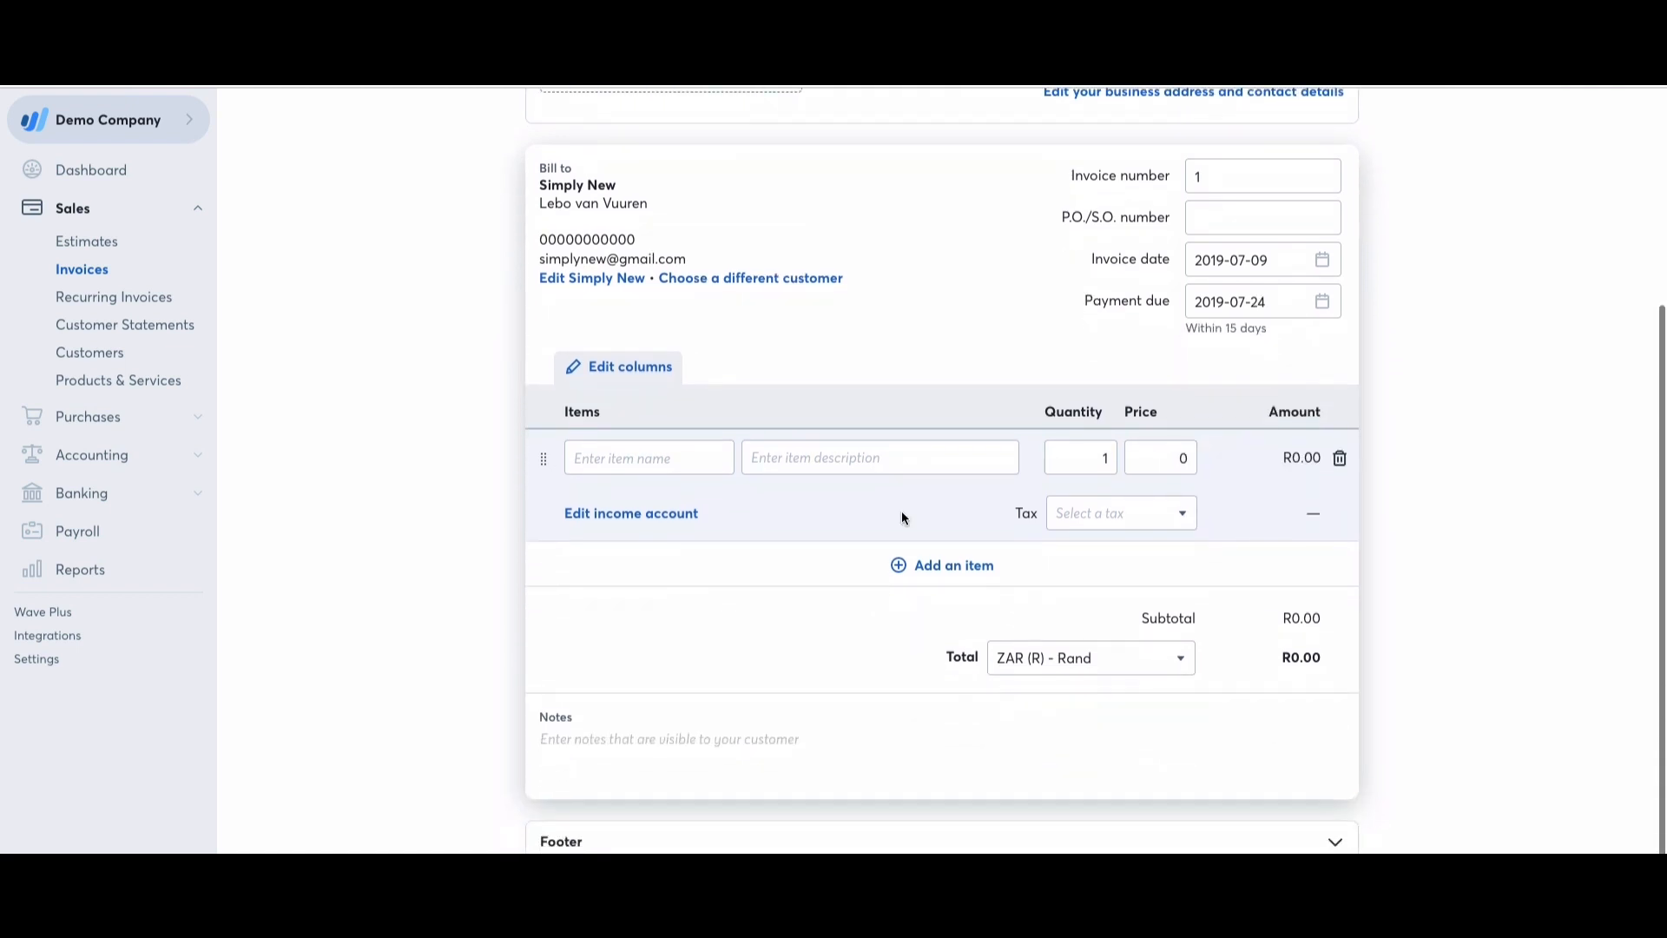
- Enter the line item Hair gel with description Gel
click(649, 459)
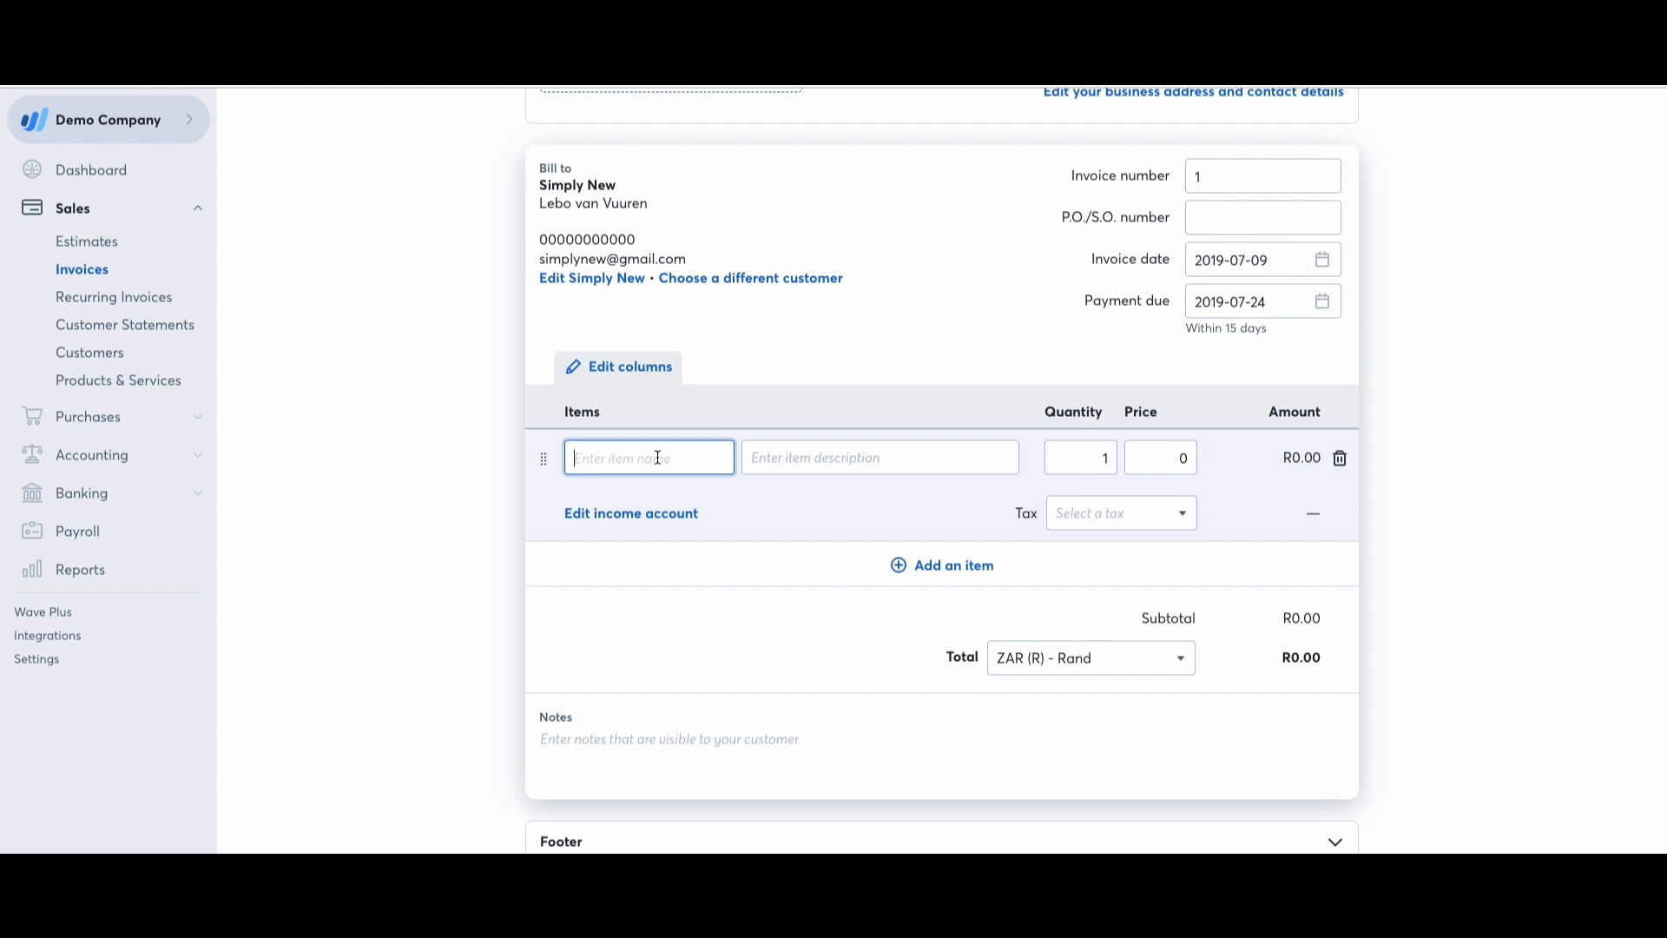
text(Hair gel)
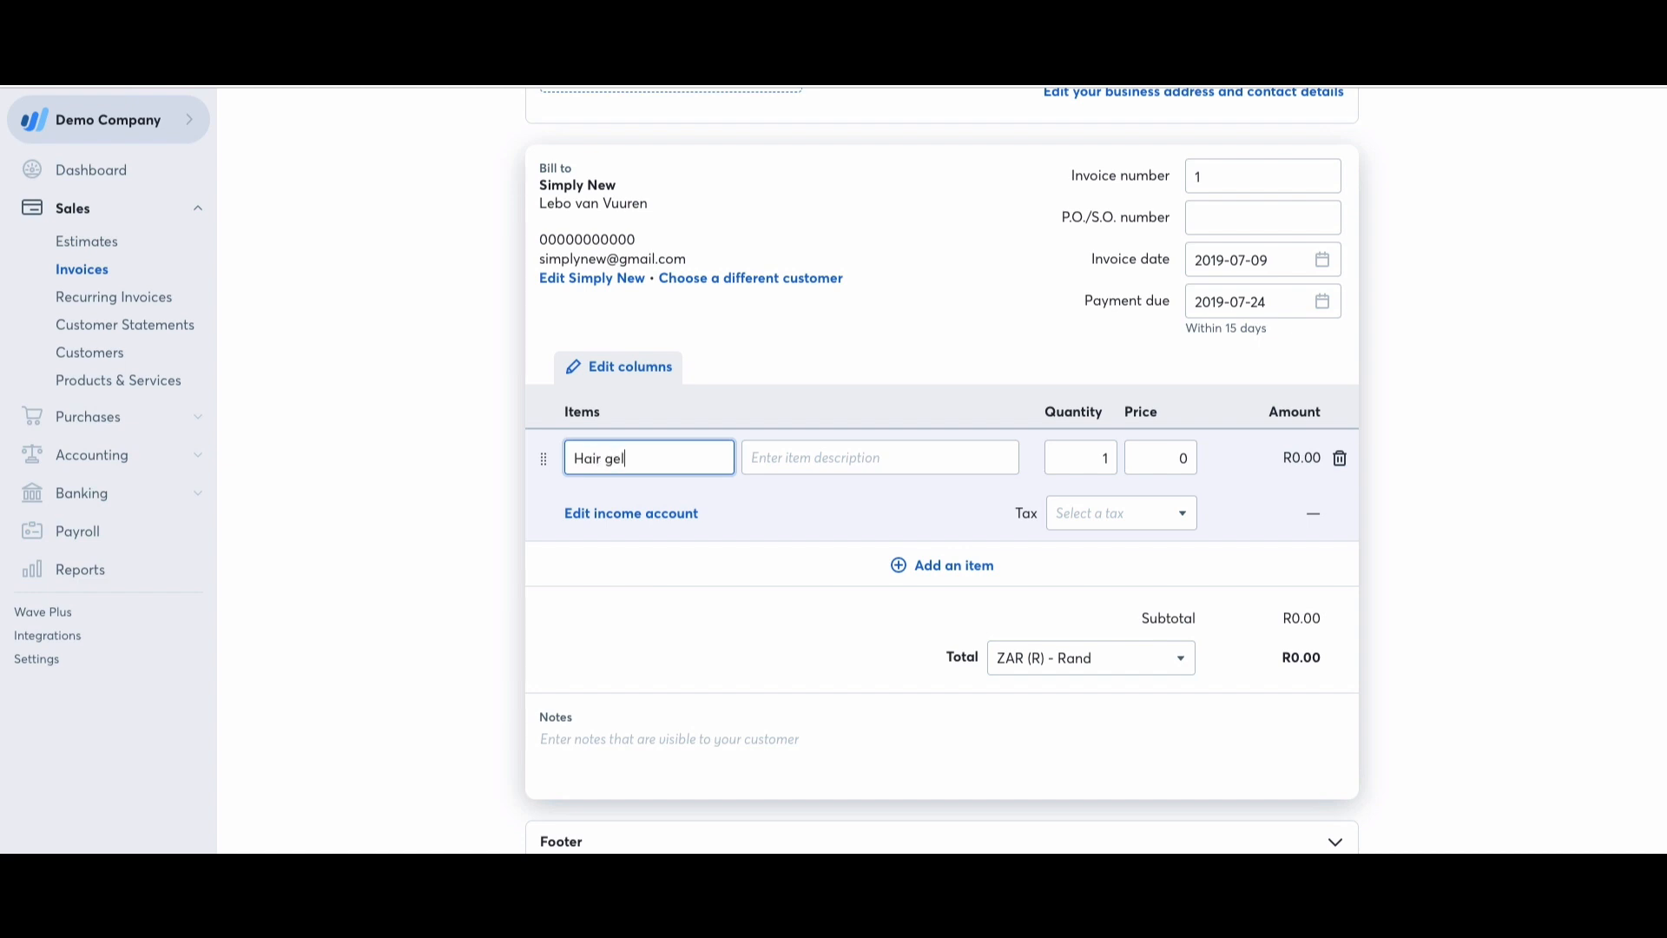
click(879, 458)
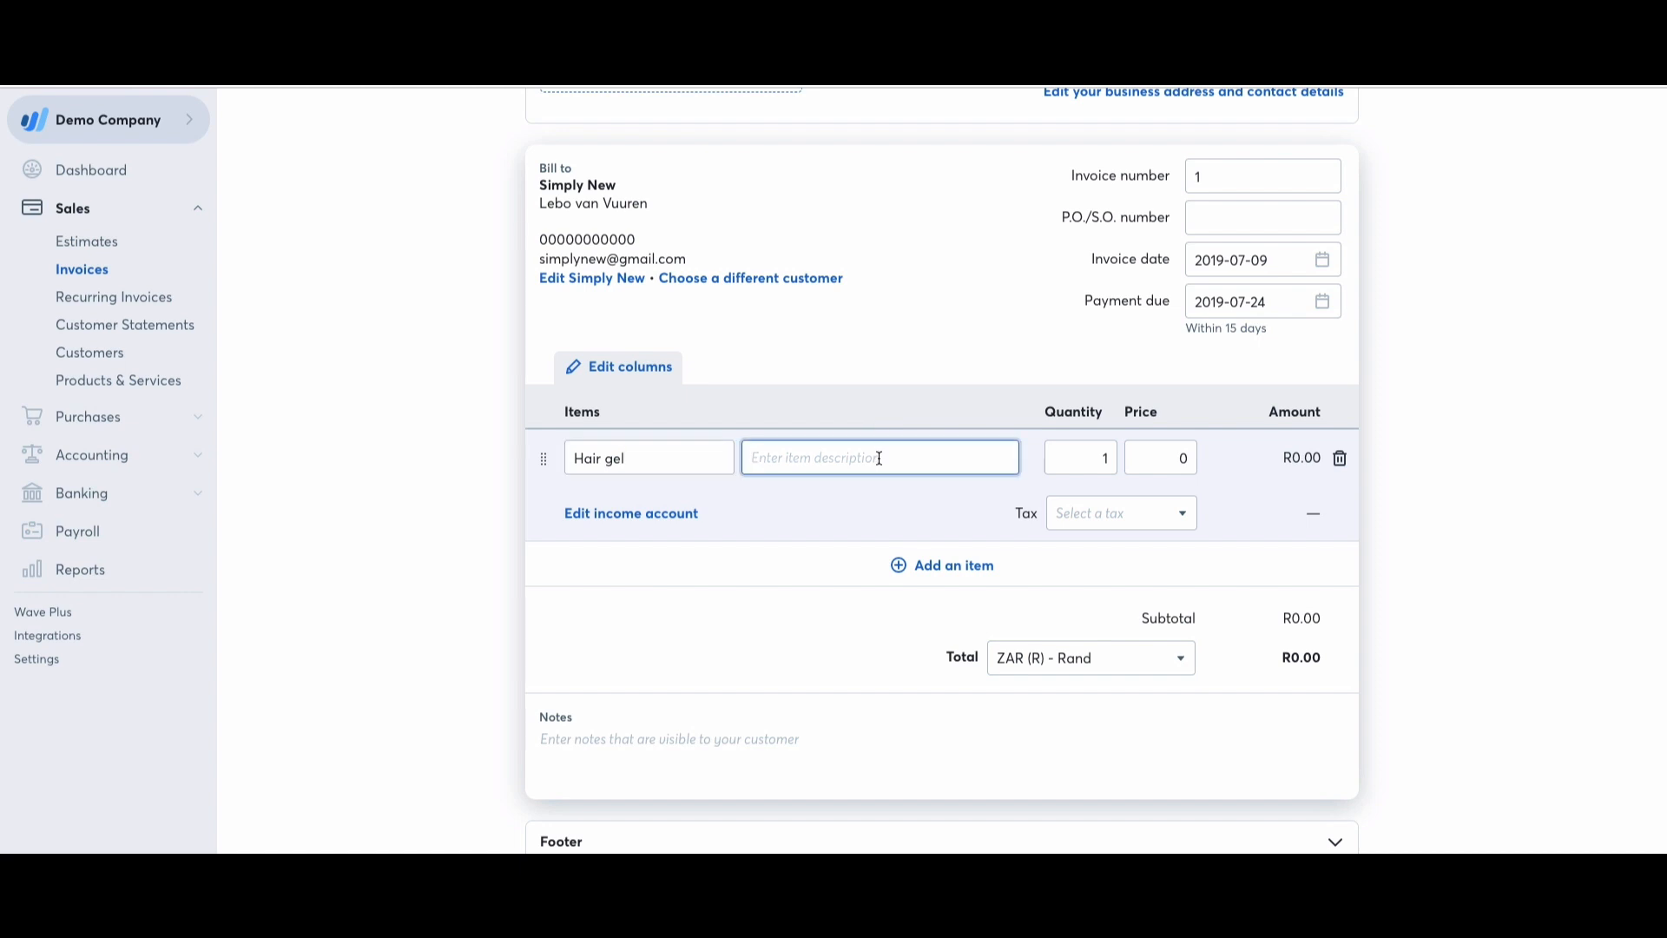
text(Gel)
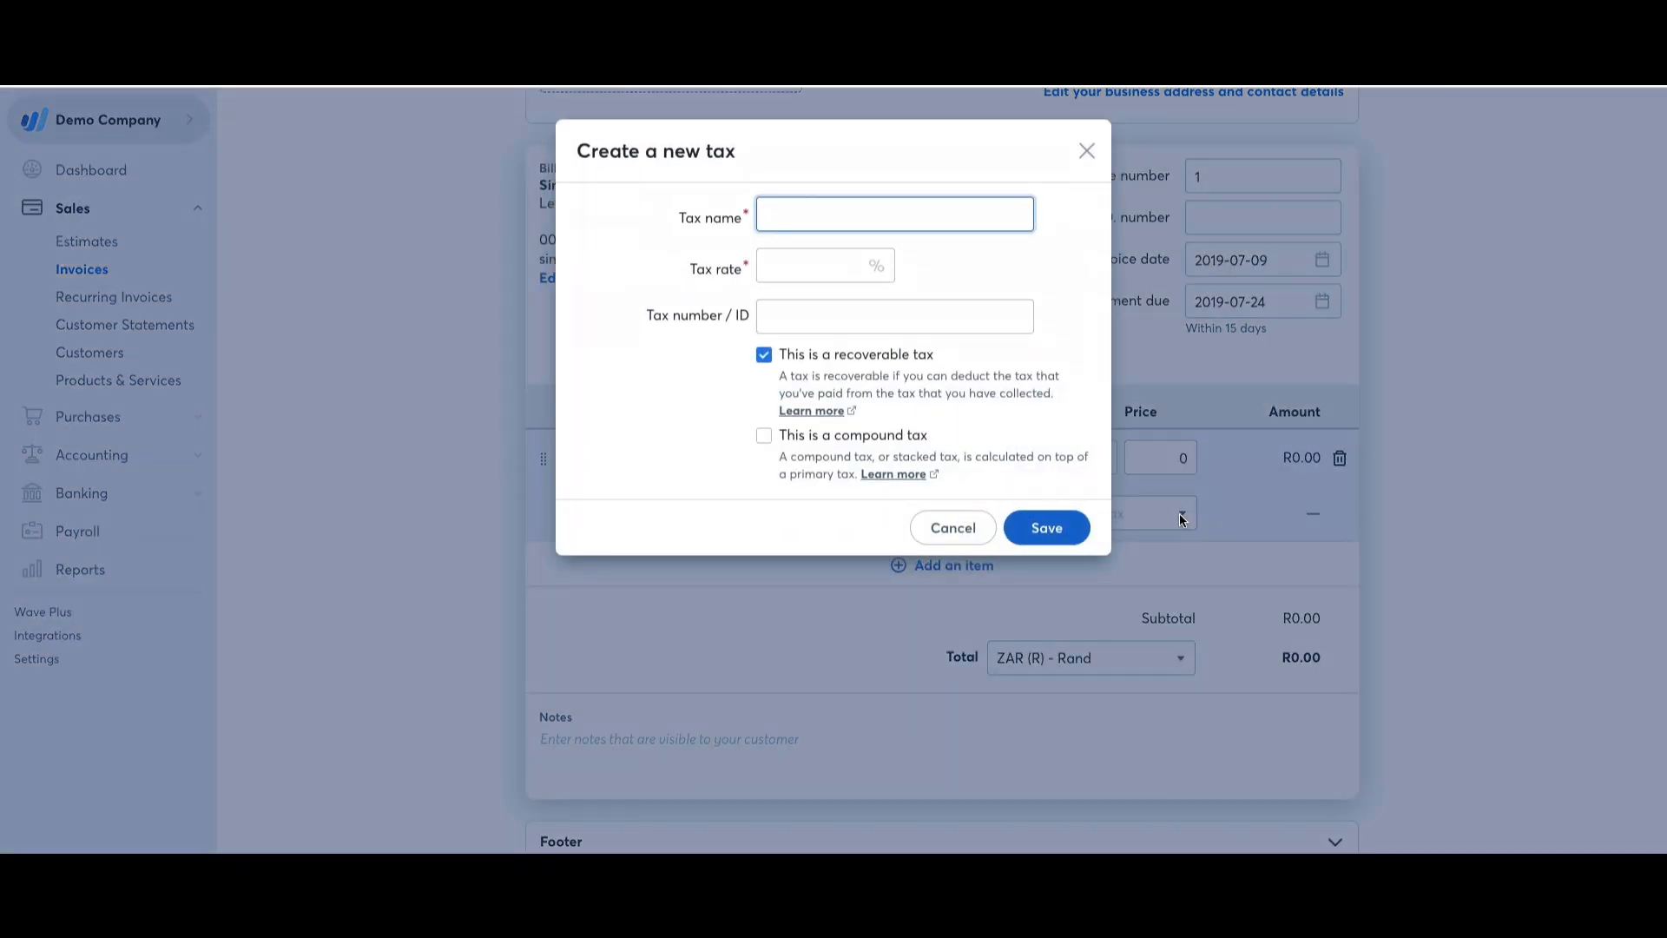
- Create a VAT tax at 15% and save it onto the Hair gel line
text(V)
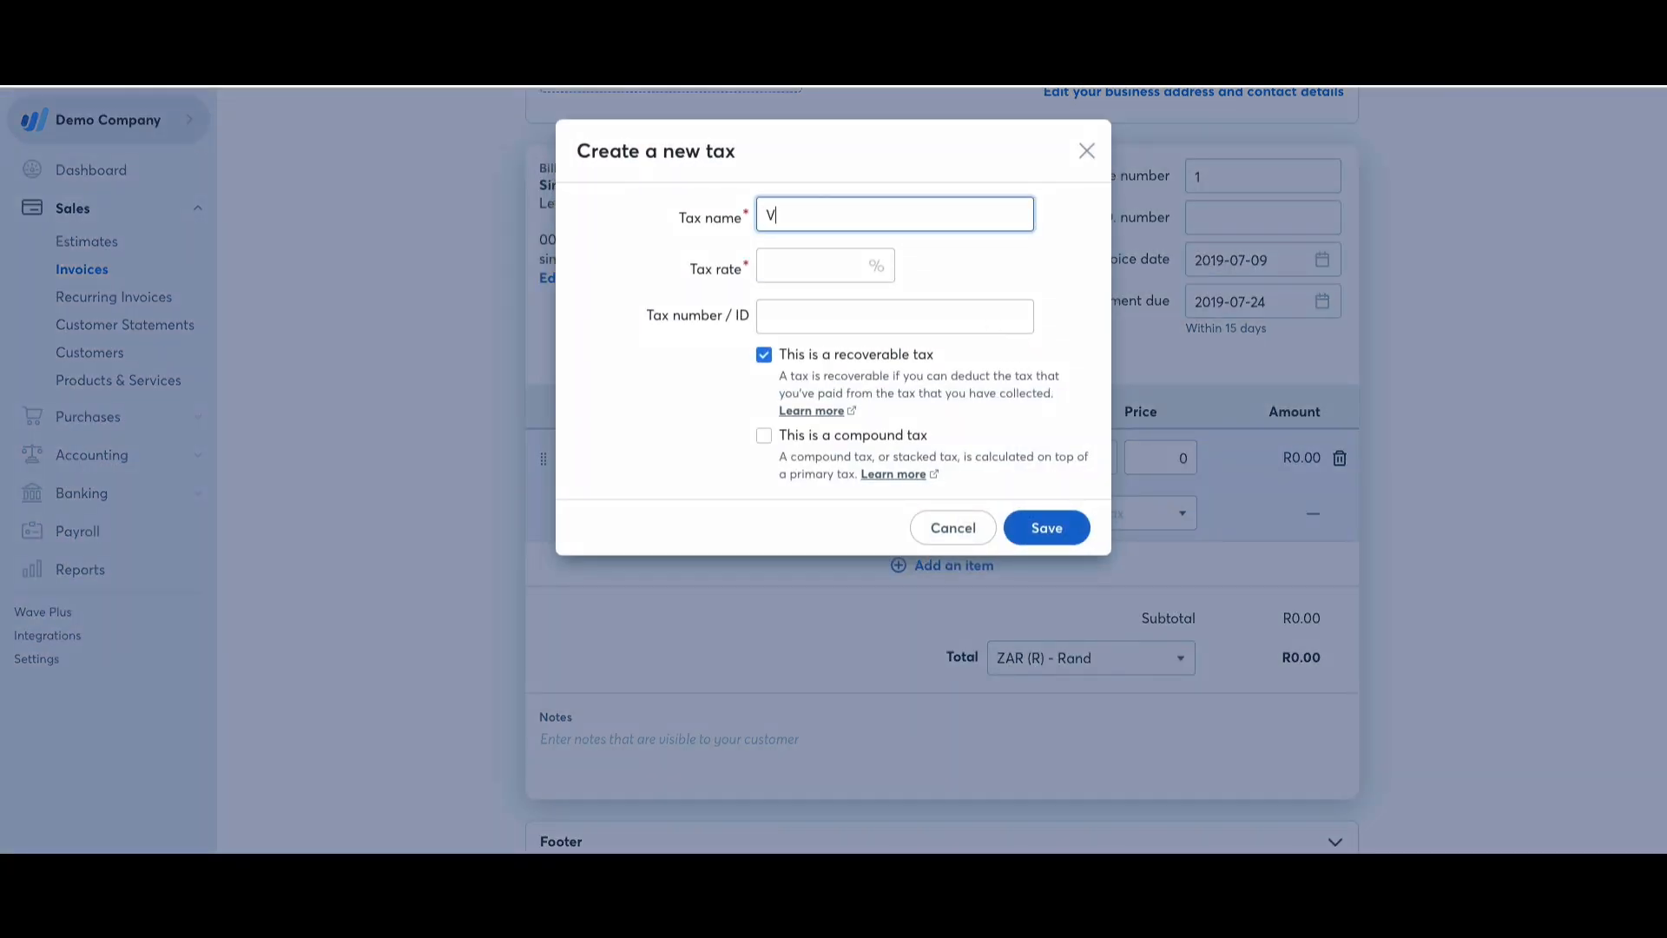
click(809, 266)
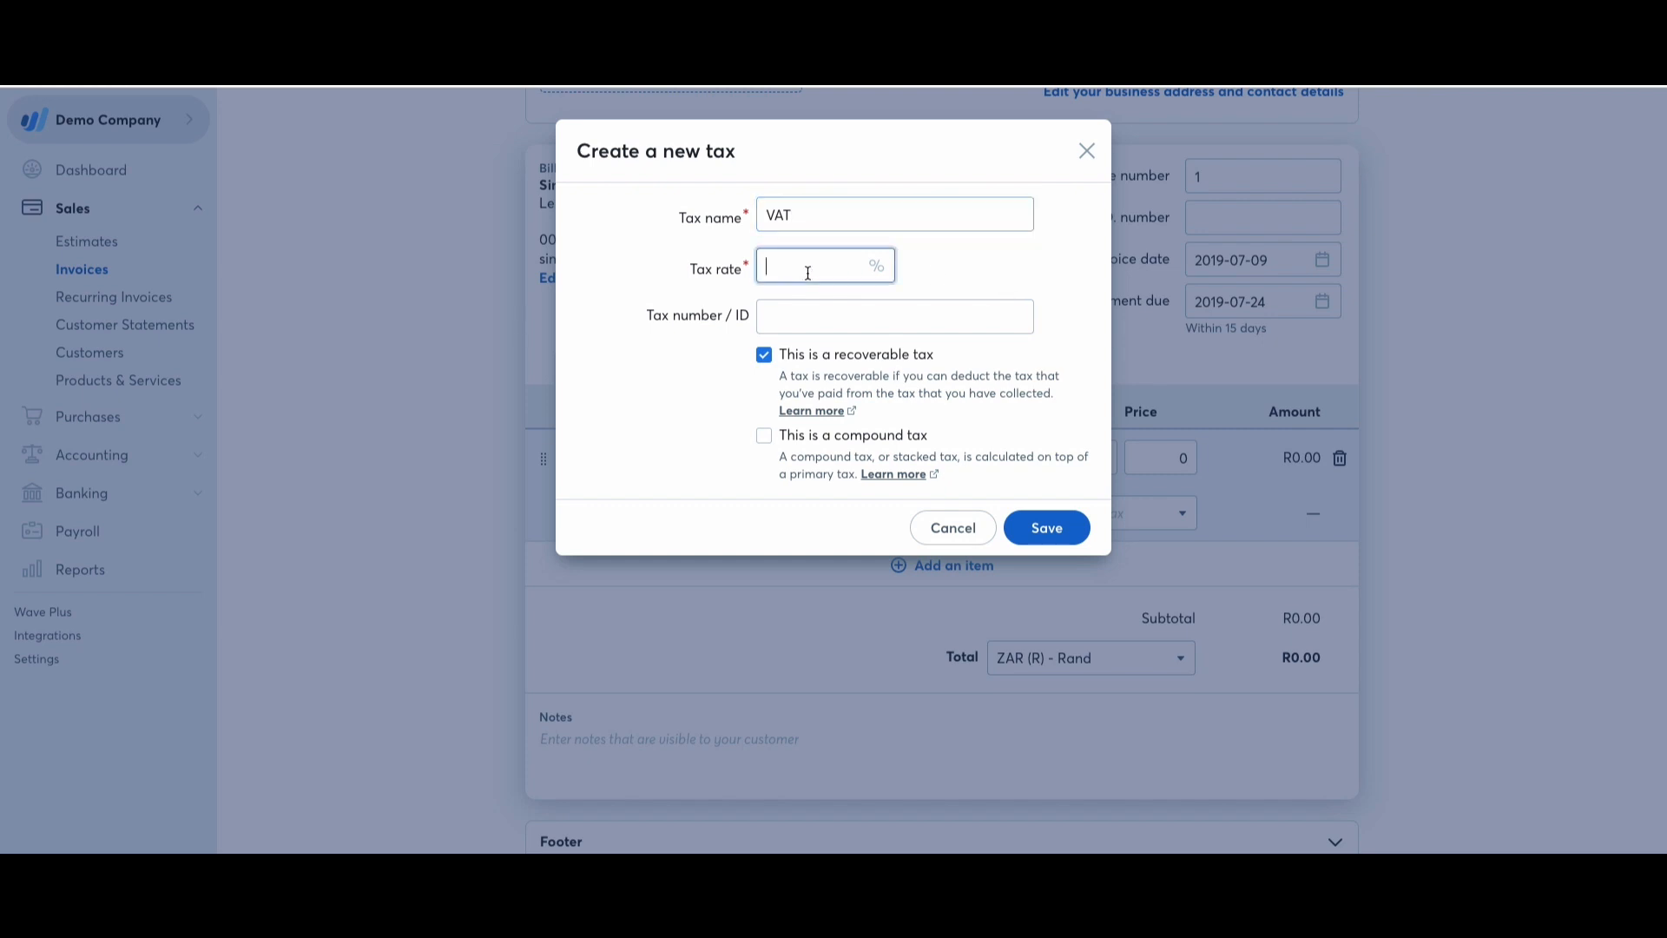
text(15)
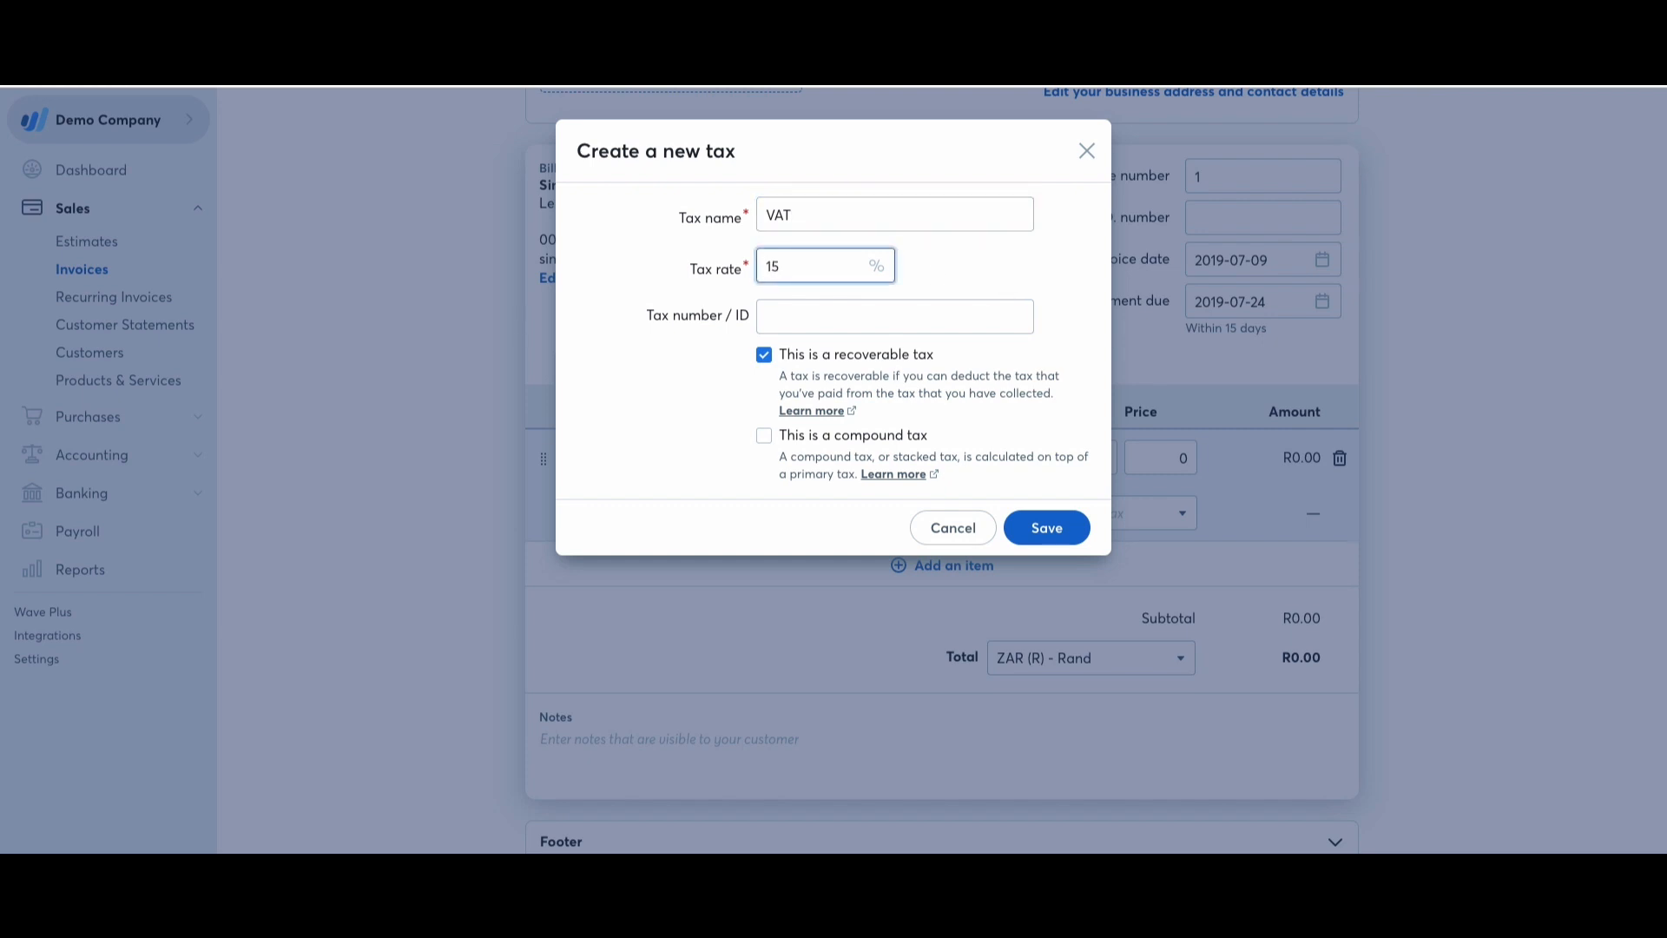
mouse_move(969, 443)
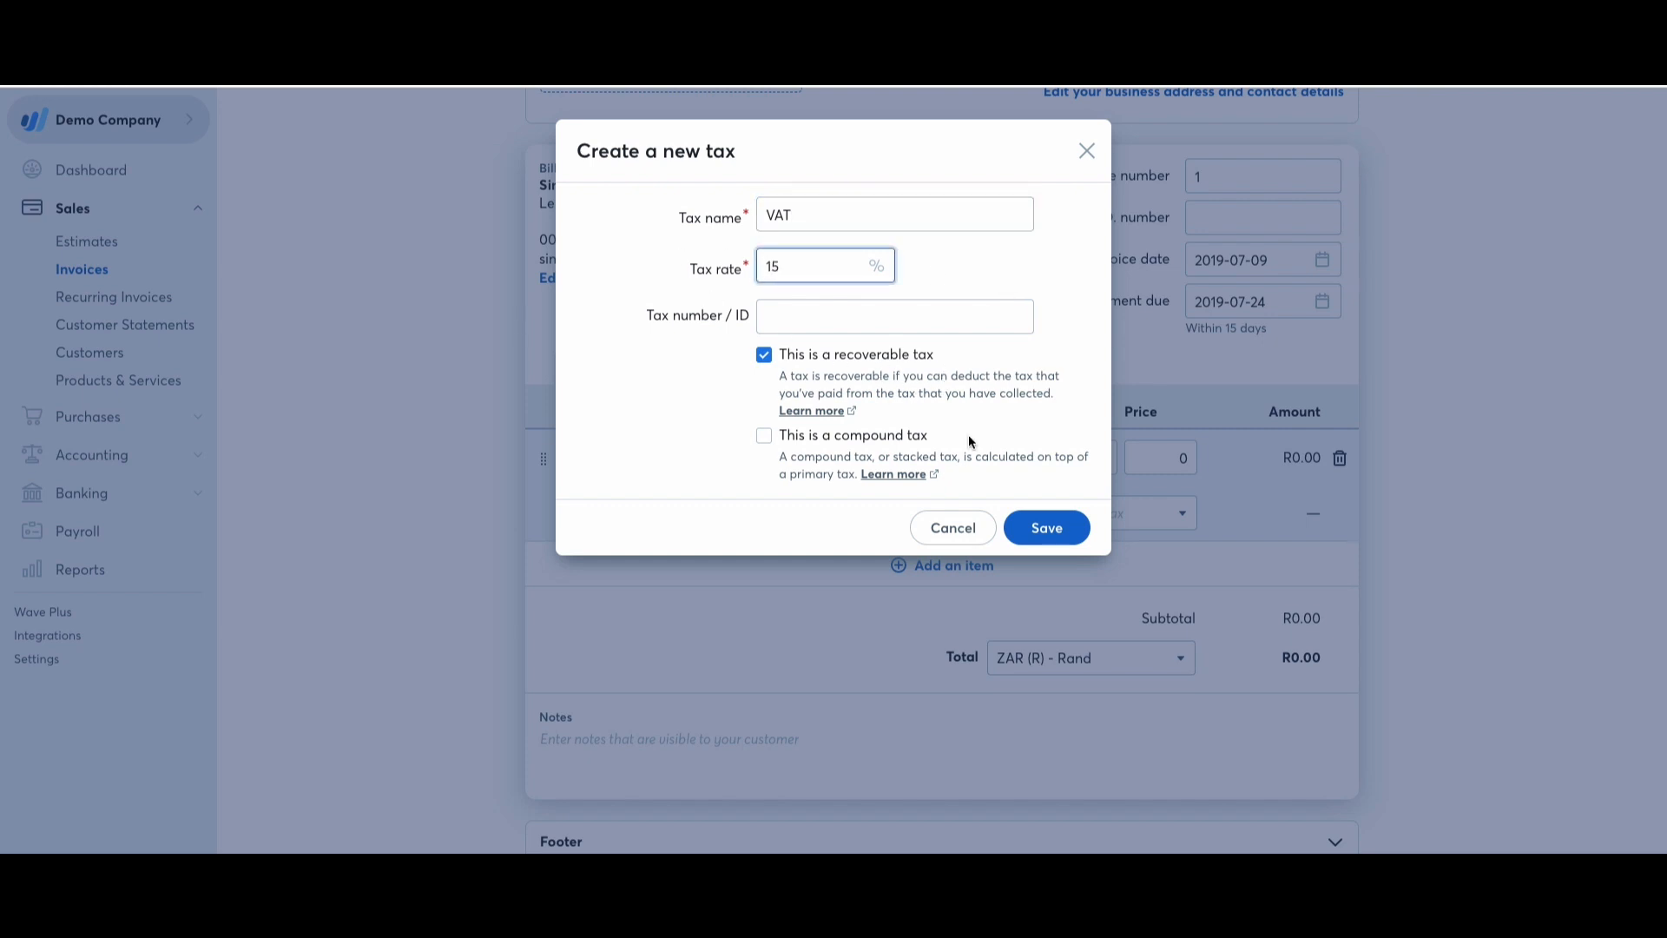
click(1045, 528)
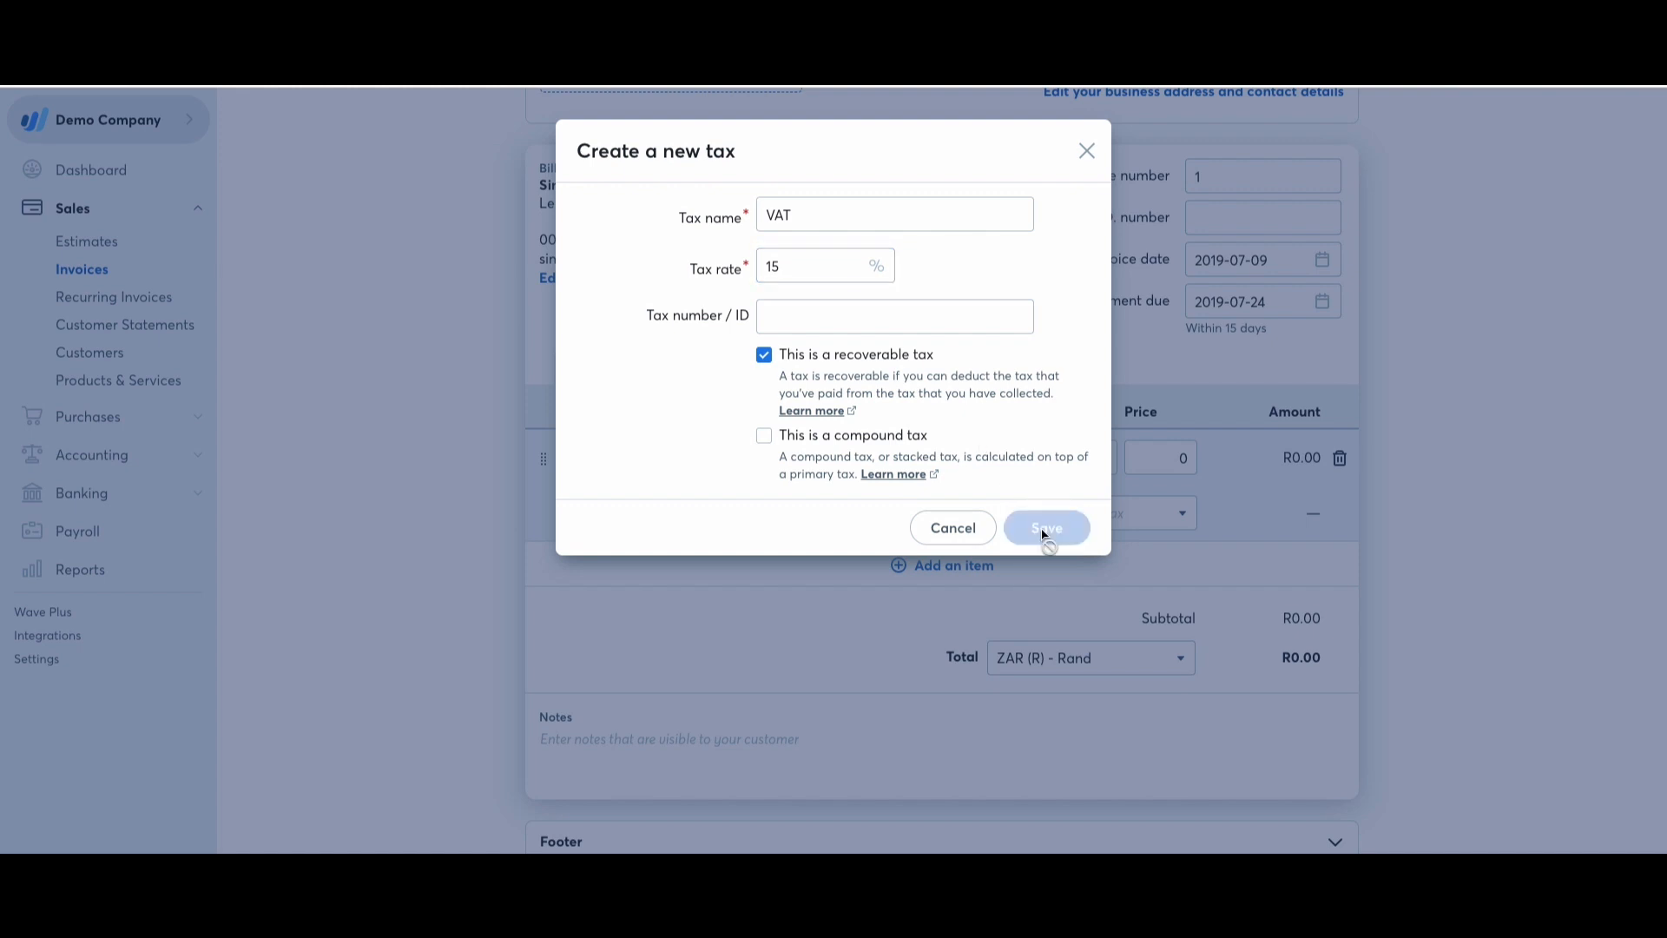
click(1045, 528)
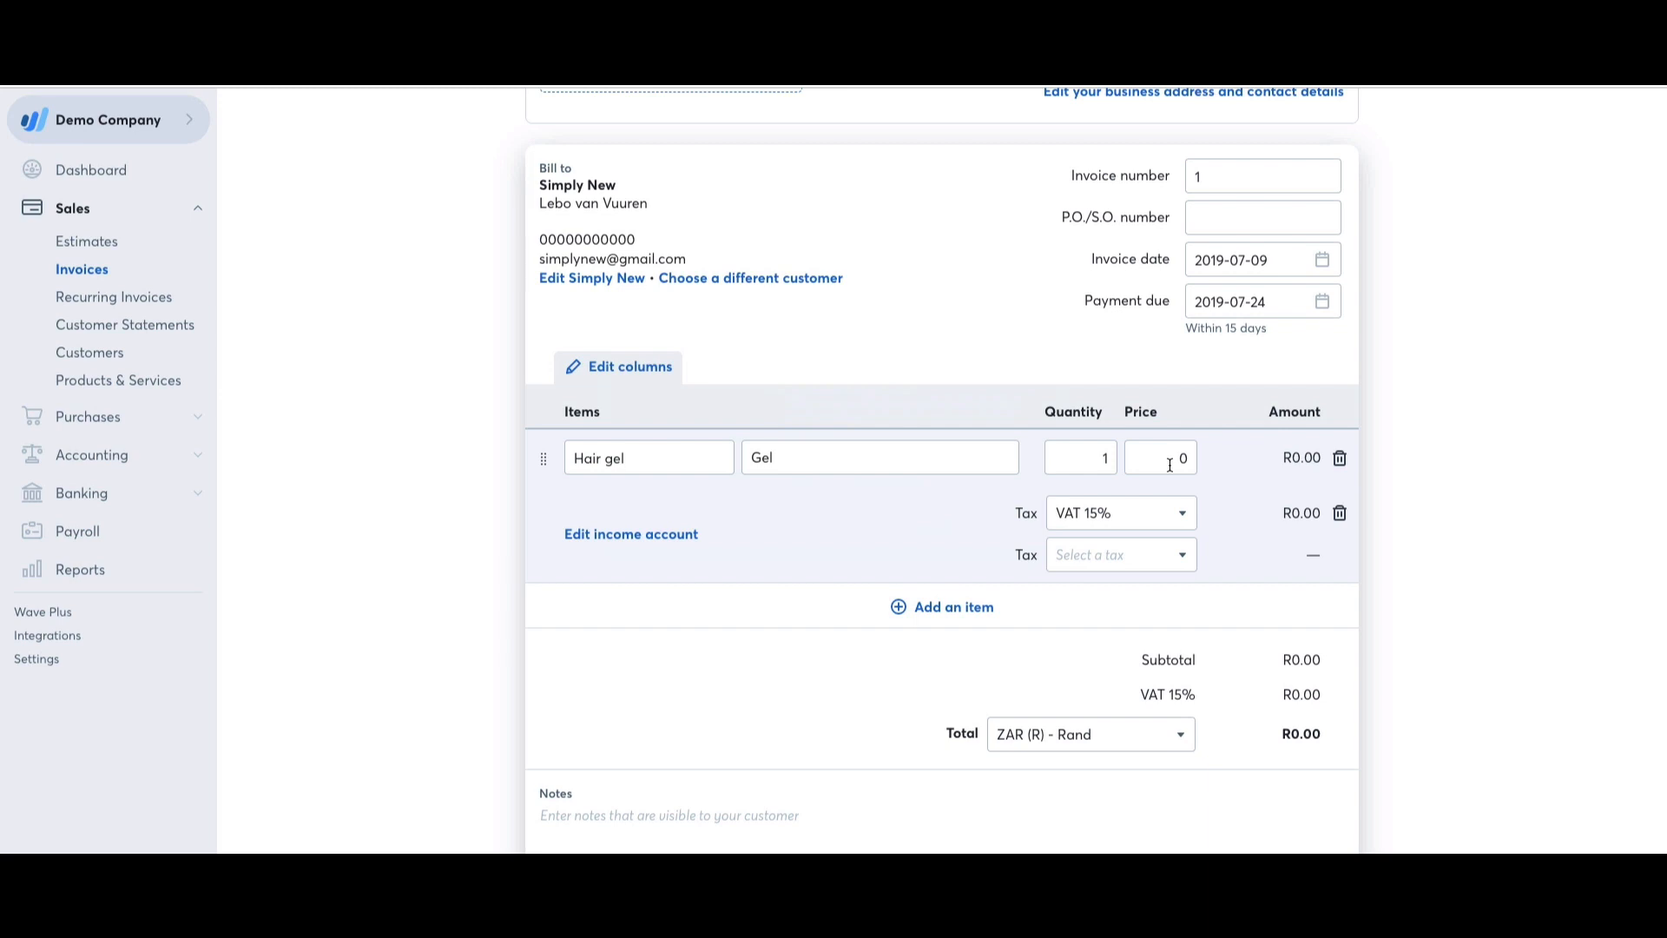
- Set quantity 5 and price 100 (after trying 500), giving R500 plus R75 VAT, R575.00 total
click(1081, 459)
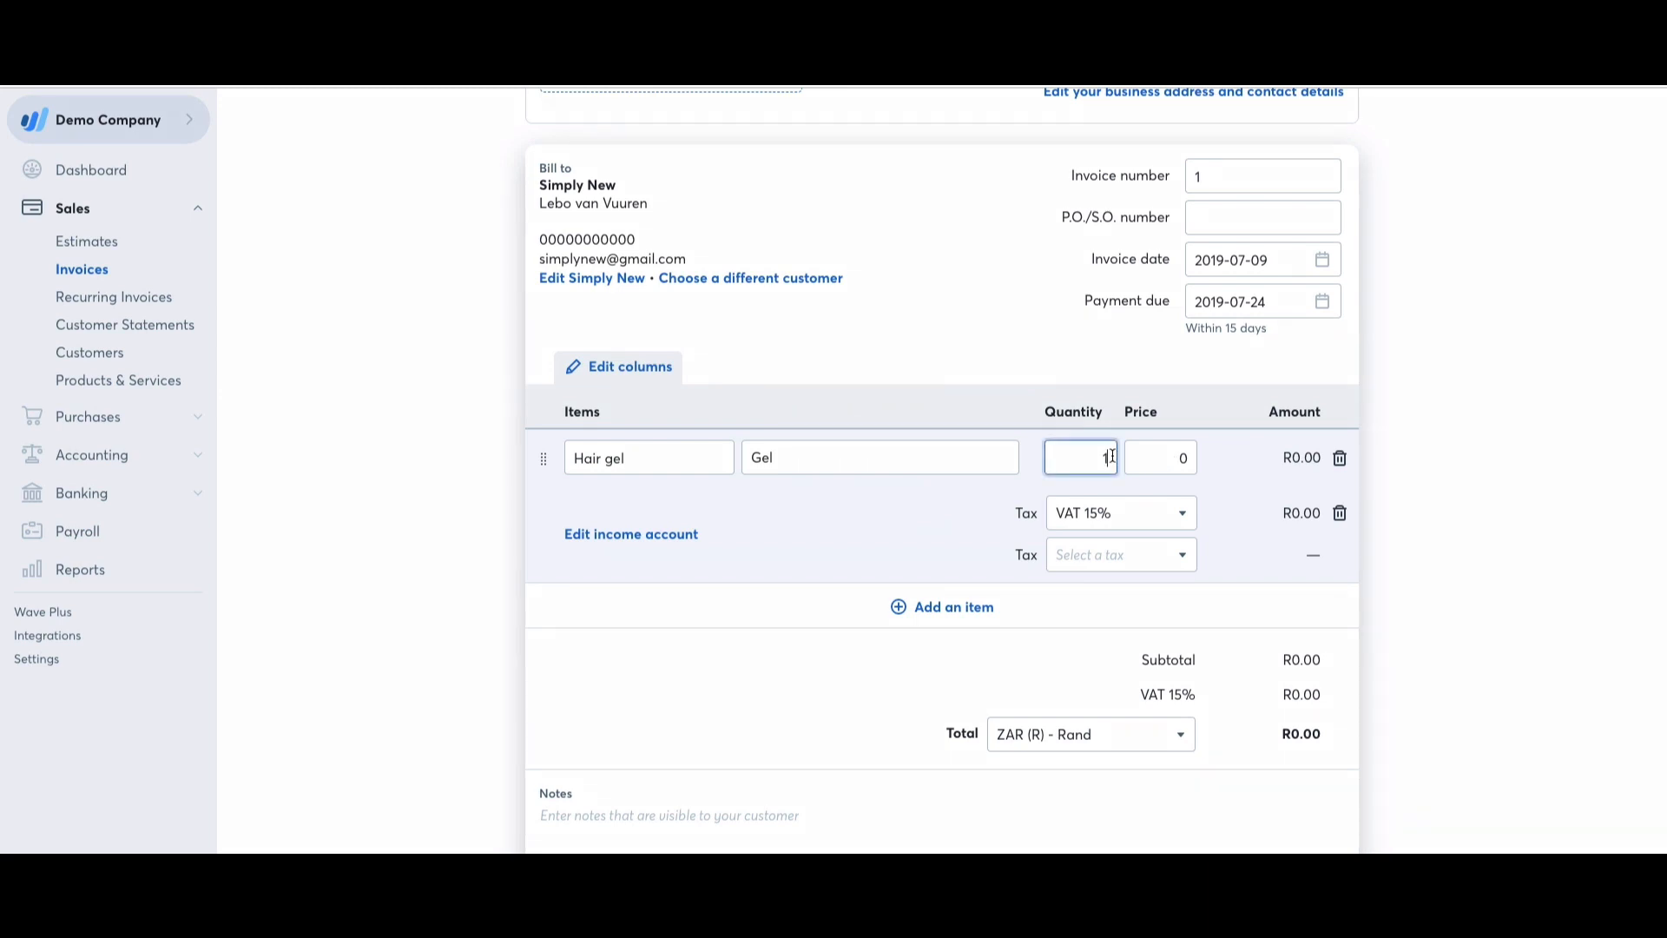
text(5)
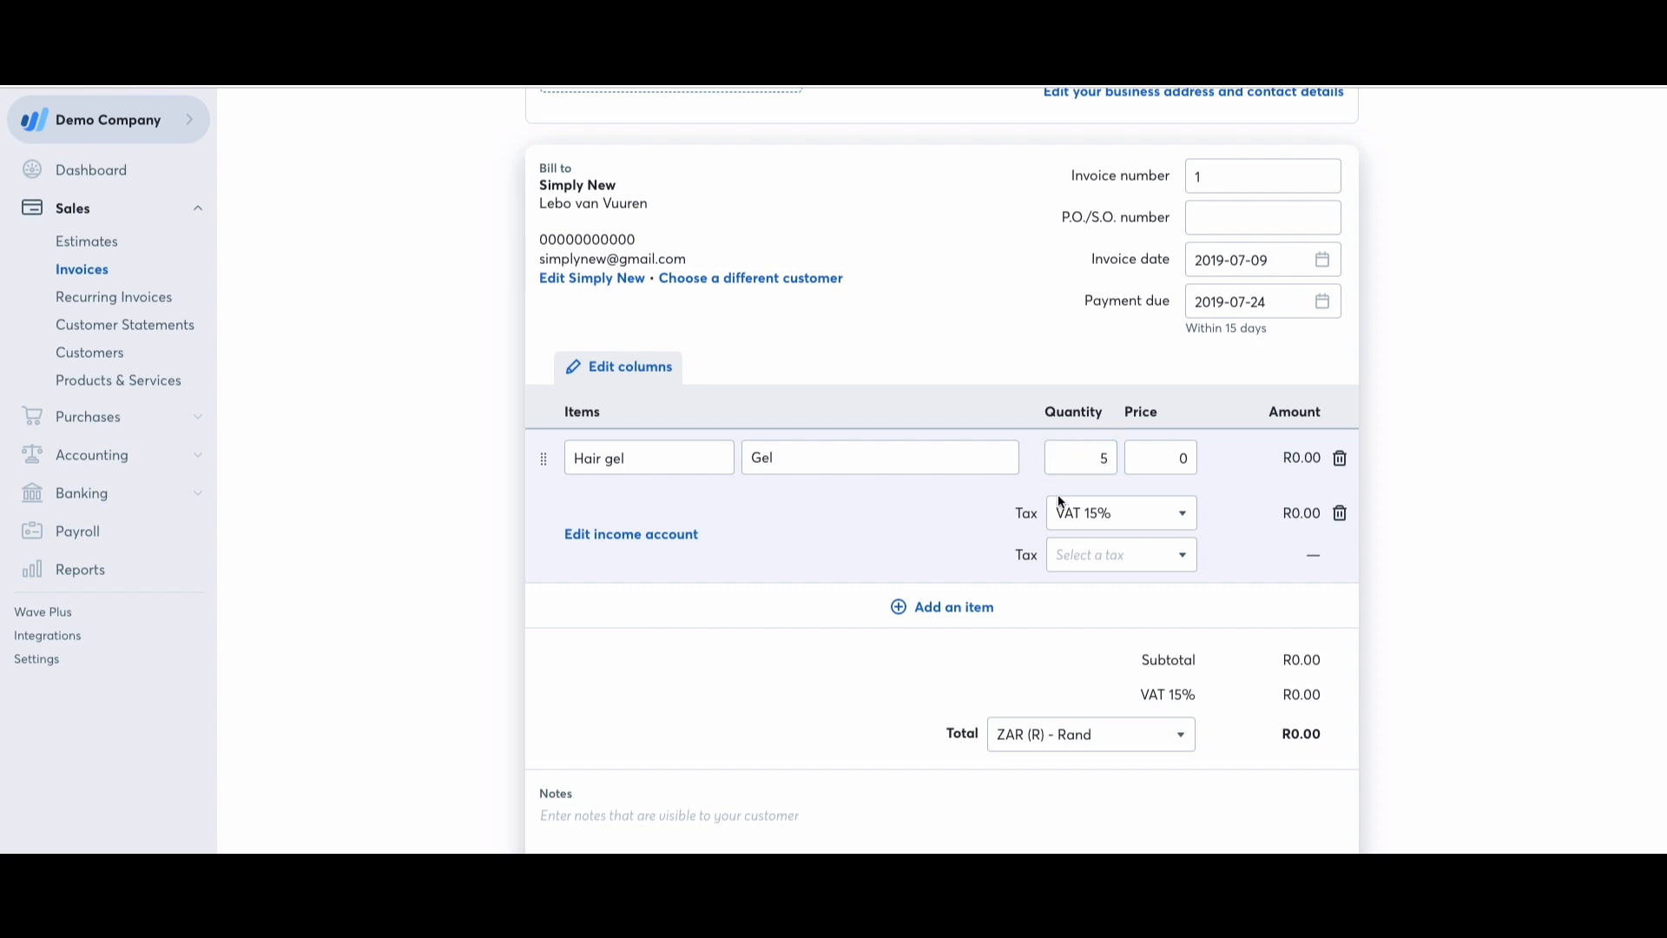
click(1160, 459)
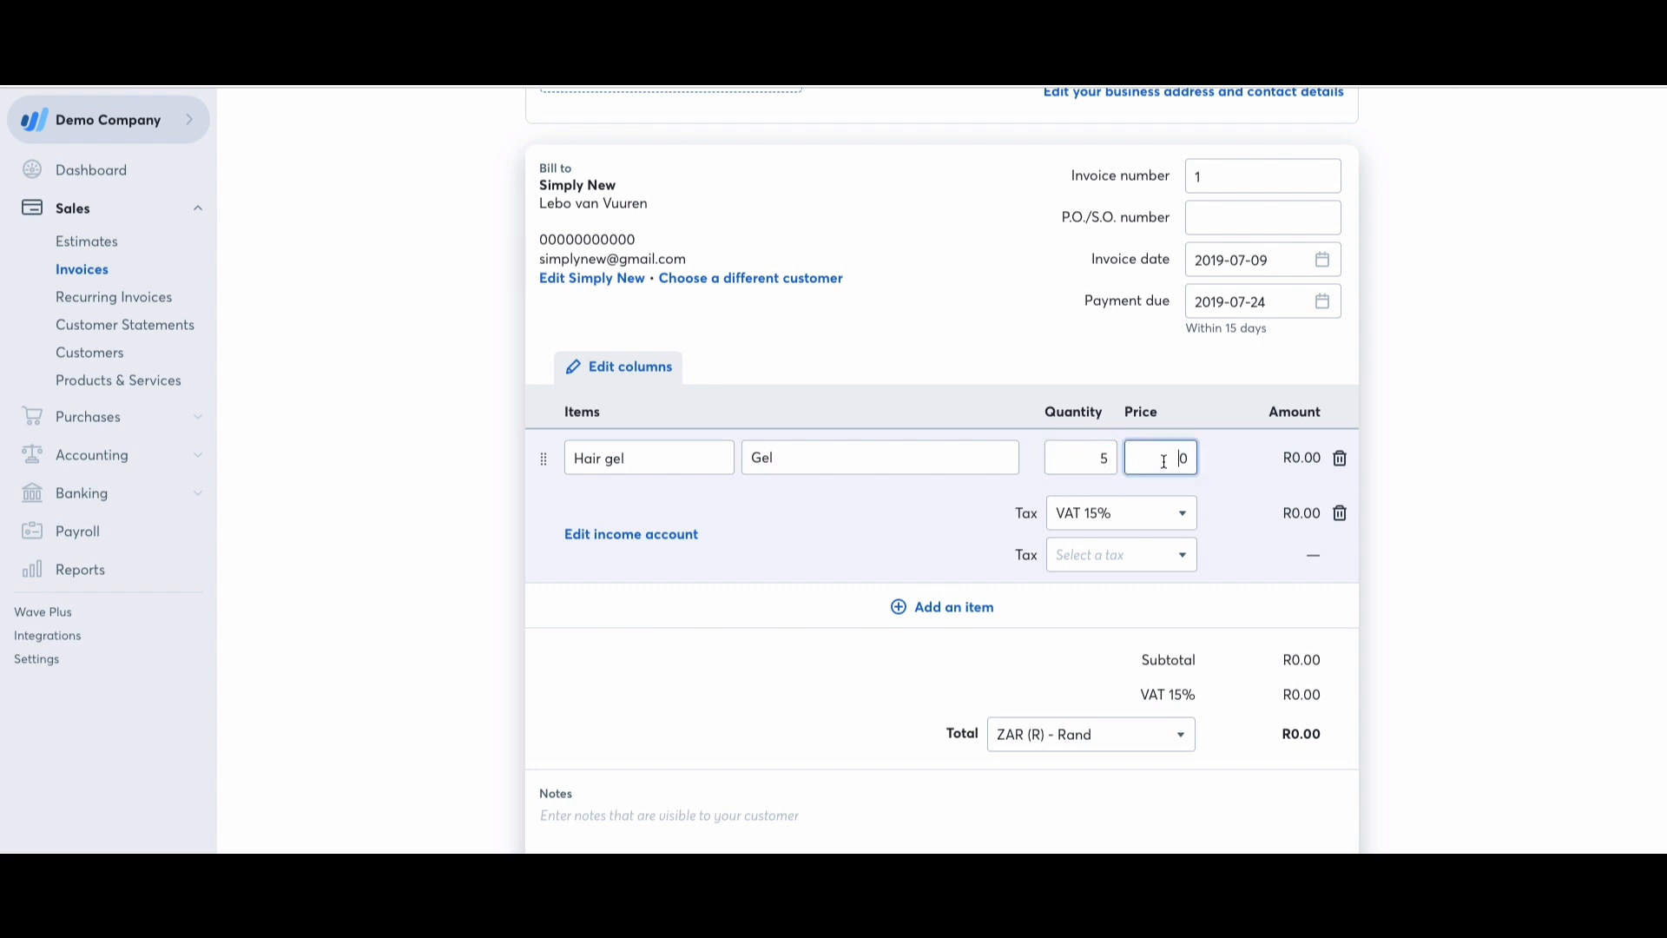
scroll(down, 3)
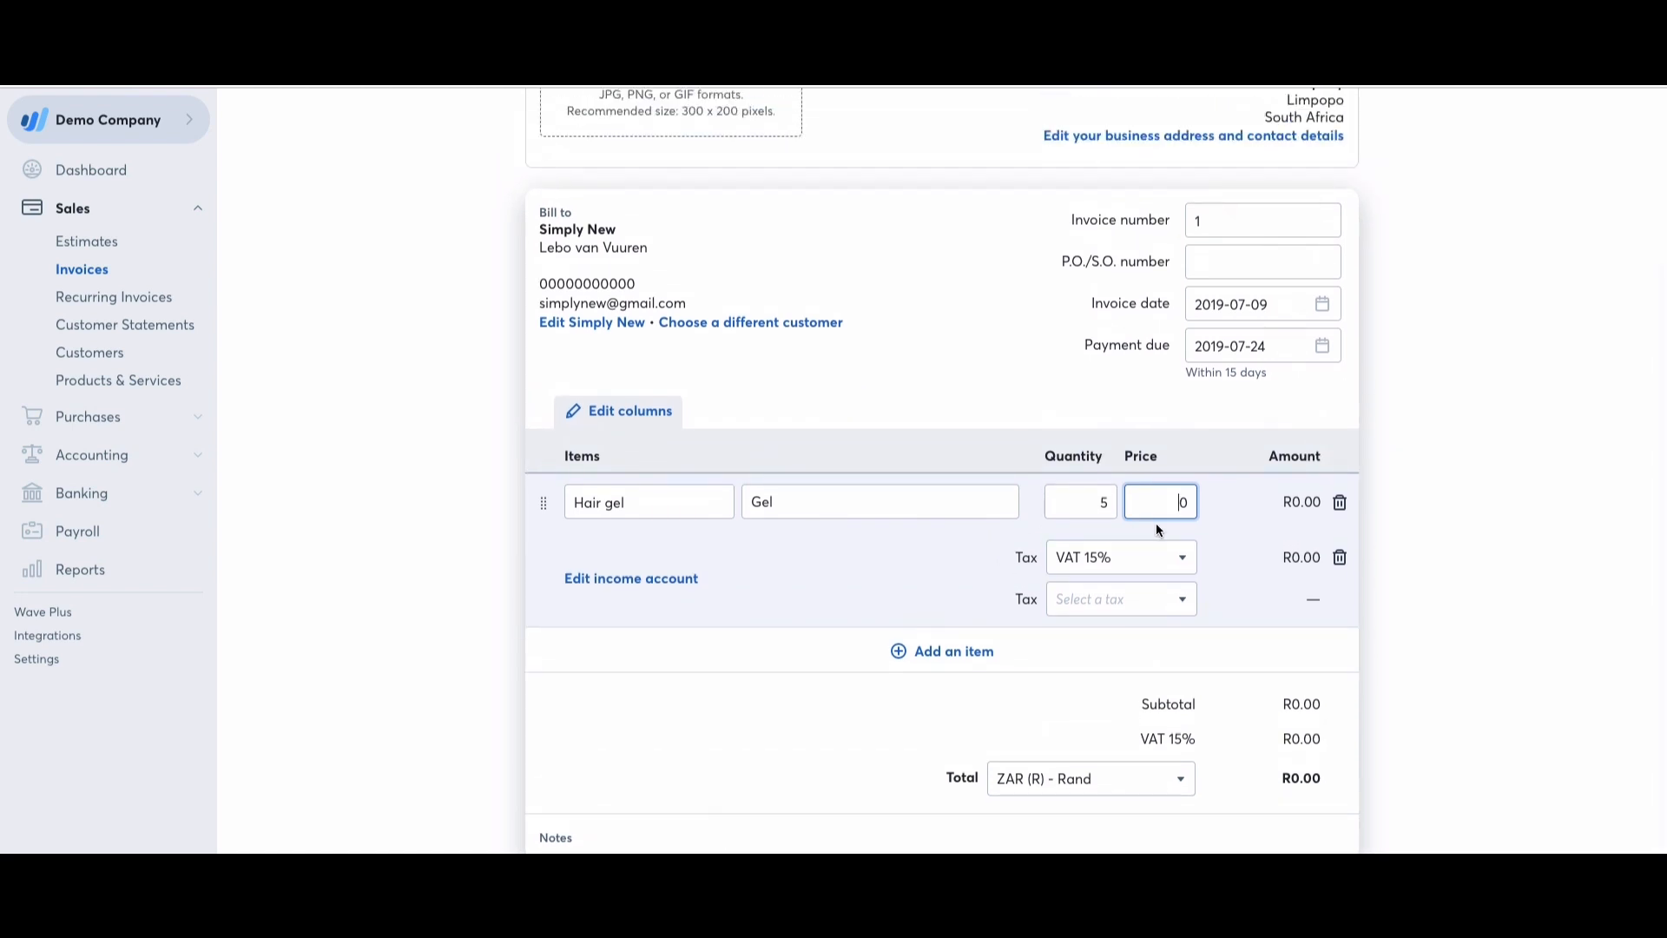
mouse_move(1181, 524)
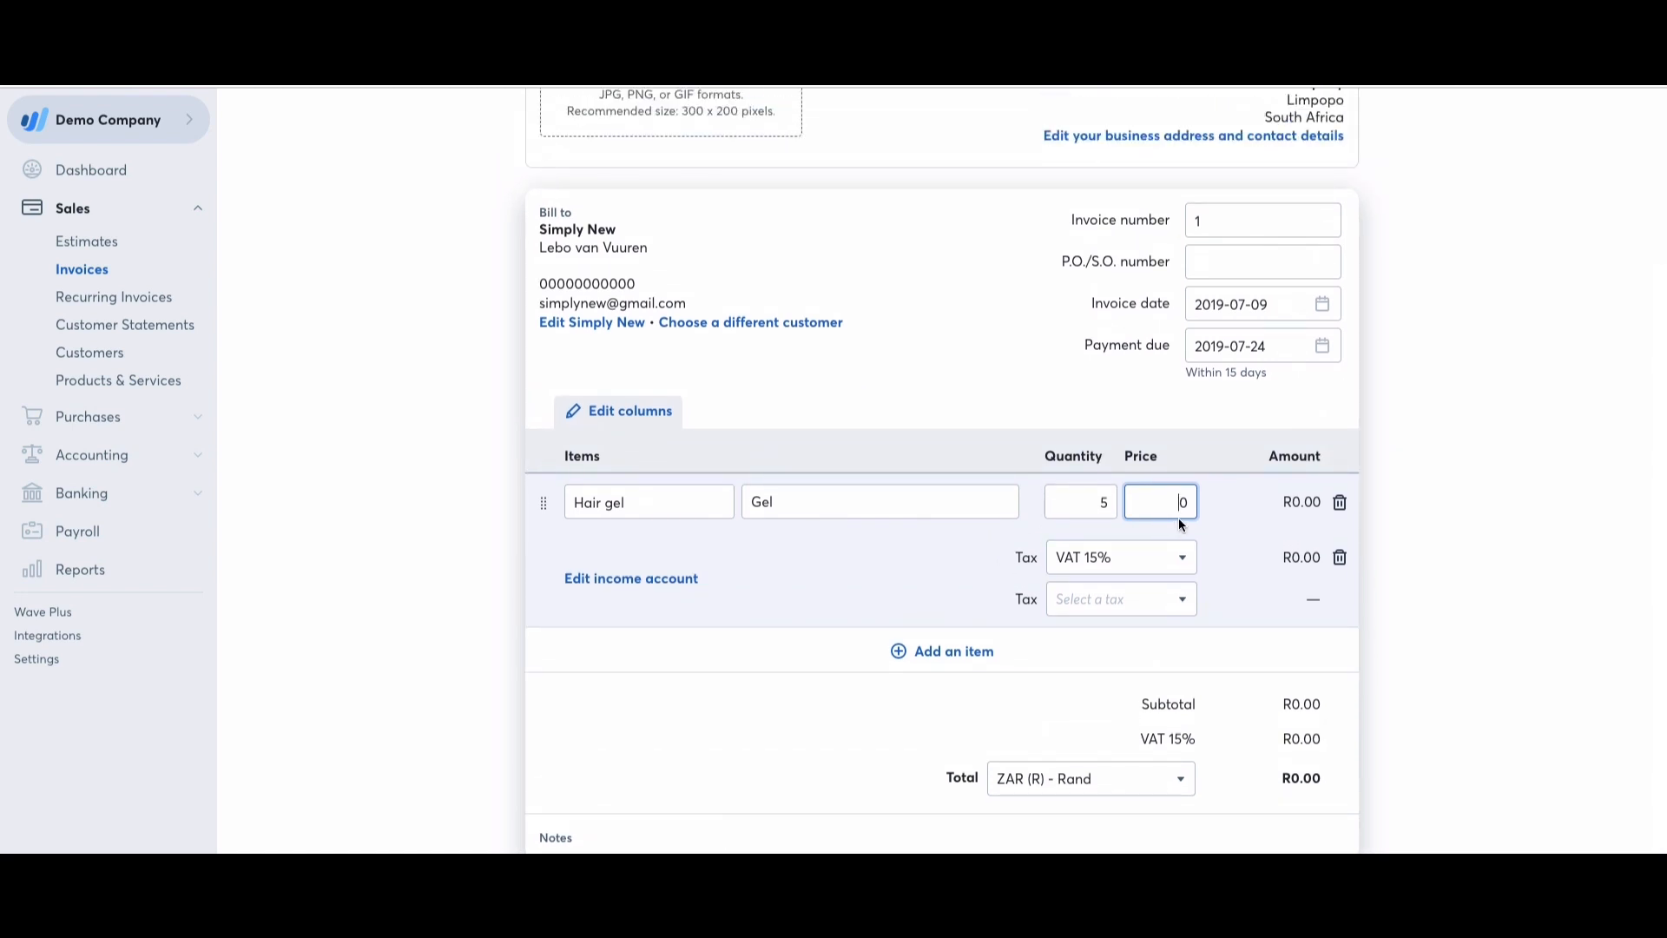
key(Backspace)
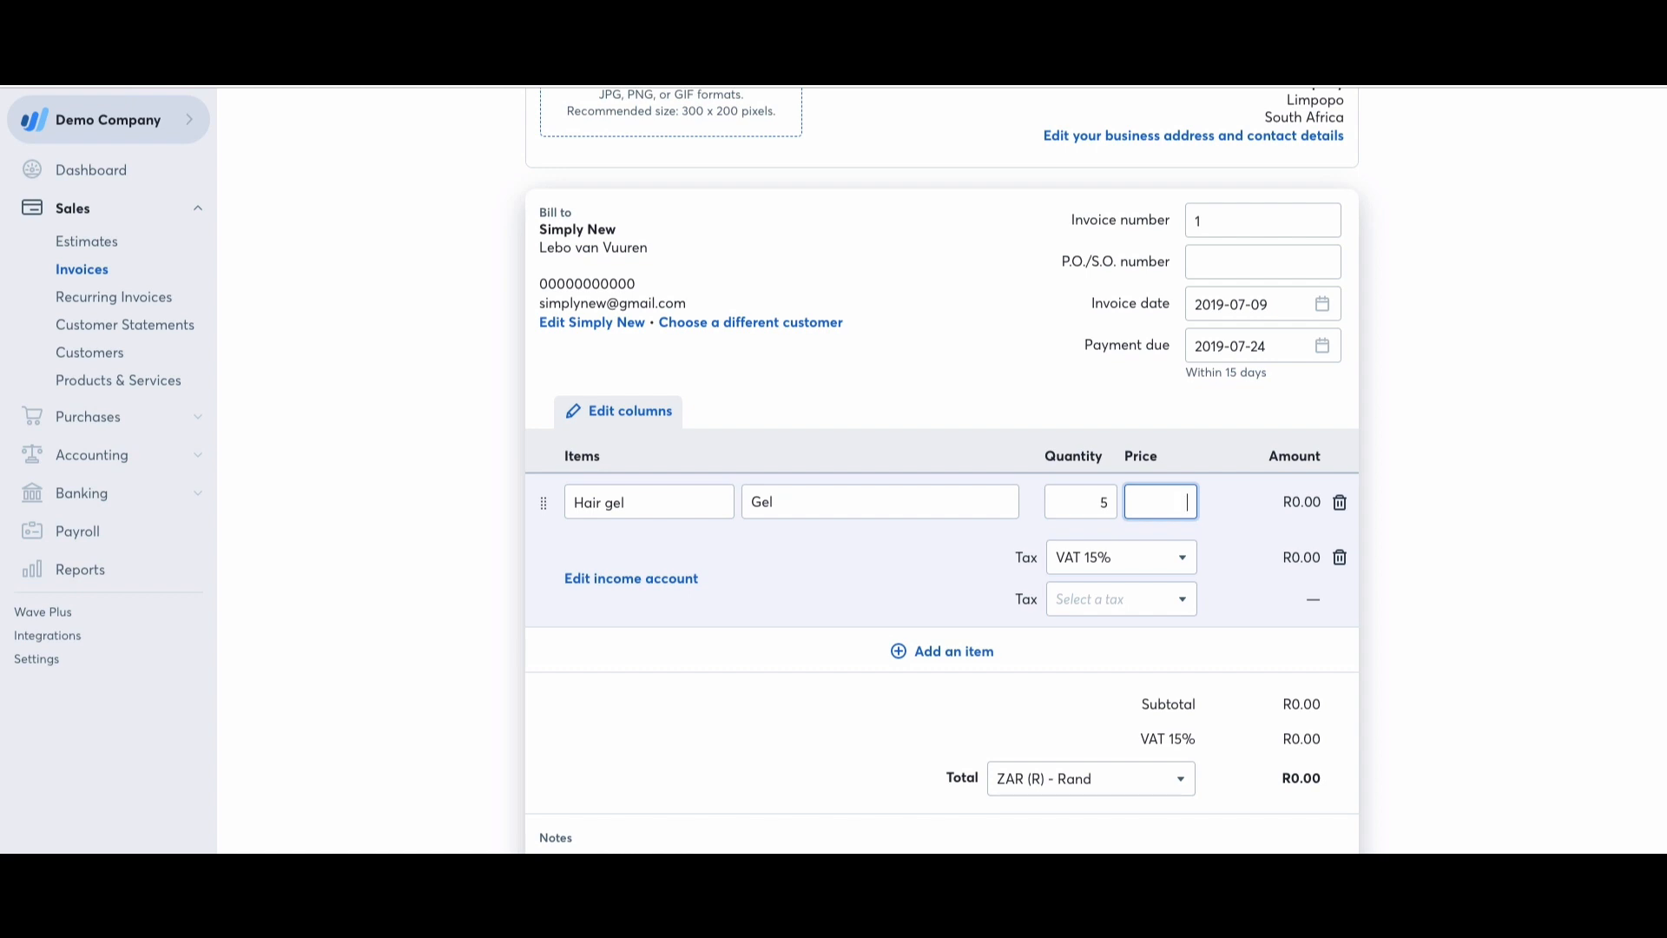
text(500)
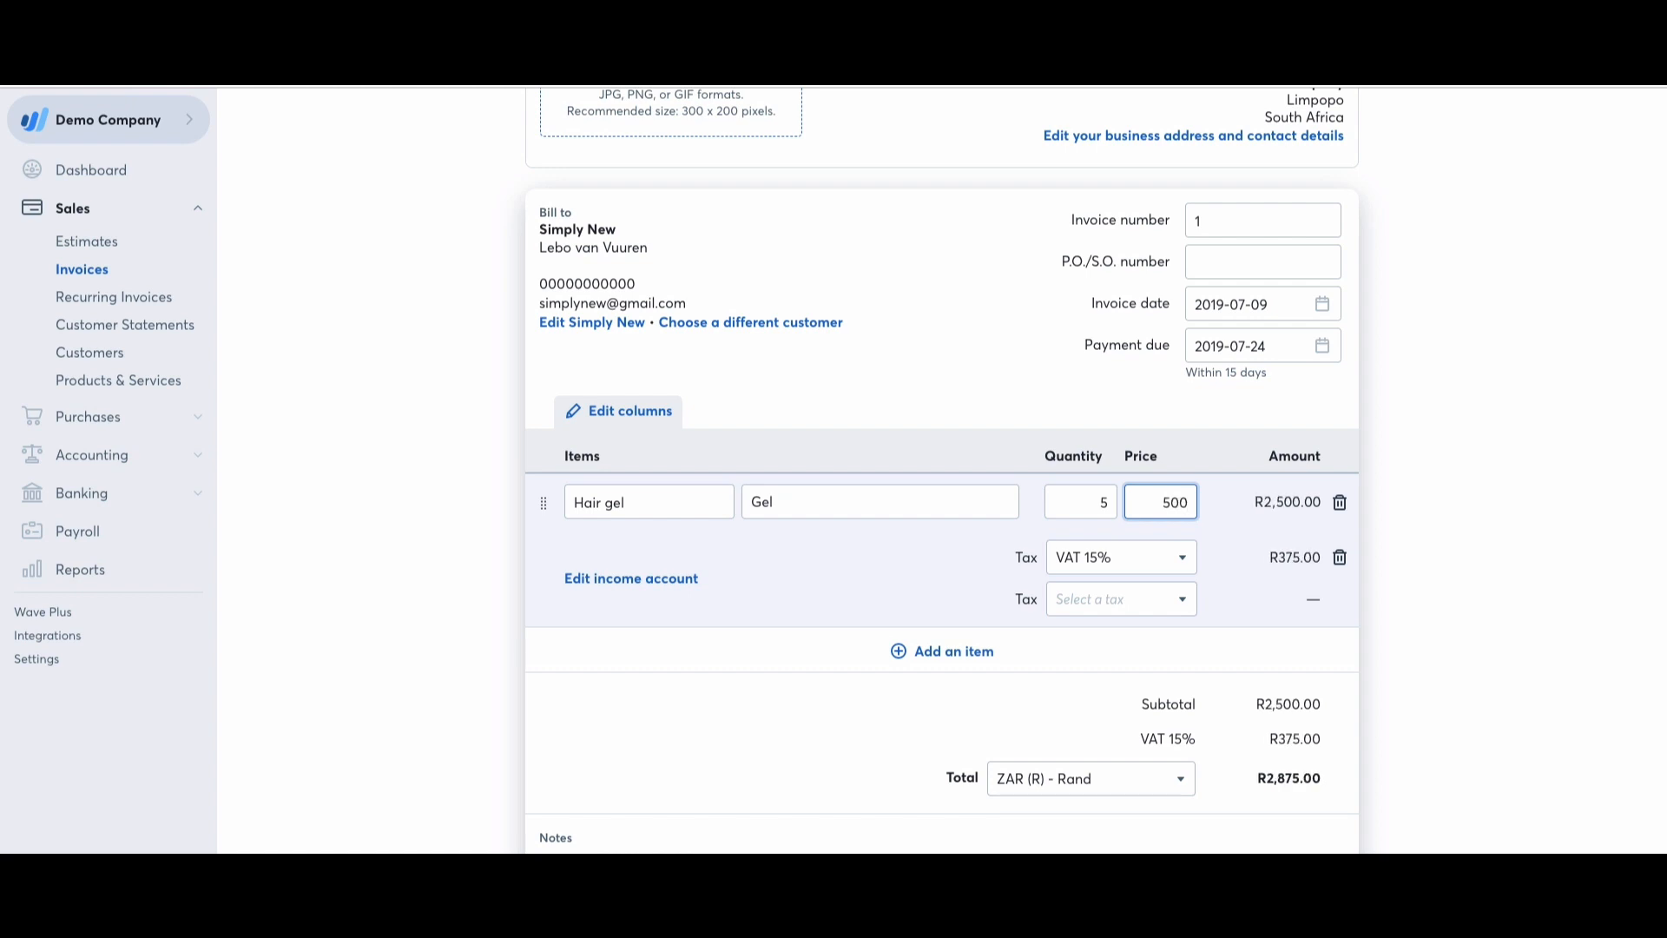
text(100)
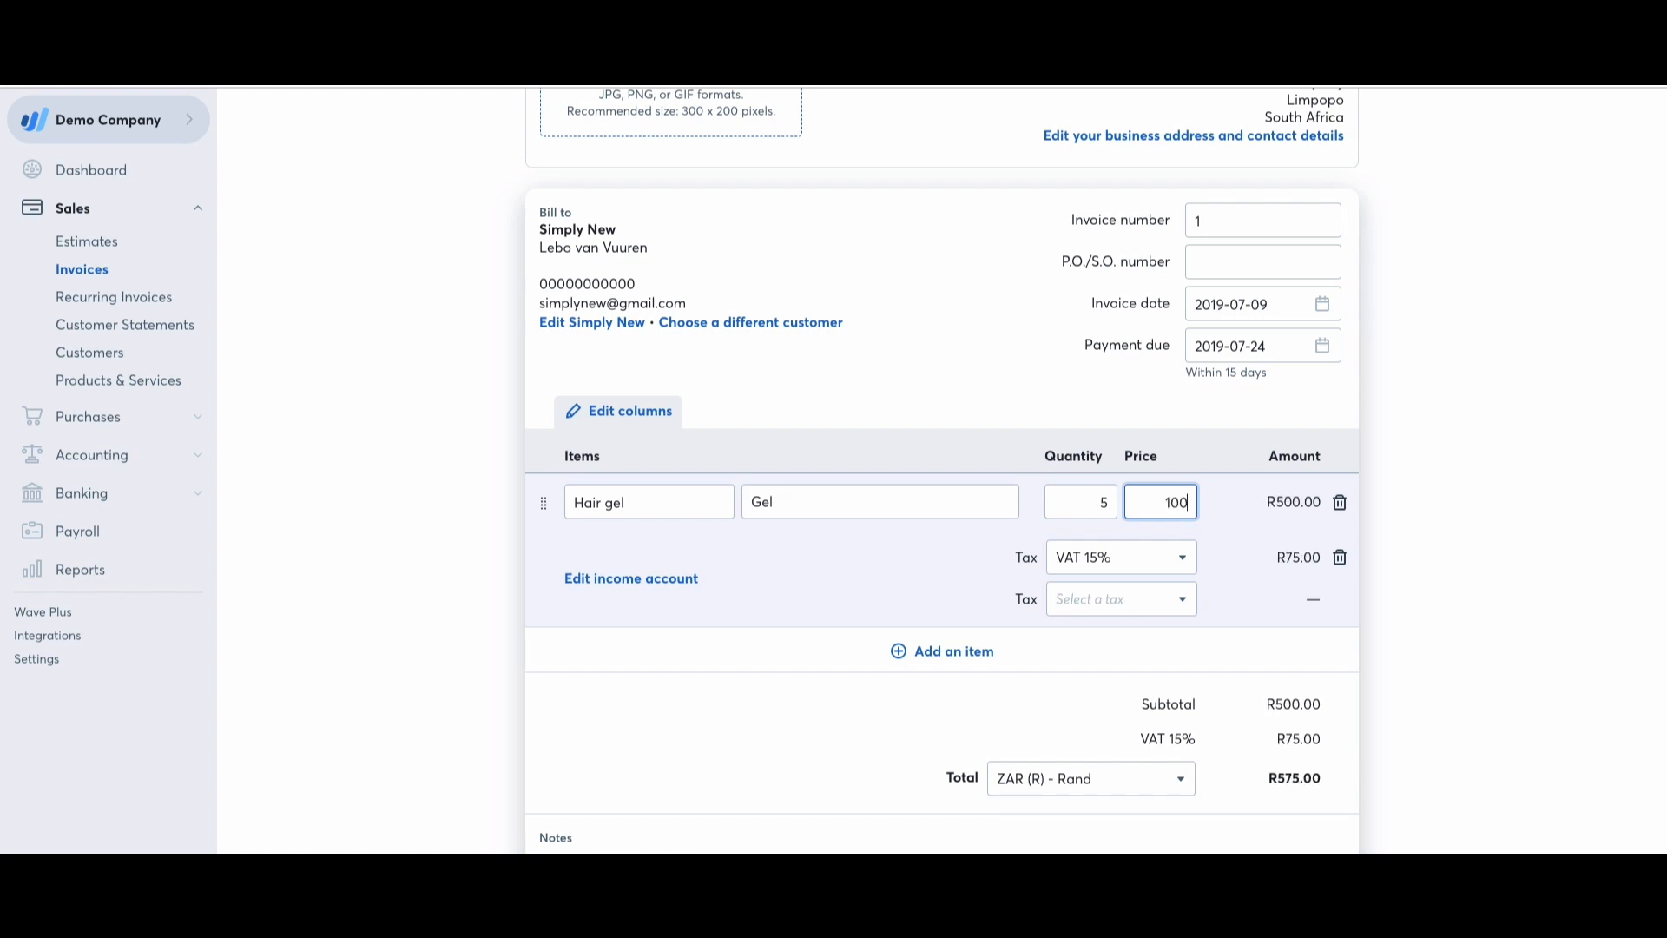
scroll(down, 3)
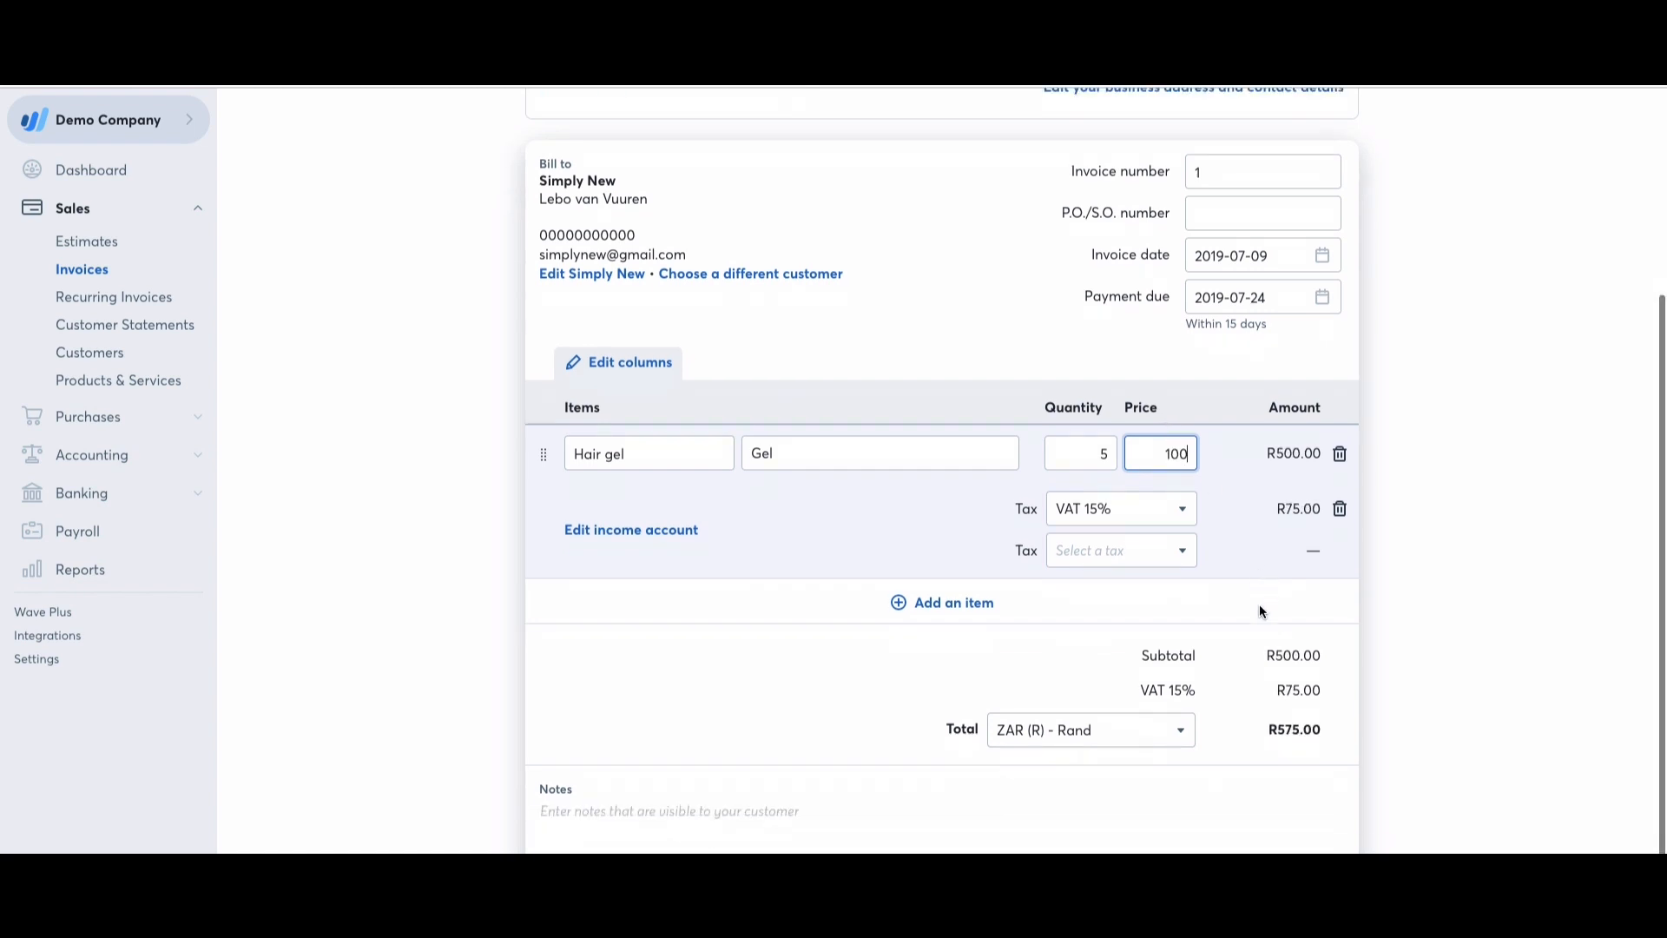
scroll(down, 3)
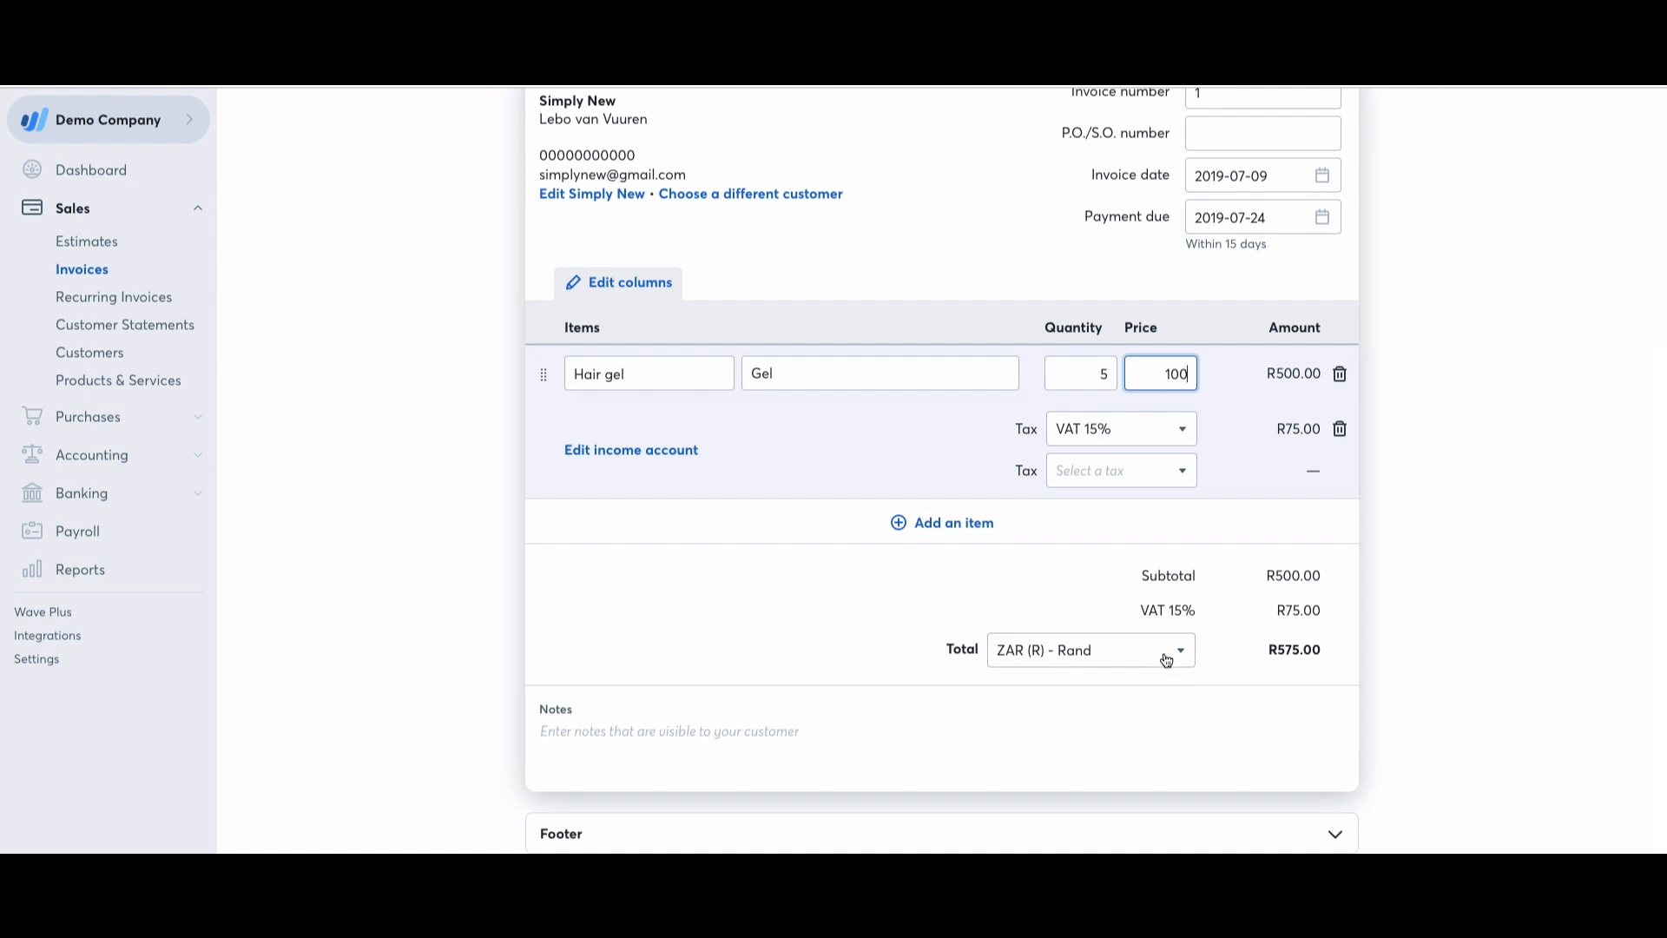
- Write the note 'Thank you doing business with Demo, payments is required in 15 days.'
click(650, 731)
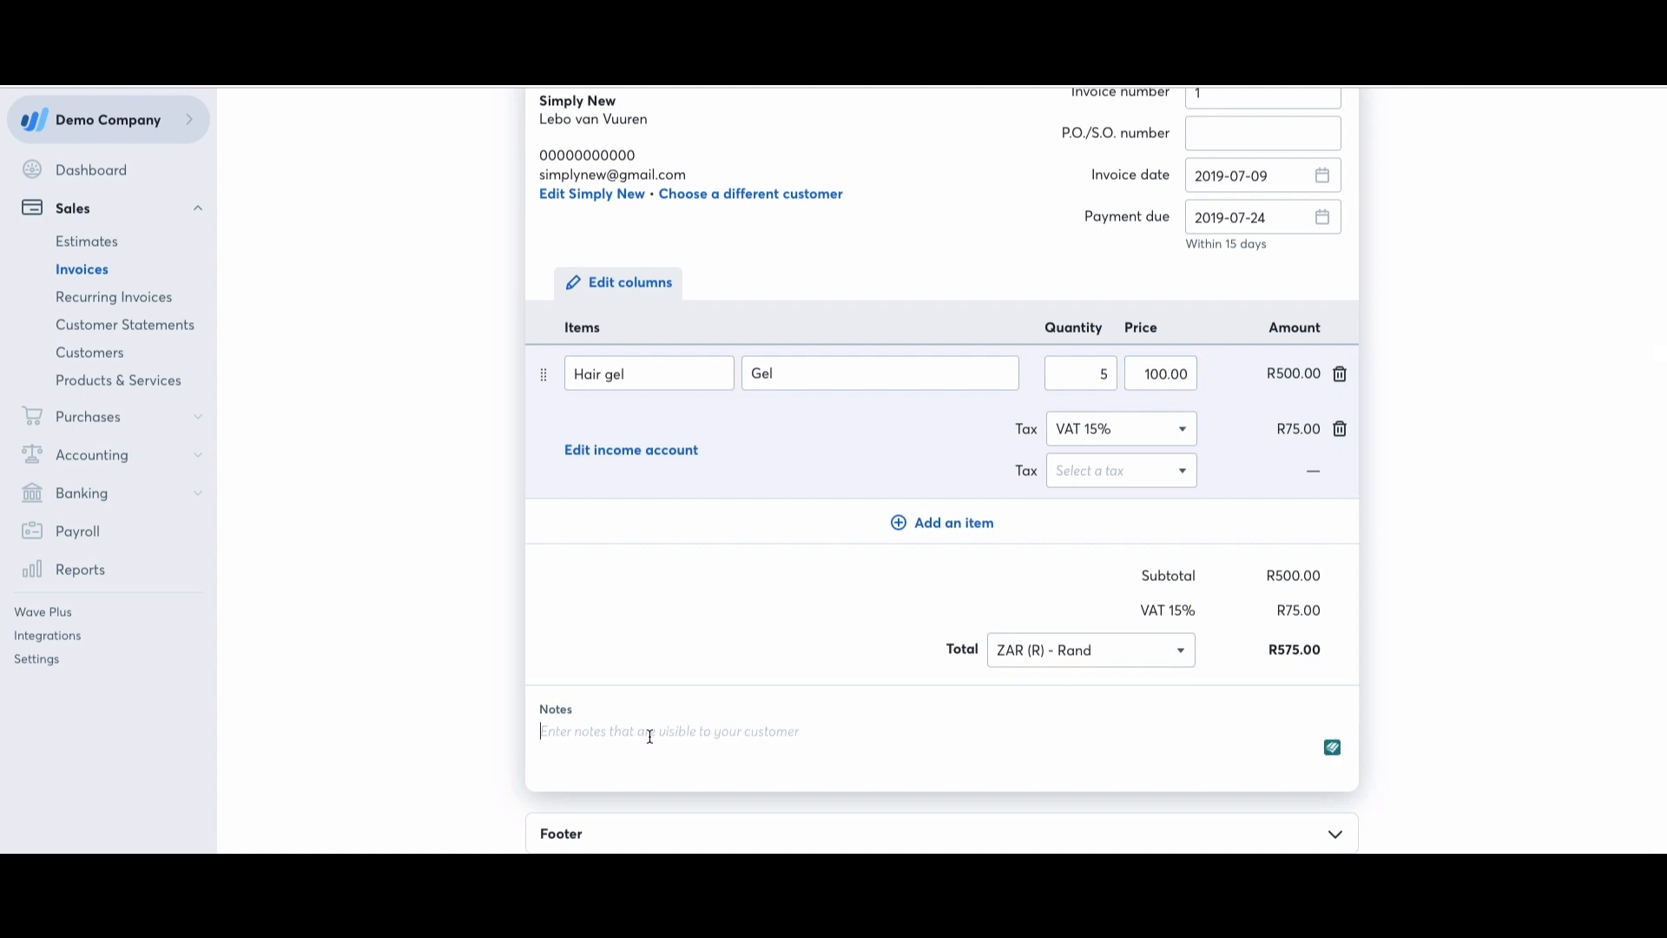
text(T)
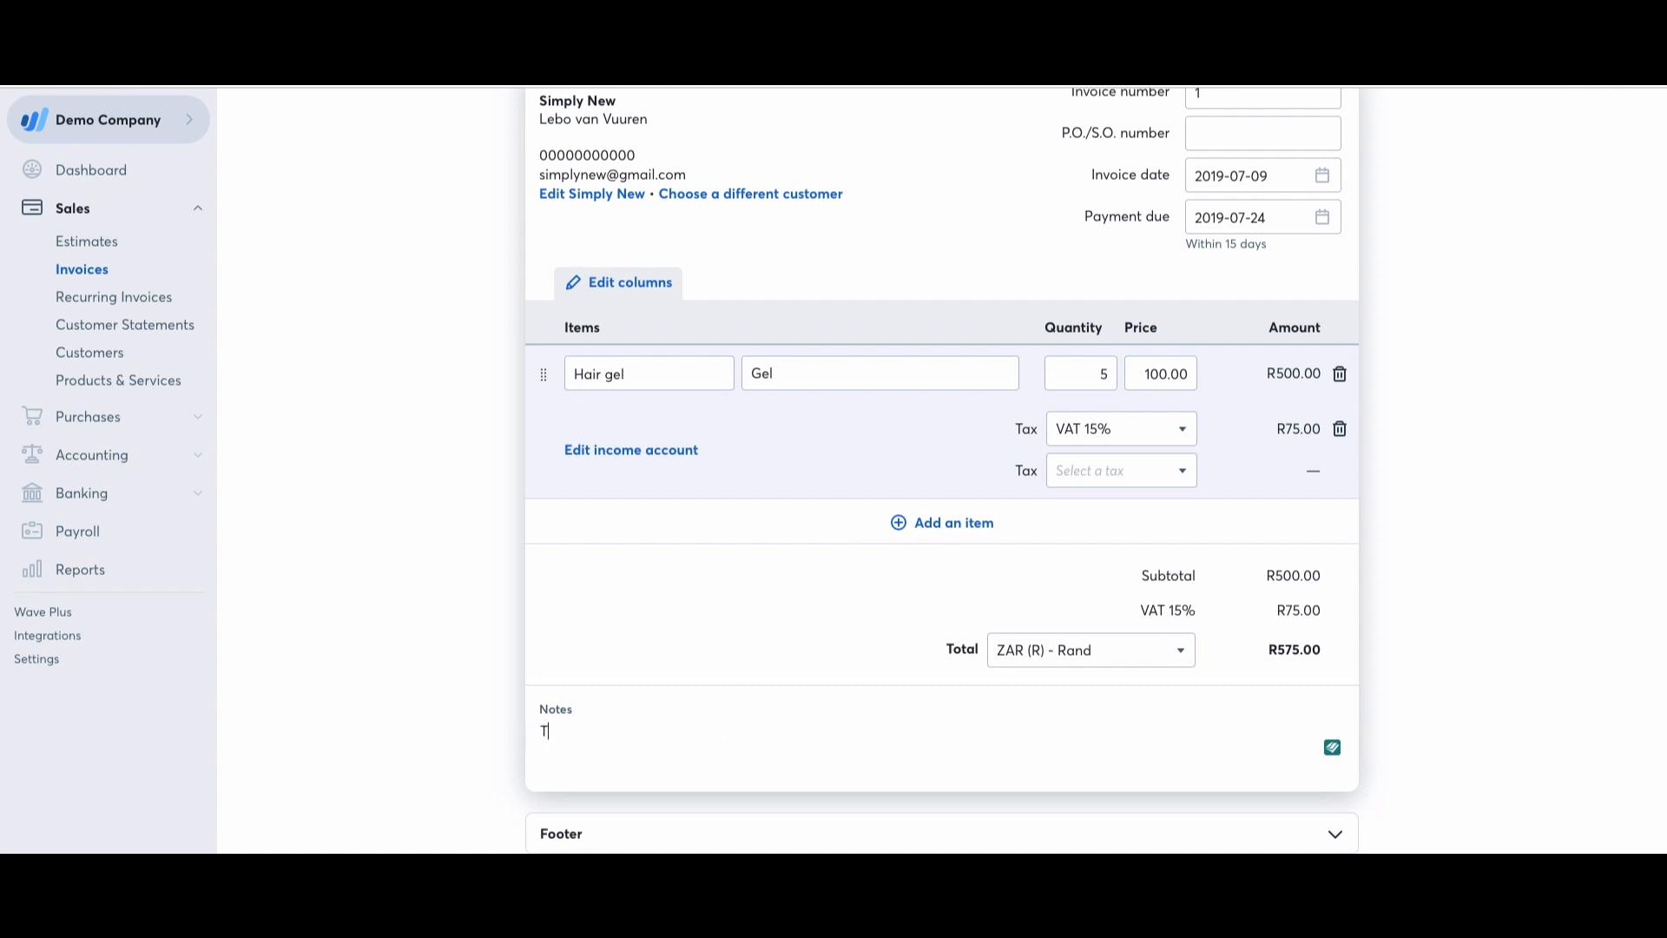
text(hank you fo)
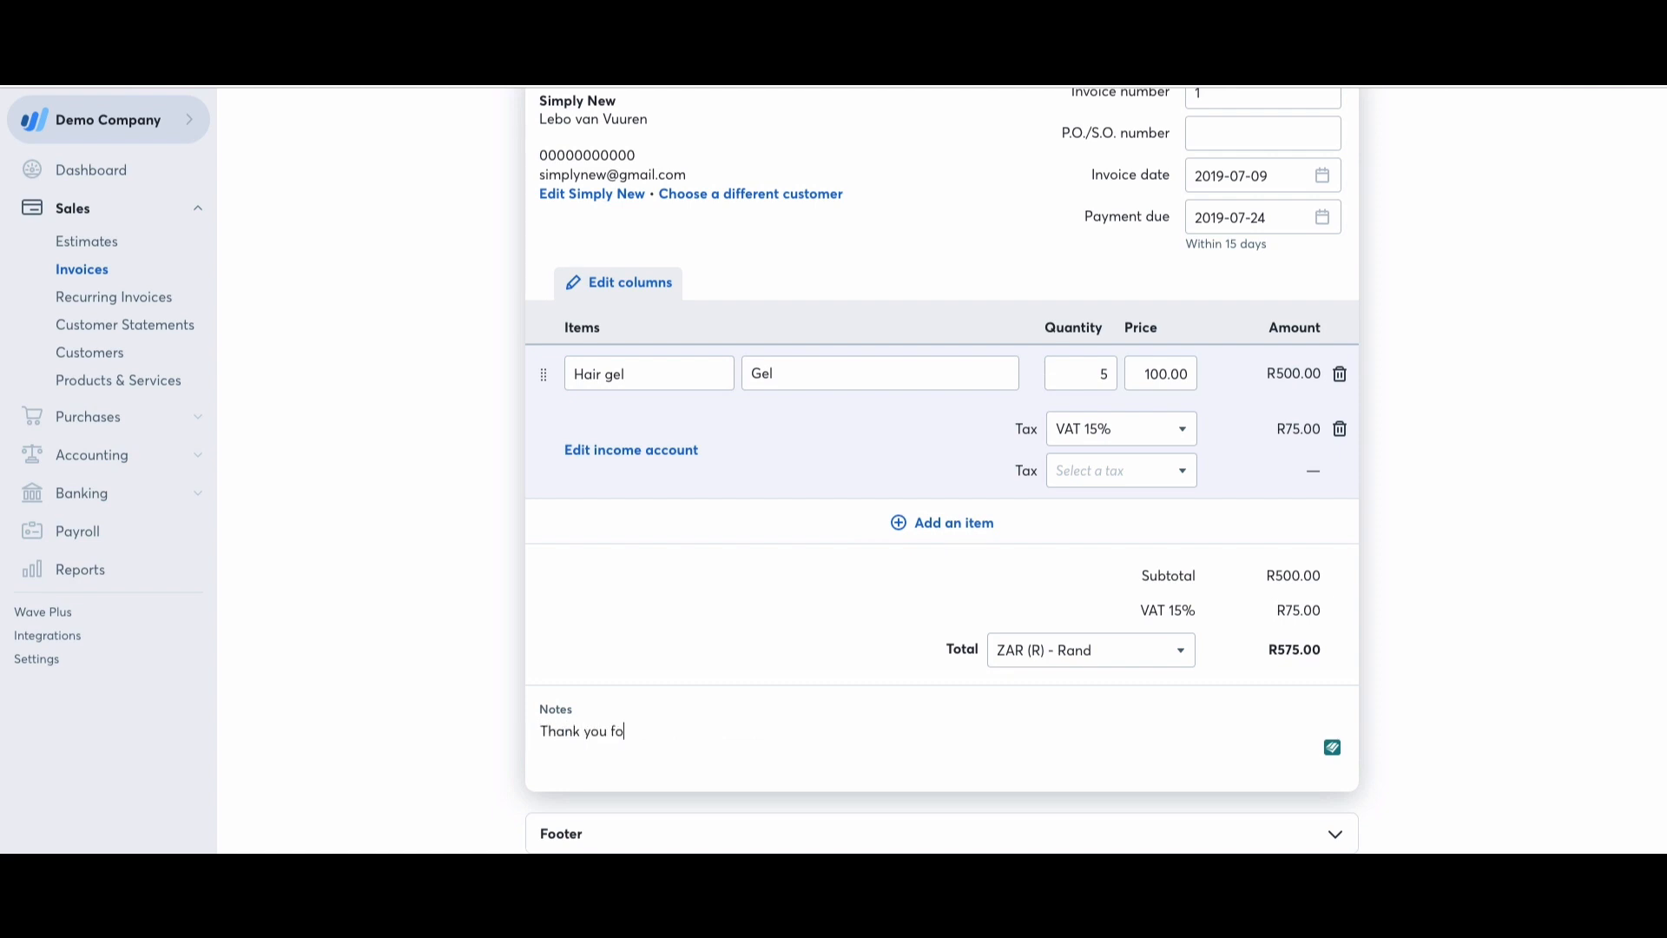
text(doing busines)
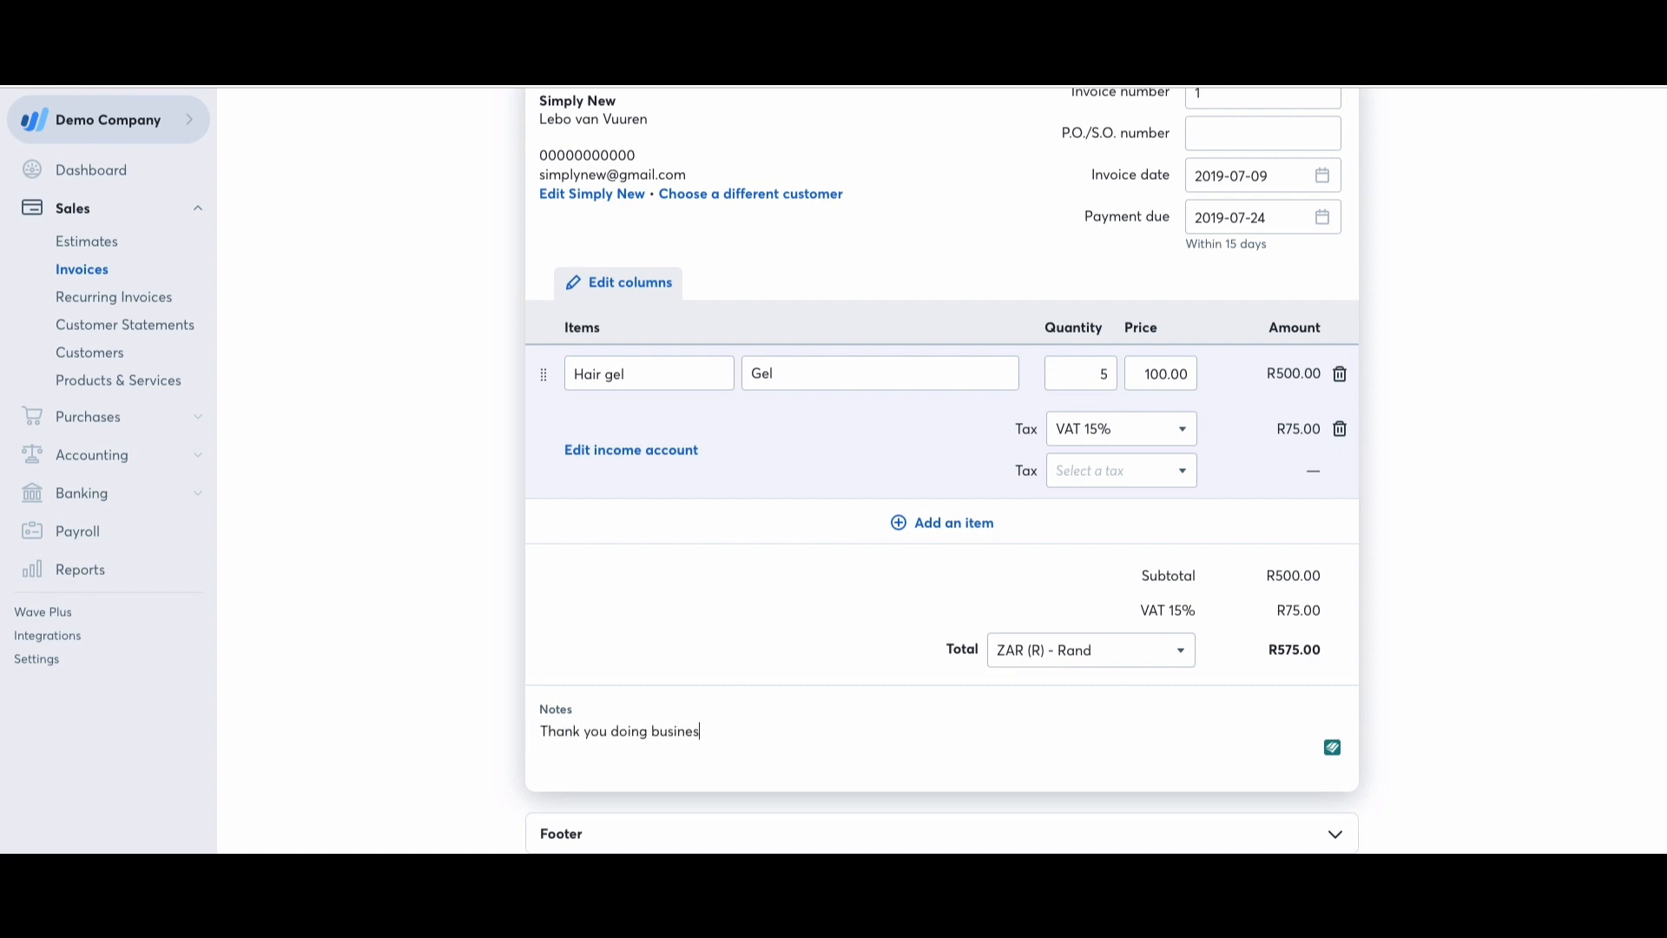
text(s with dem)
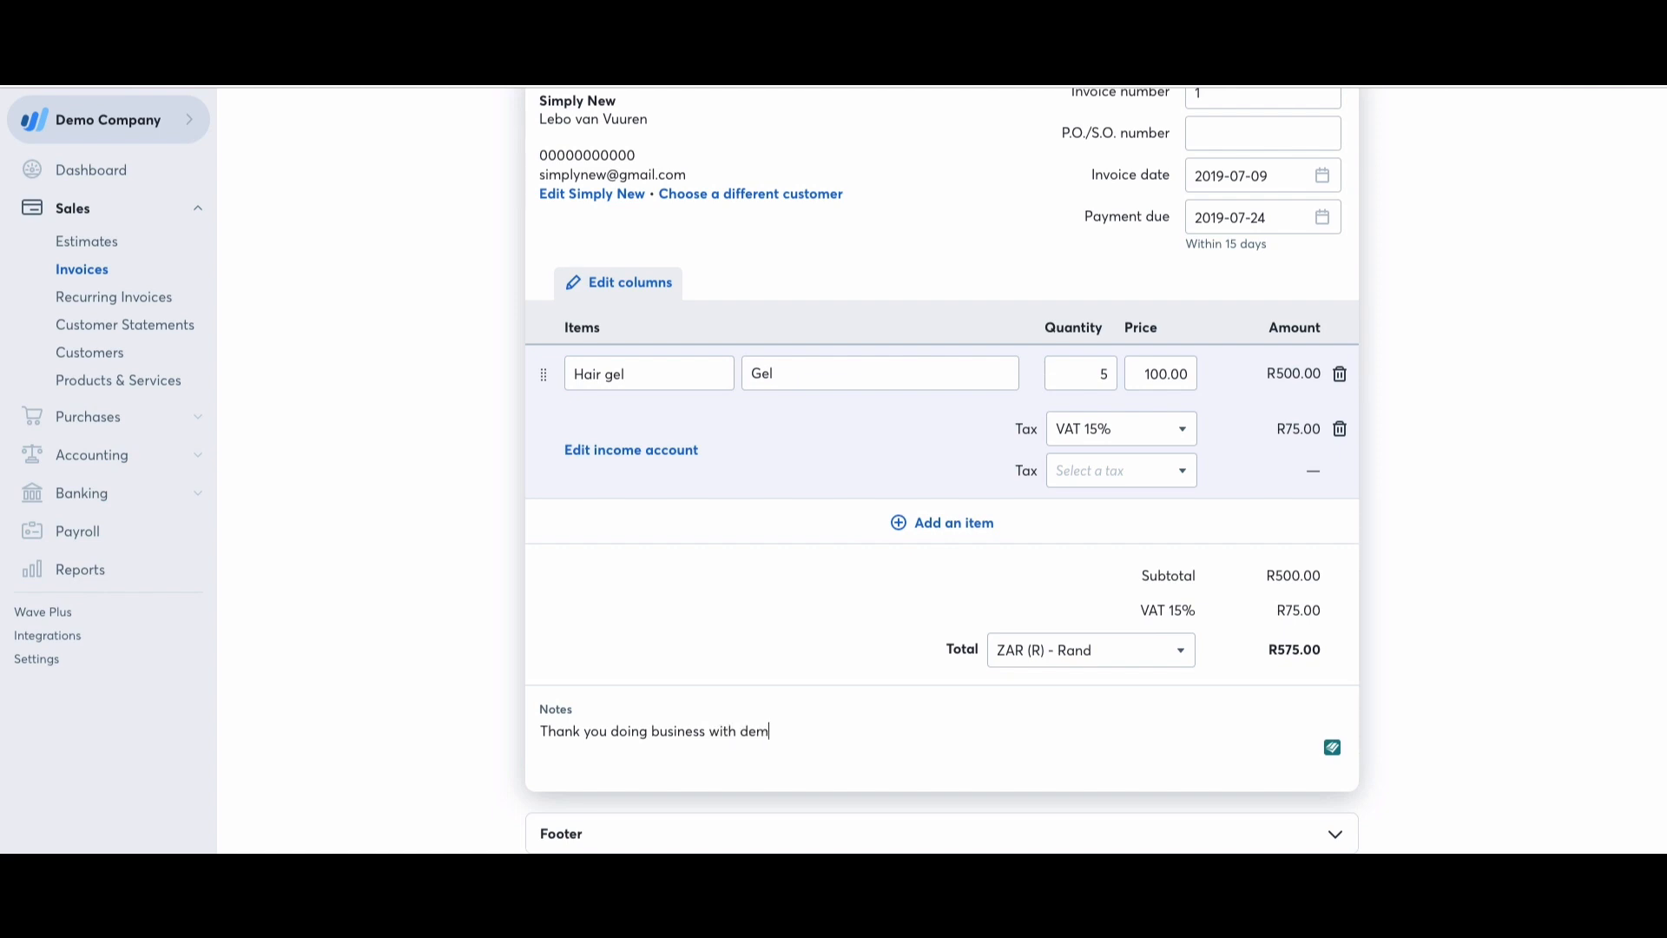
key(Backspace)
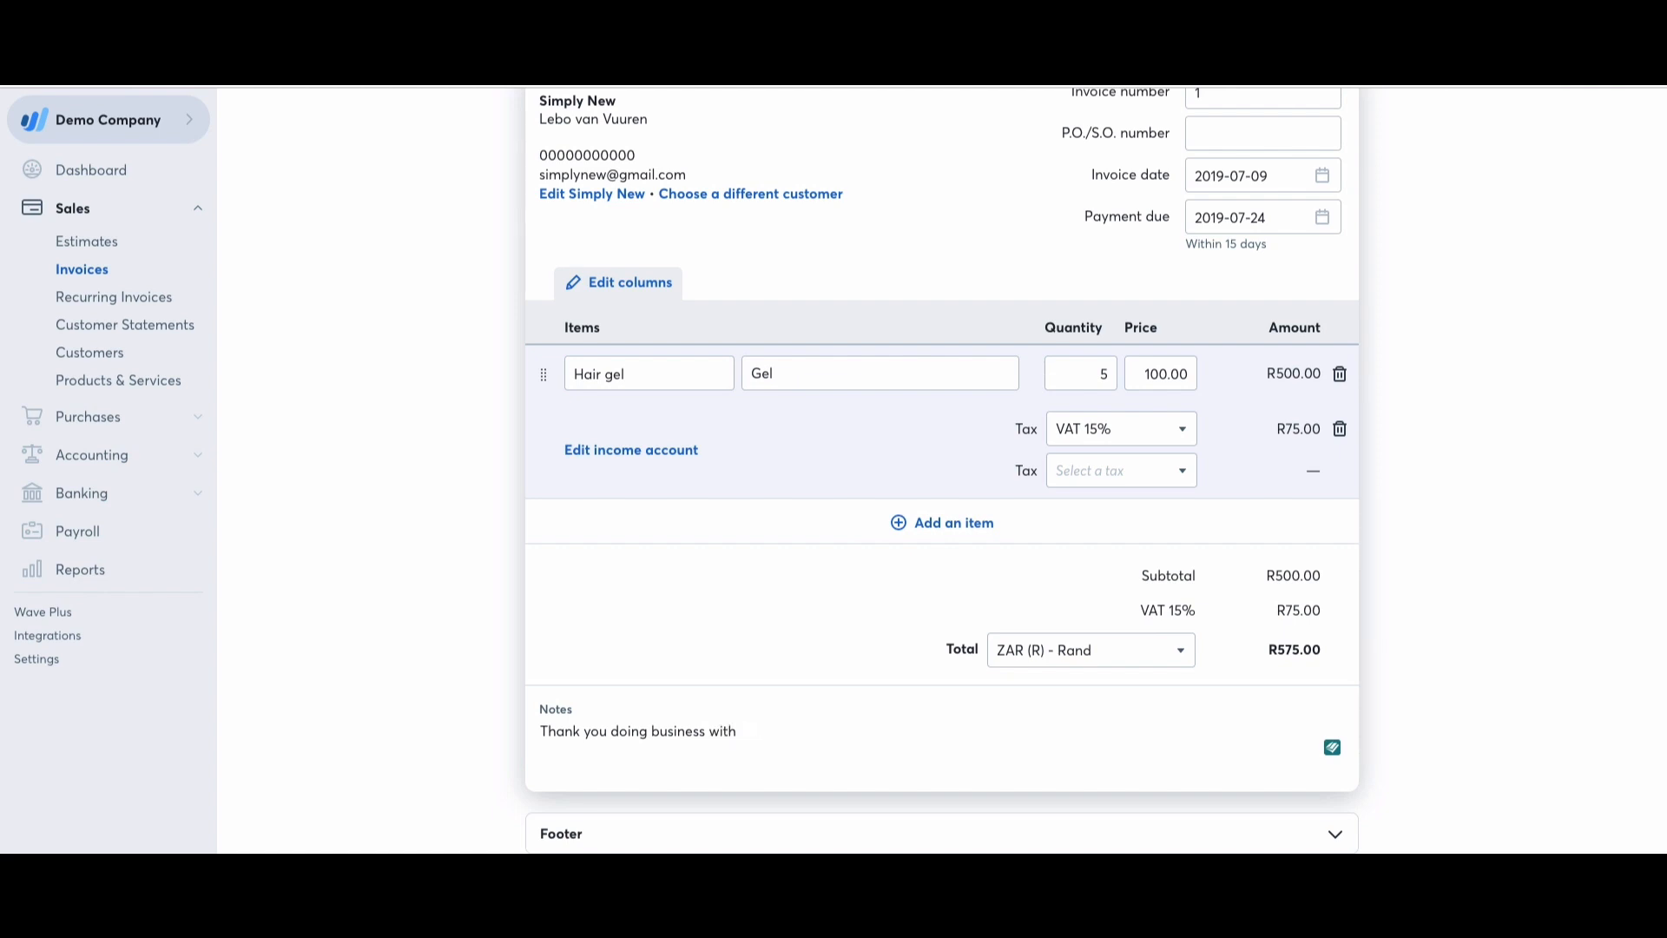
text(Demo)
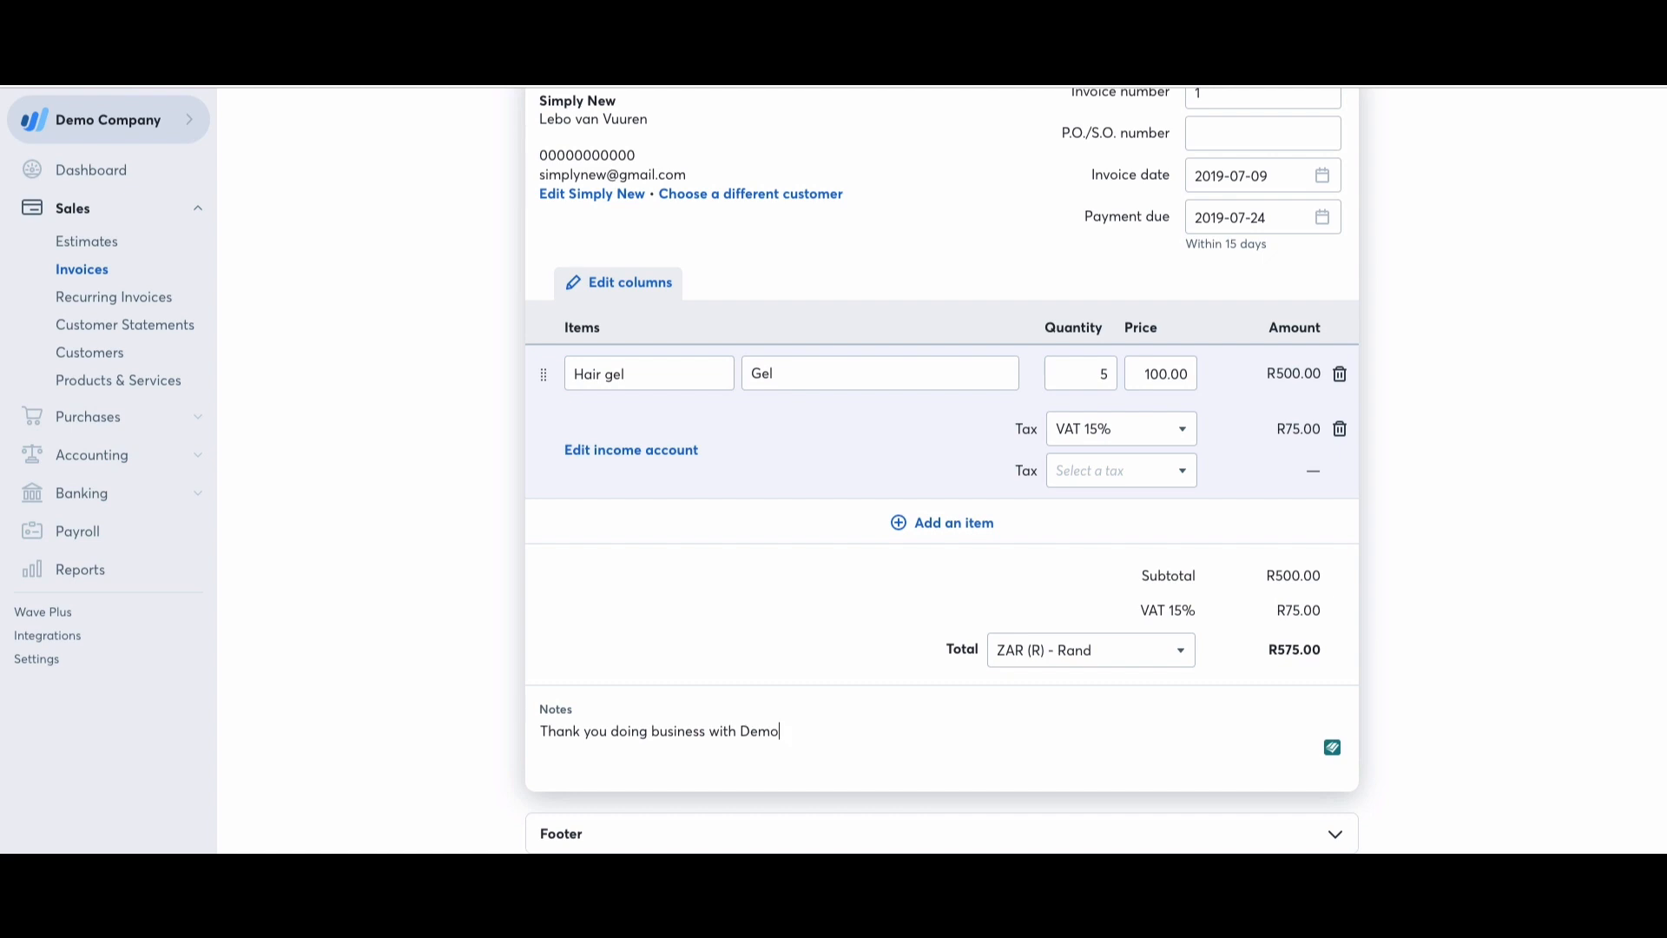
text(, payments)
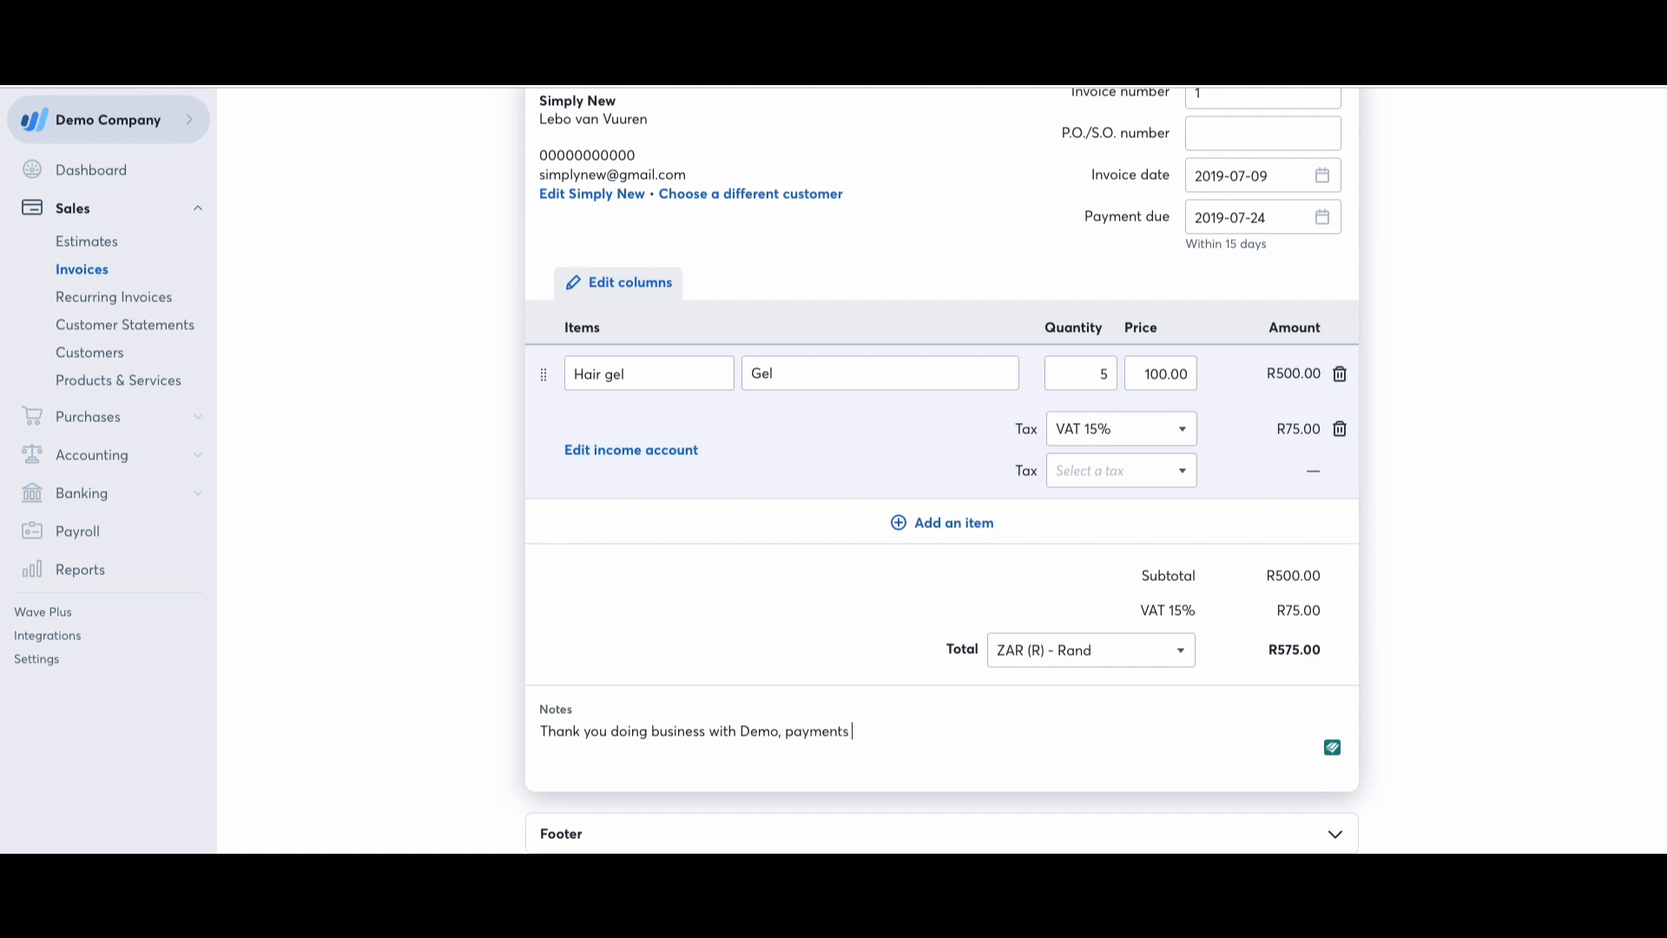
text(is required in)
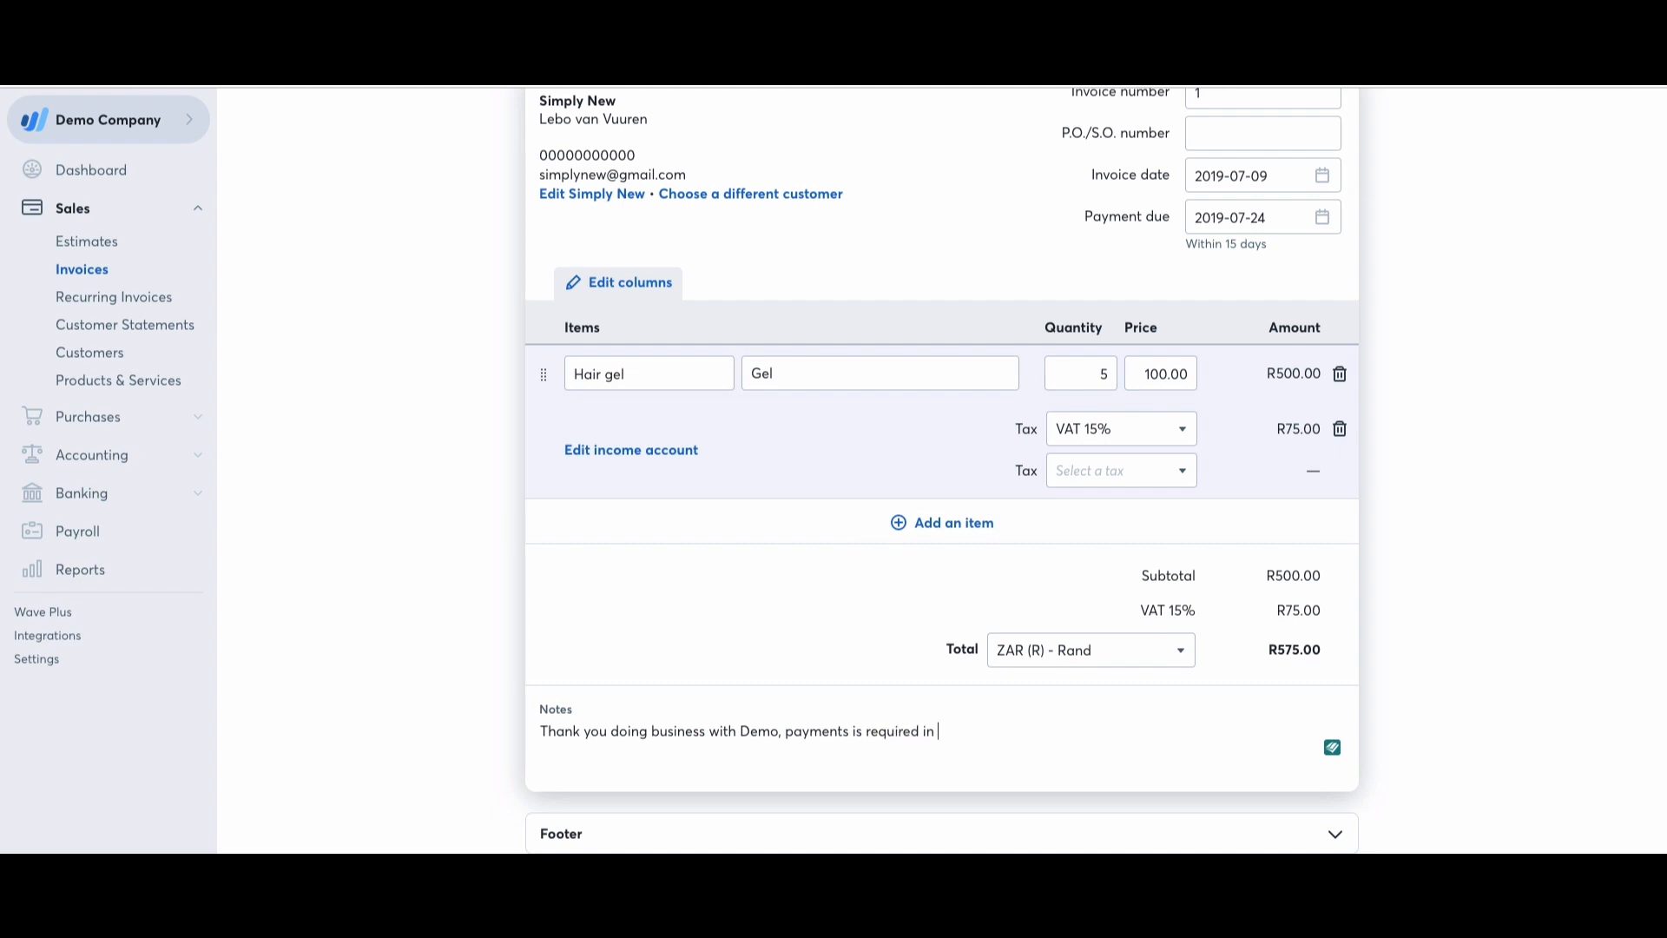
text(15 days.)
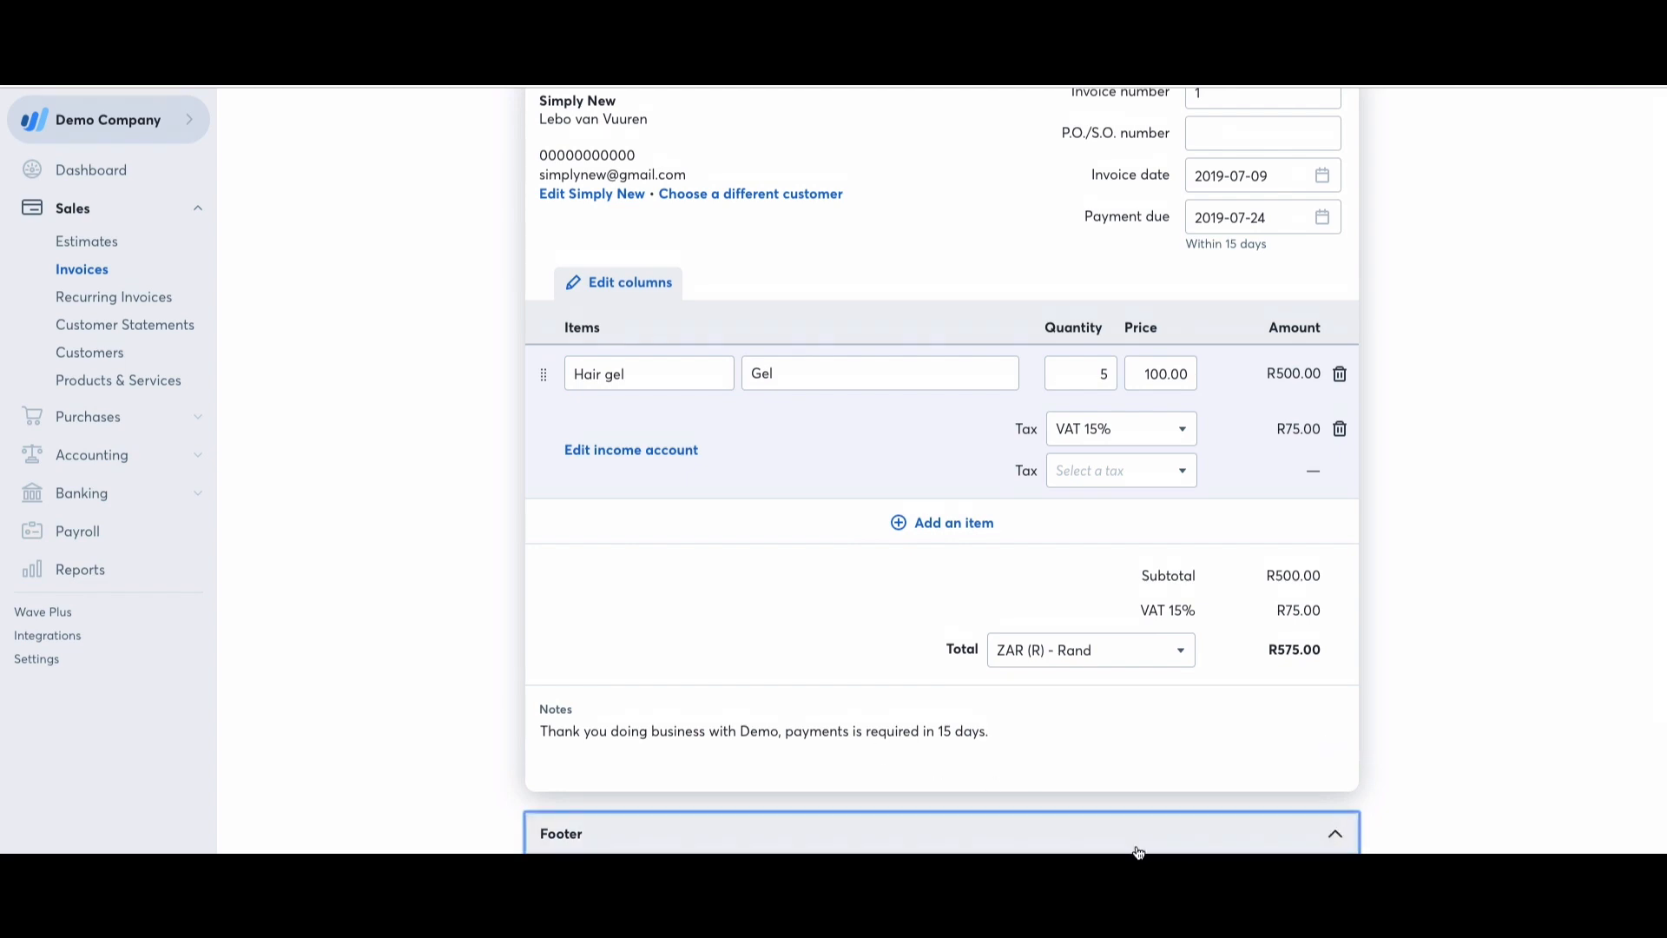
scroll(down, 3)
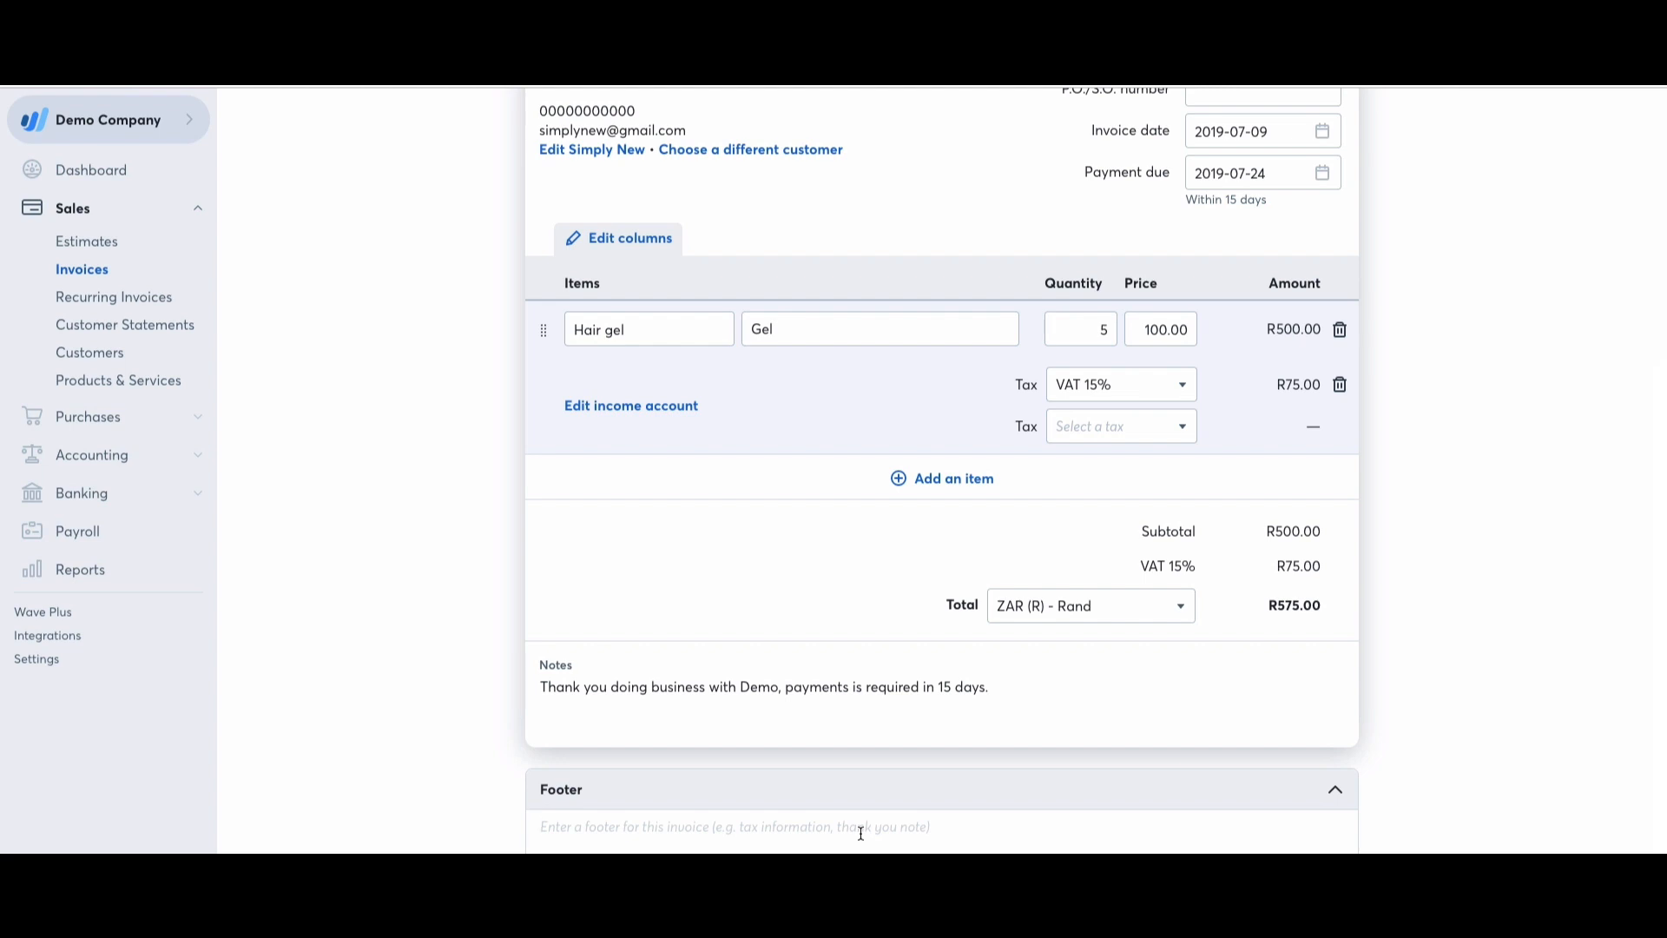
text(Banking detai)
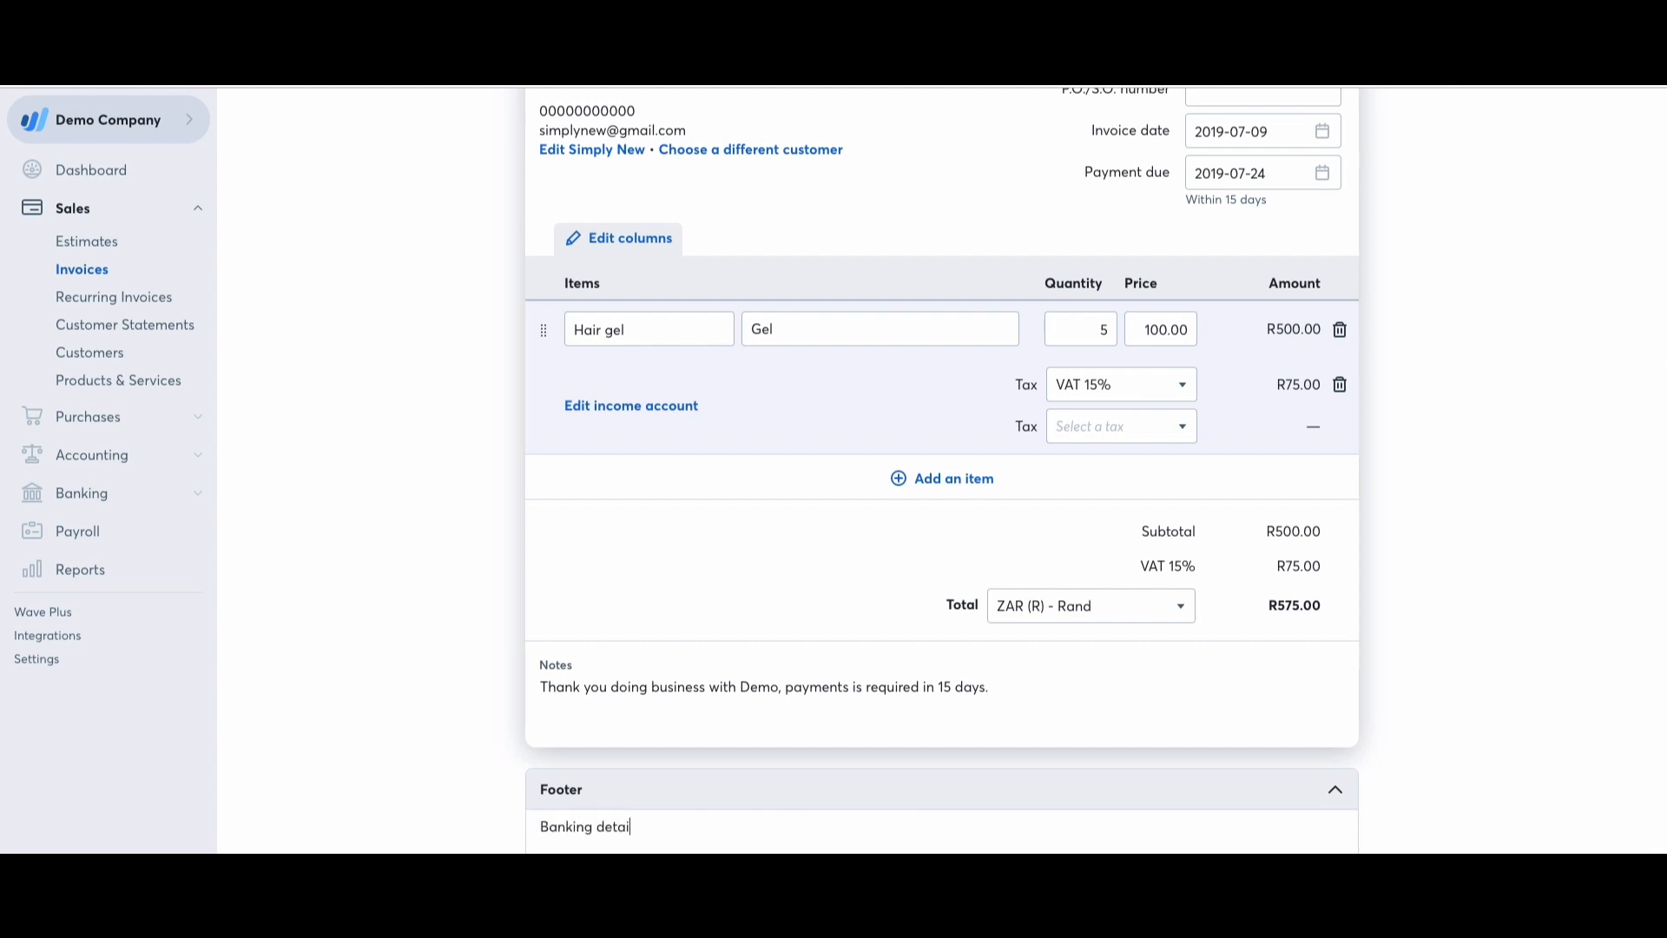
text(s:)
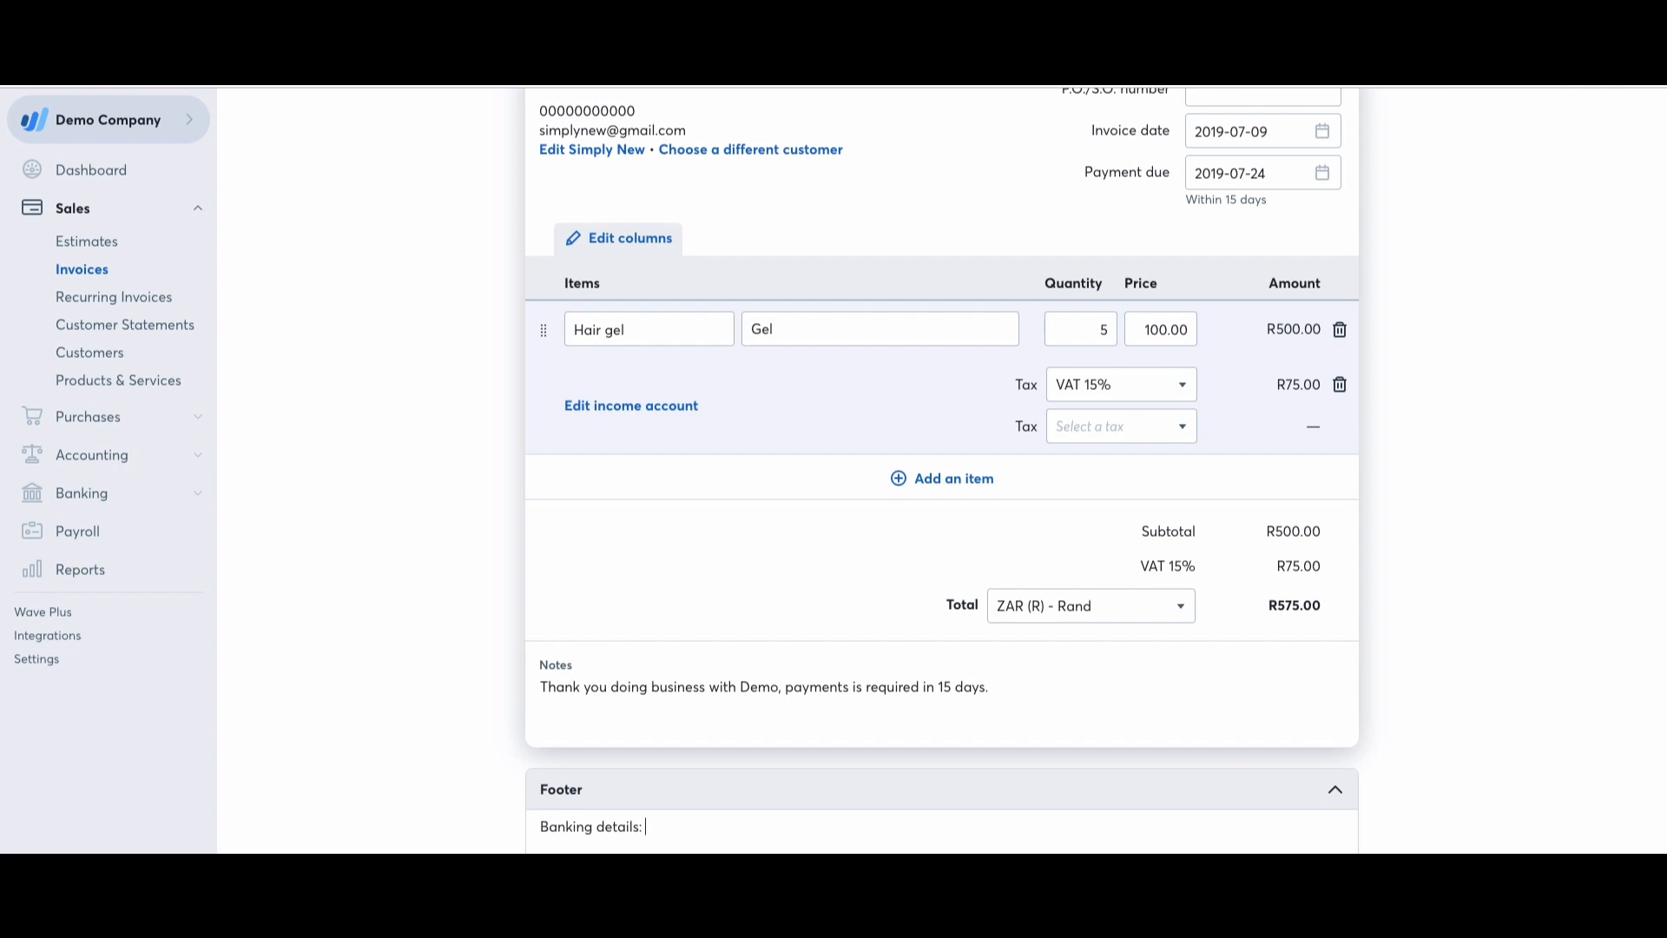
text(Captic)
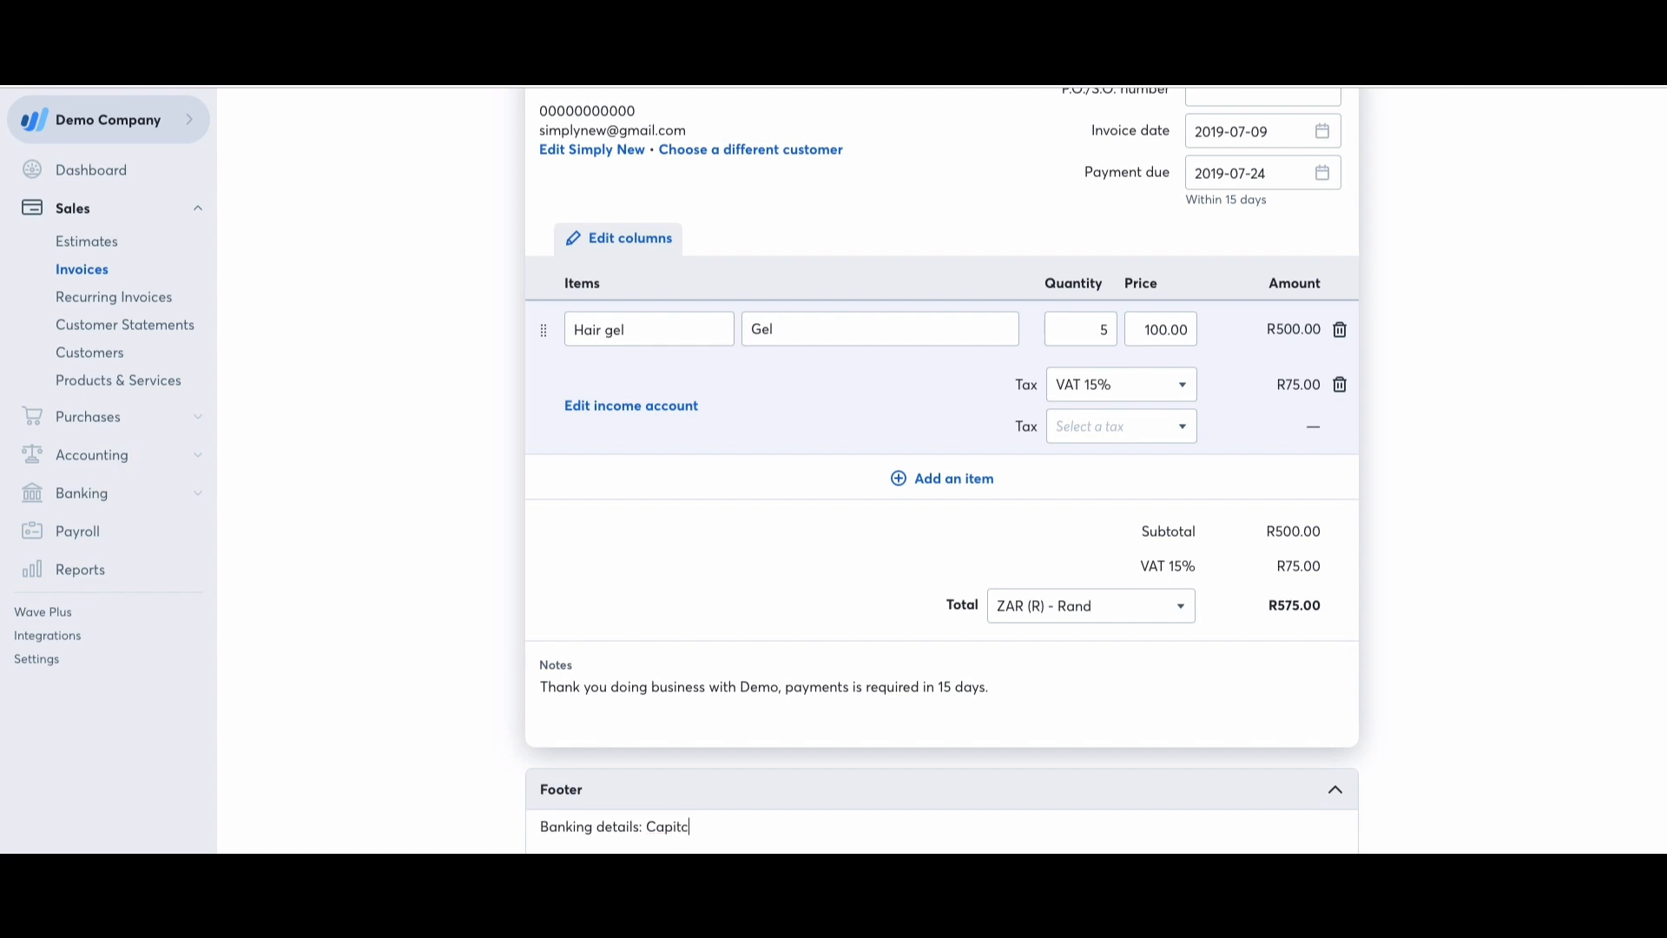
text(ec)
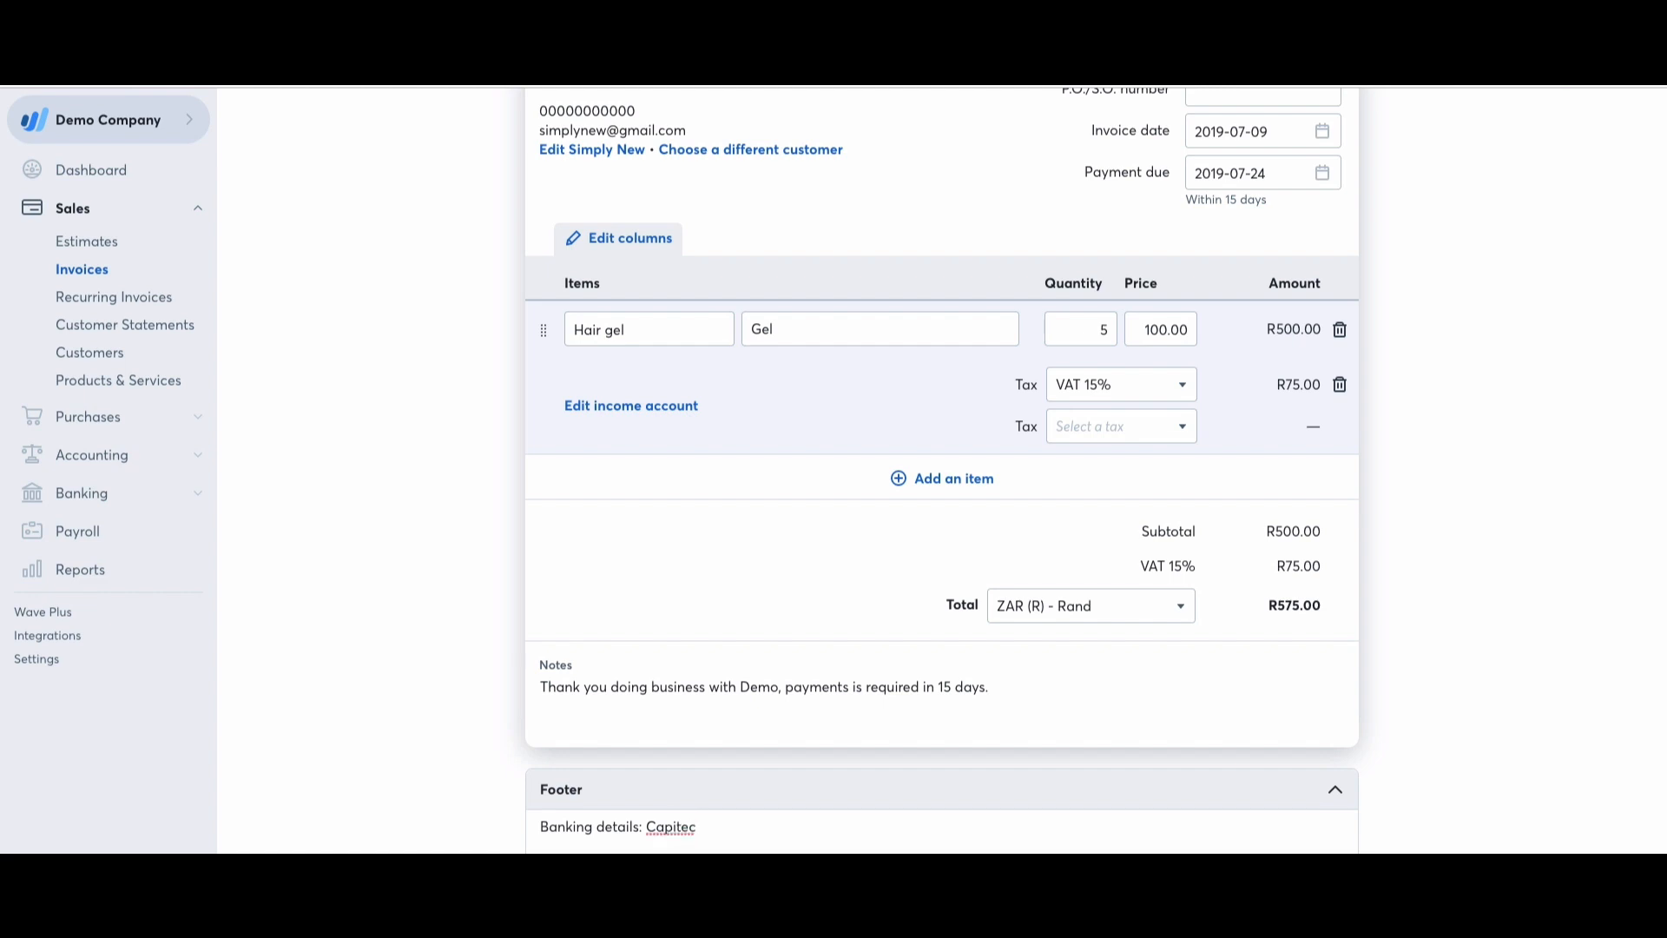
text(A)
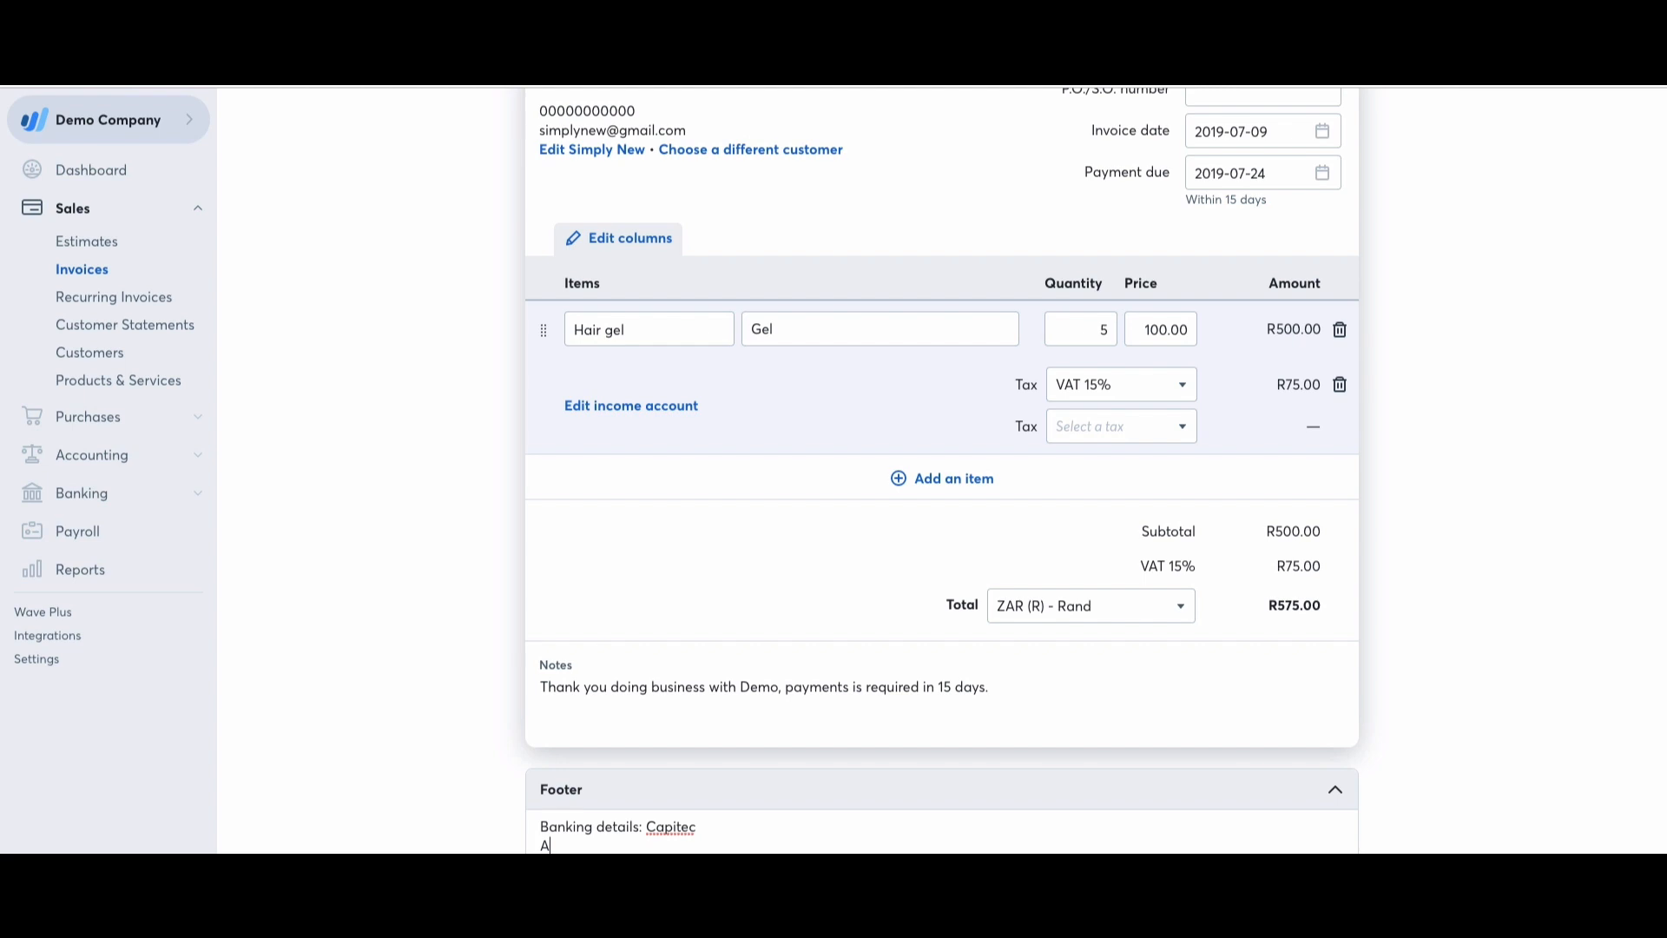
text(ccount)
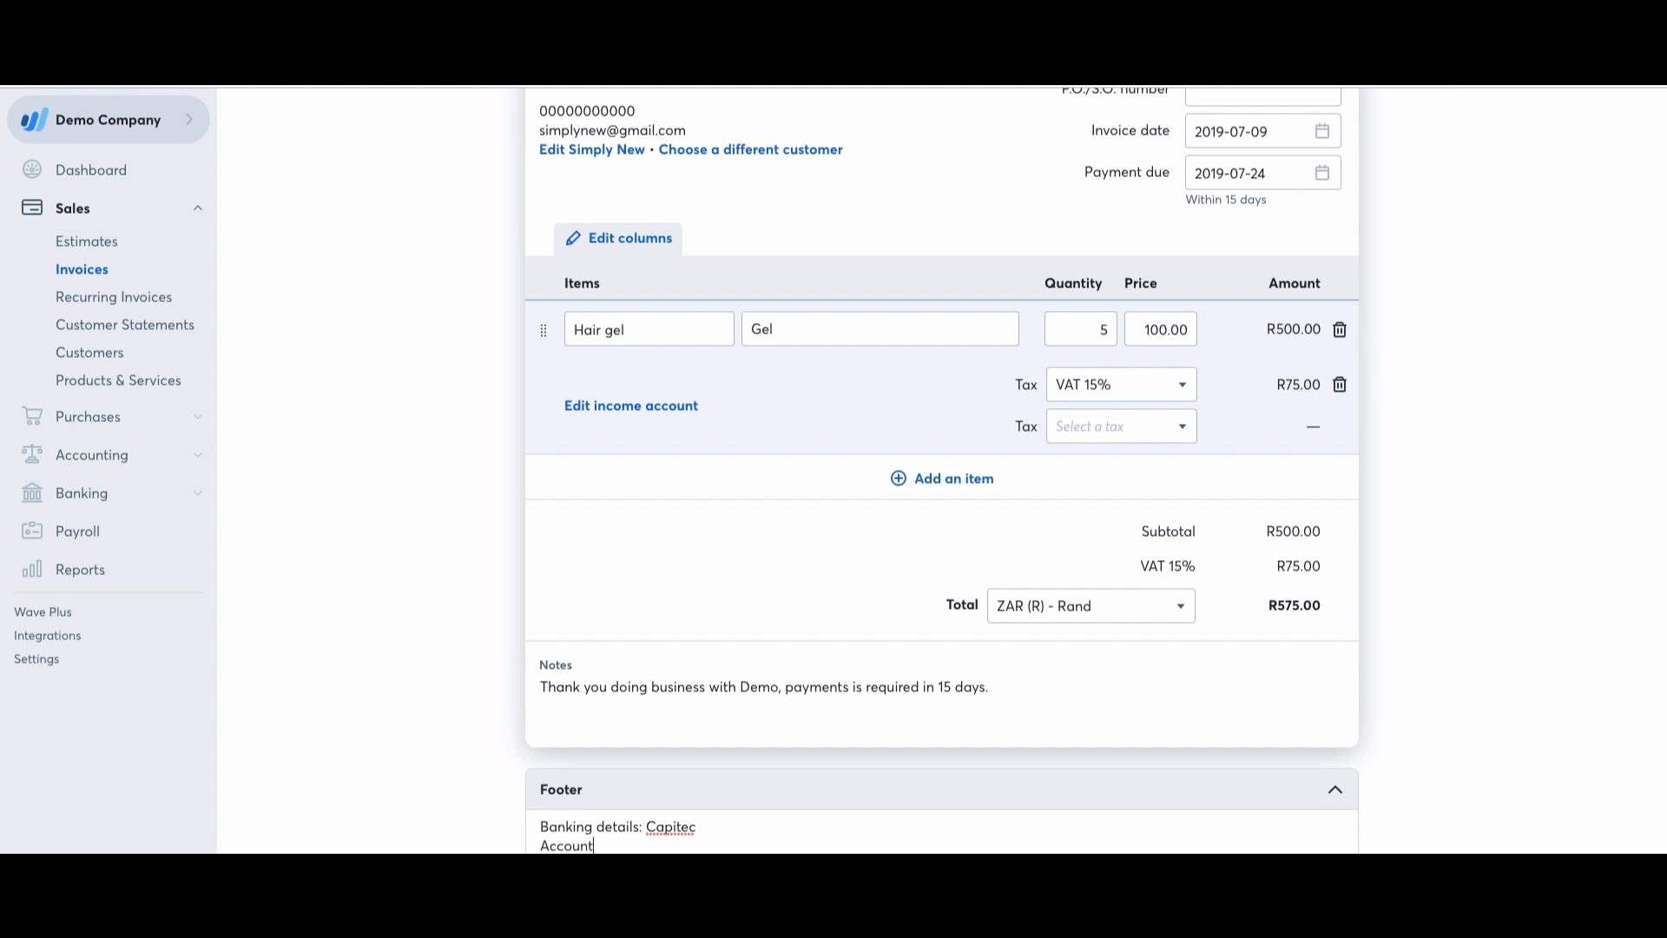
text(NUmb)
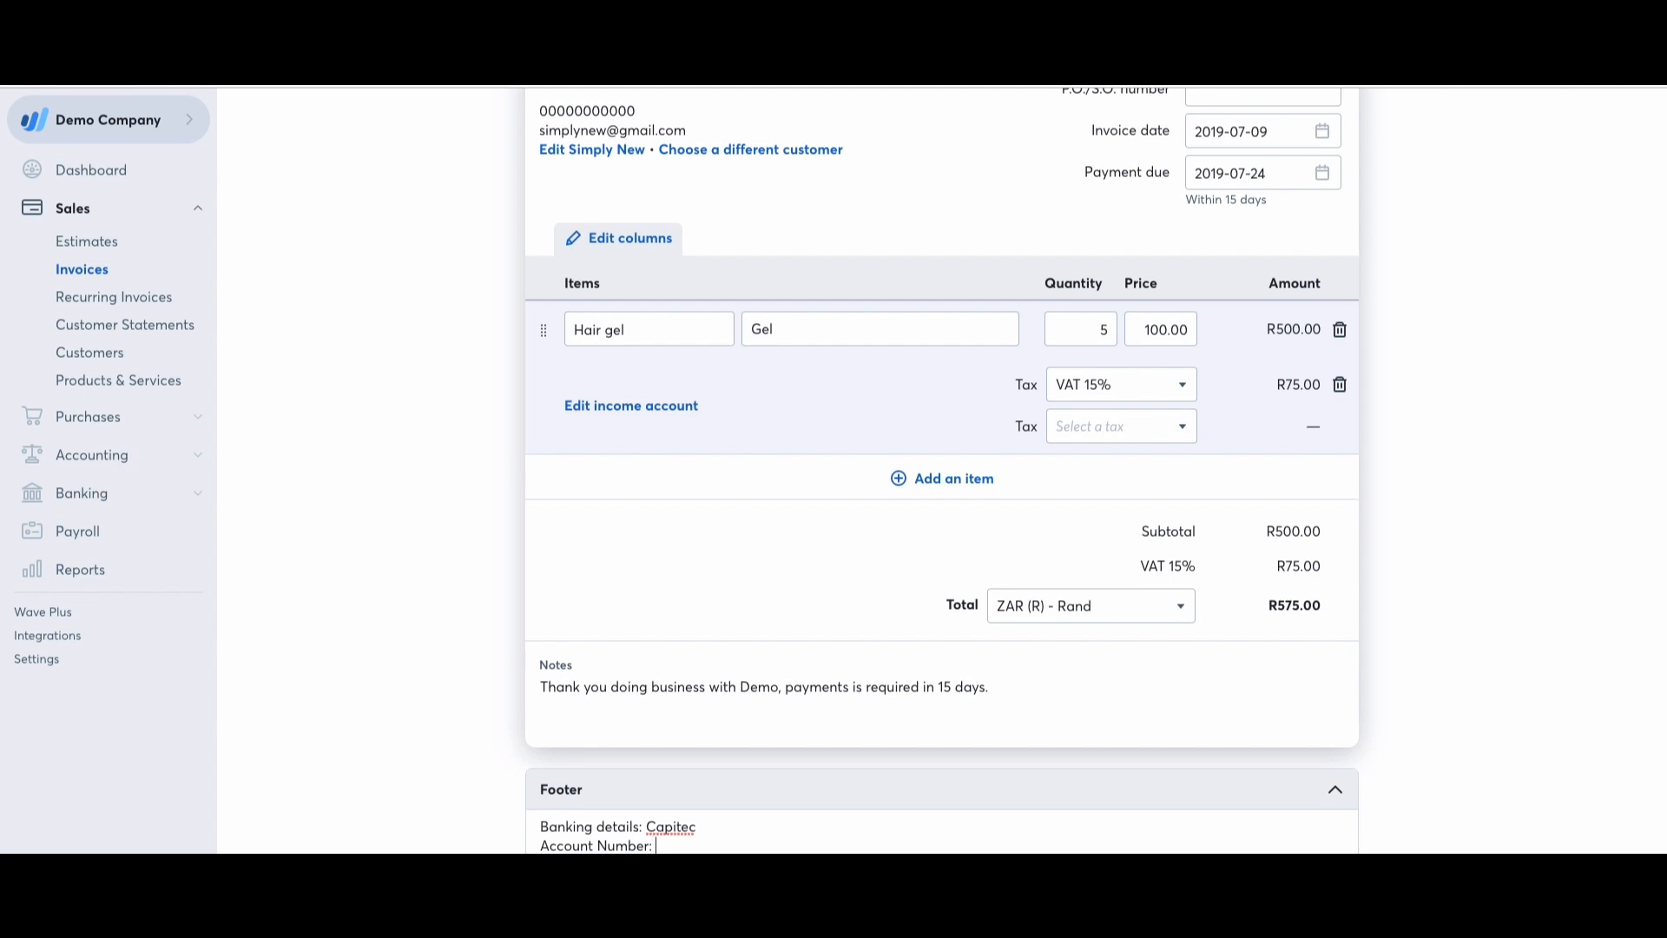
text(0000000000)
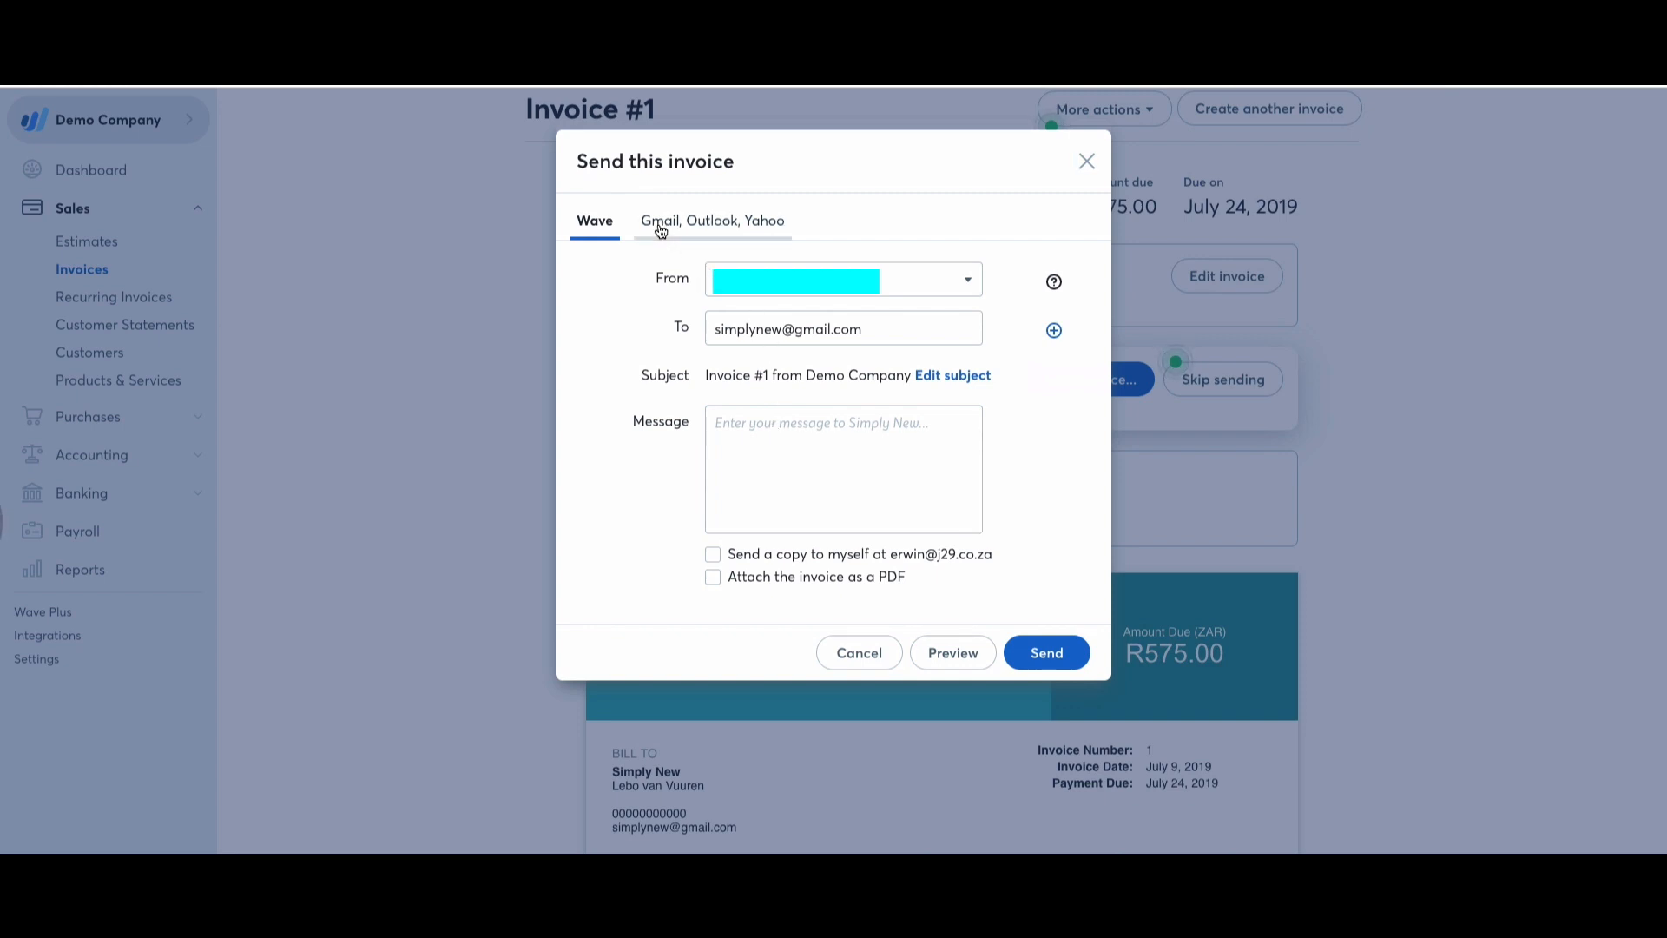
- Show the Gmail, Outlook, Yahoo sending options for the saved Invoice #1
click(712, 221)
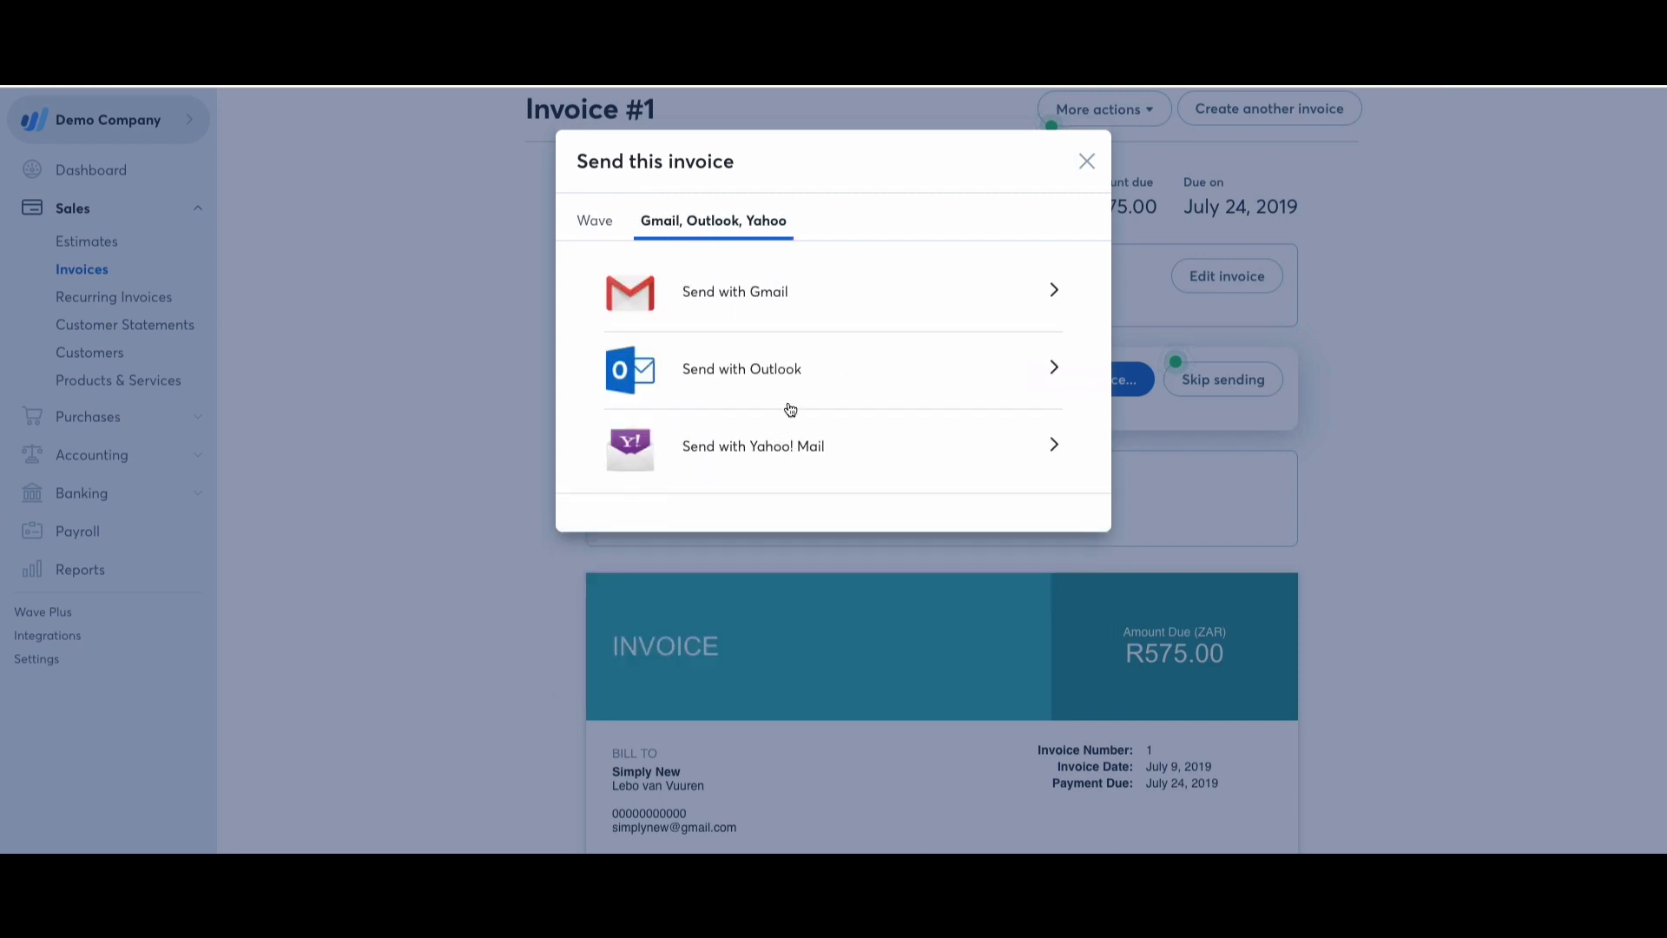
mouse_move(910, 278)
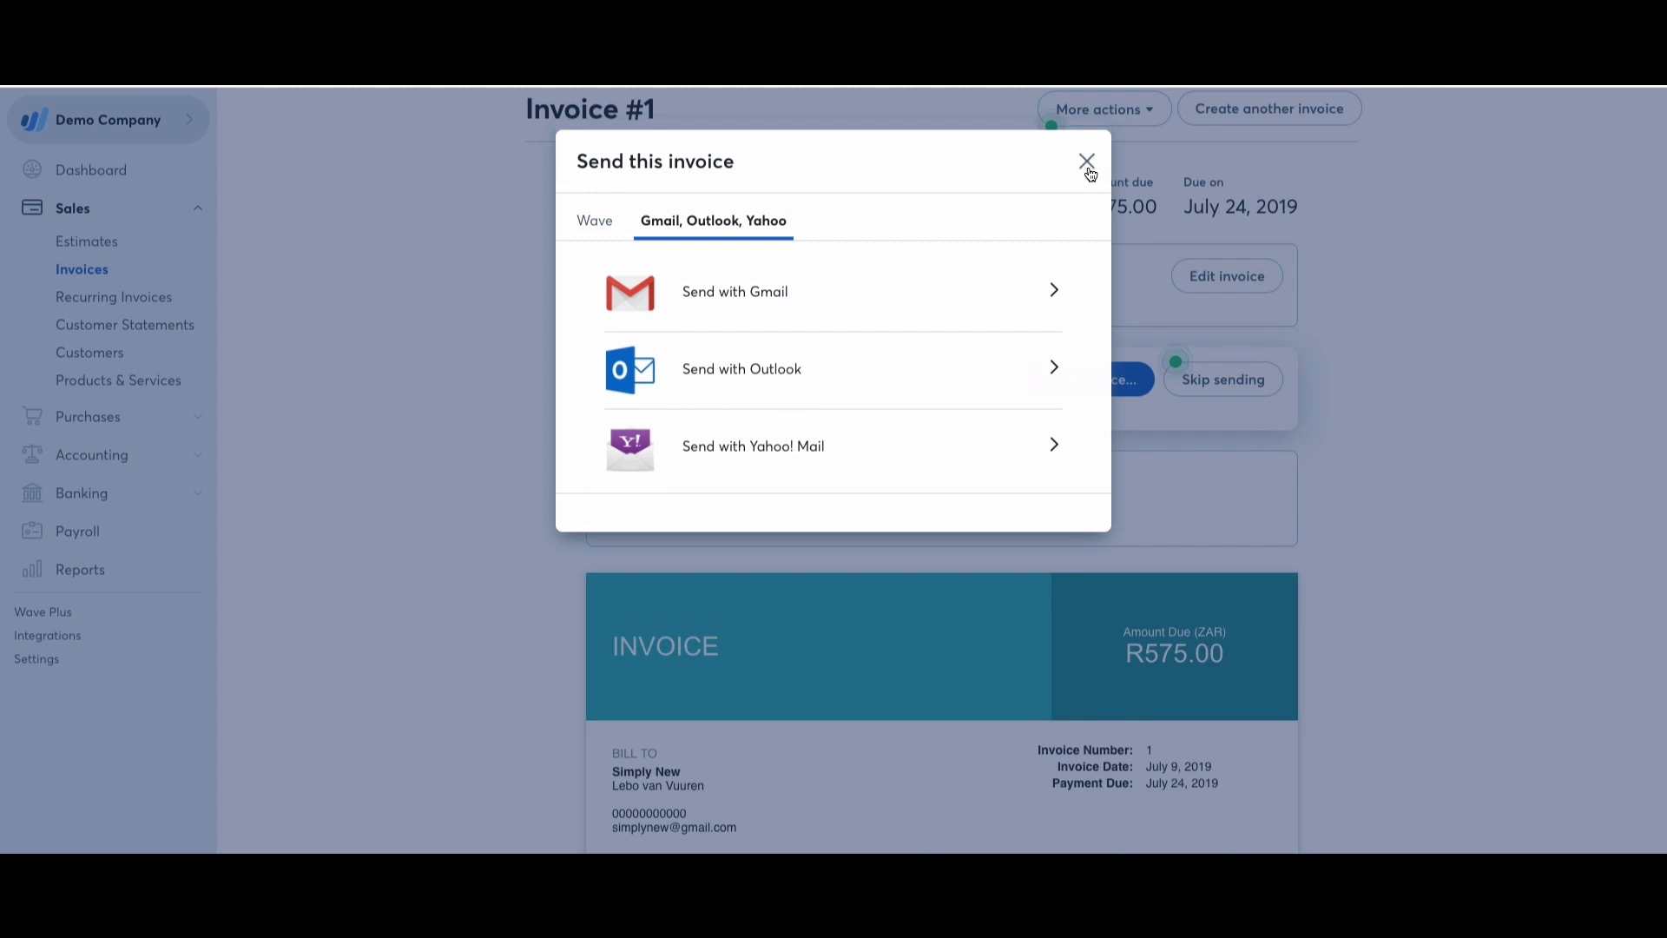
- Dismiss the Send dialog and scroll through the unsent Invoice #1 preview, notes and banking footer
click(1085, 162)
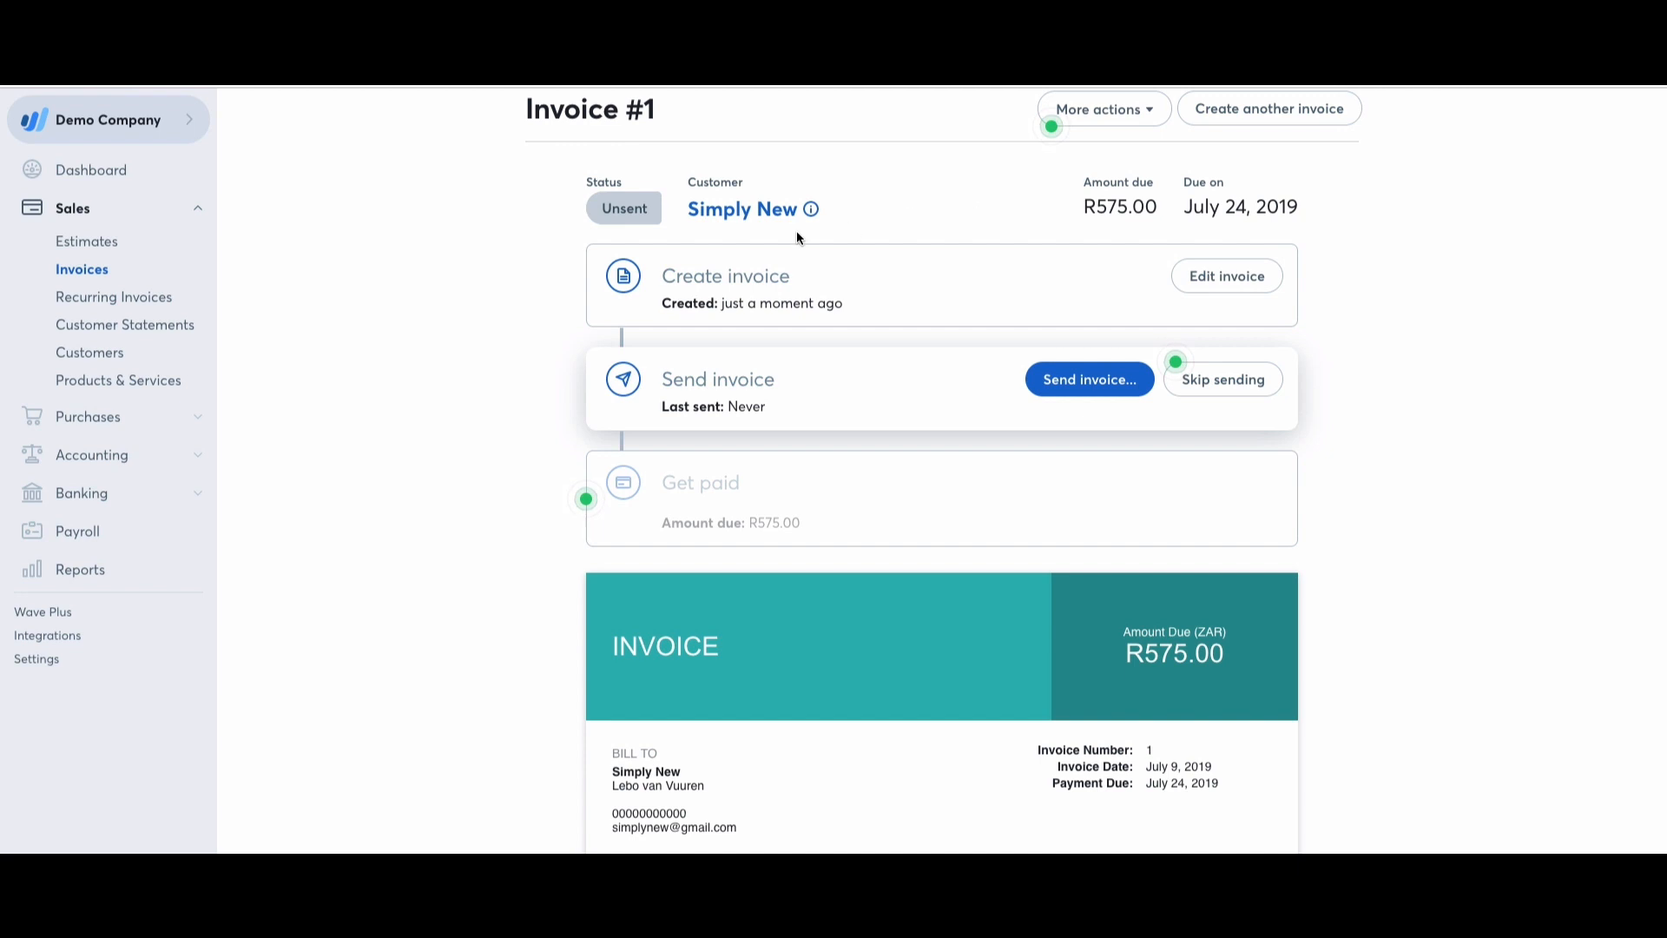
mouse_move(1325, 379)
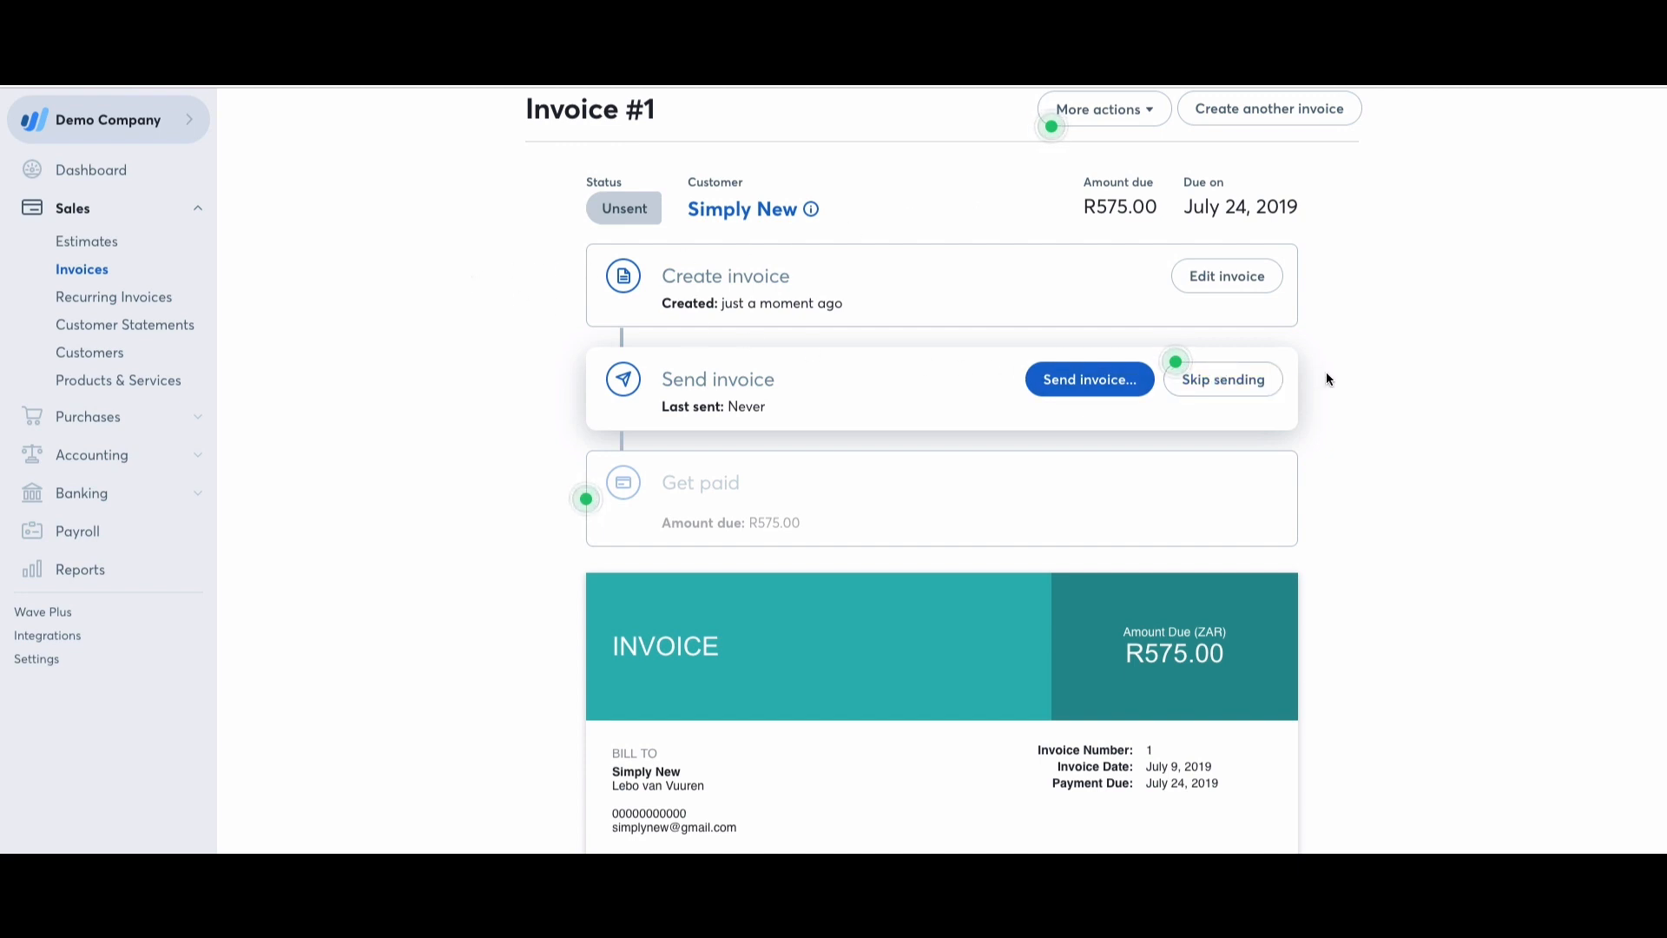
scroll(down, 3)
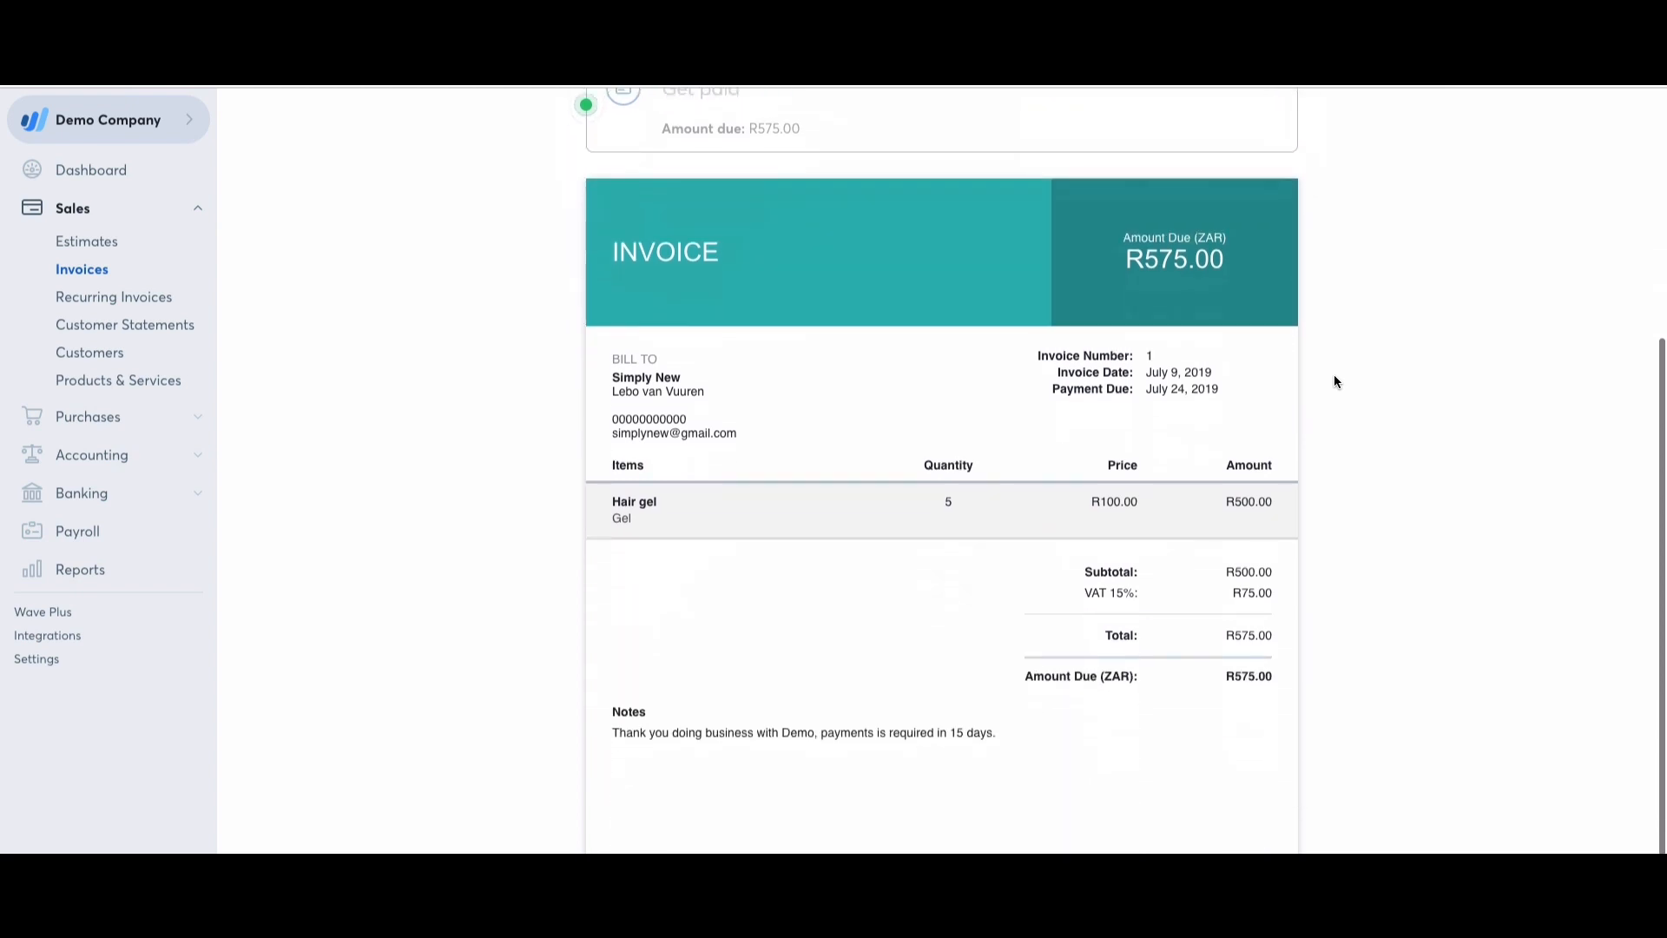
scroll(down, 3)
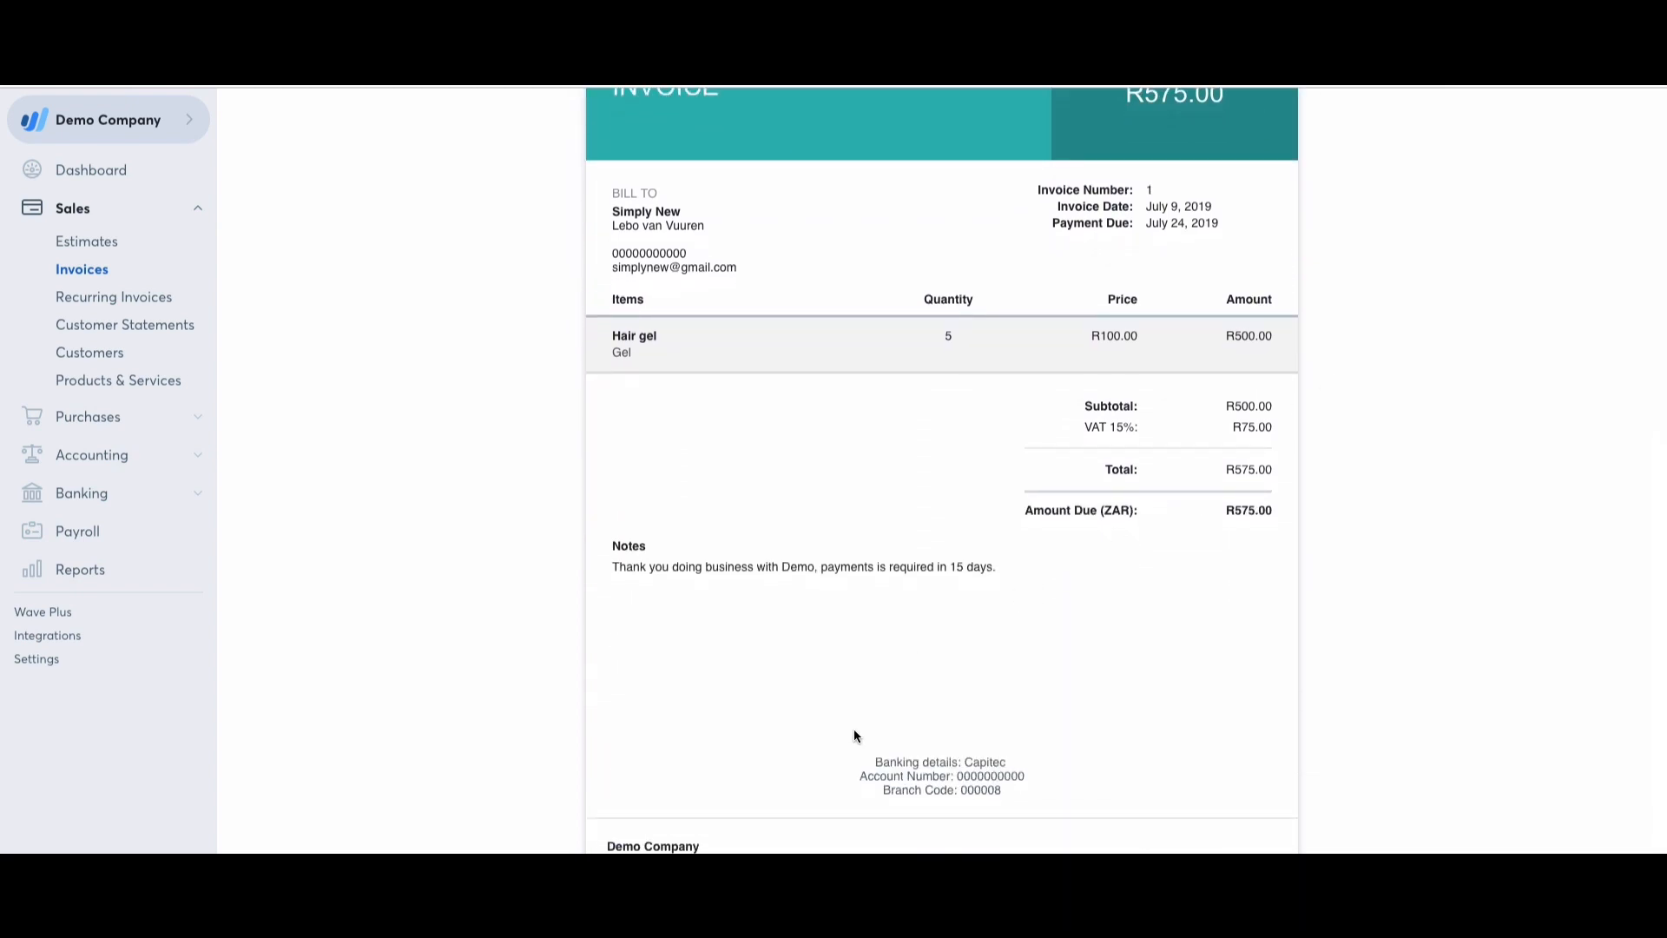
scroll(up, 3)
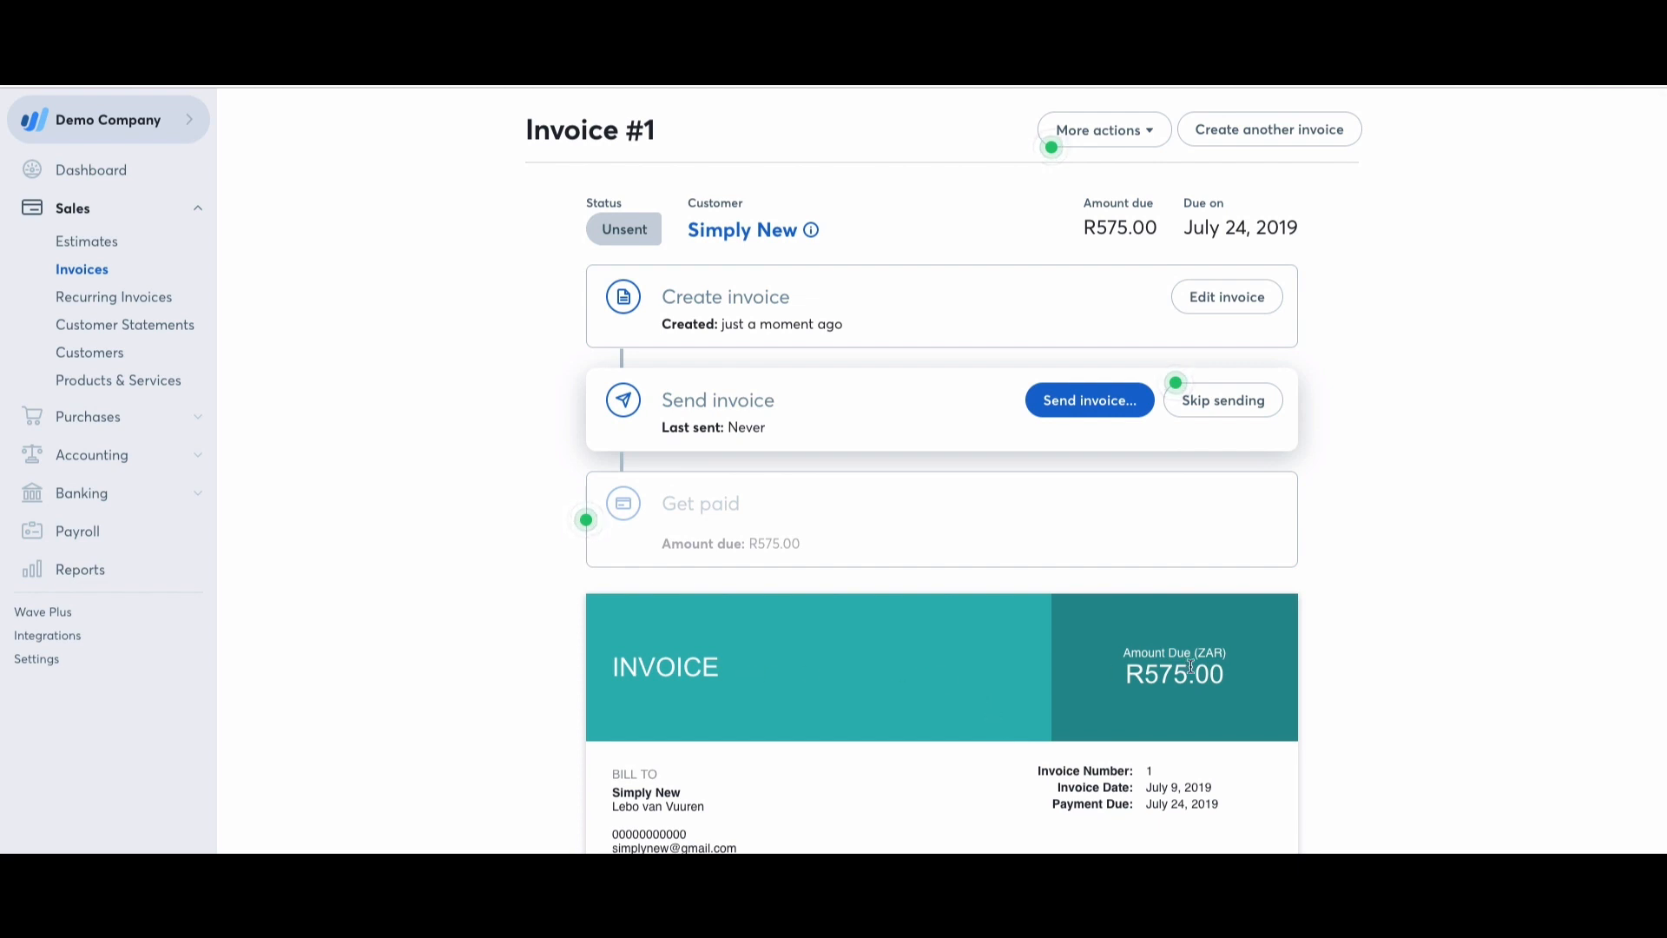
mouse_move(1228, 441)
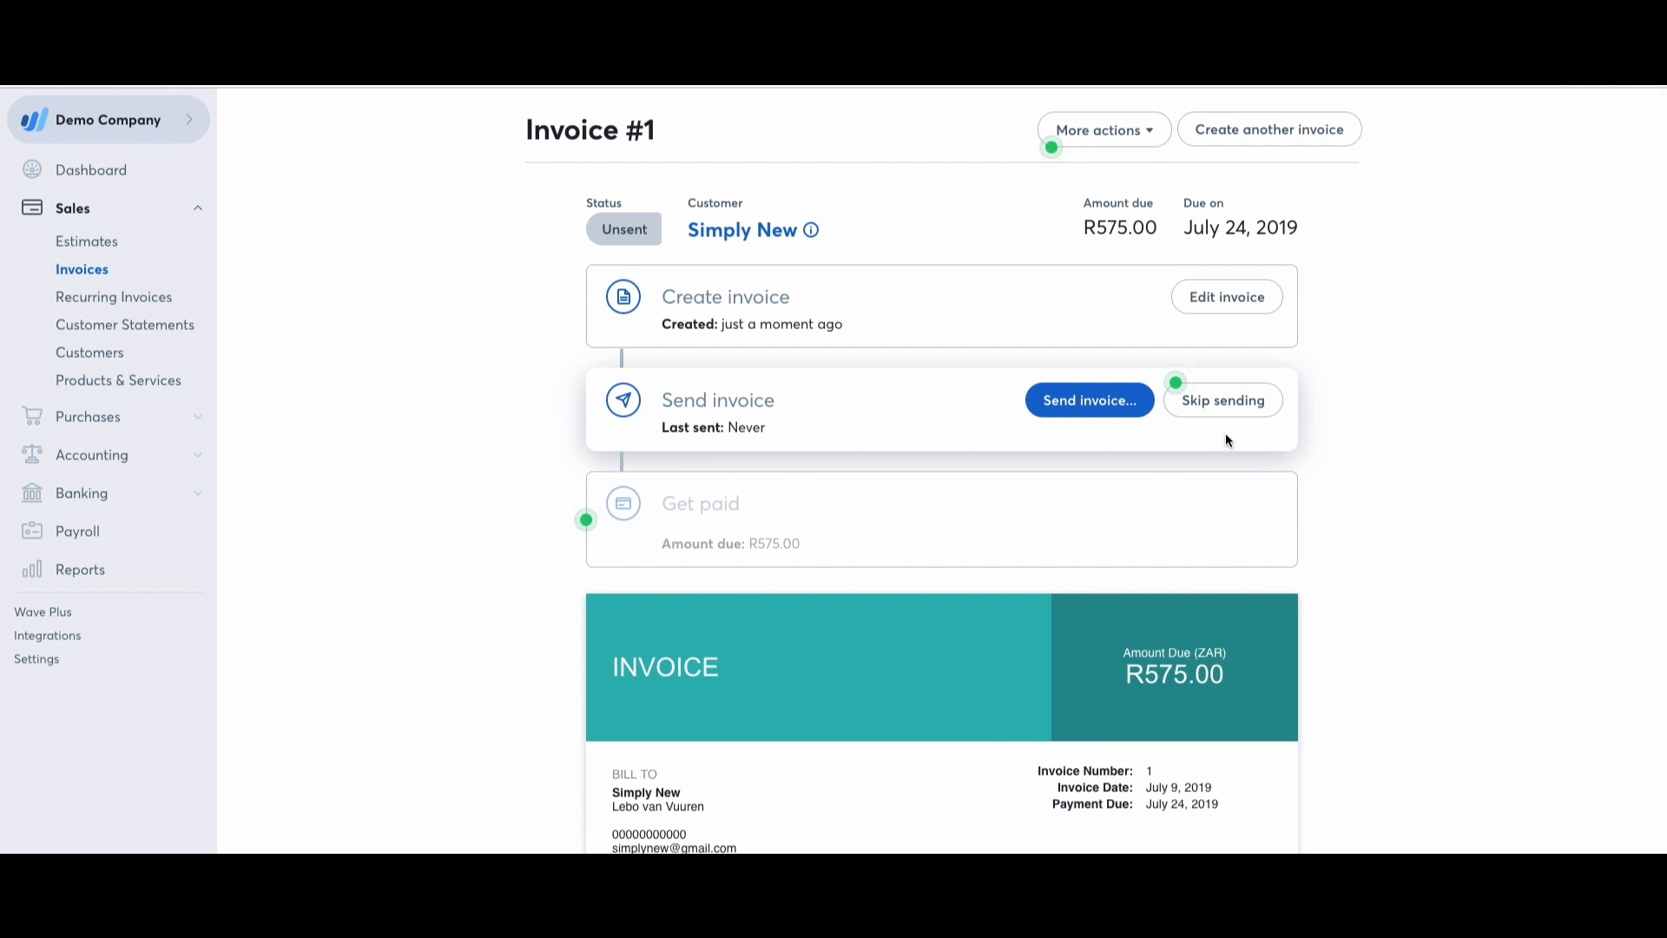
scroll(down, 3)
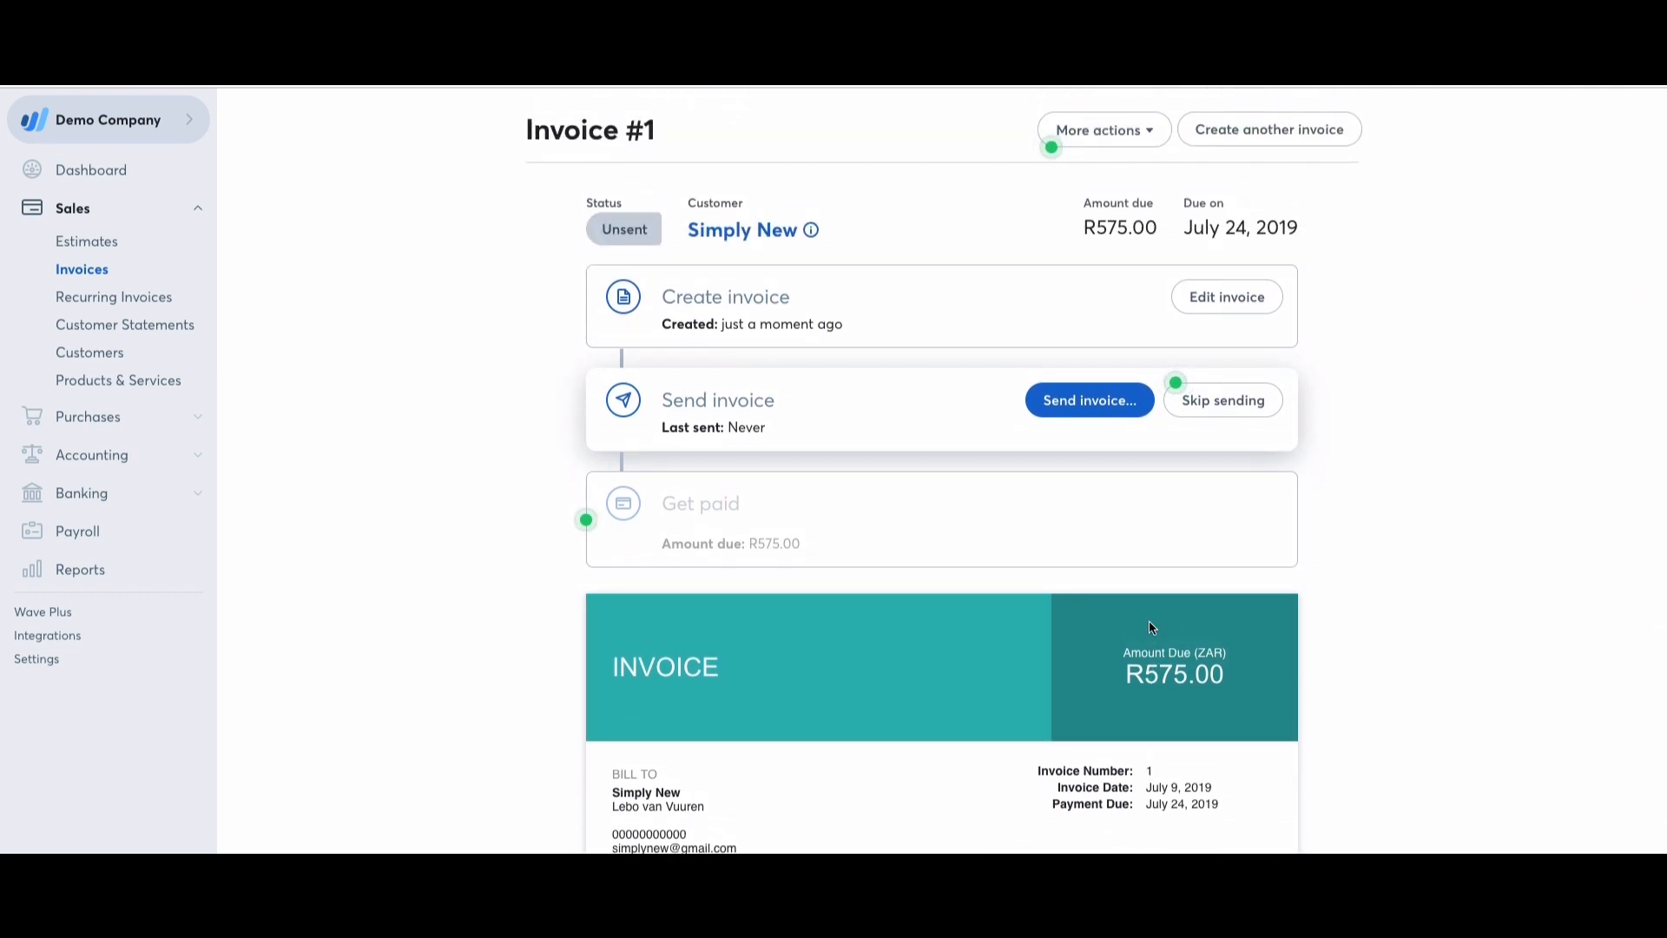
mouse_move(1195, 539)
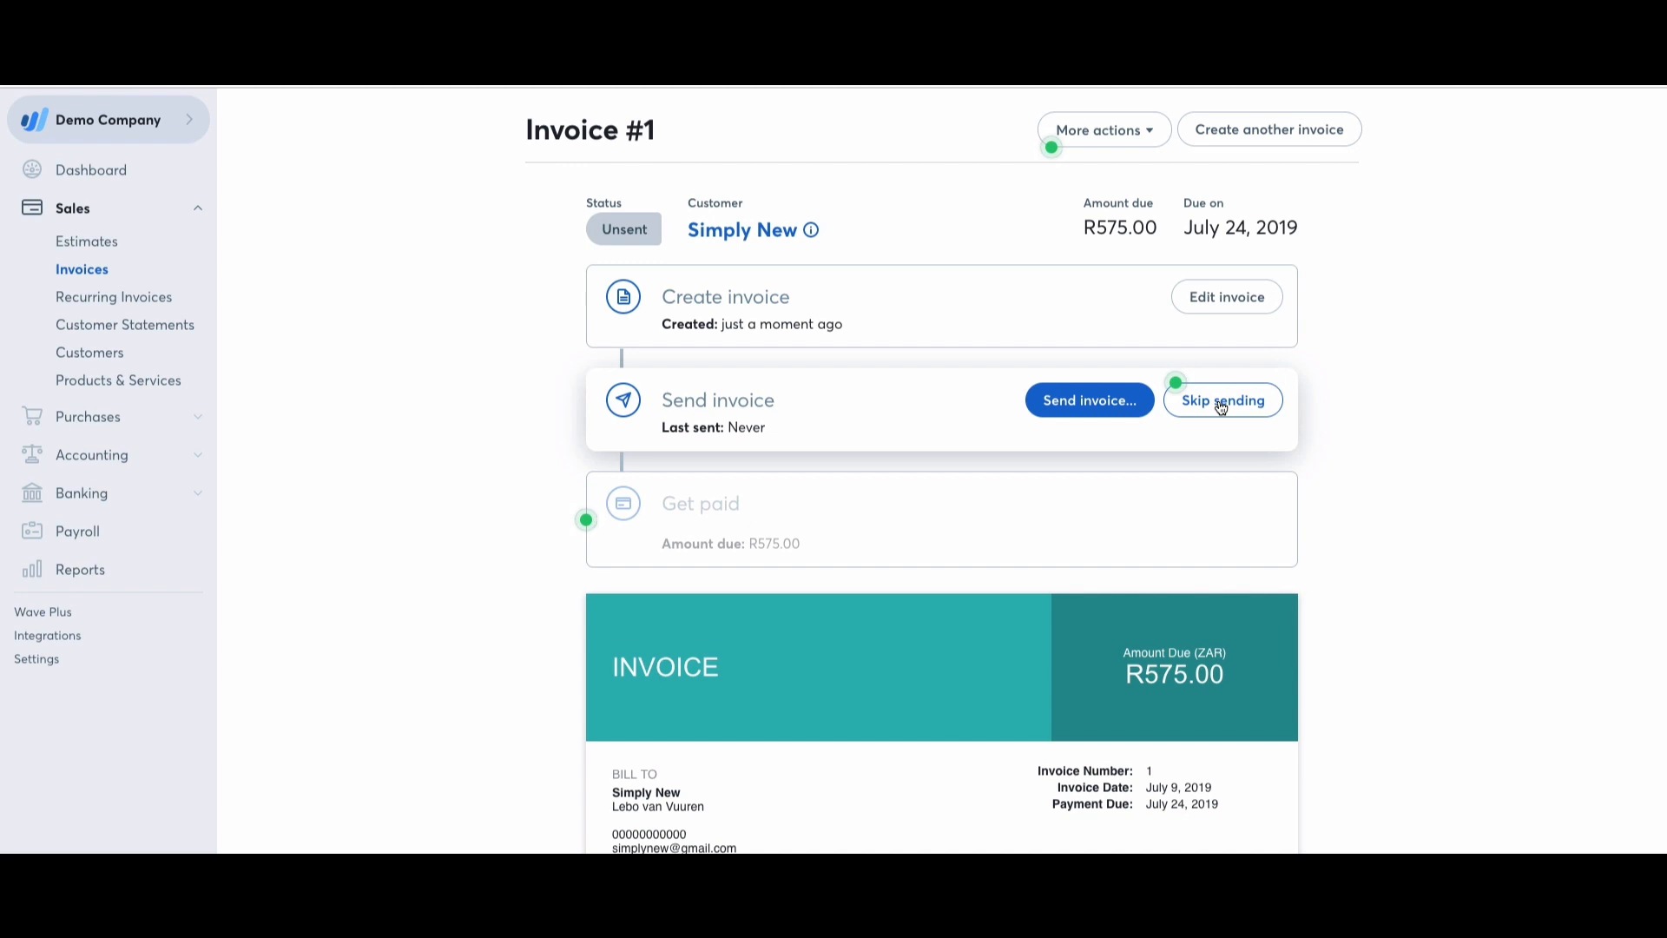
scroll(down, 3)
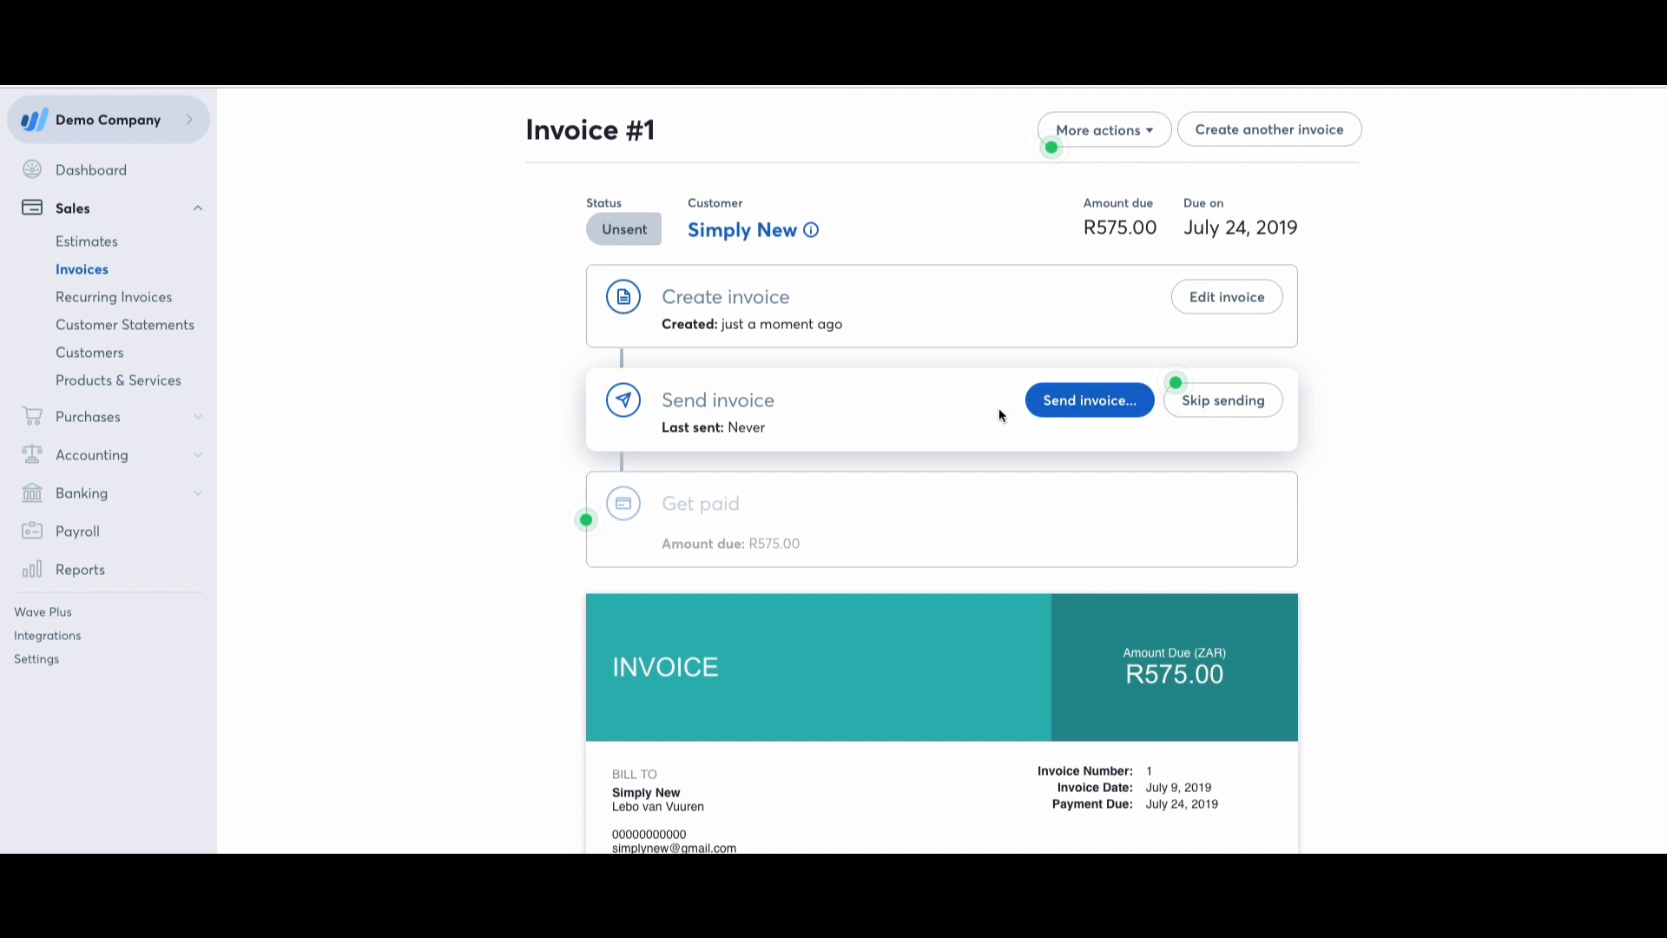
mouse_move(1092, 304)
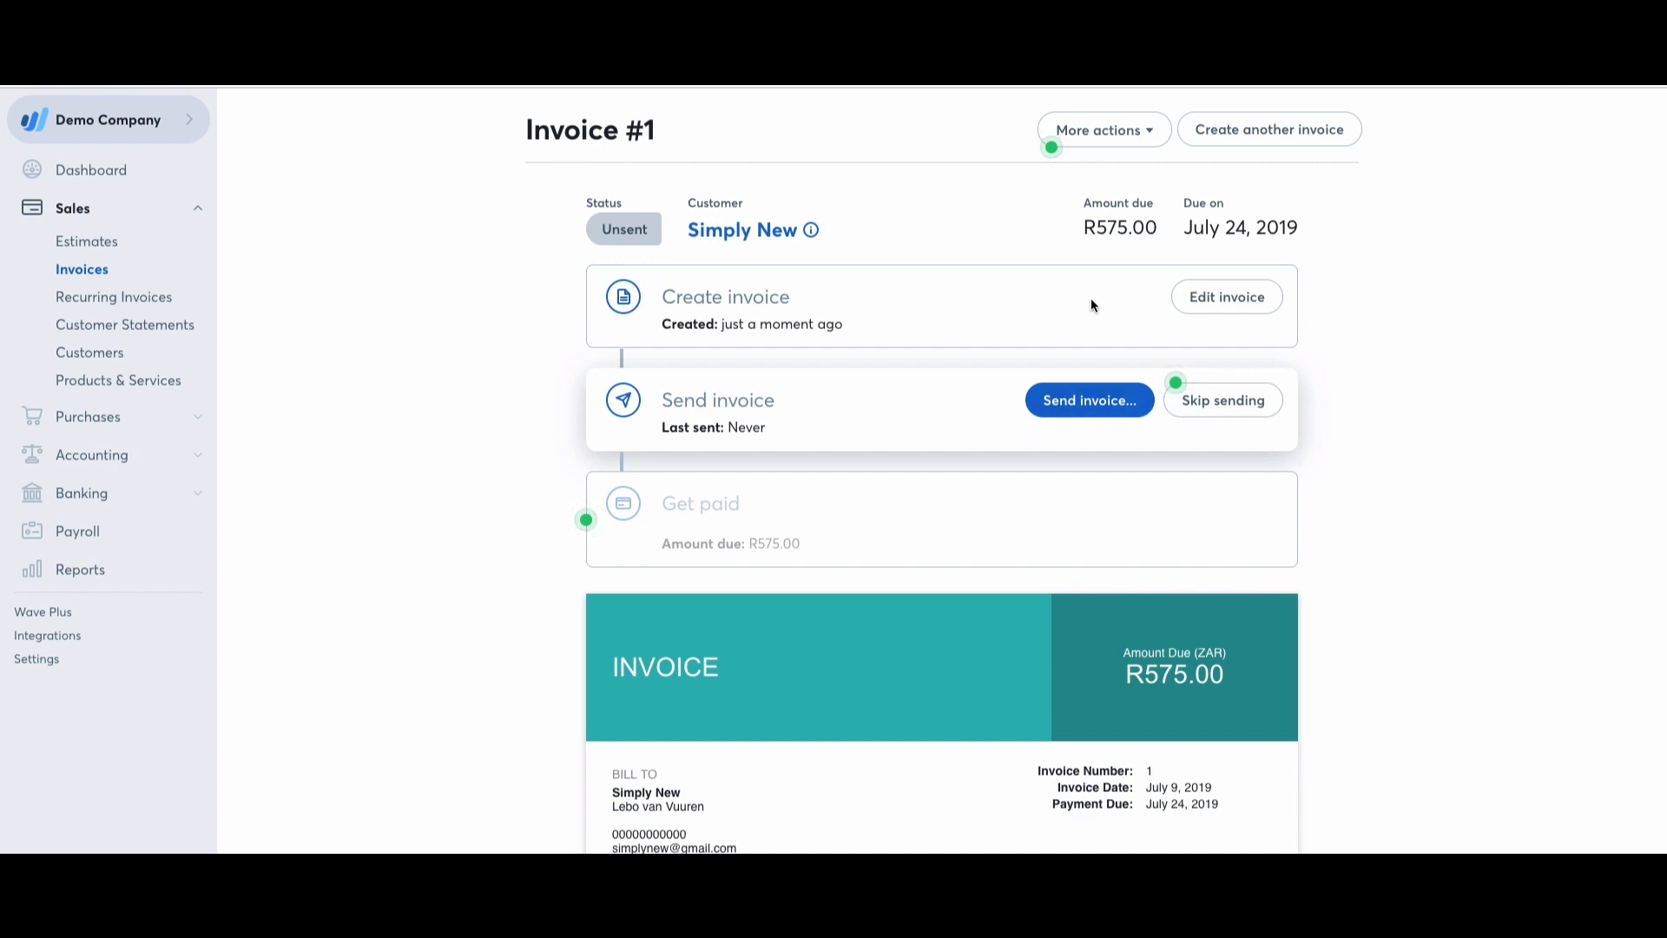
mouse_move(1149, 138)
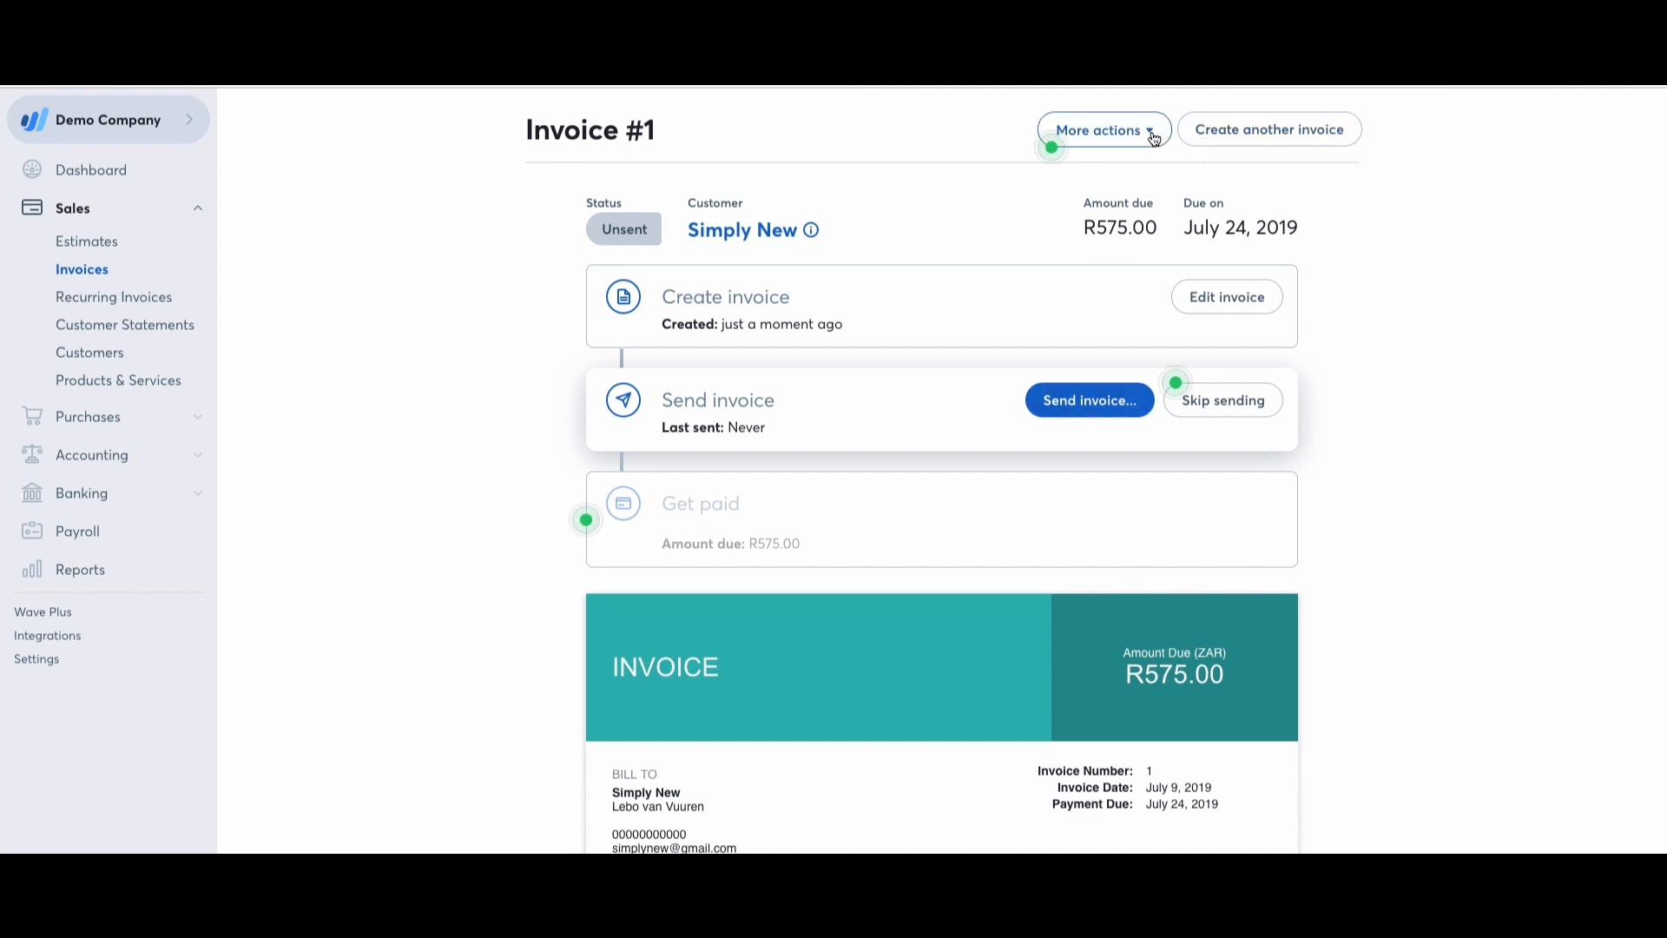
- Expand the More actions dropdown on Invoice #1 to show duplicate, recurring, export, print and delete
click(1104, 128)
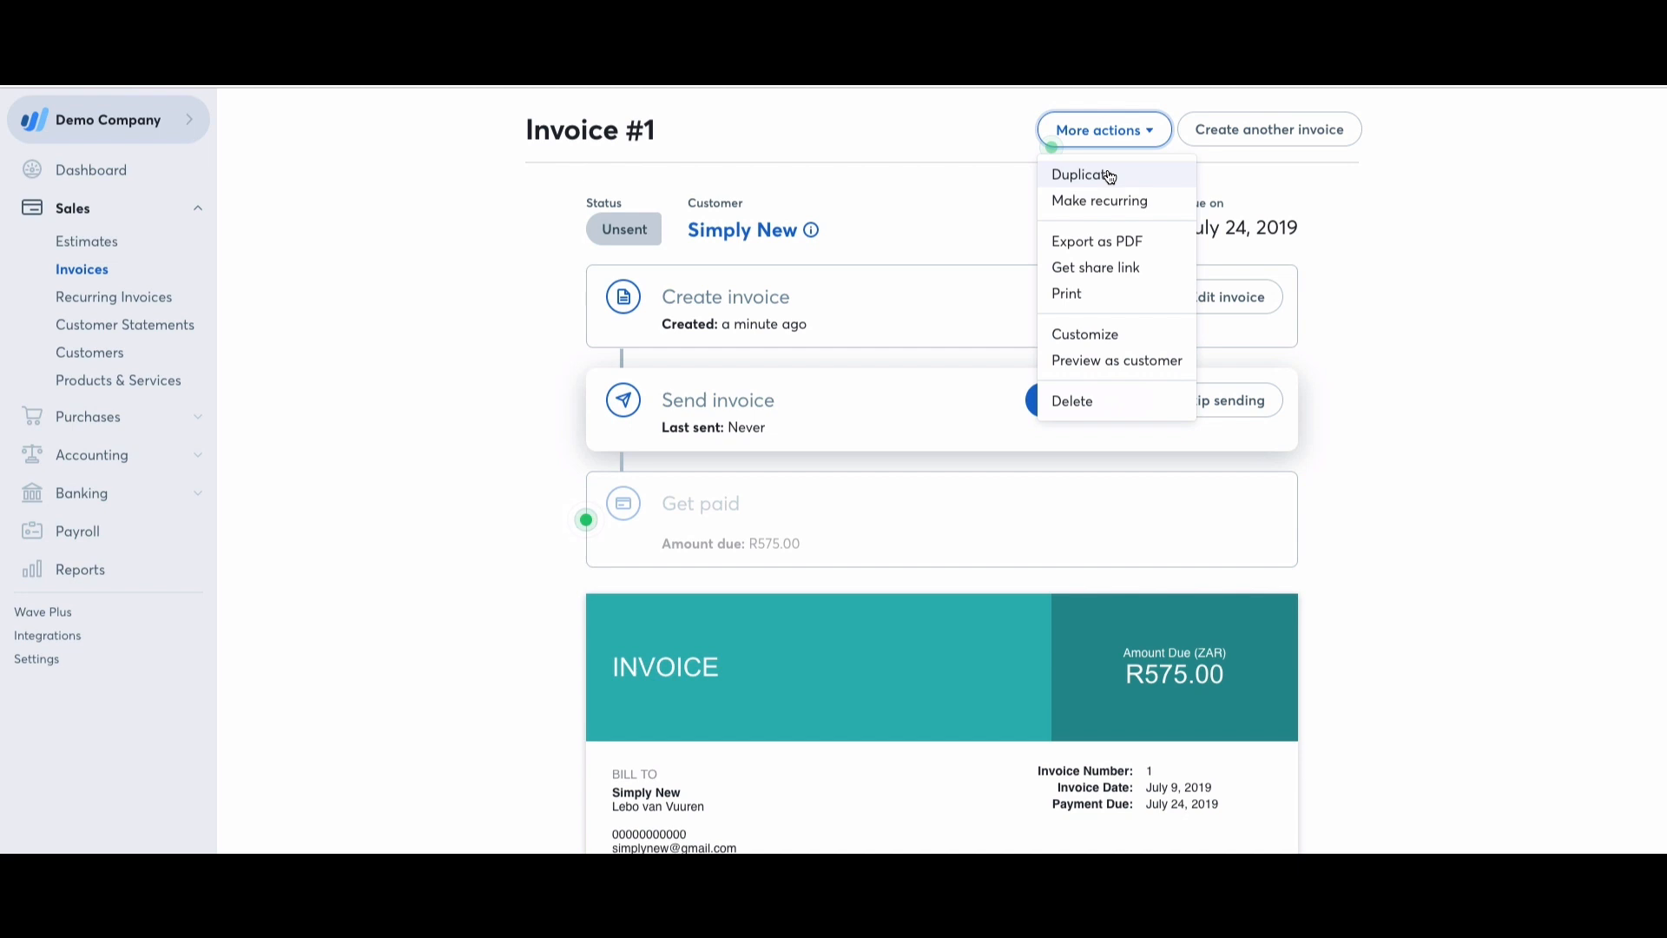
mouse_move(1104, 243)
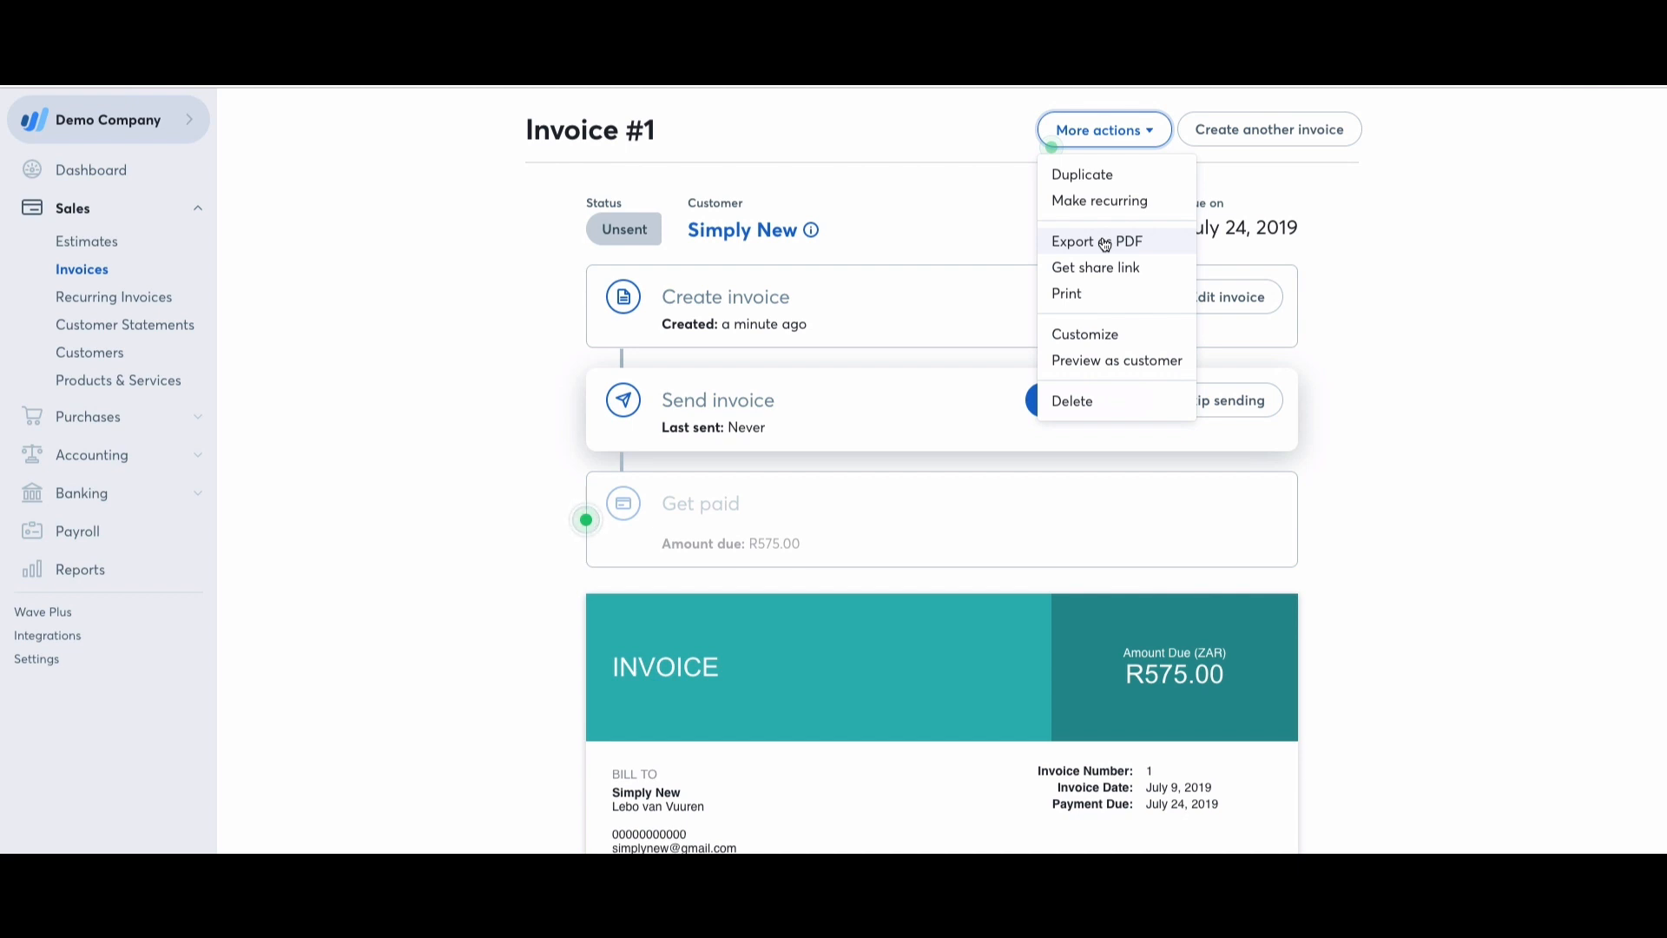
mouse_move(1094, 330)
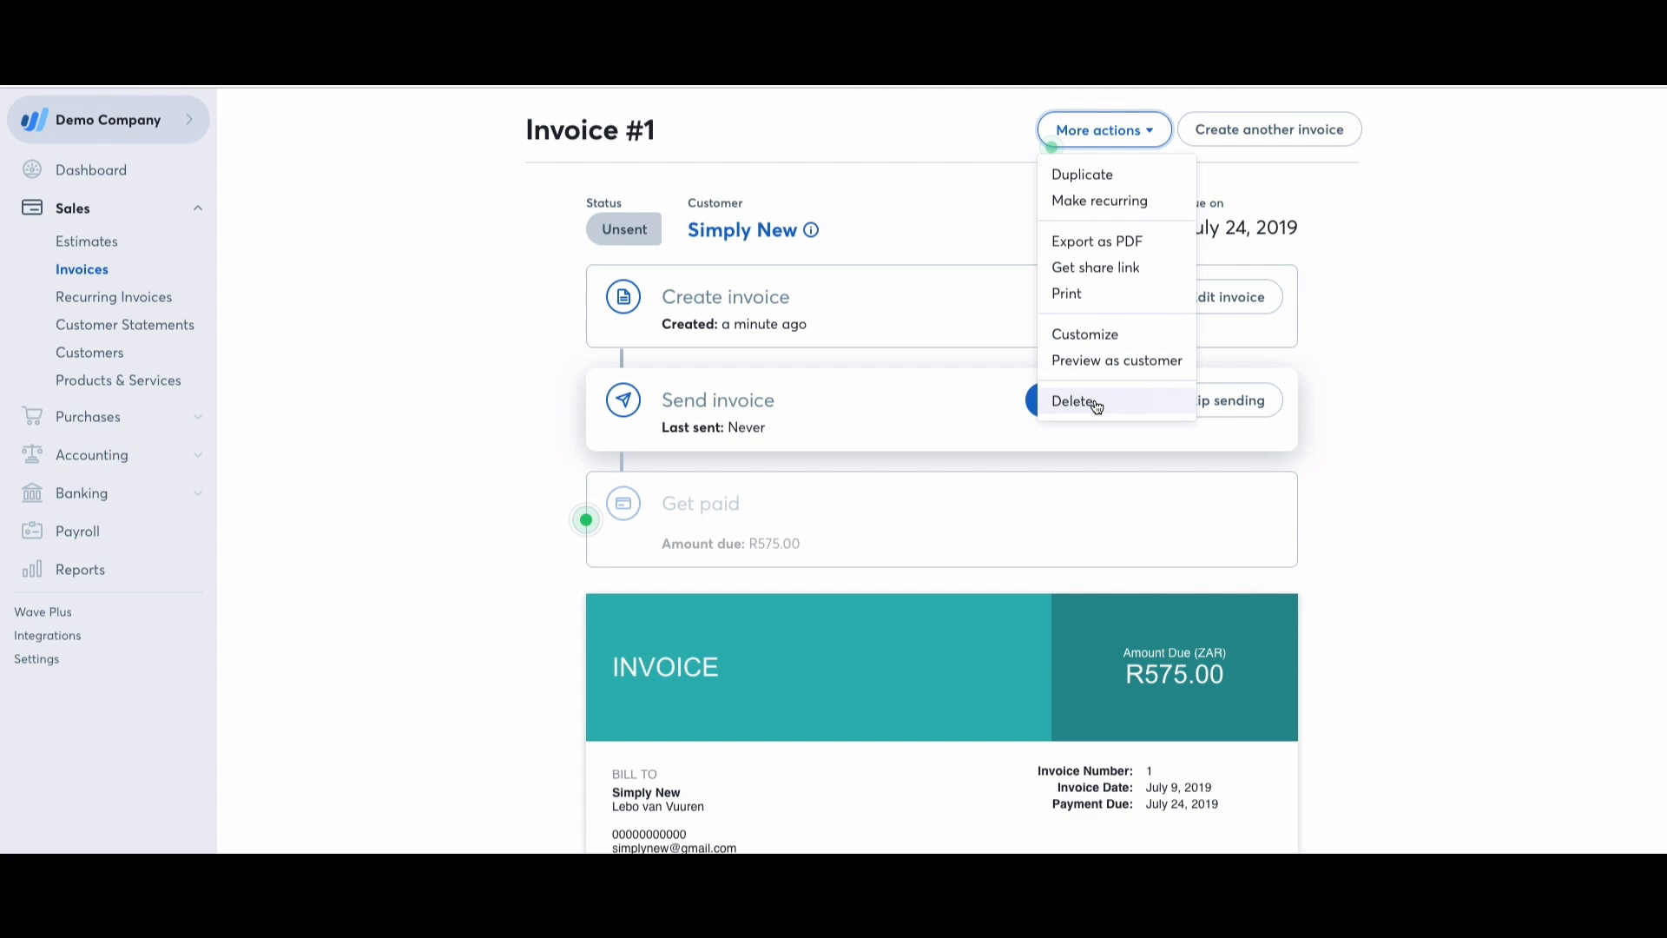
- Delete Invoice #1 and confirm, leaving the Invoices list empty with R0.00 outstanding
click(1071, 399)
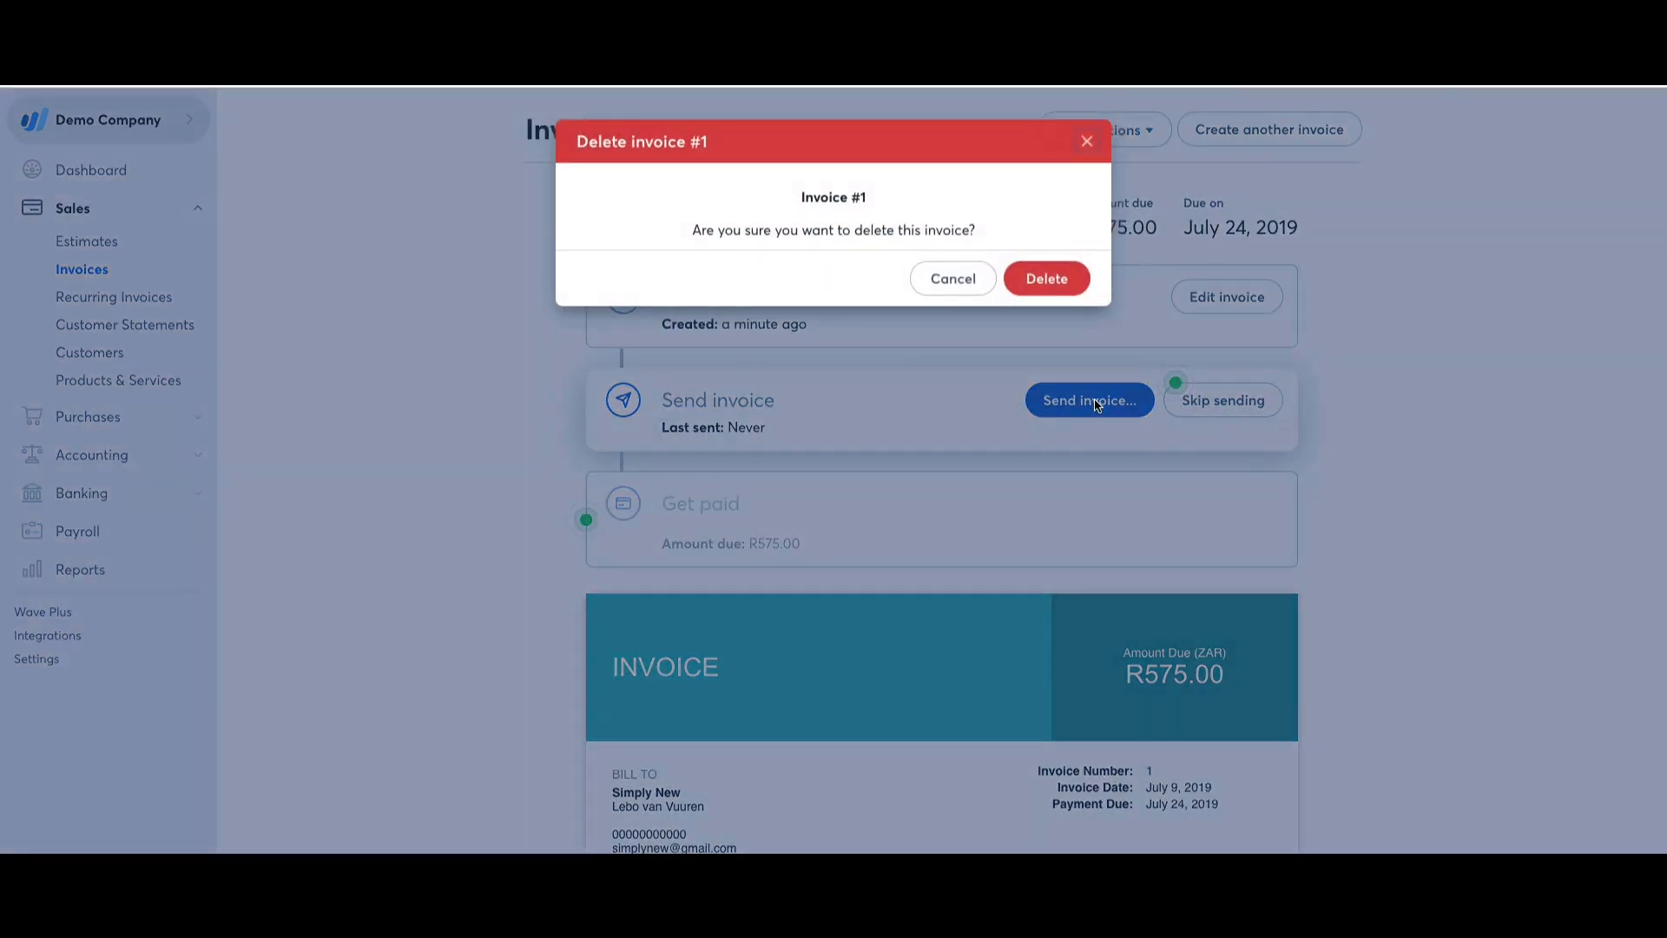
click(1045, 278)
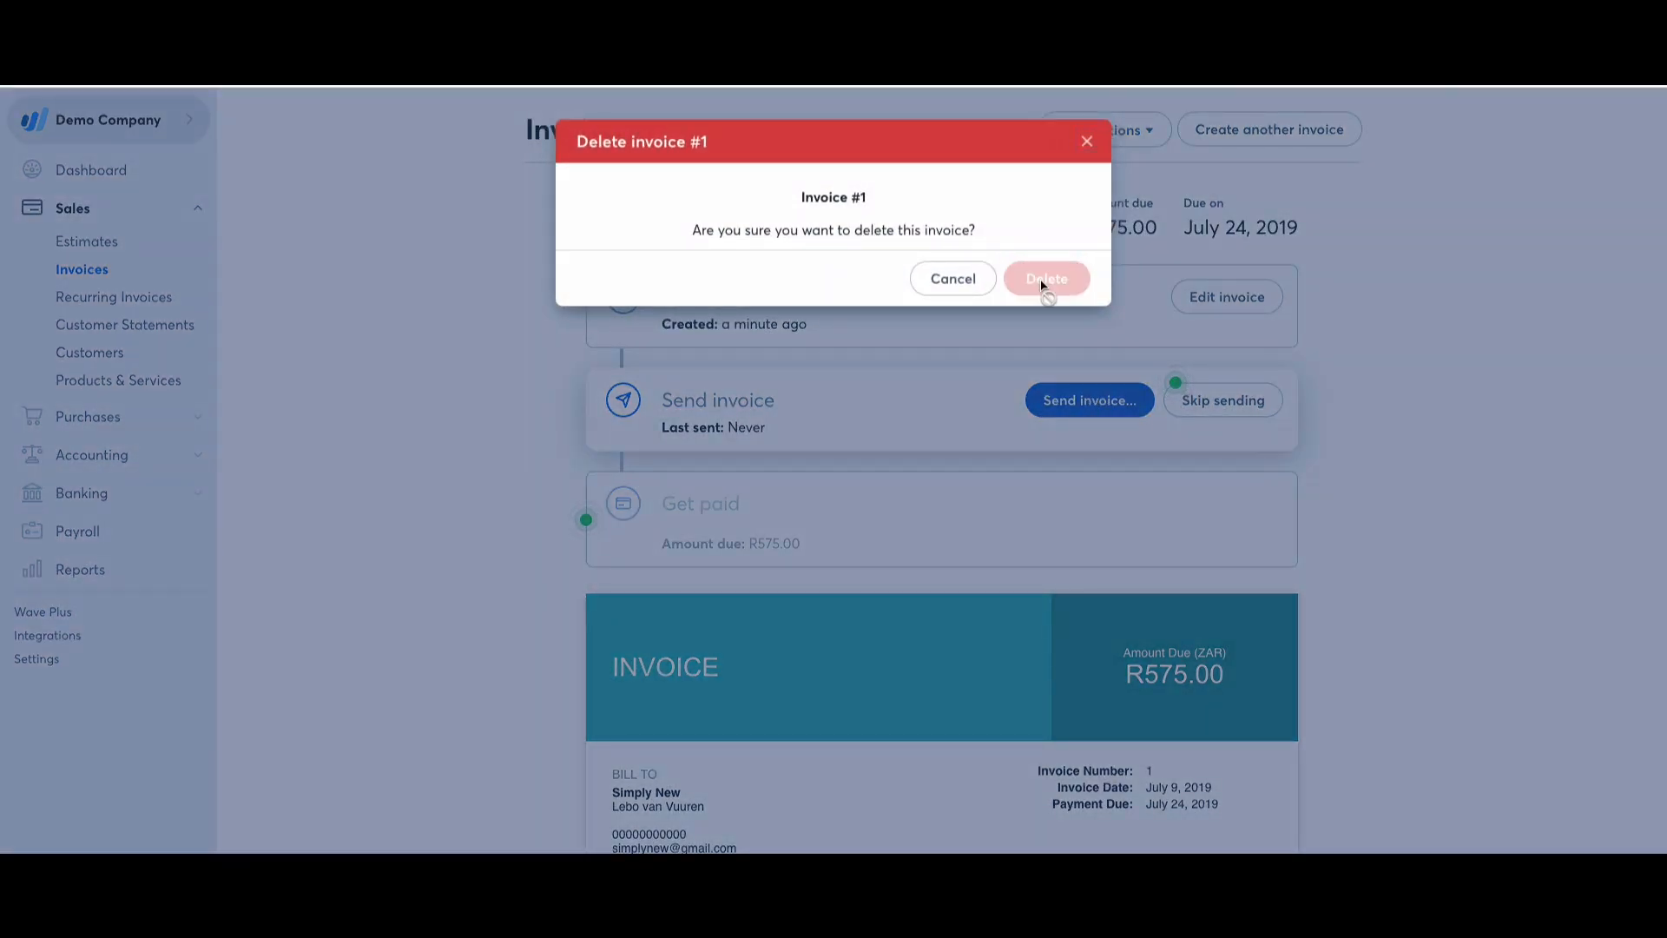
click(1045, 277)
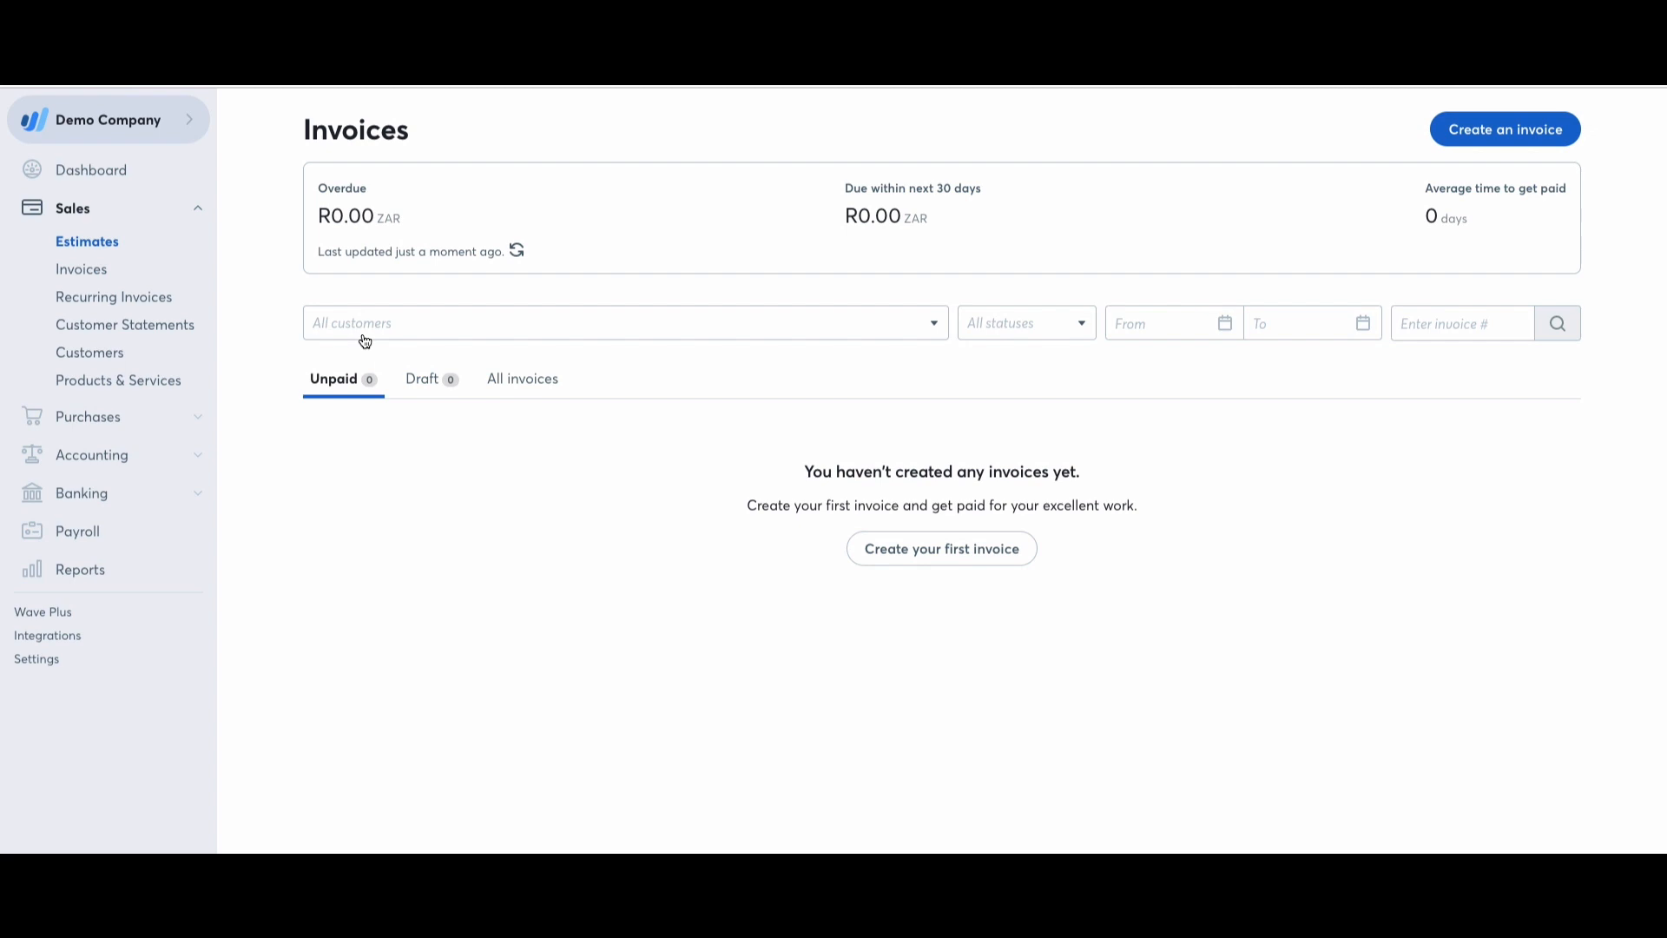
- Go to Sales > Estimates and begin a blank estimate numbered 1, dated 2019-07-09
click(87, 242)
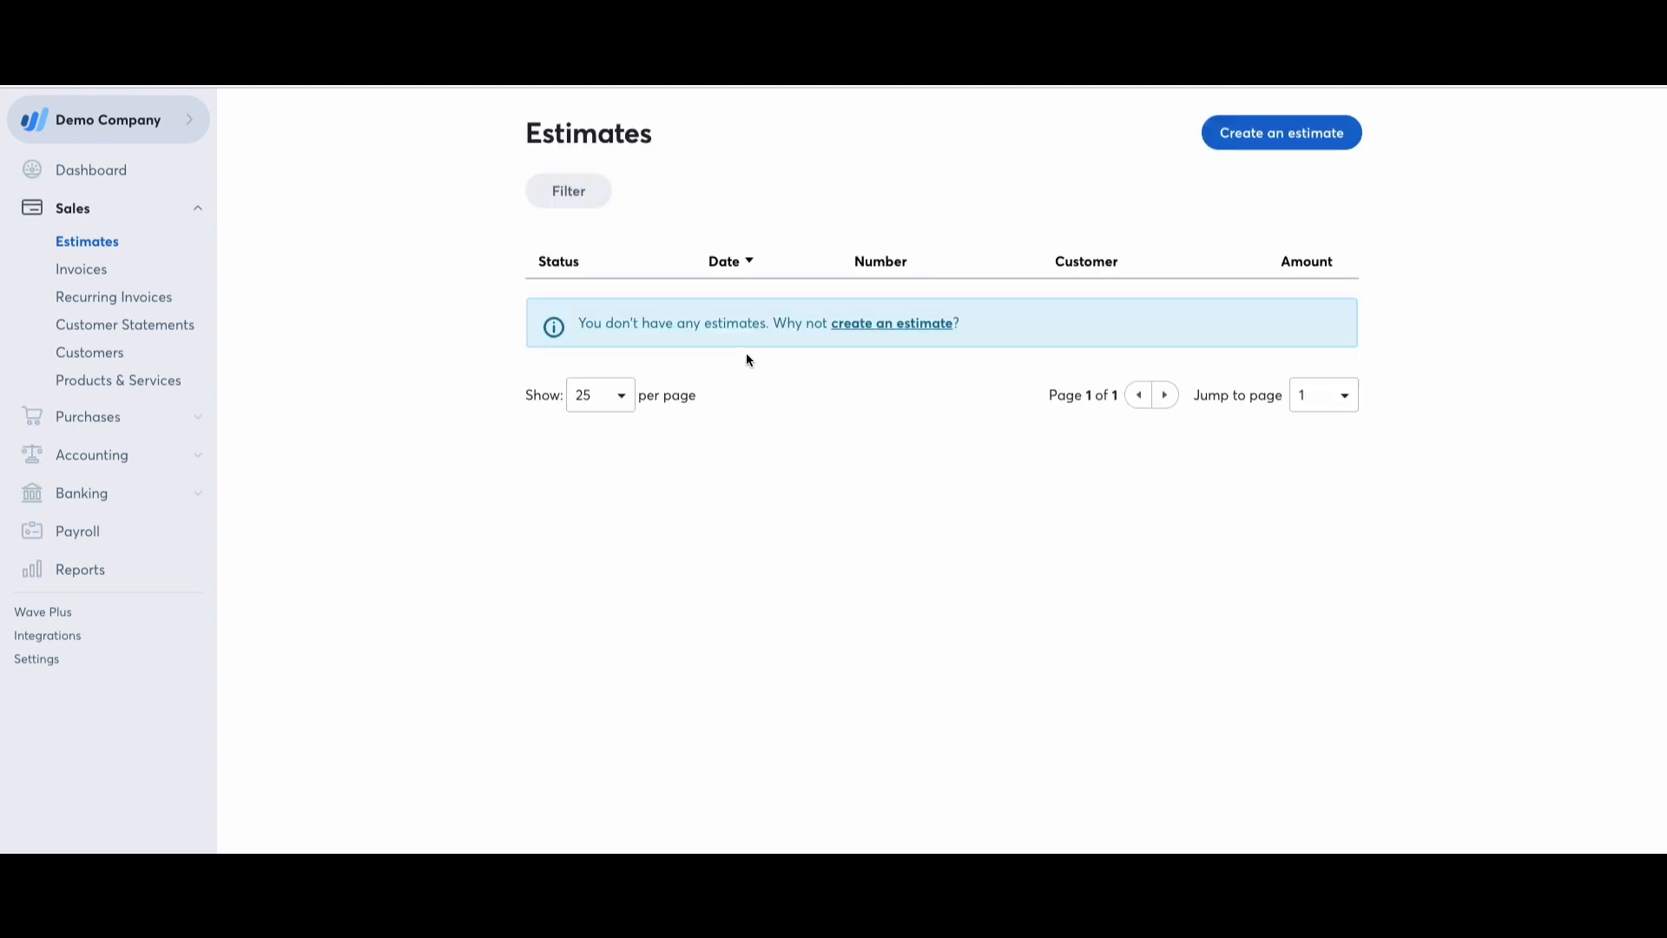
mouse_move(820, 371)
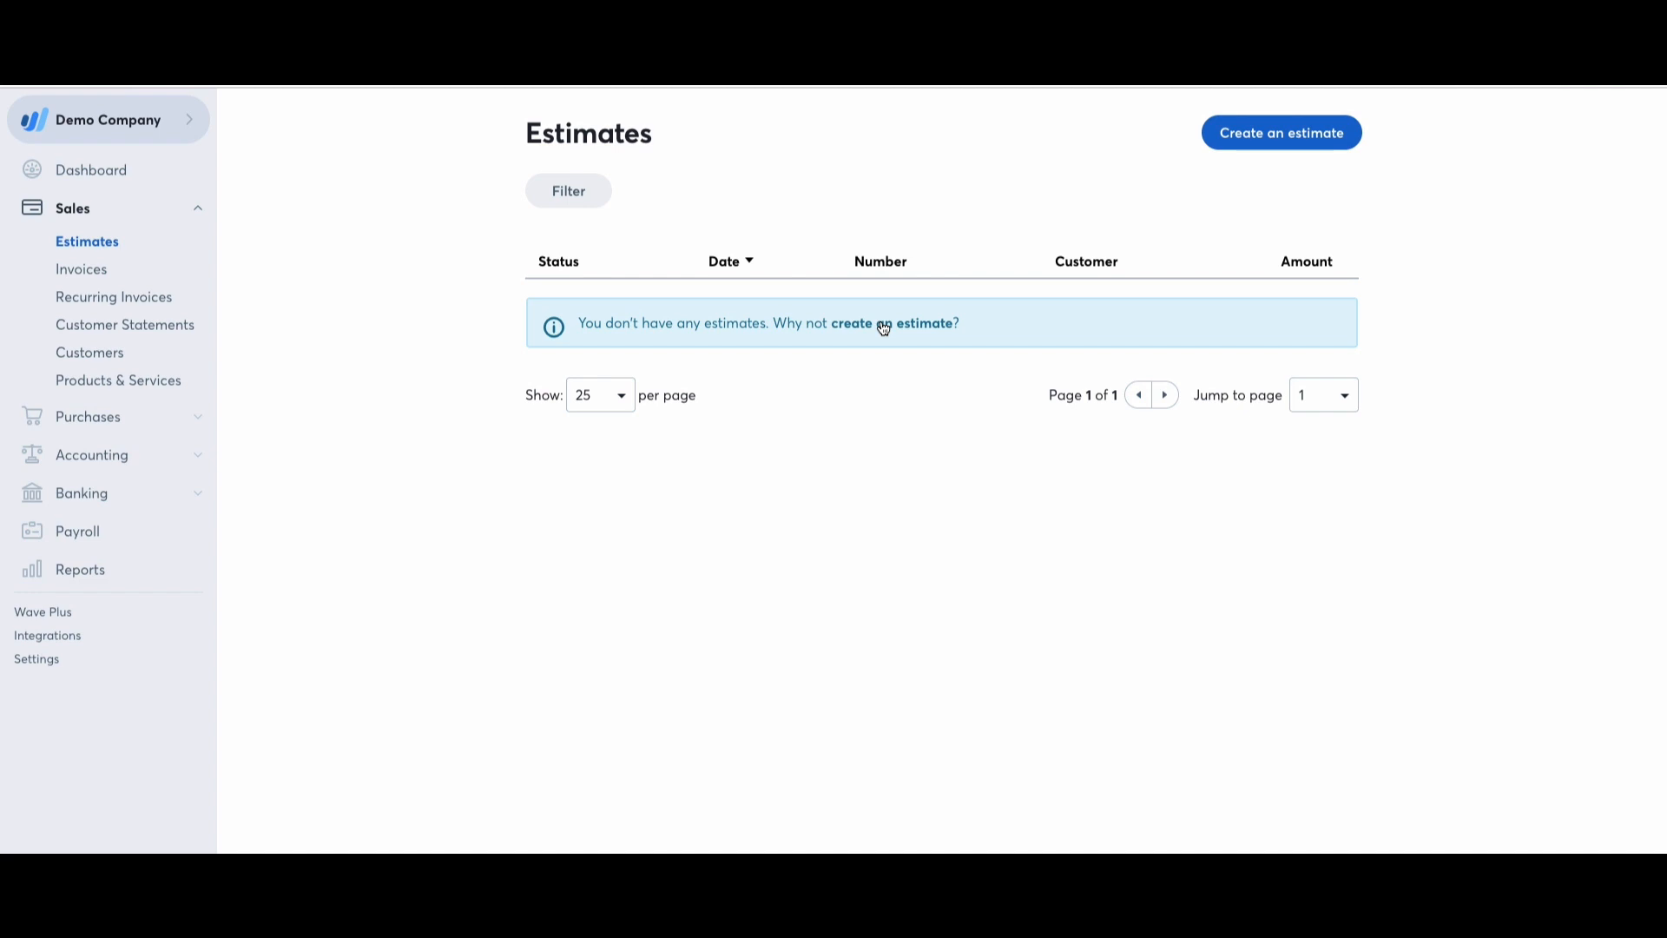
click(893, 323)
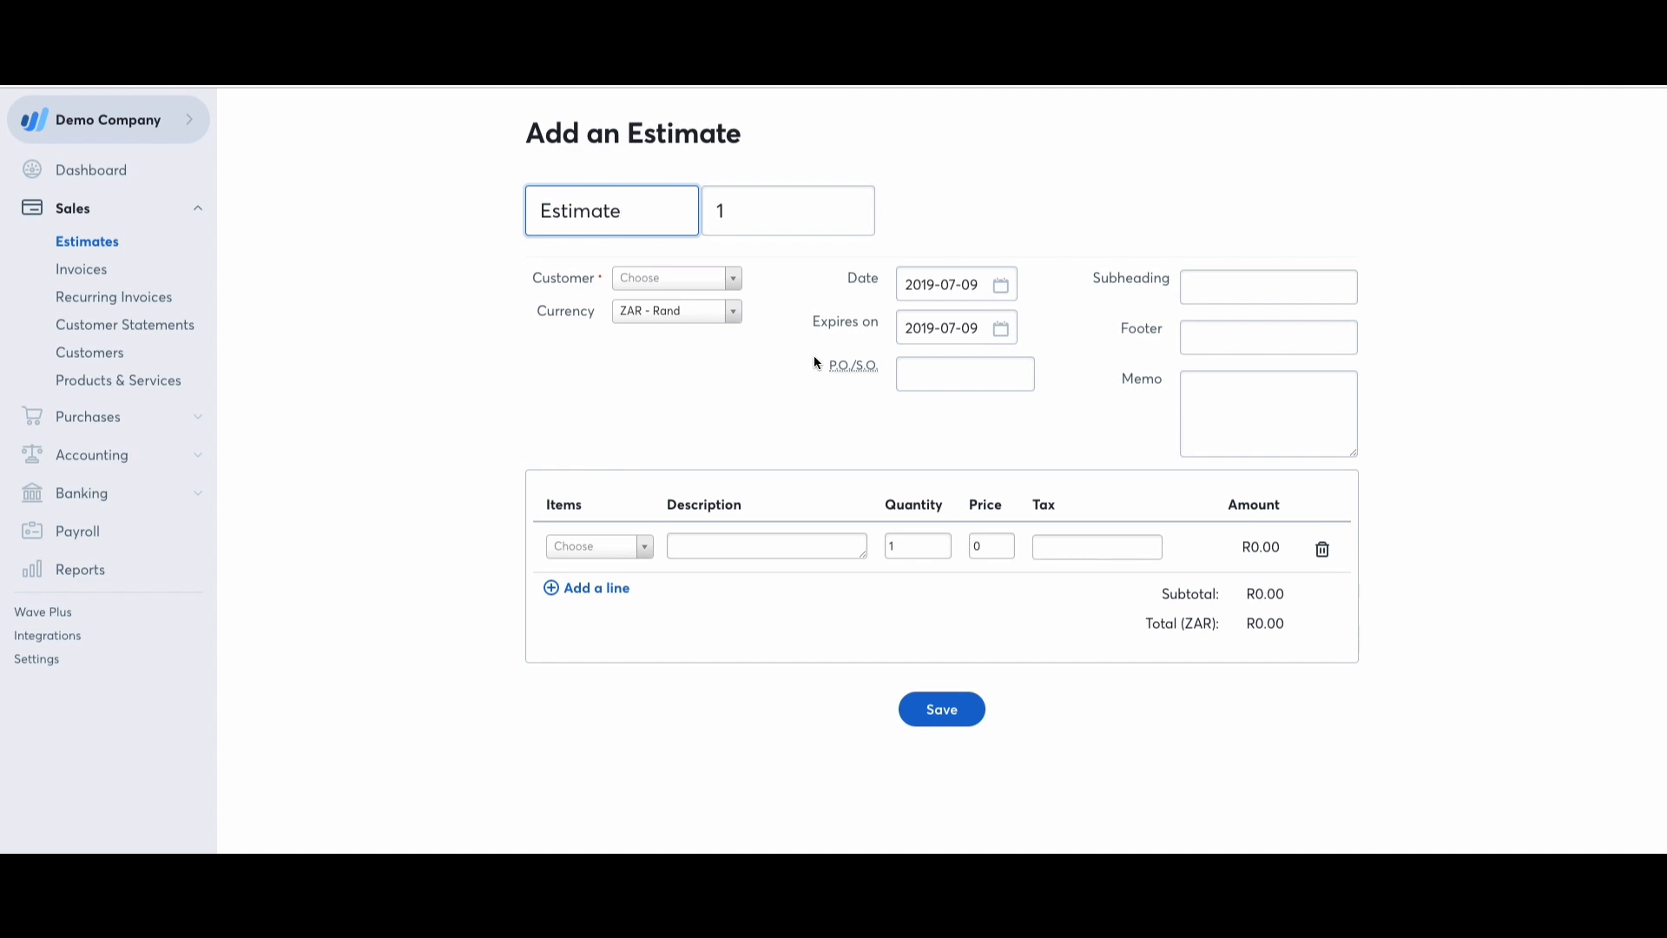
mouse_move(792, 370)
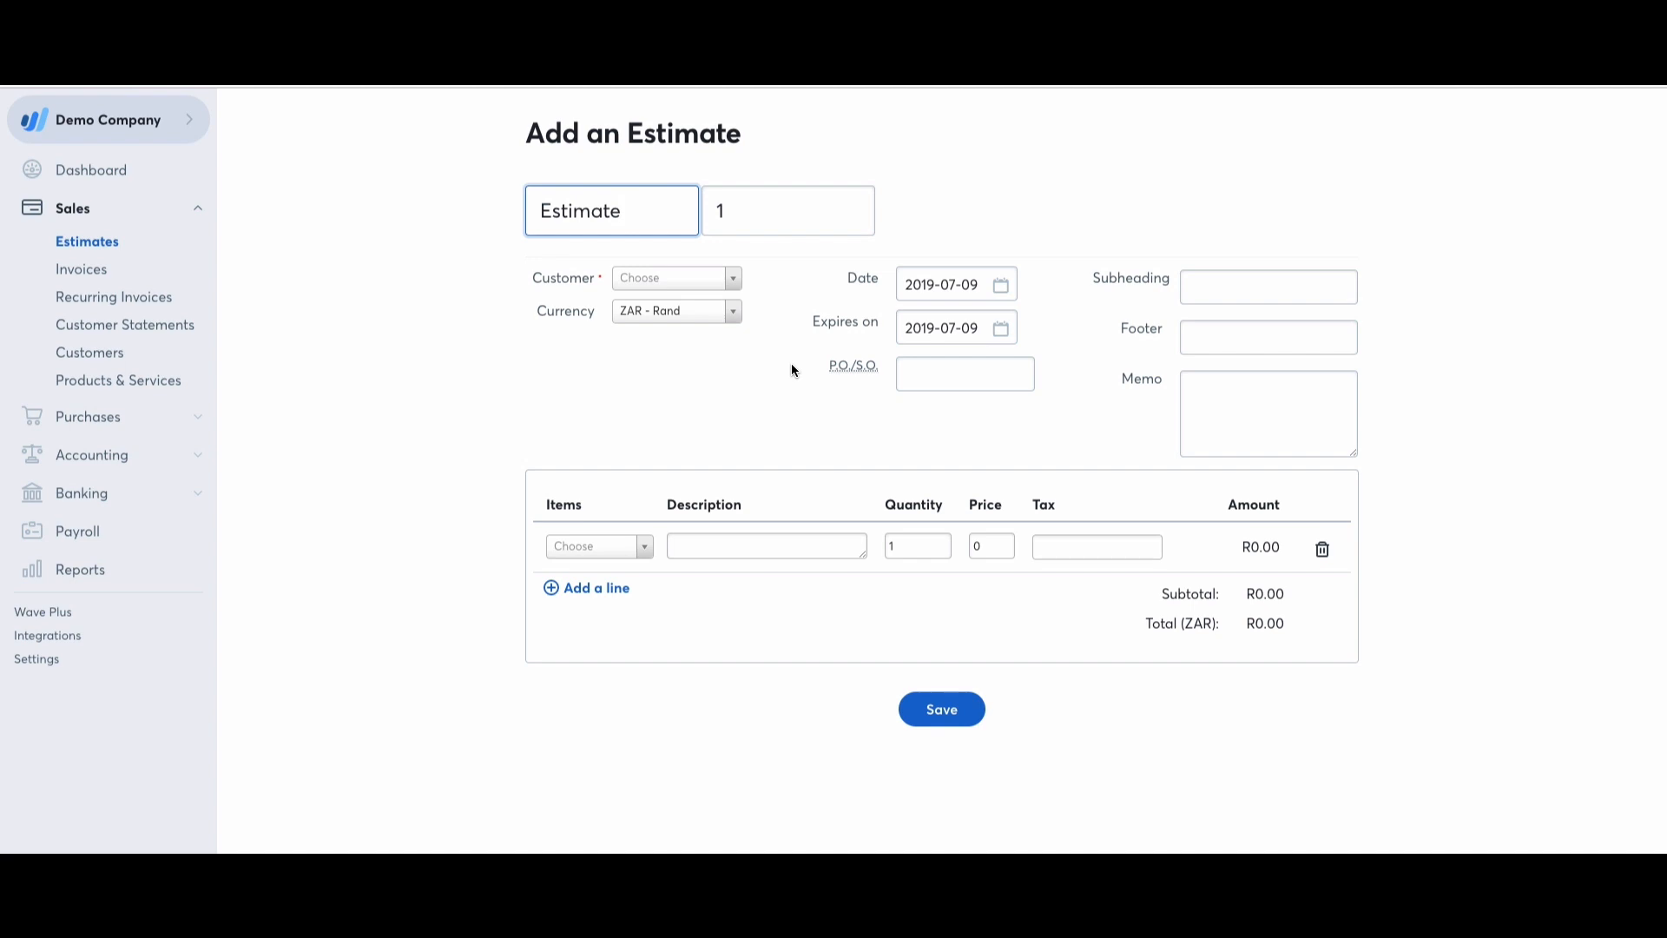
mouse_move(320, 347)
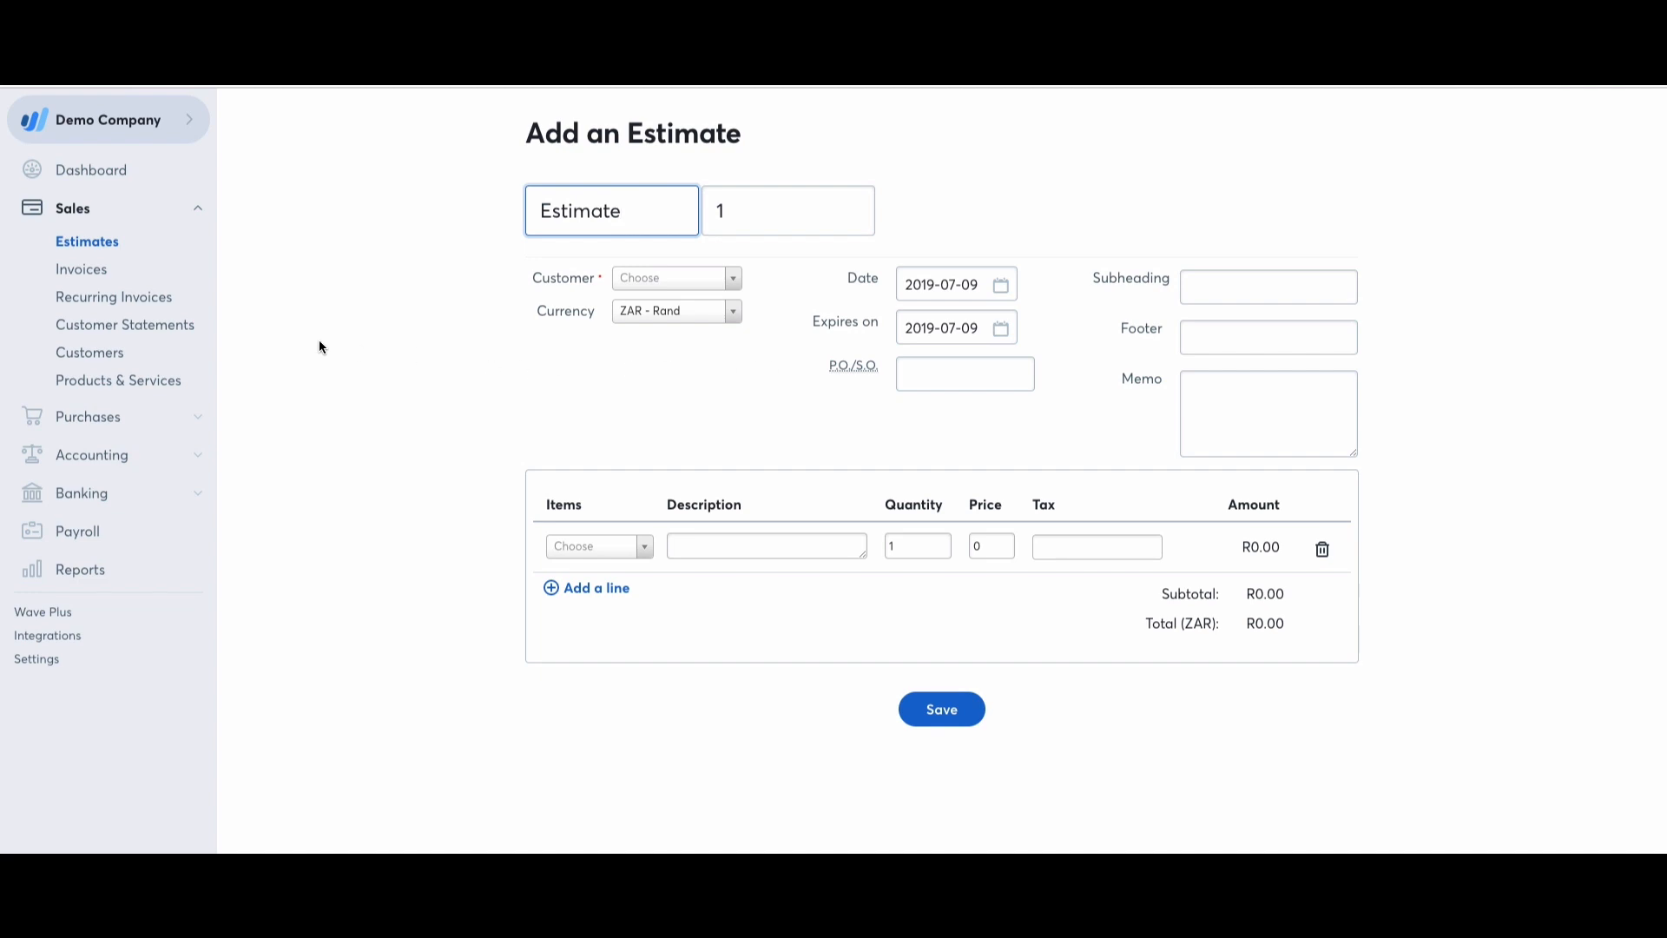
mouse_move(117, 306)
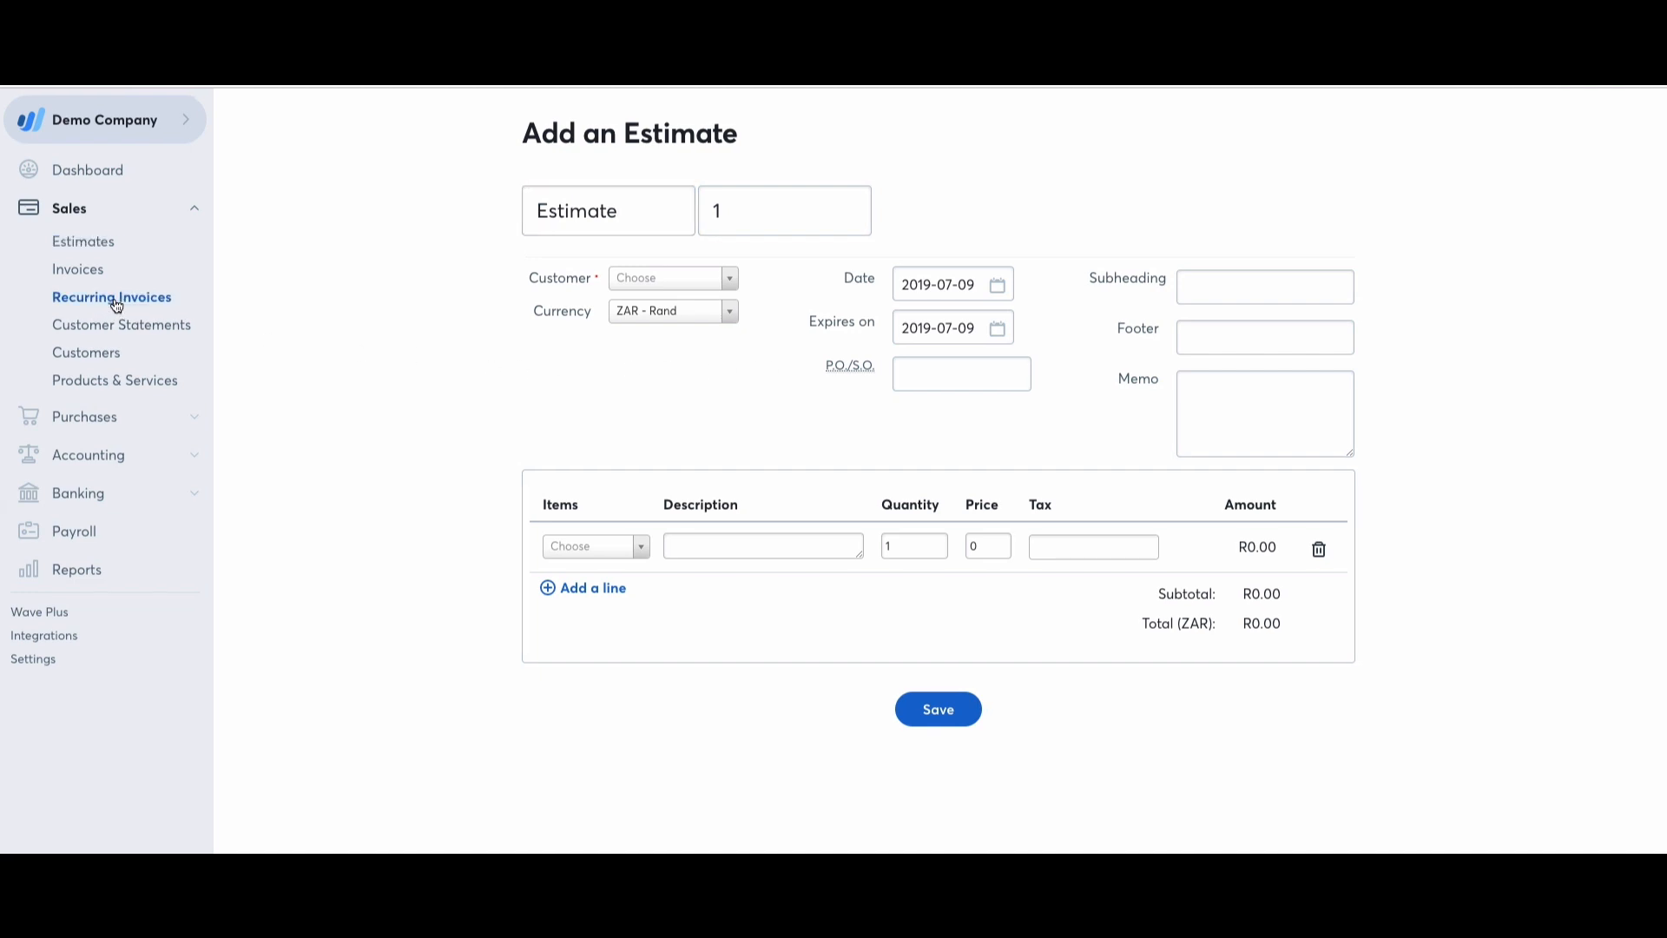
- Visit Recurring Invoices, then Customer Statements, peeking at the customer choices (Simply New) without picking
click(111, 297)
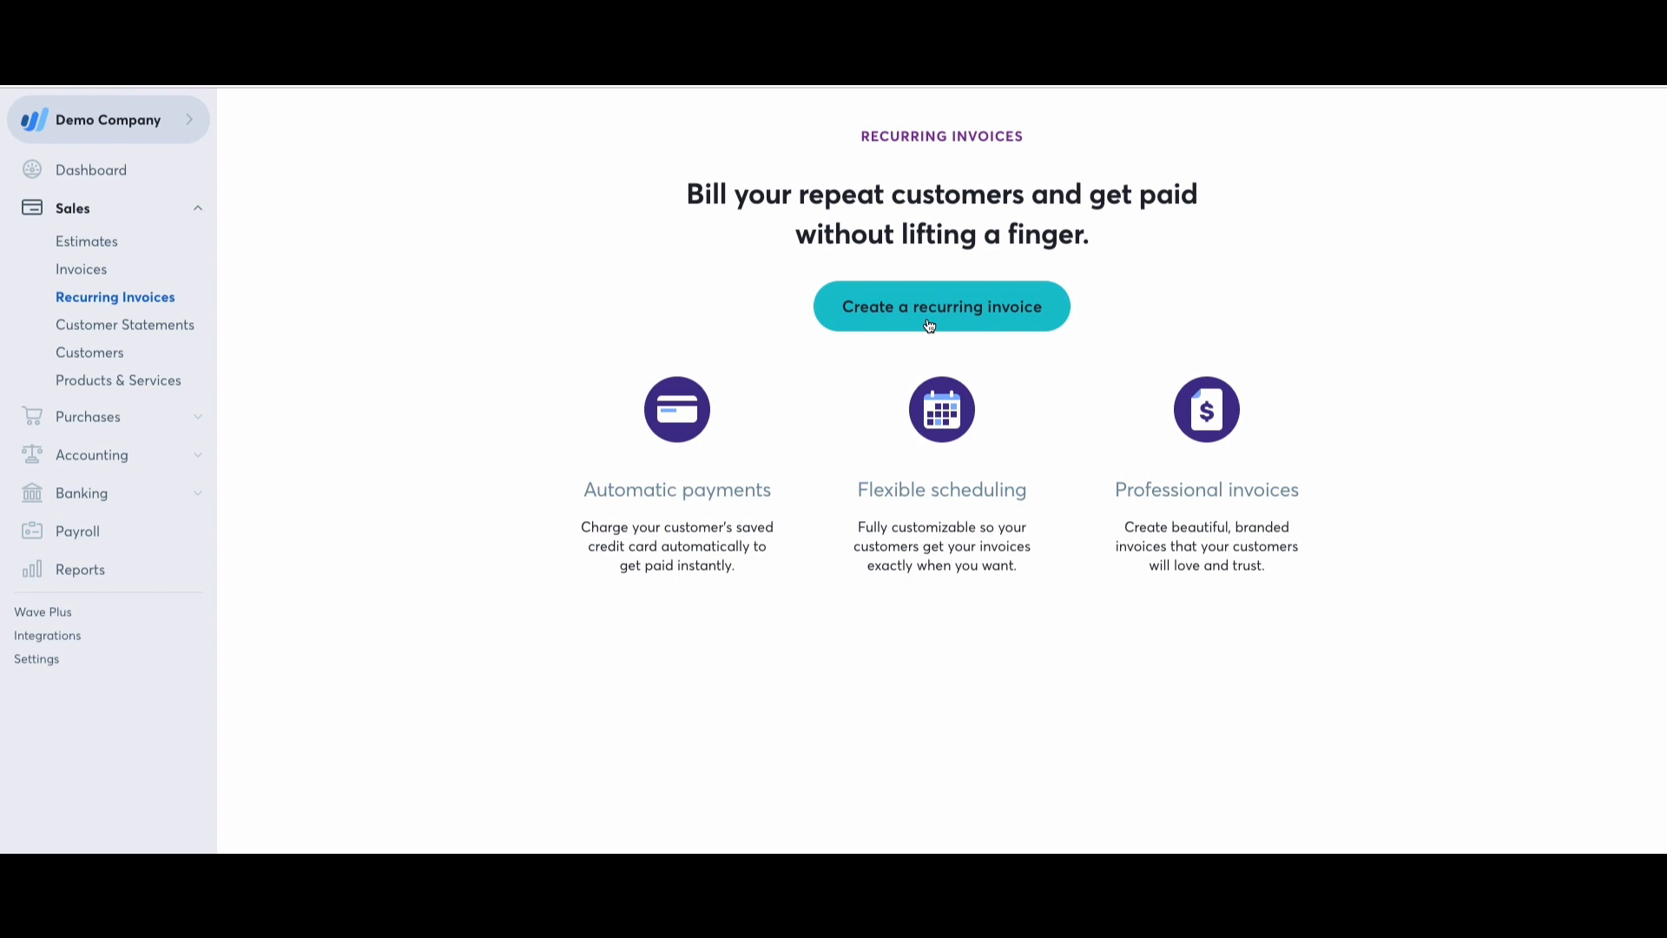
mouse_move(901, 368)
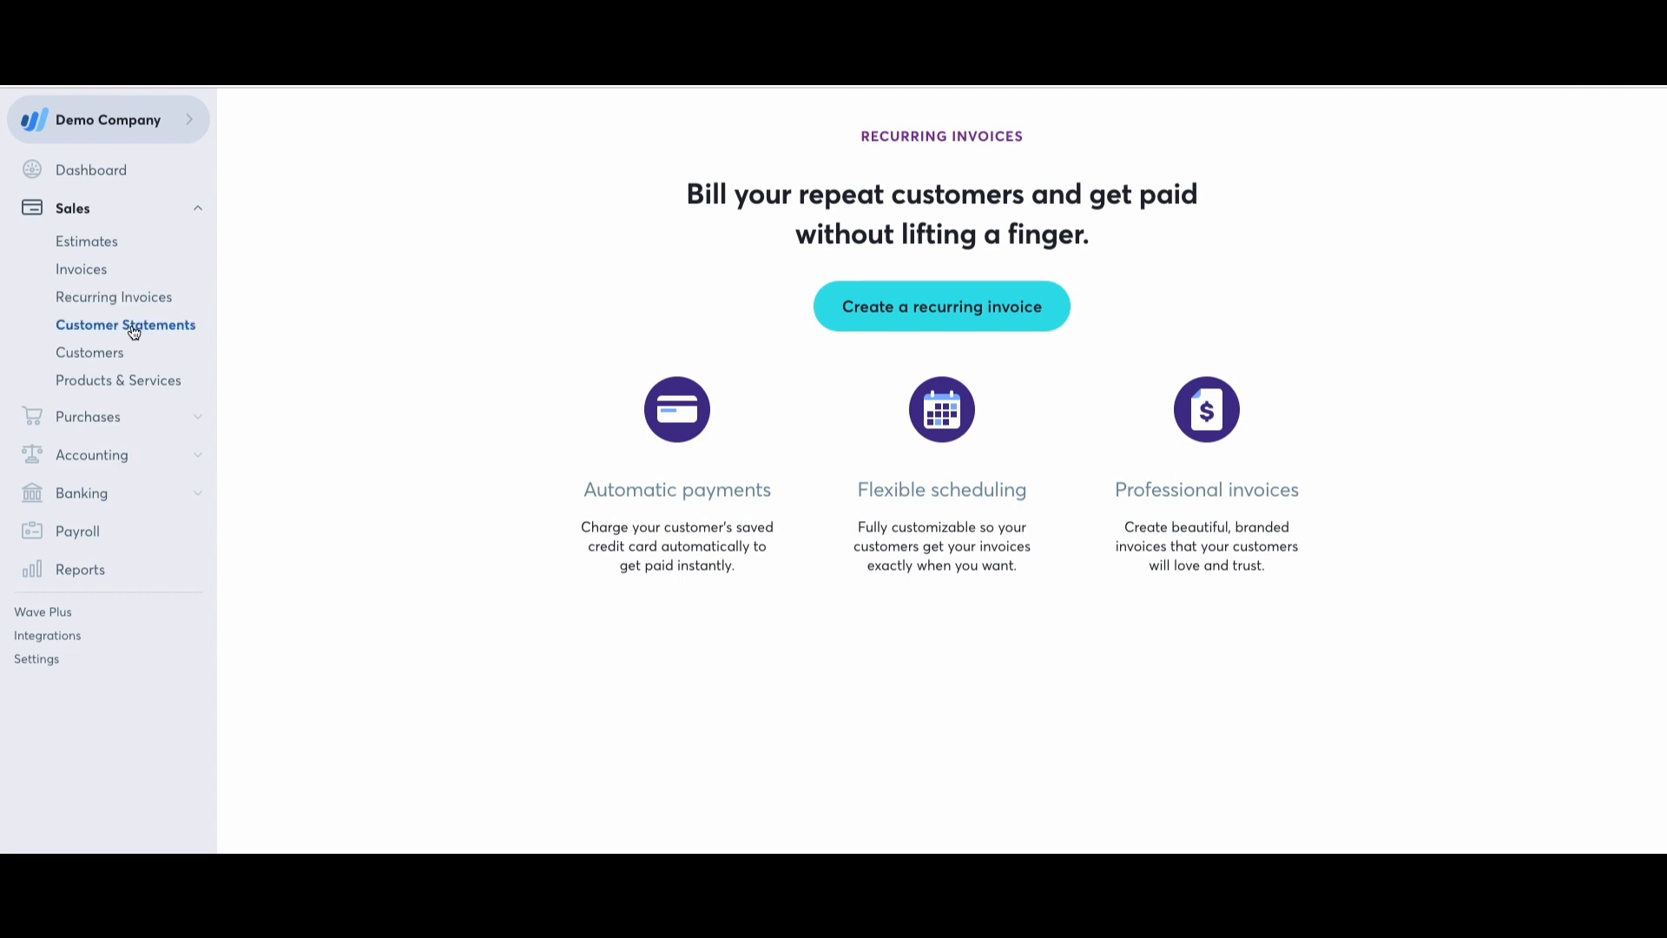
click(125, 325)
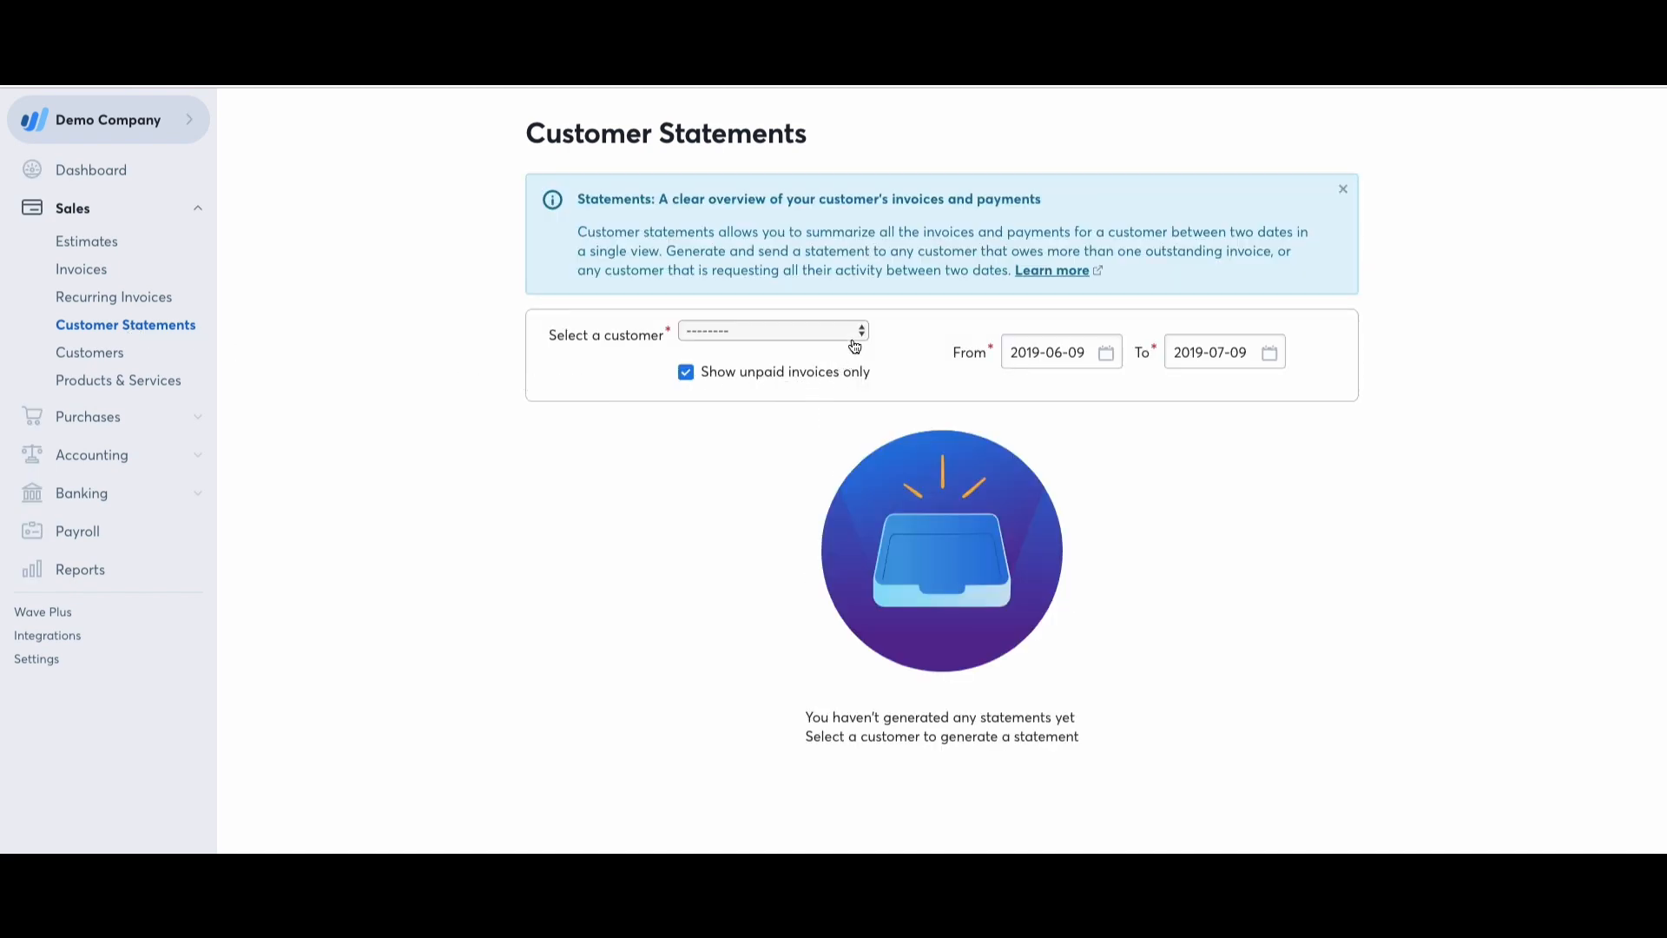
click(771, 330)
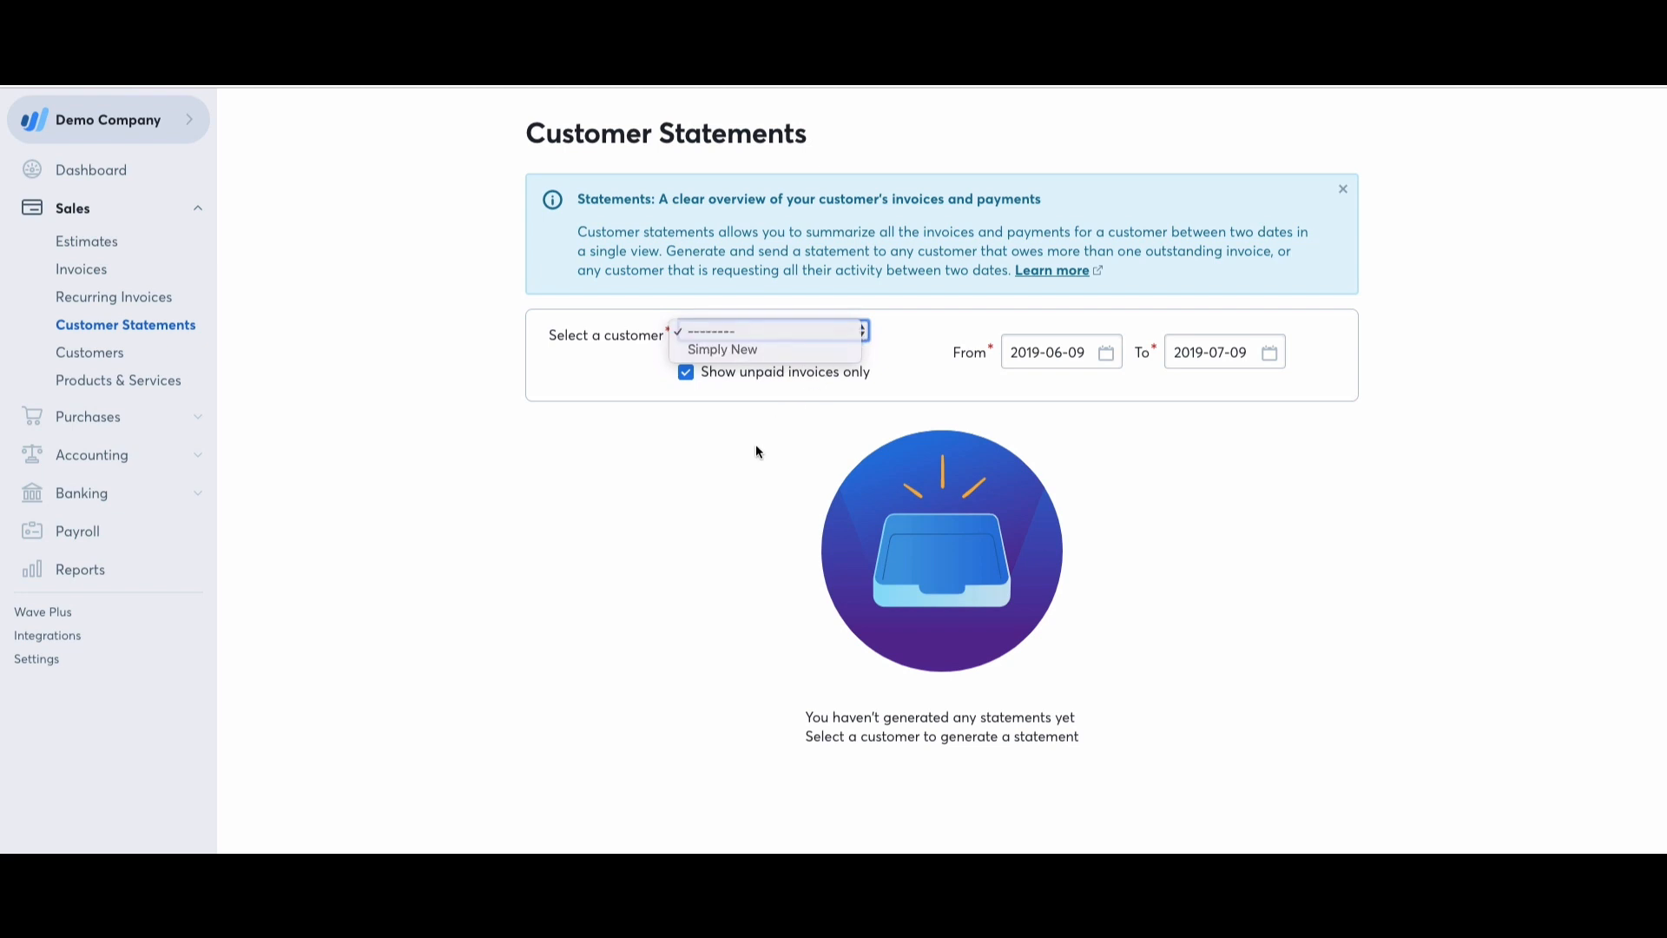
click(765, 332)
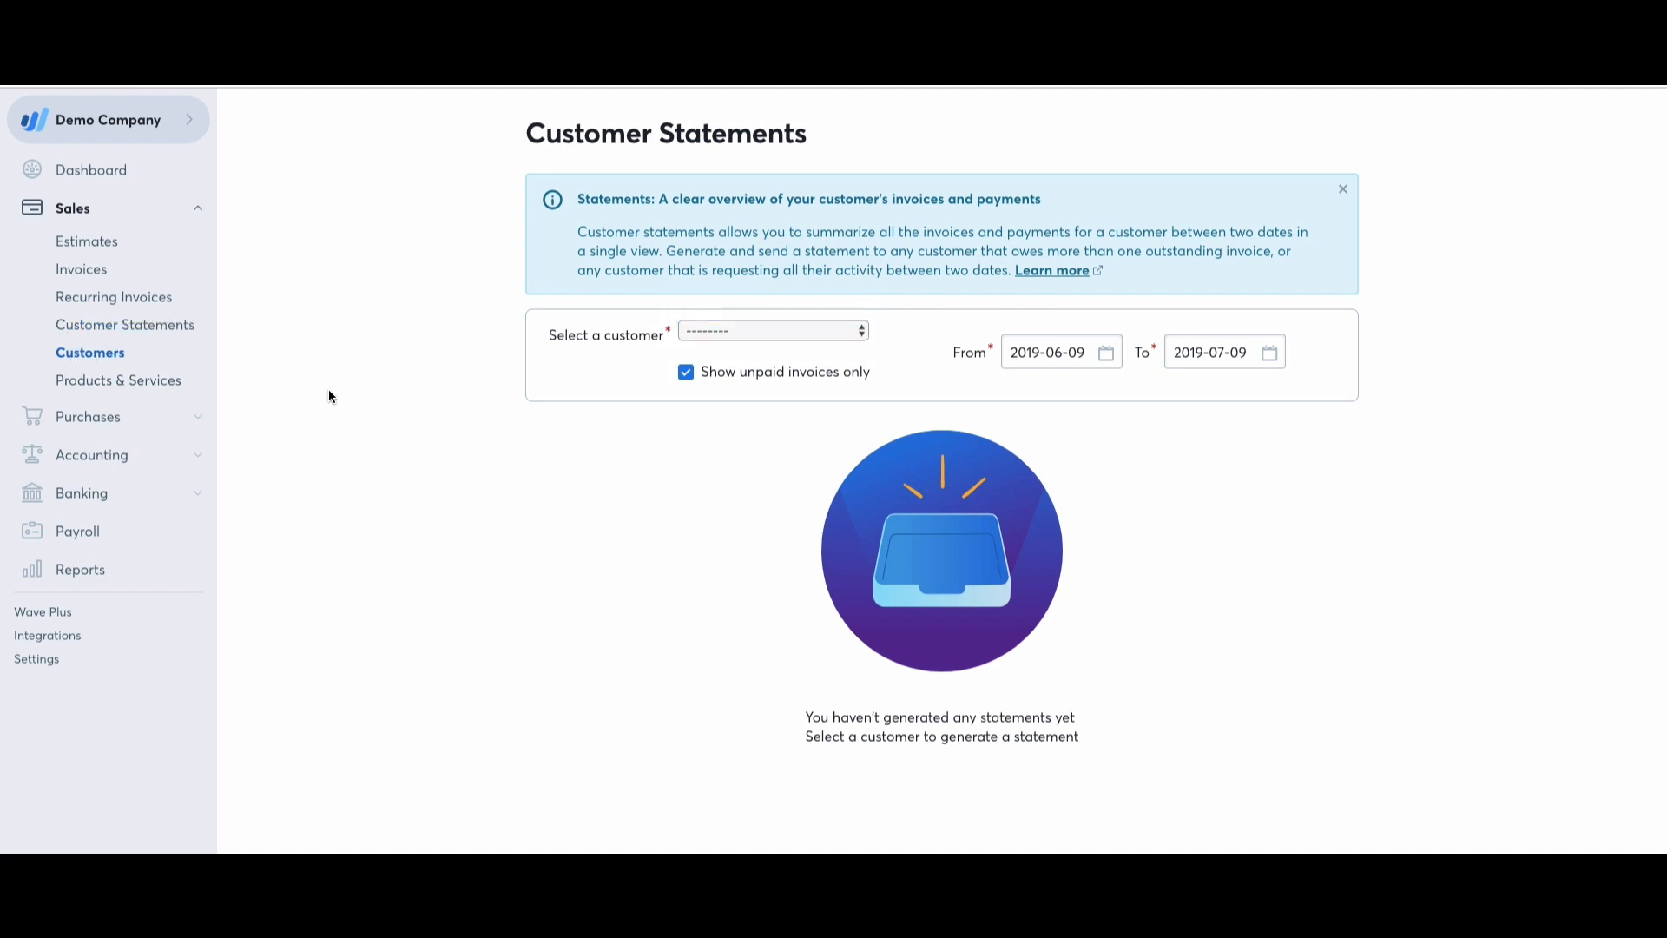
- Show the Customers list with Simply New and browse the CSV / Google Contacts import options without choosing
click(90, 352)
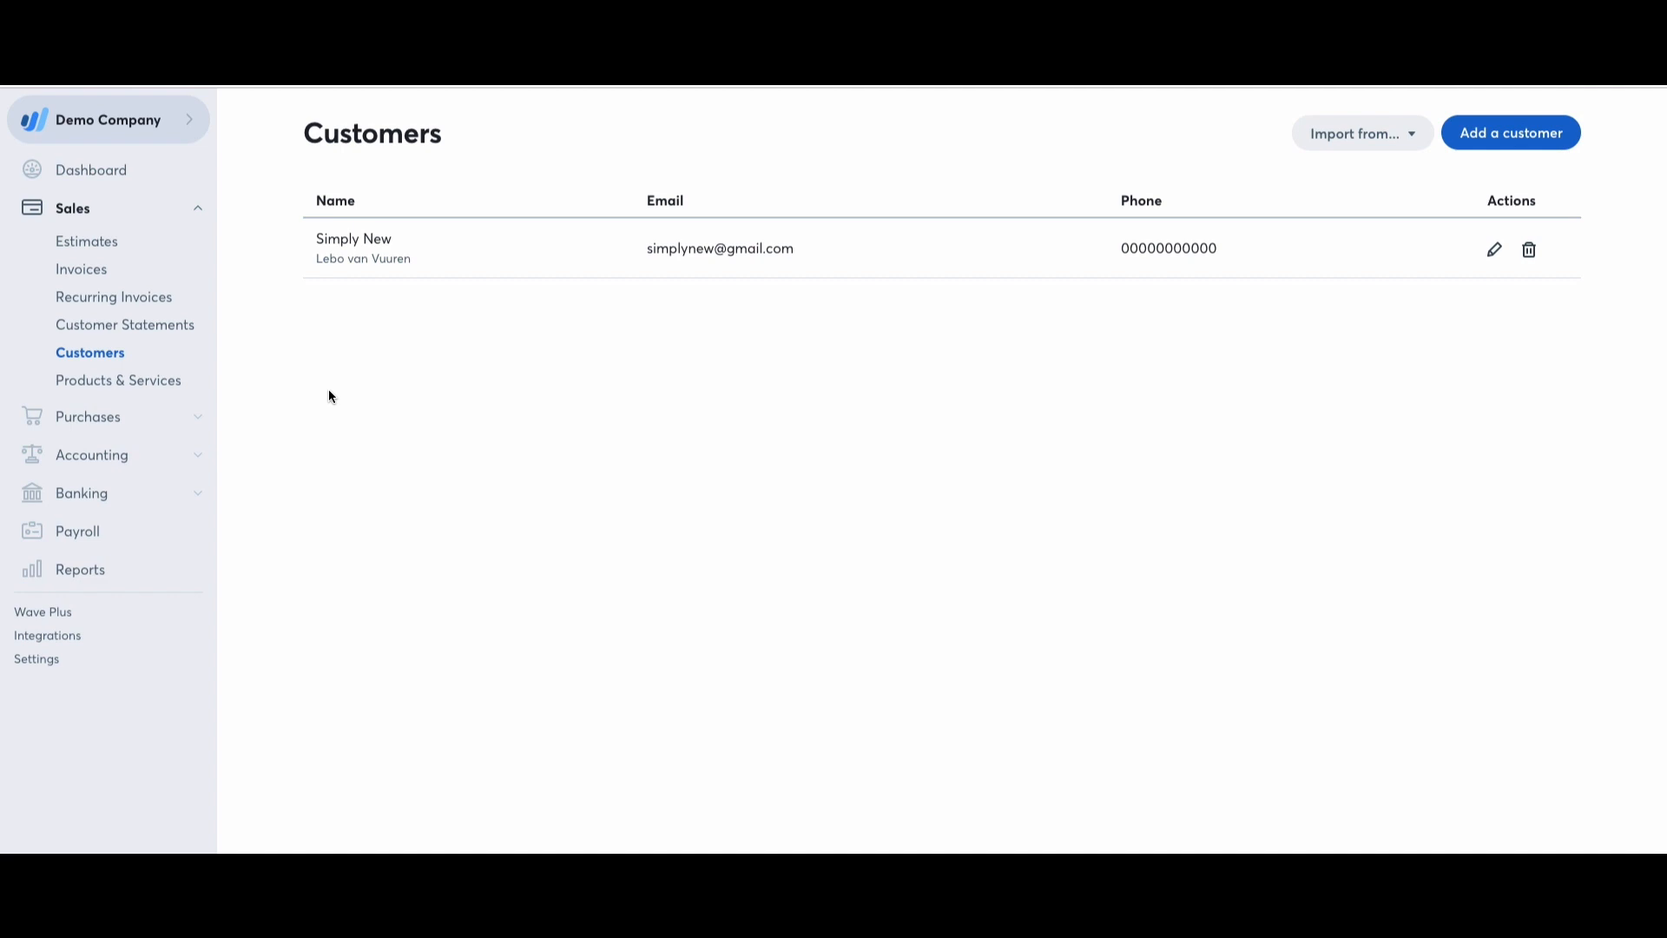
mouse_move(1075, 375)
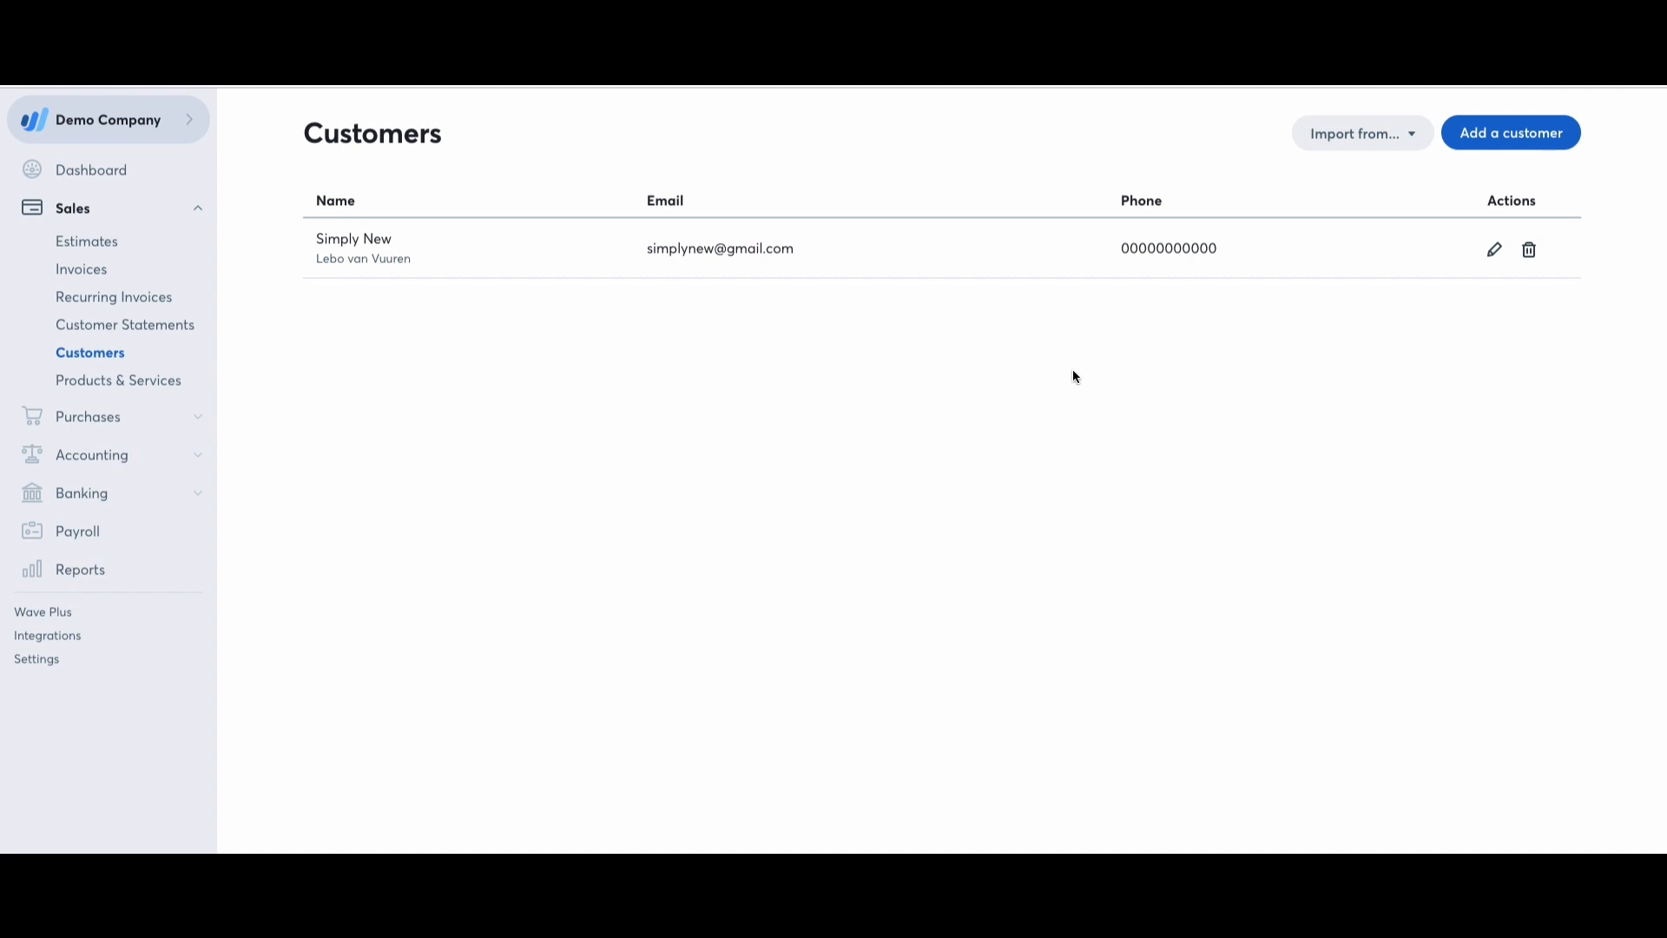
mouse_move(1496, 146)
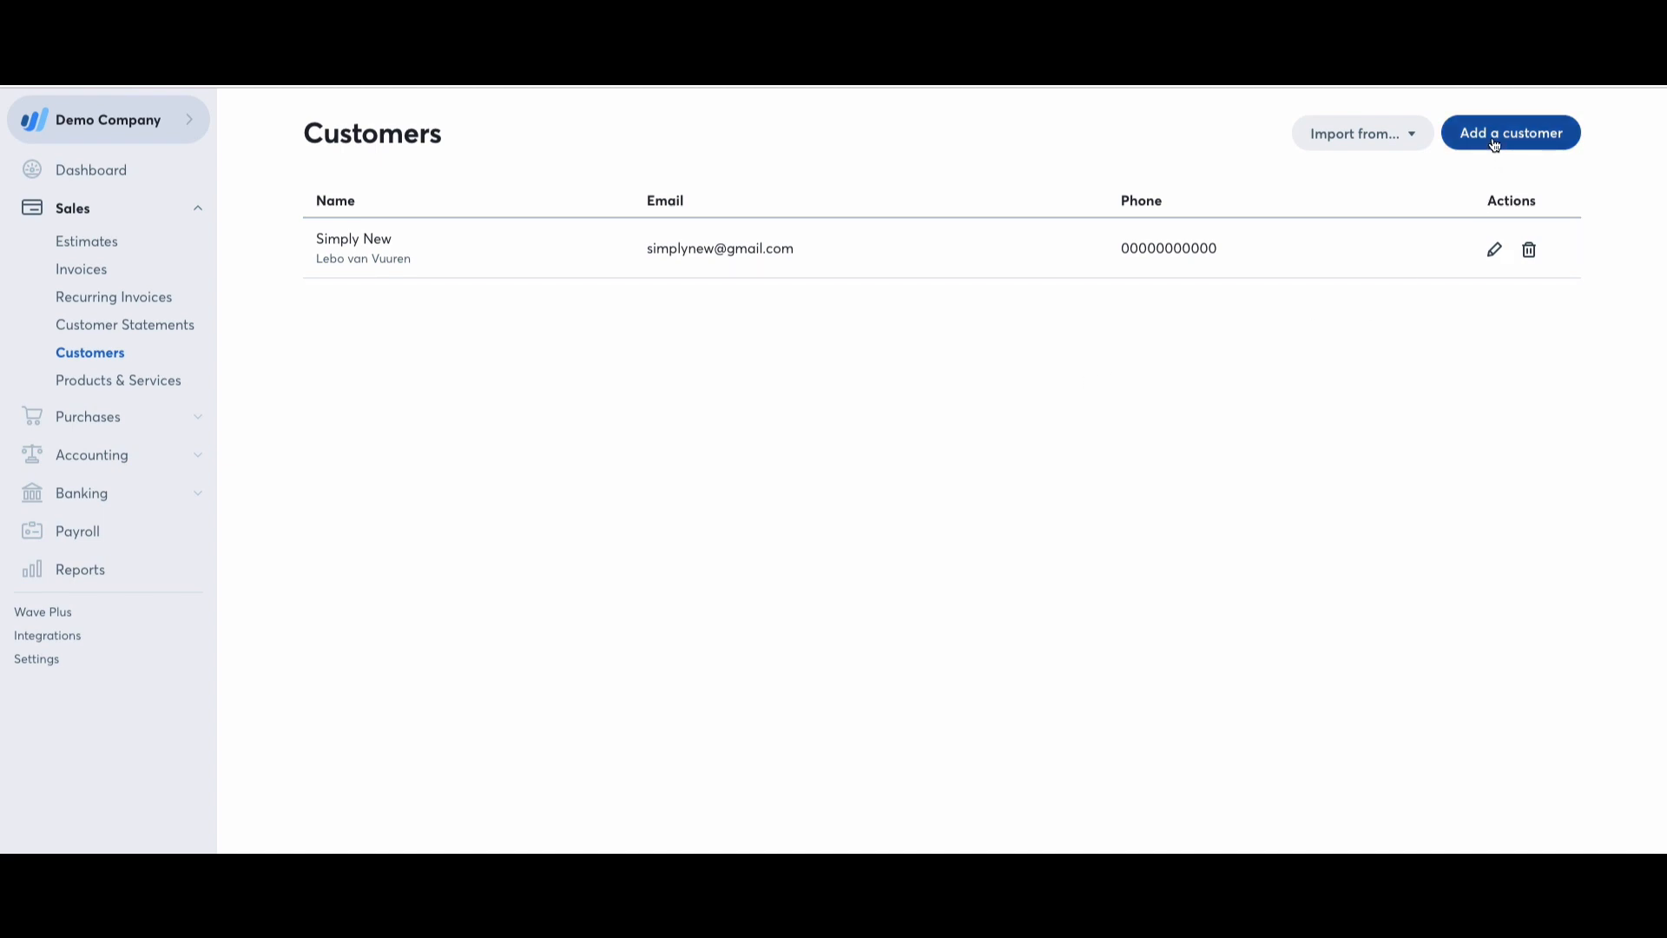
click(1410, 134)
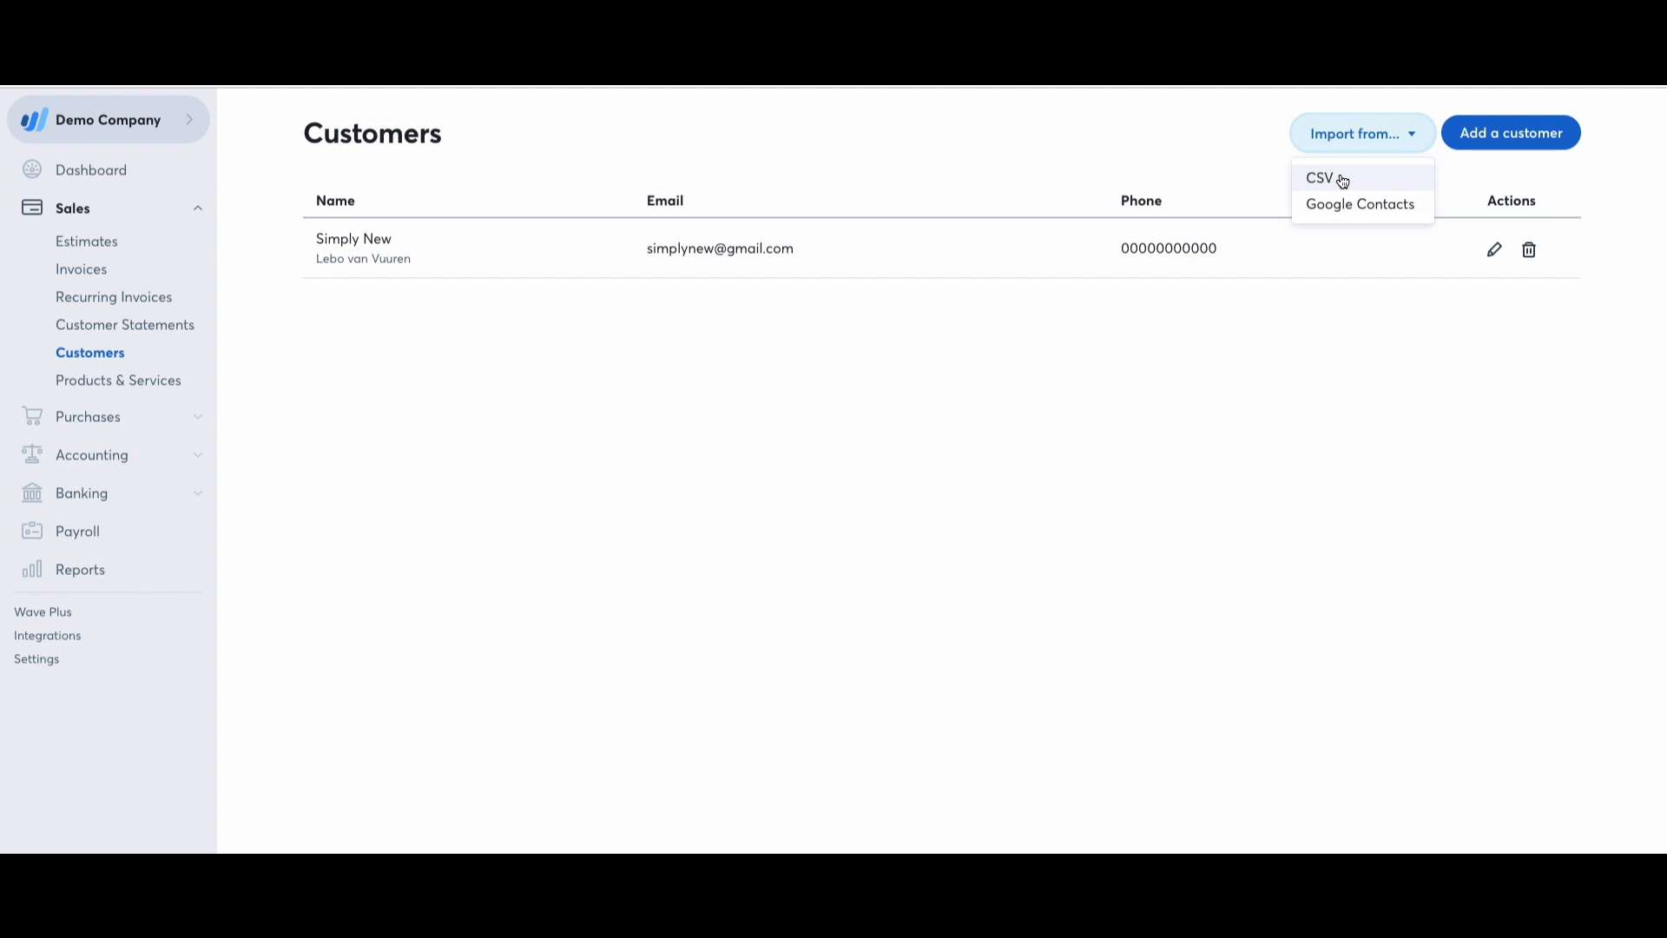
mouse_move(1342, 212)
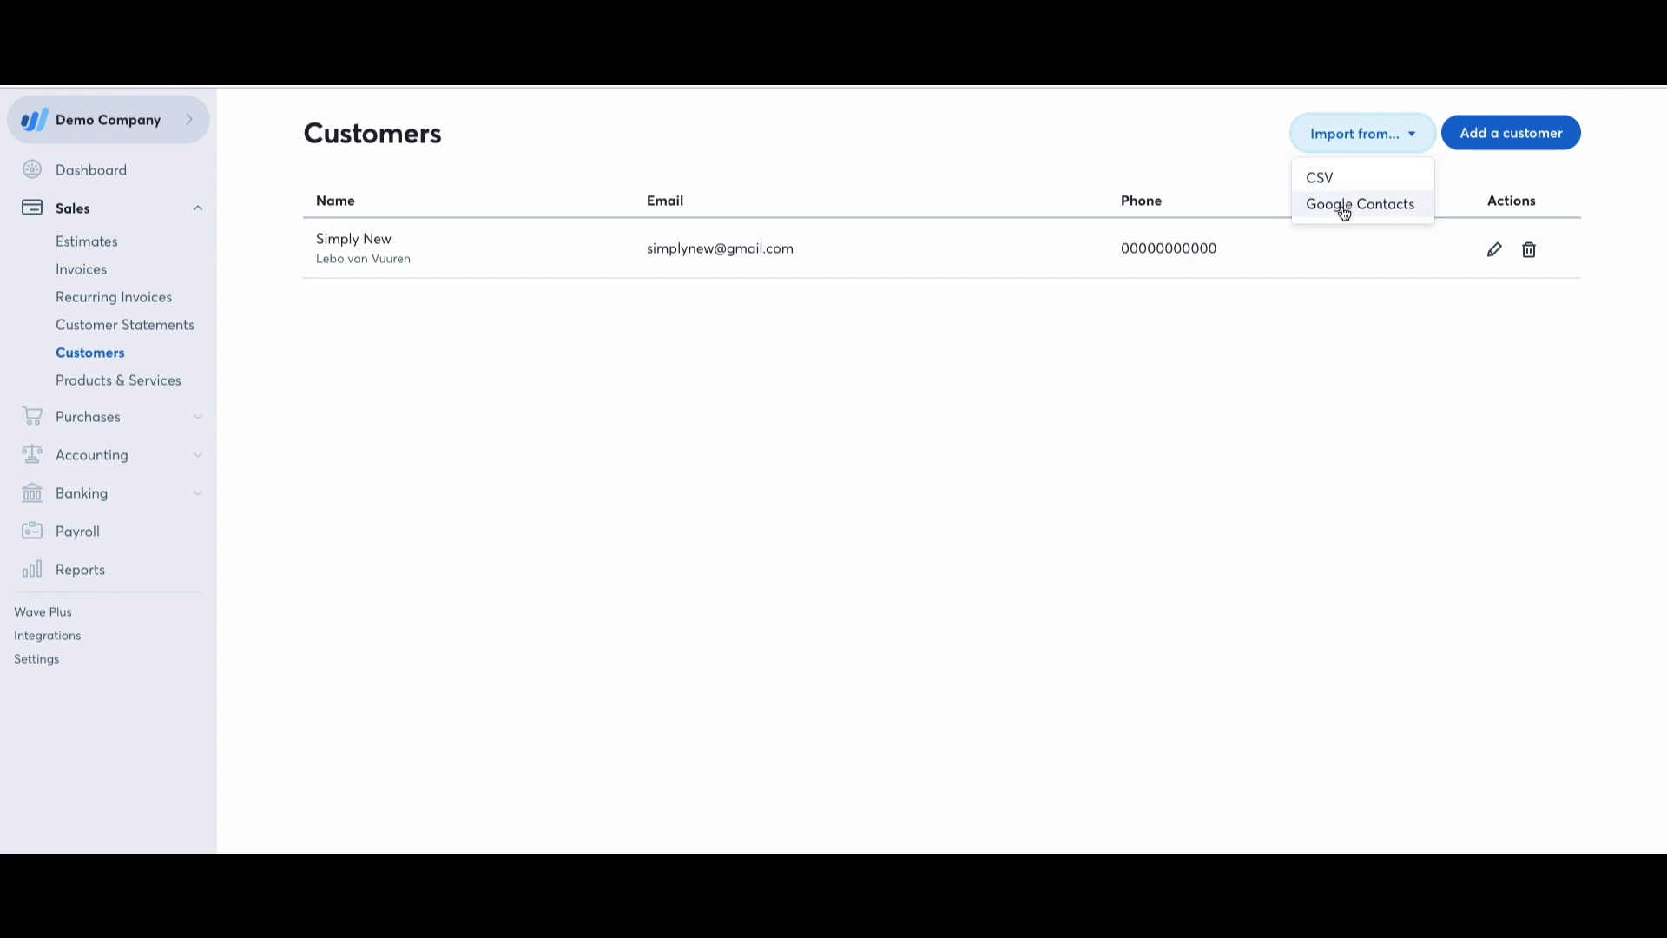
mouse_move(1345, 188)
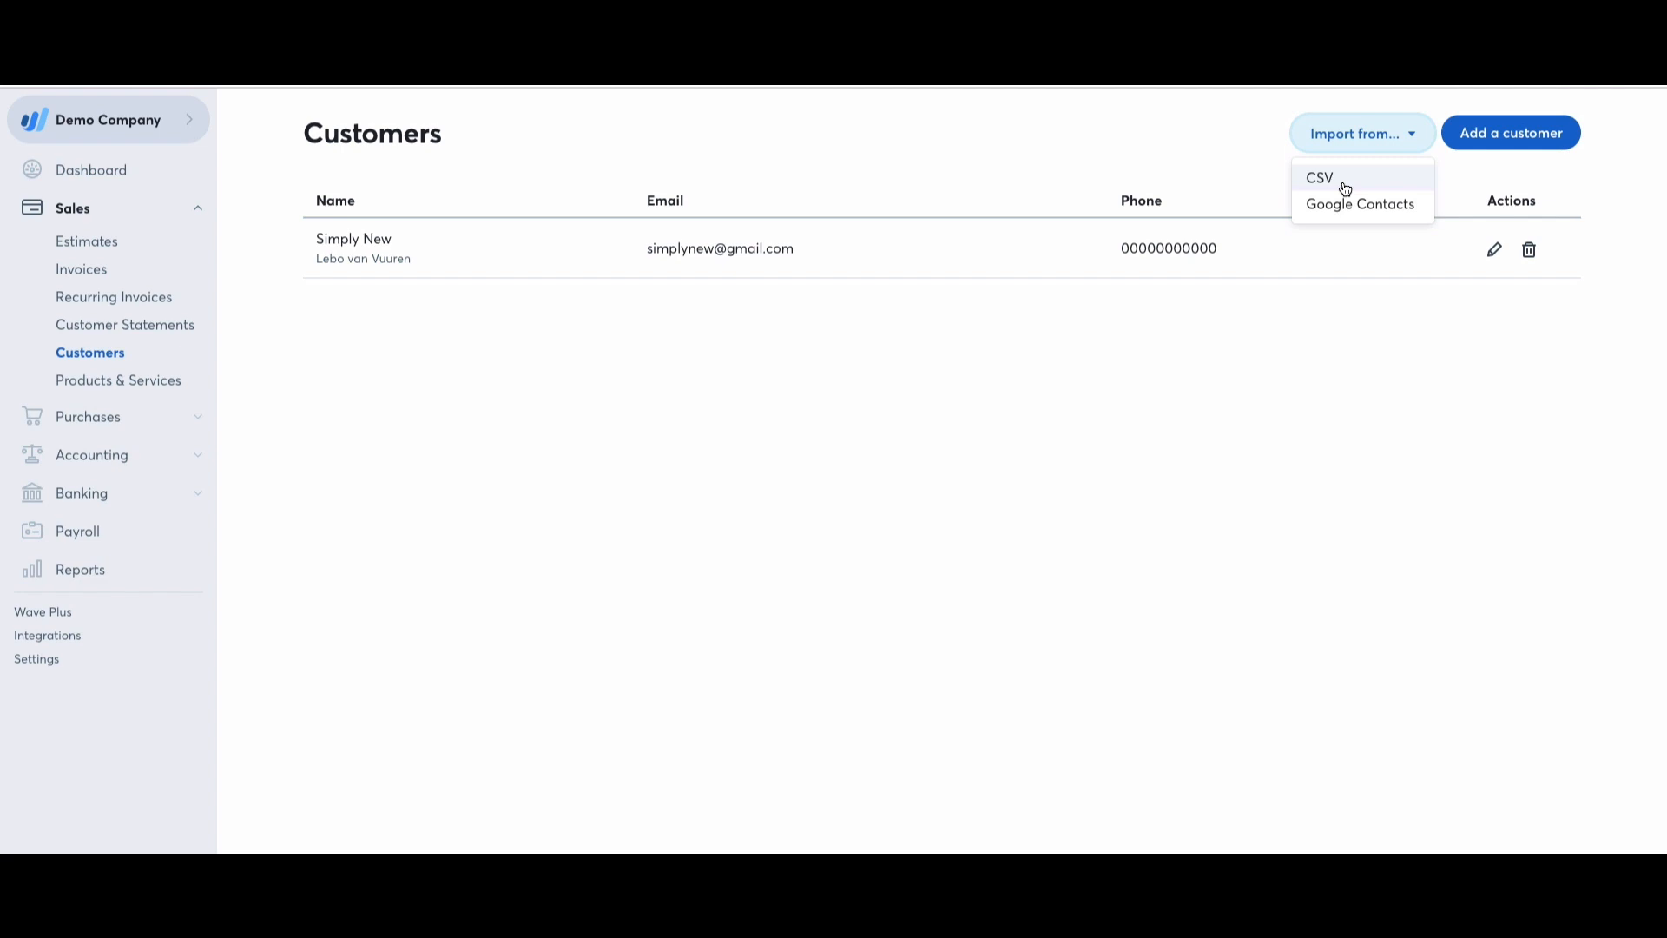
mouse_move(677, 306)
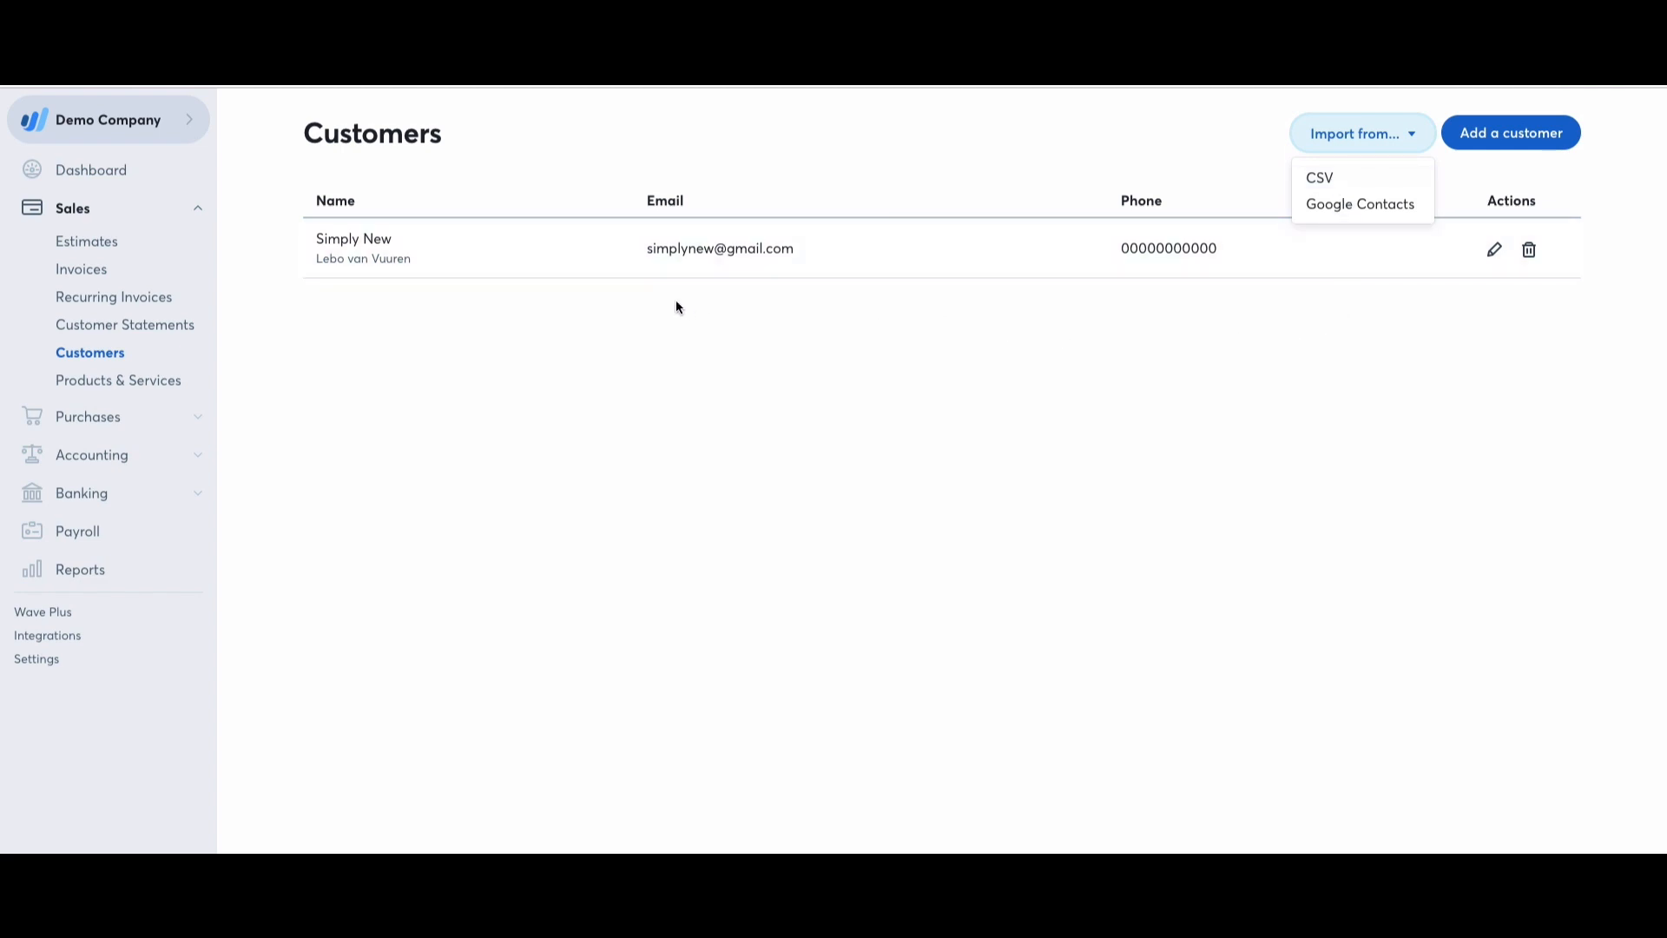
mouse_move(510, 282)
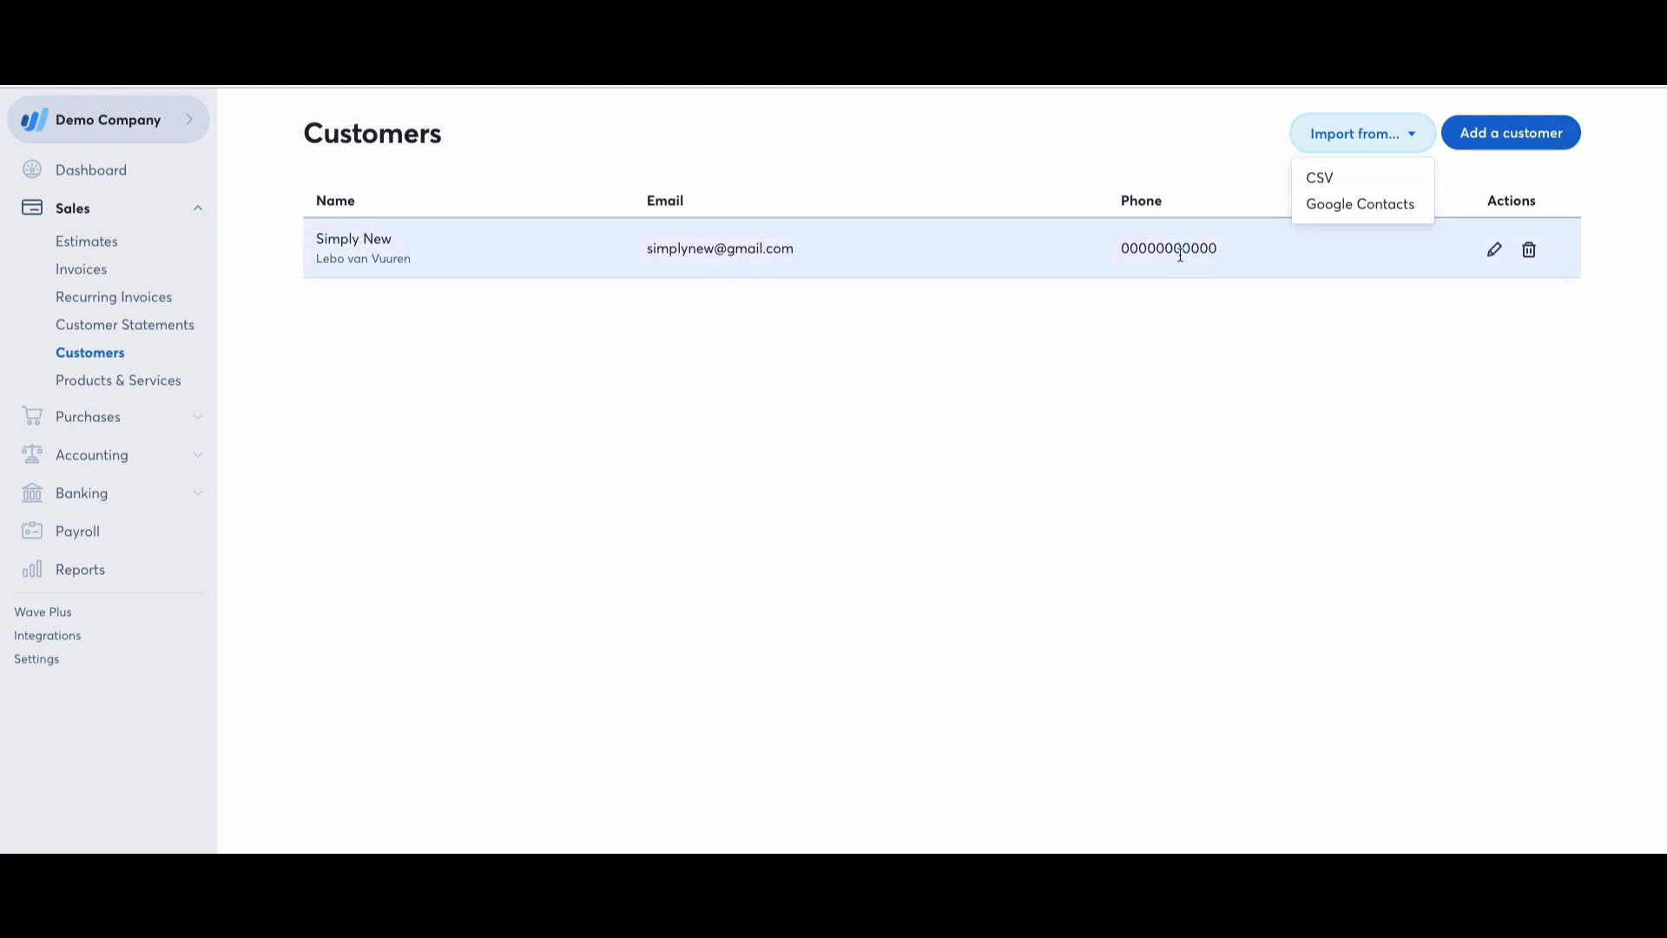
mouse_move(1346, 254)
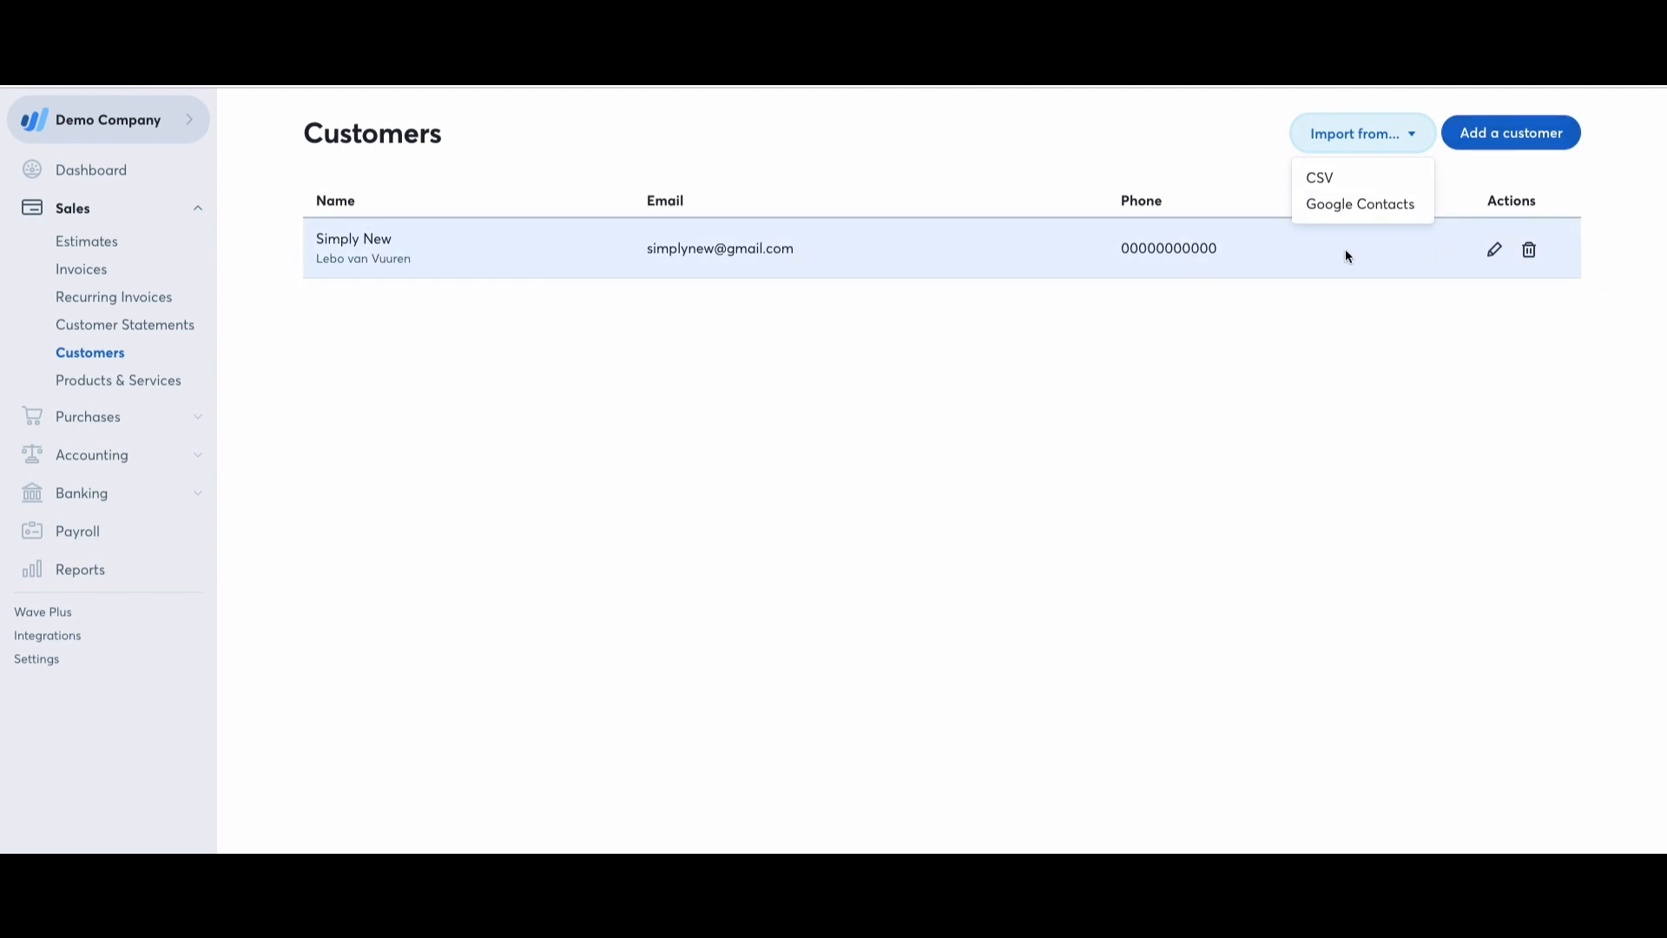
click(1393, 320)
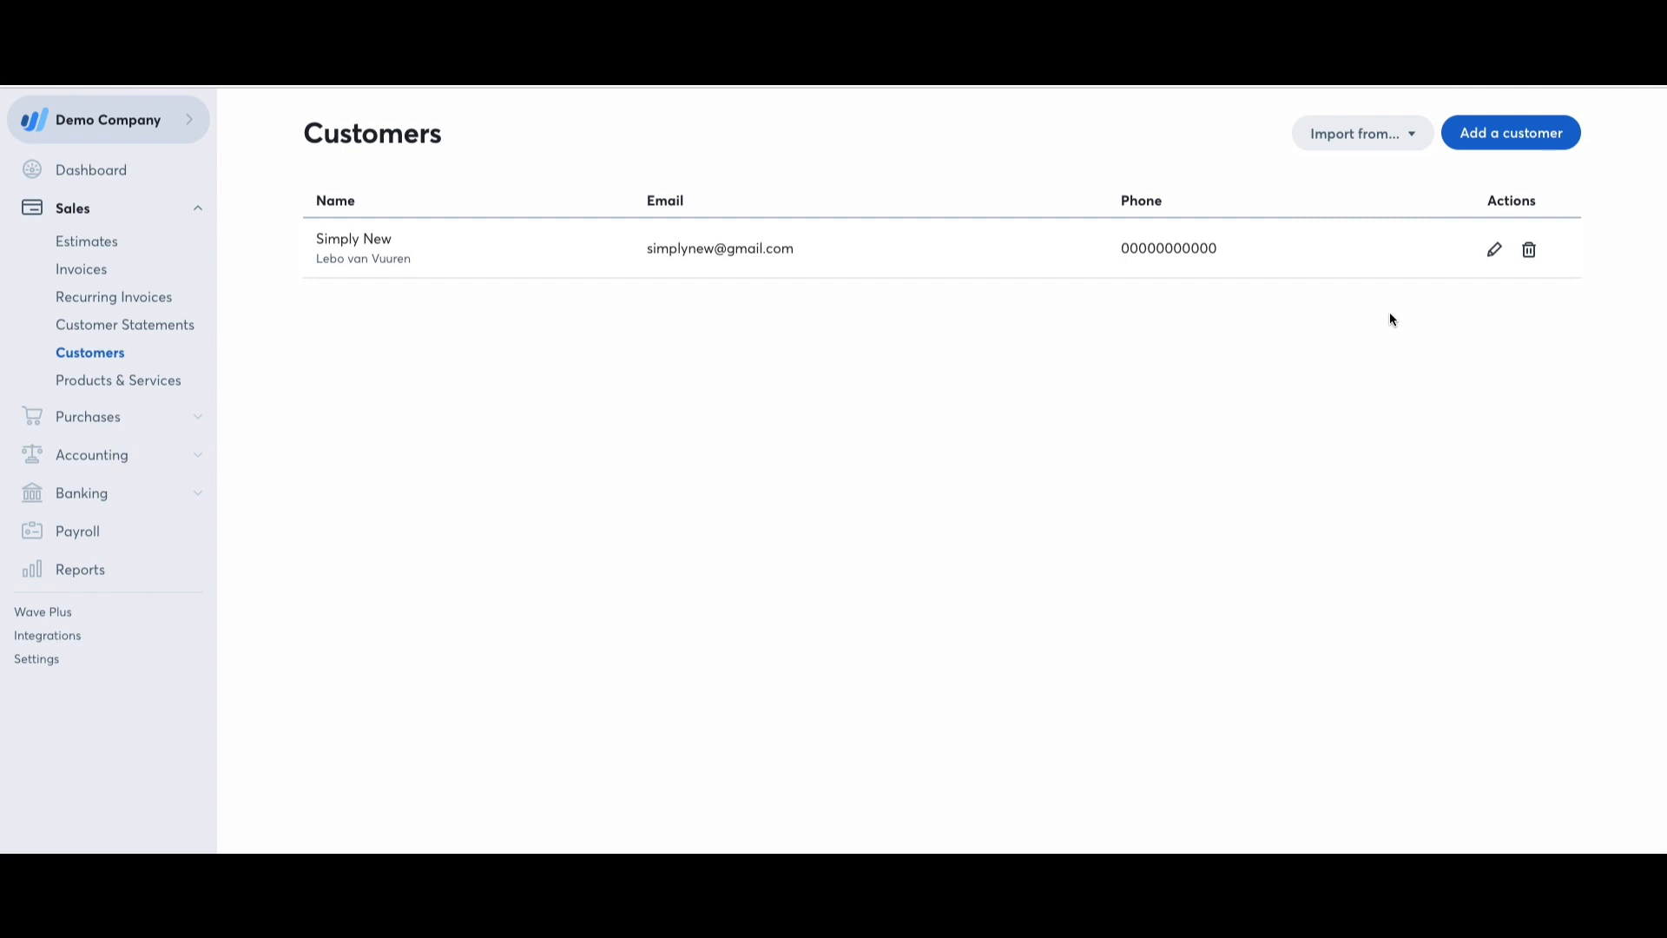
mouse_move(126, 376)
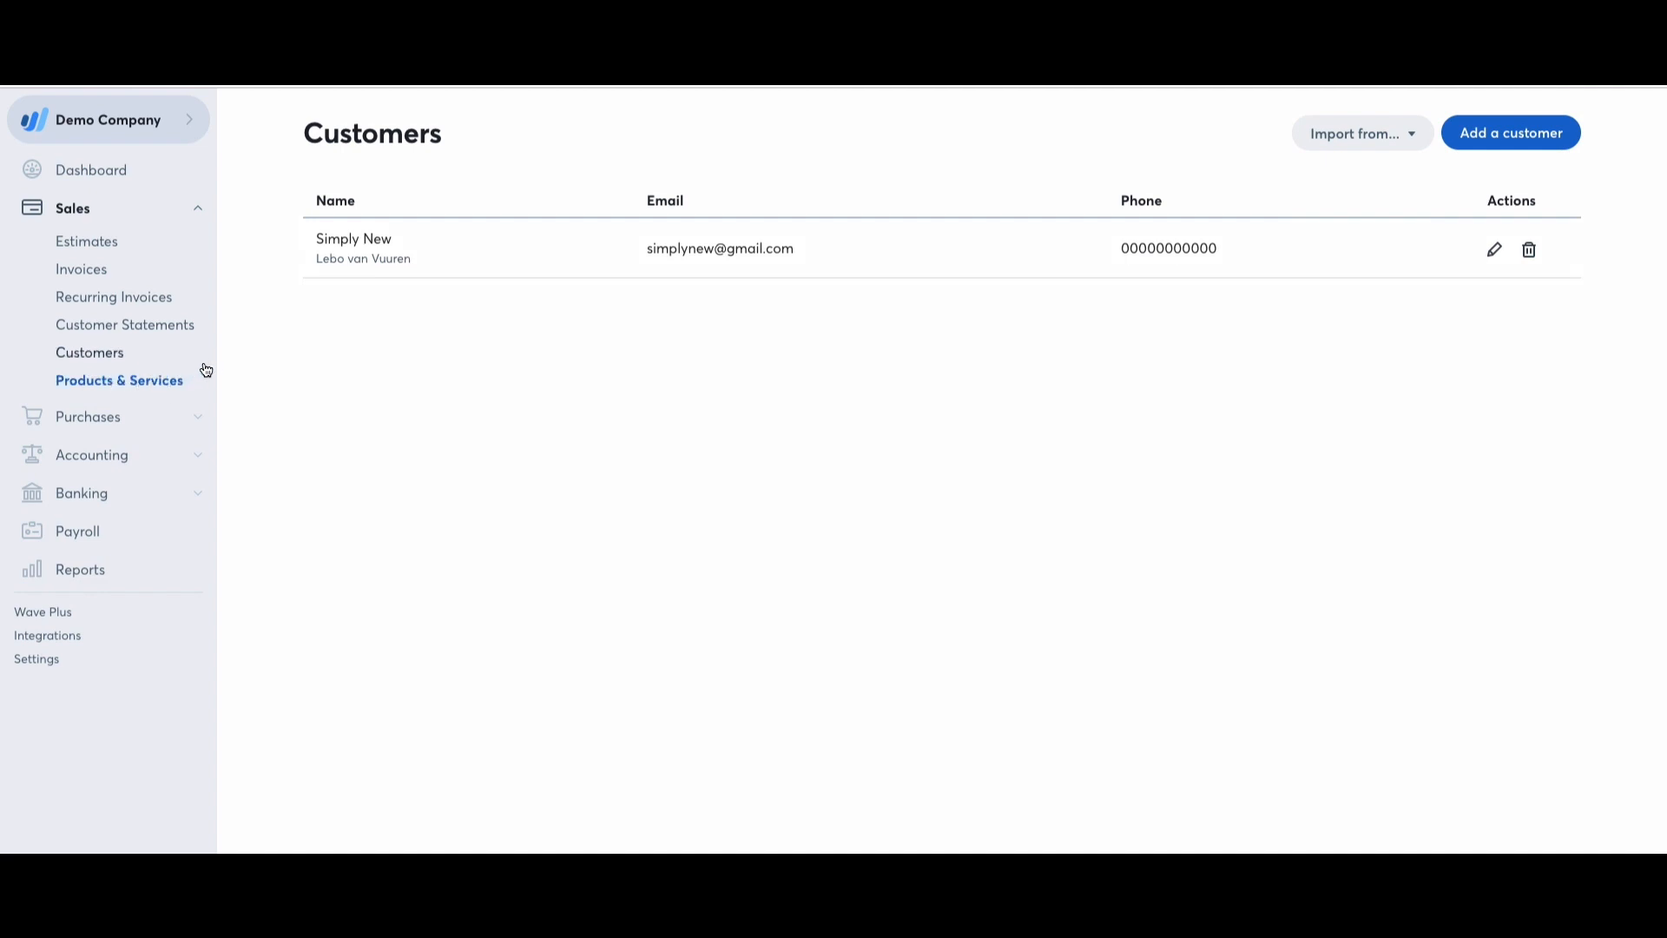
- From the Products & Services list showing Hair gel, start adding a new product or service
click(118, 381)
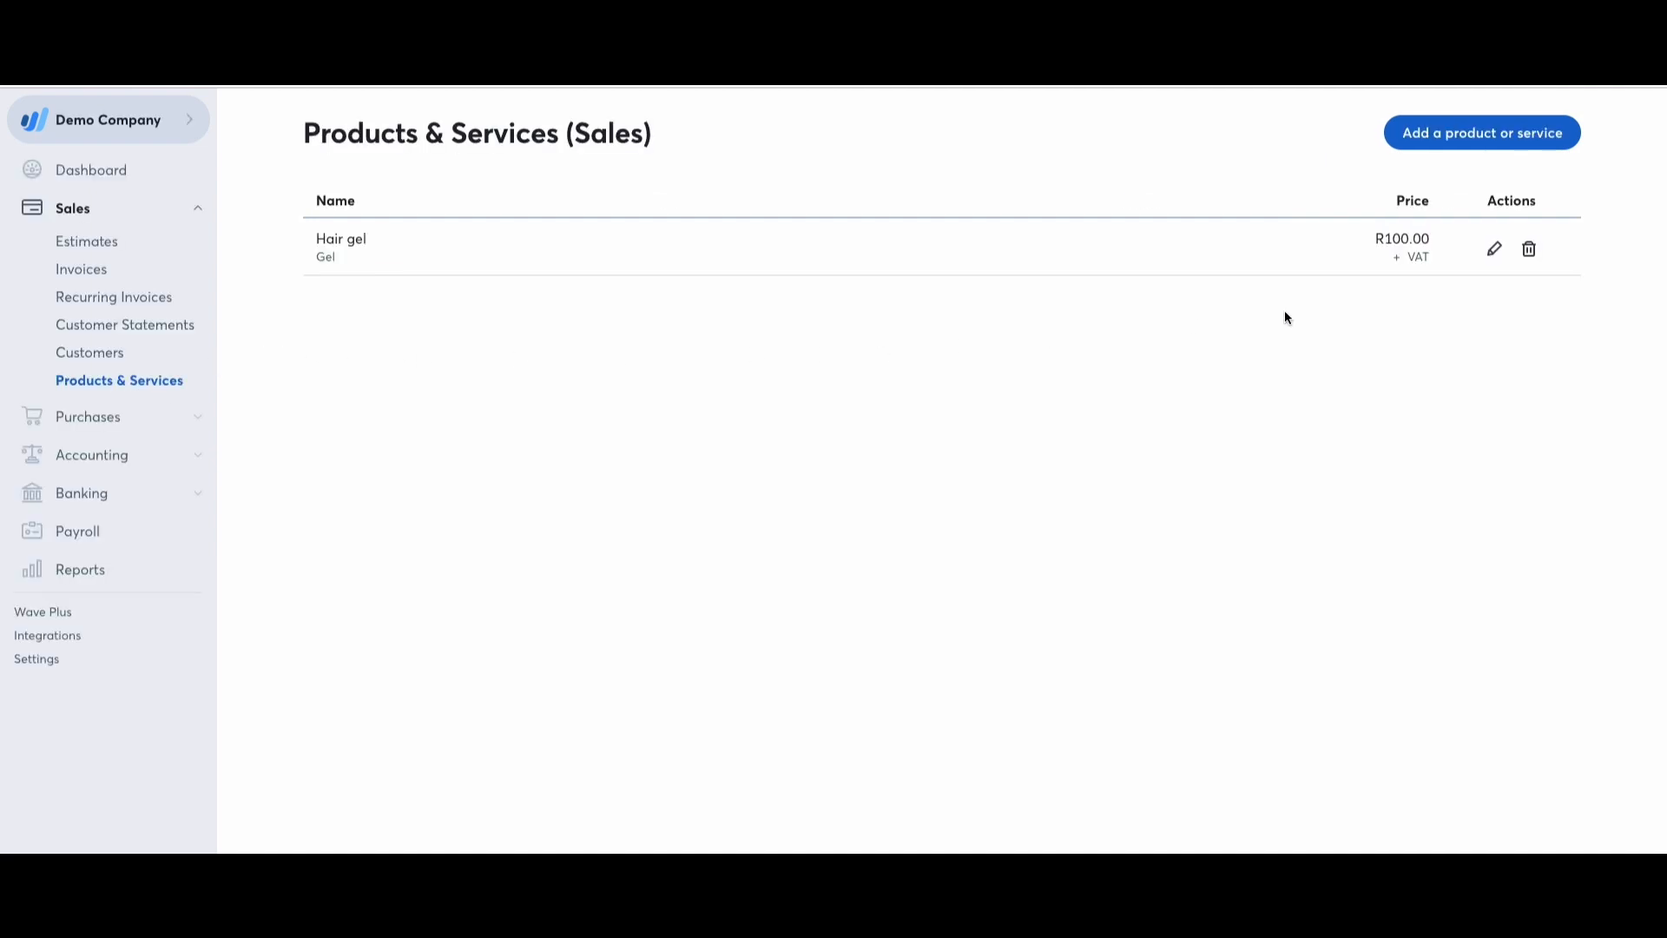
mouse_move(1325, 314)
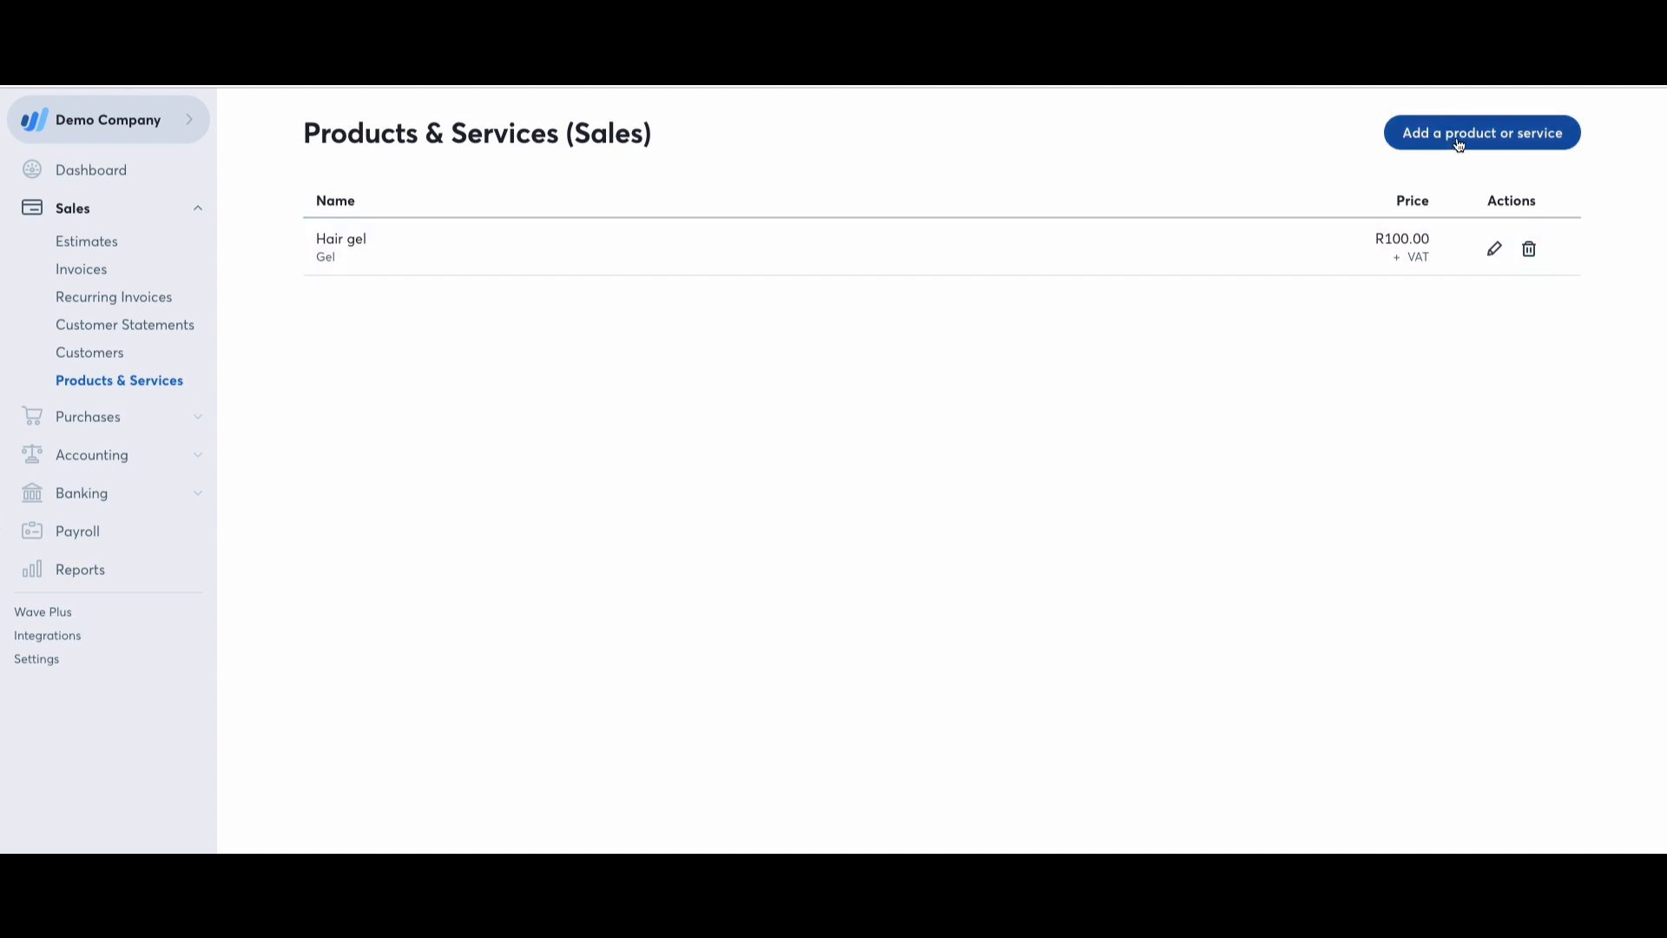
click(1483, 132)
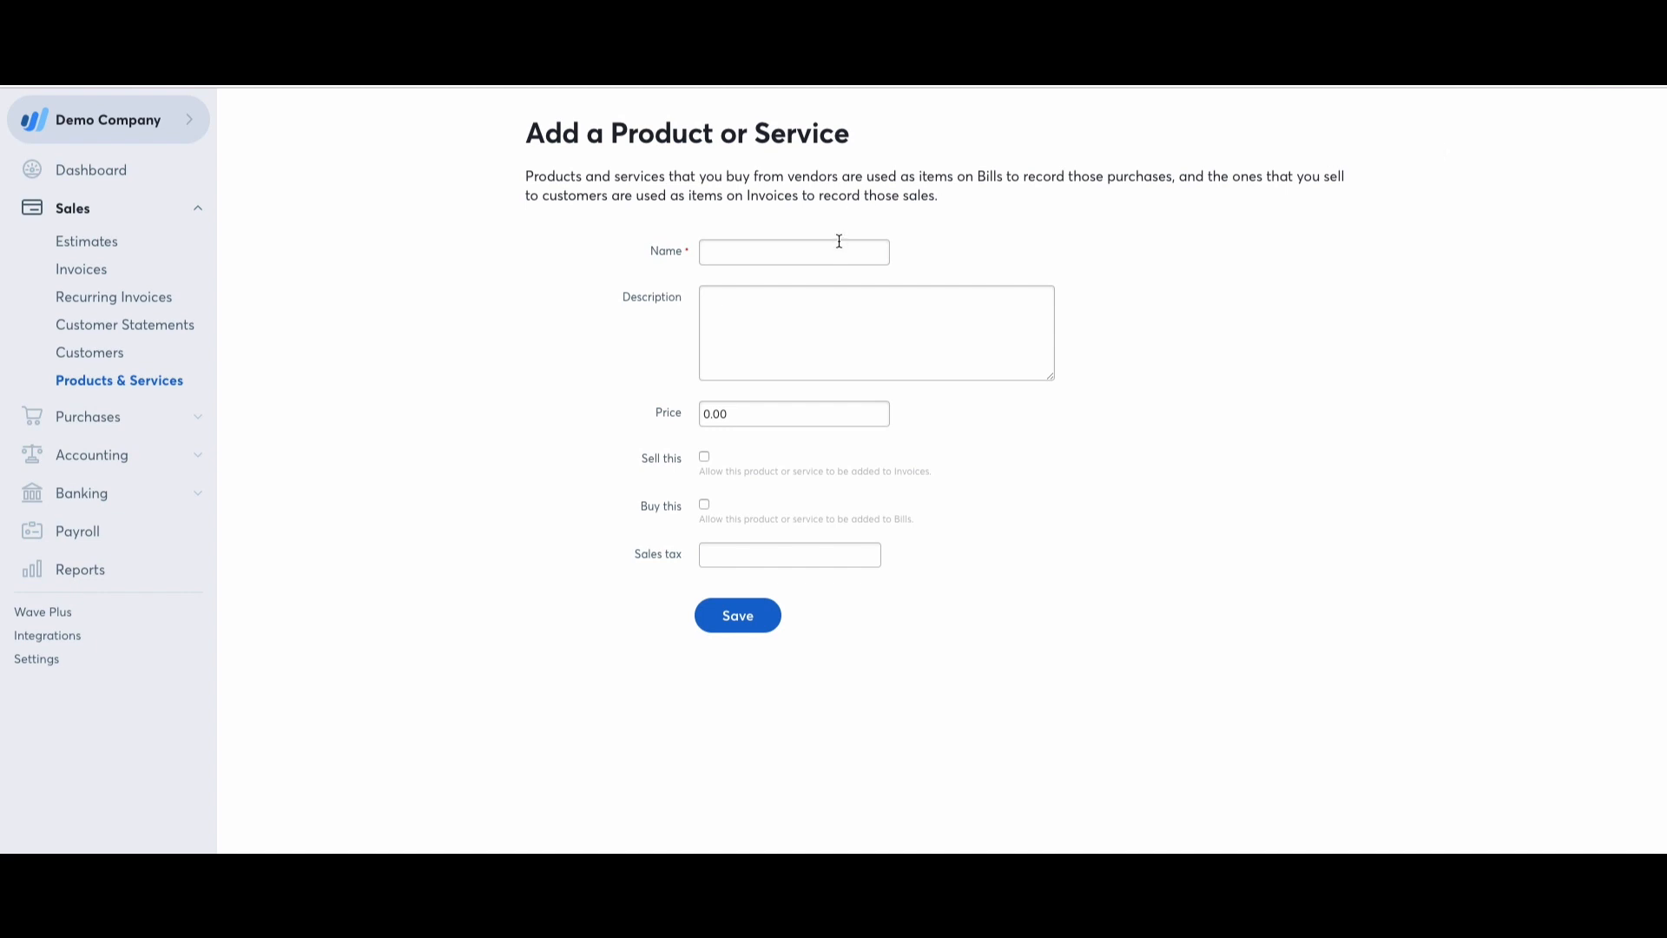
- Name the product Nail Polish with description 'Nail polish' and price 350.00
text(N)
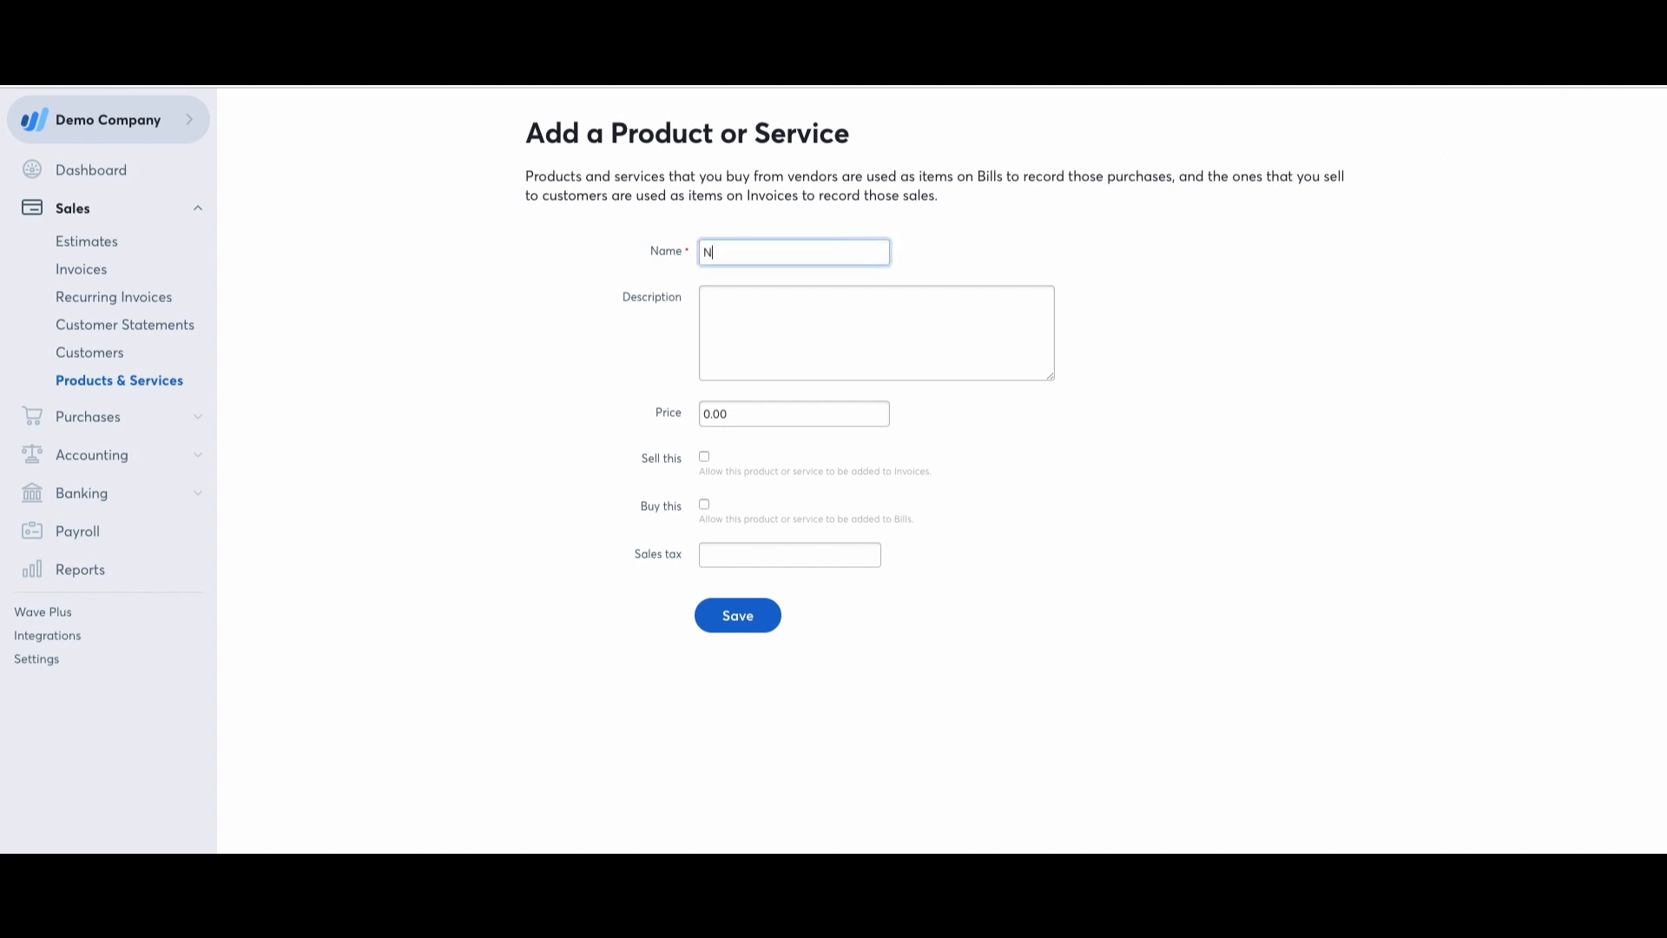
text(ail Polichs)
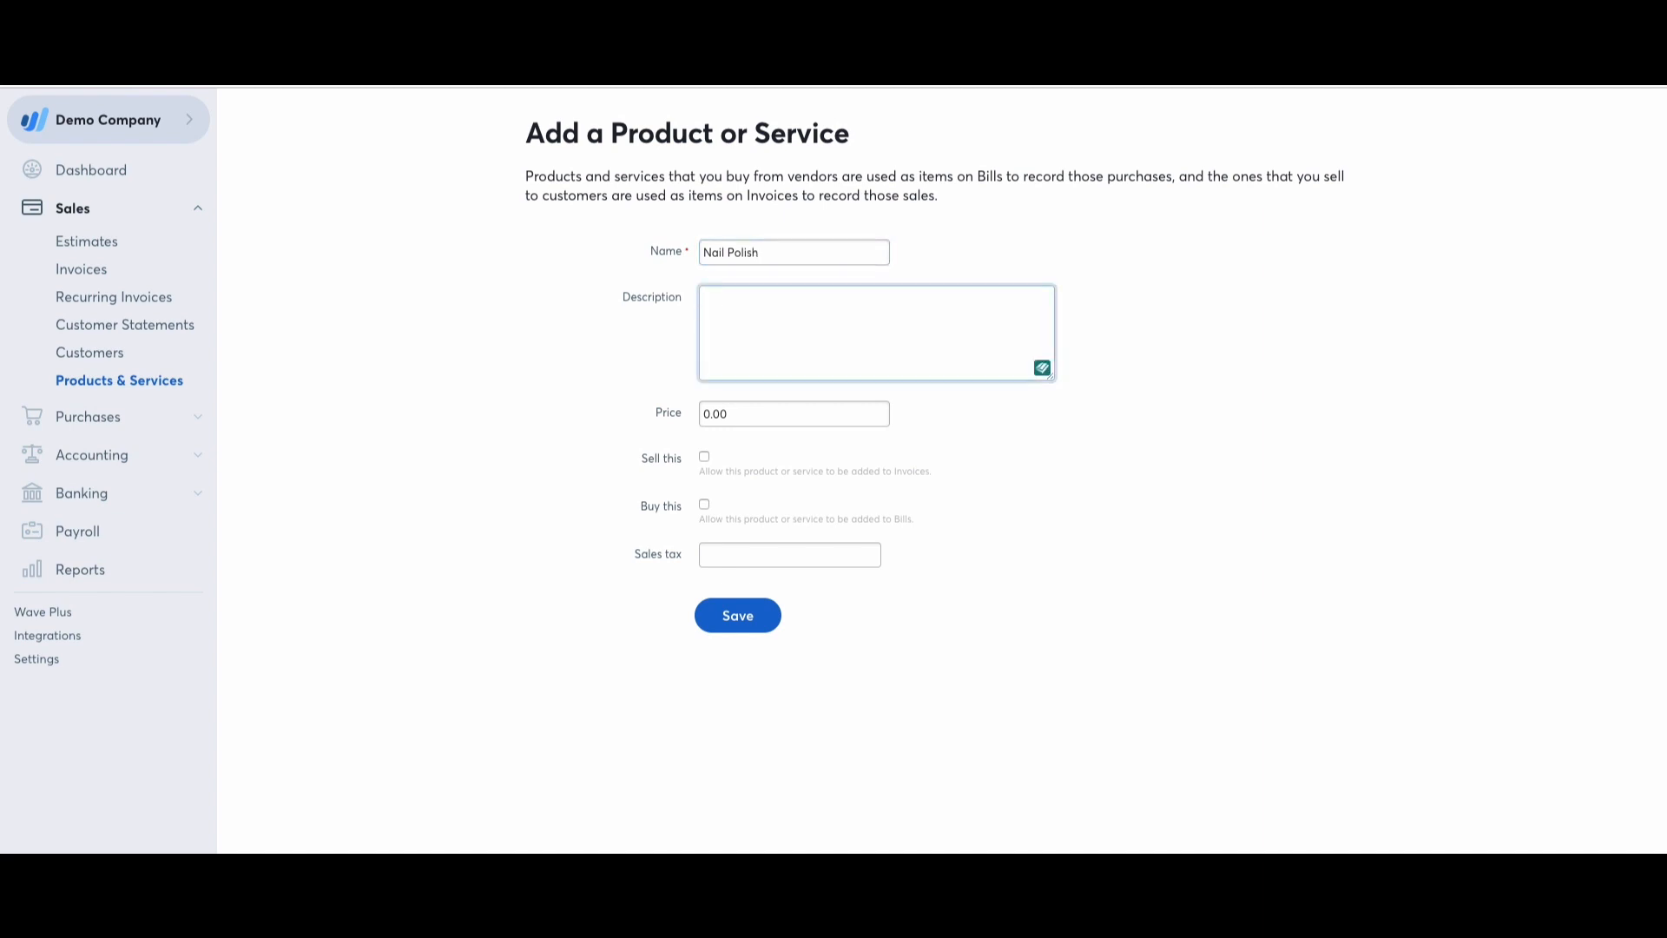
text(Nail)
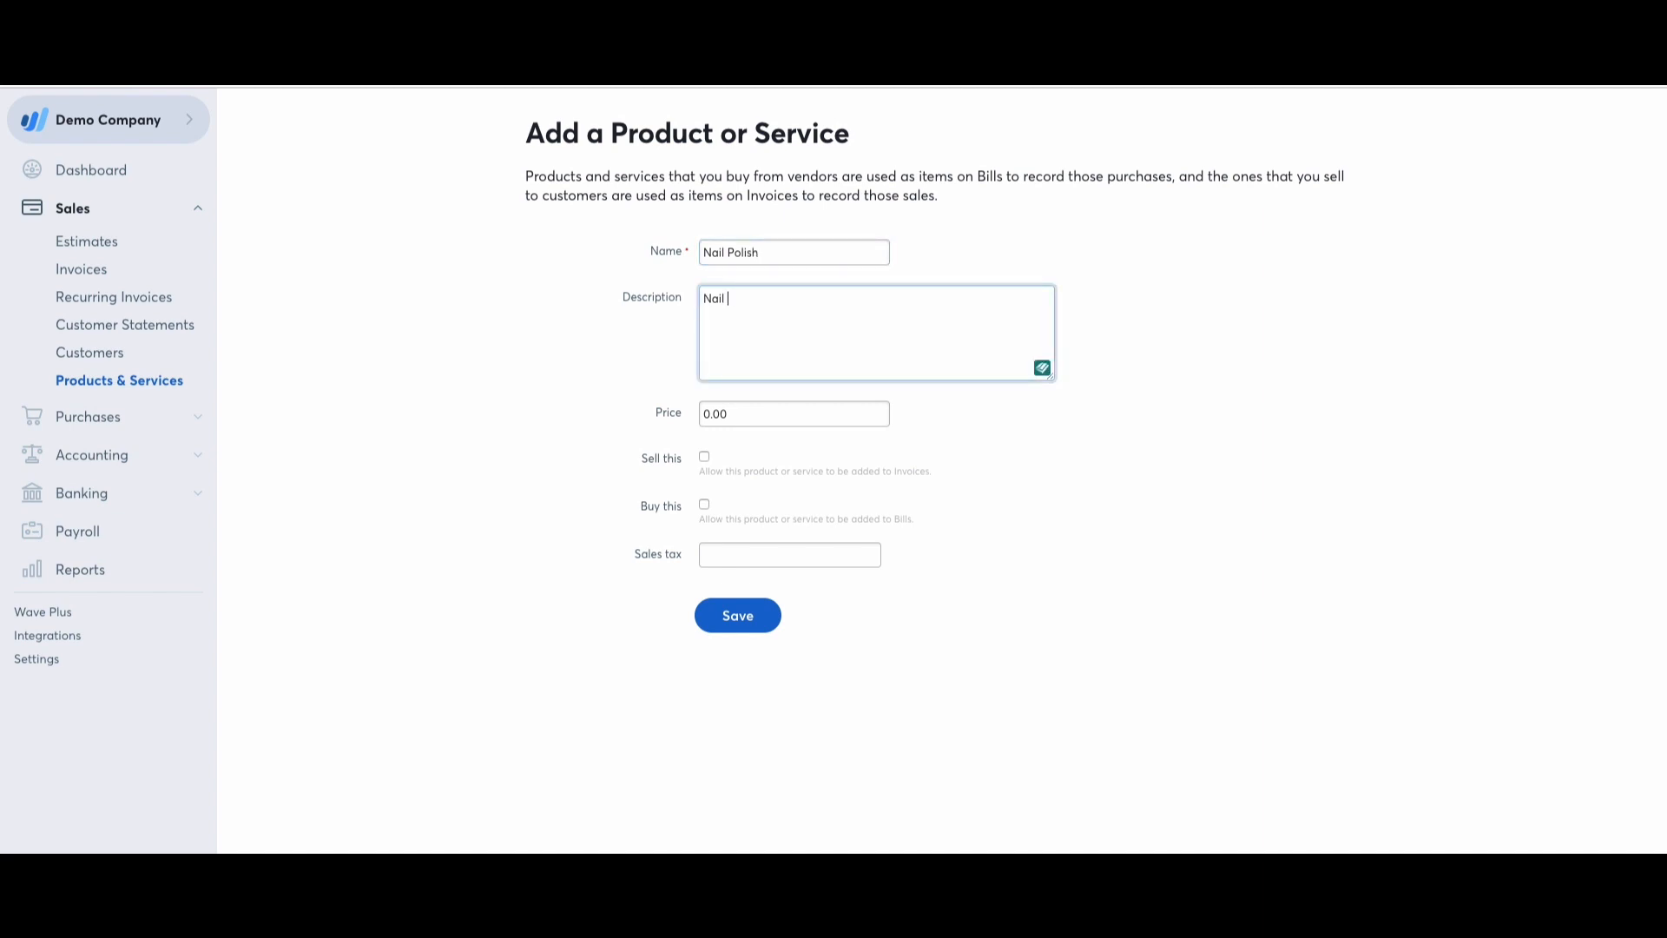
text(polish)
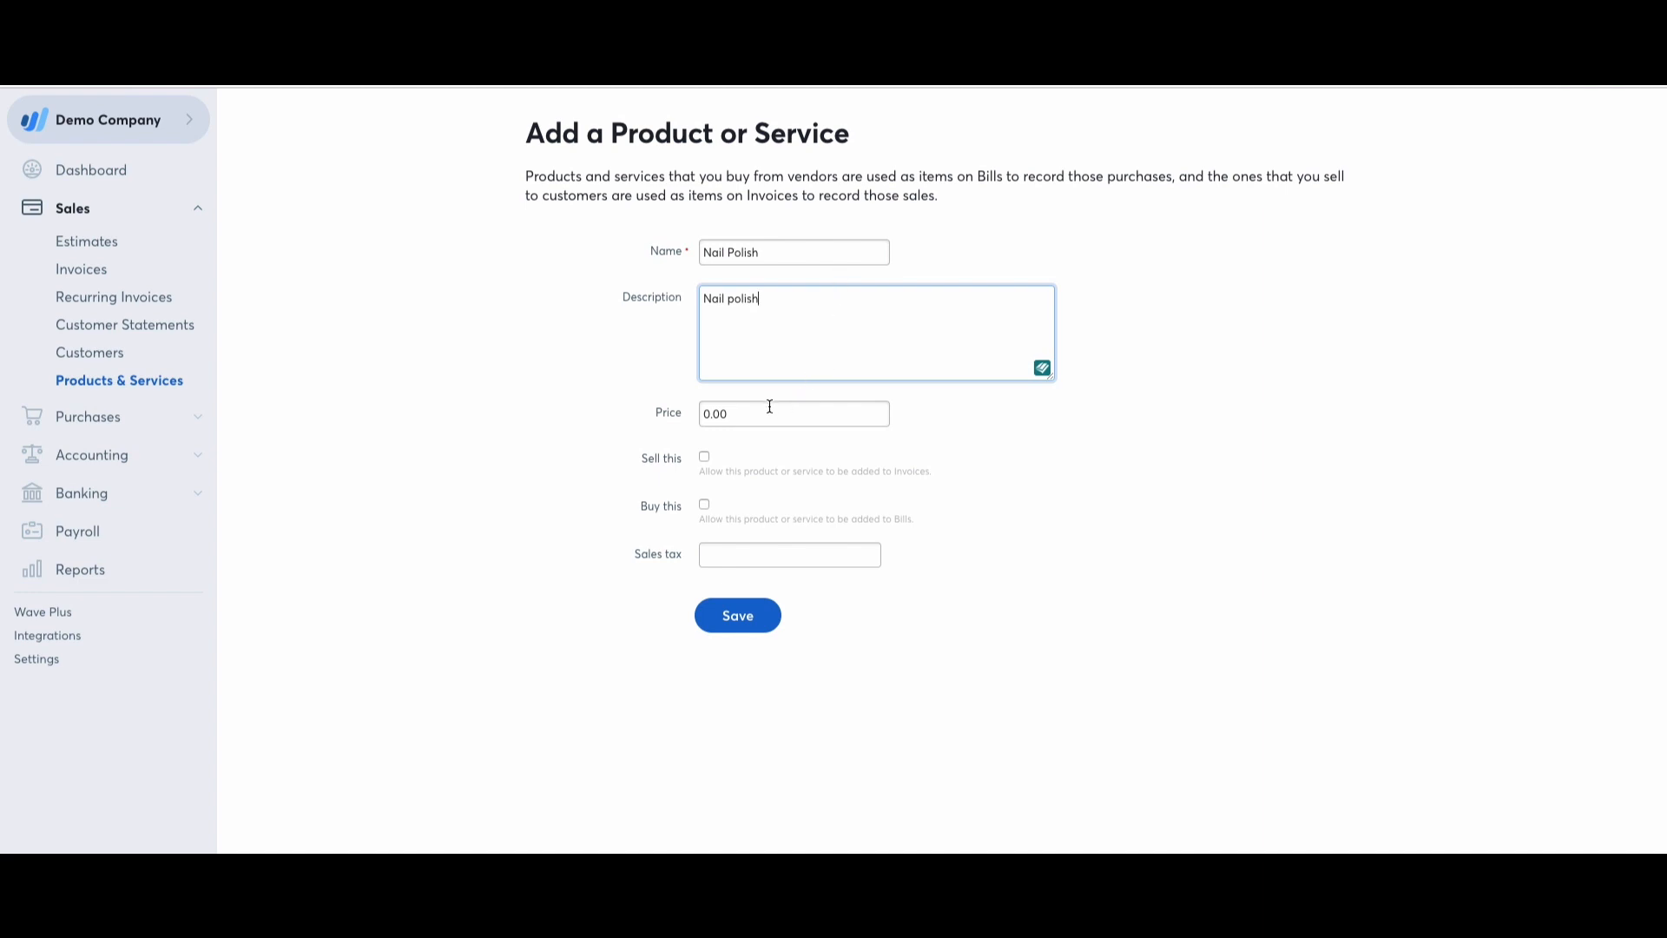
click(794, 413)
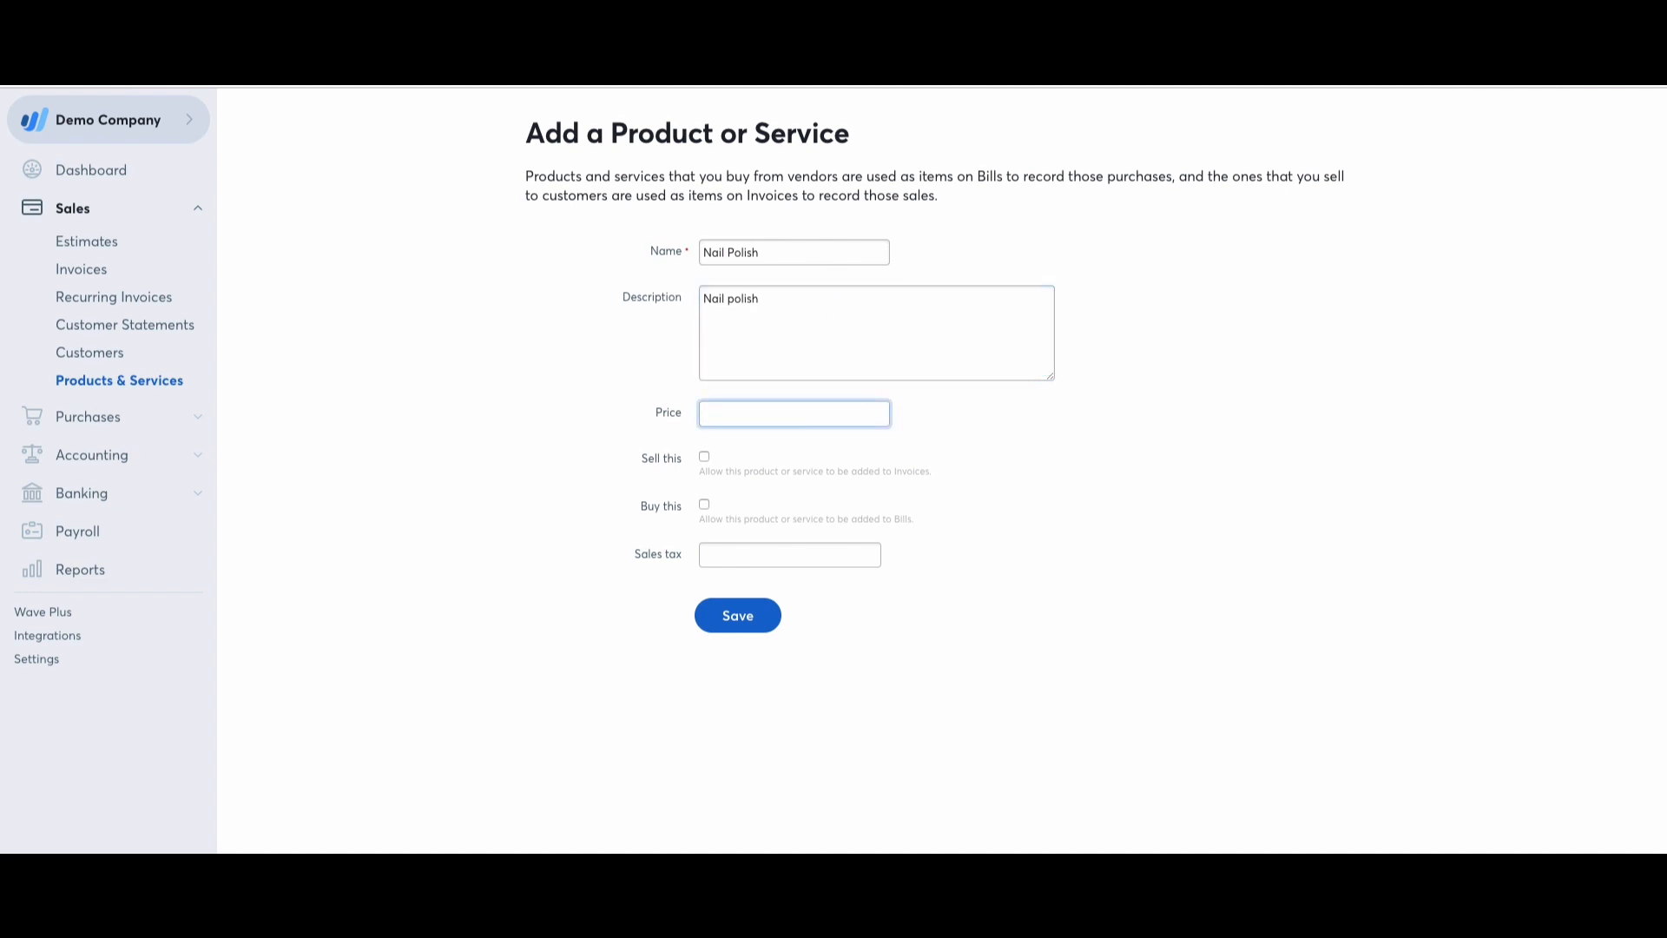
text(350)
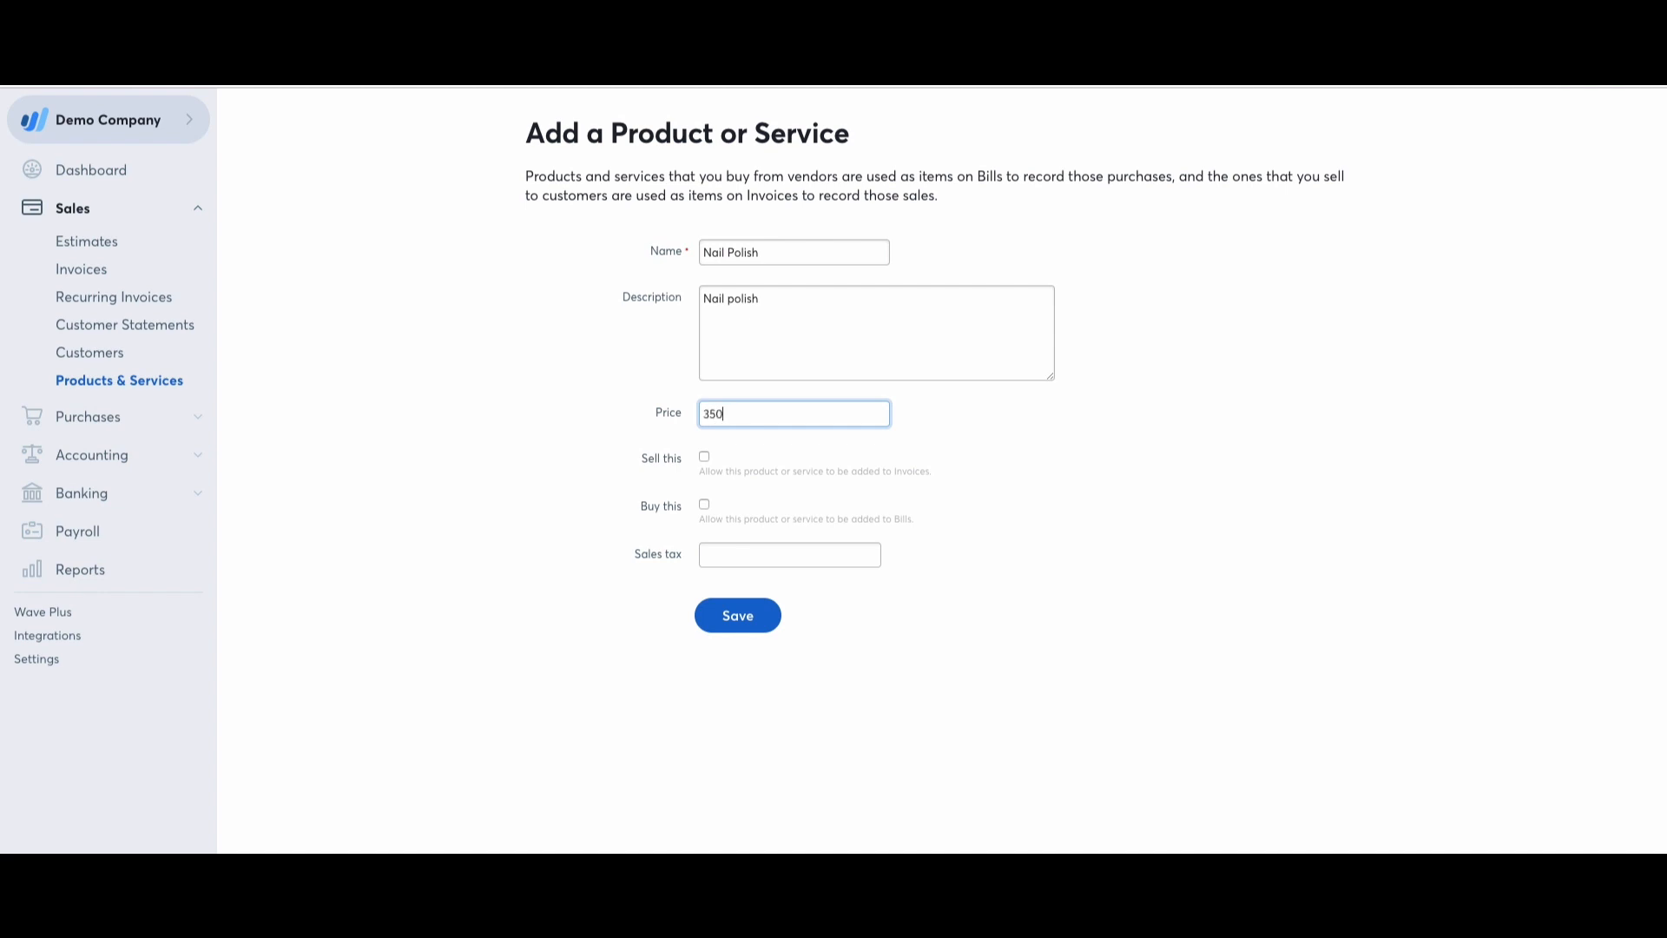
text(.00)
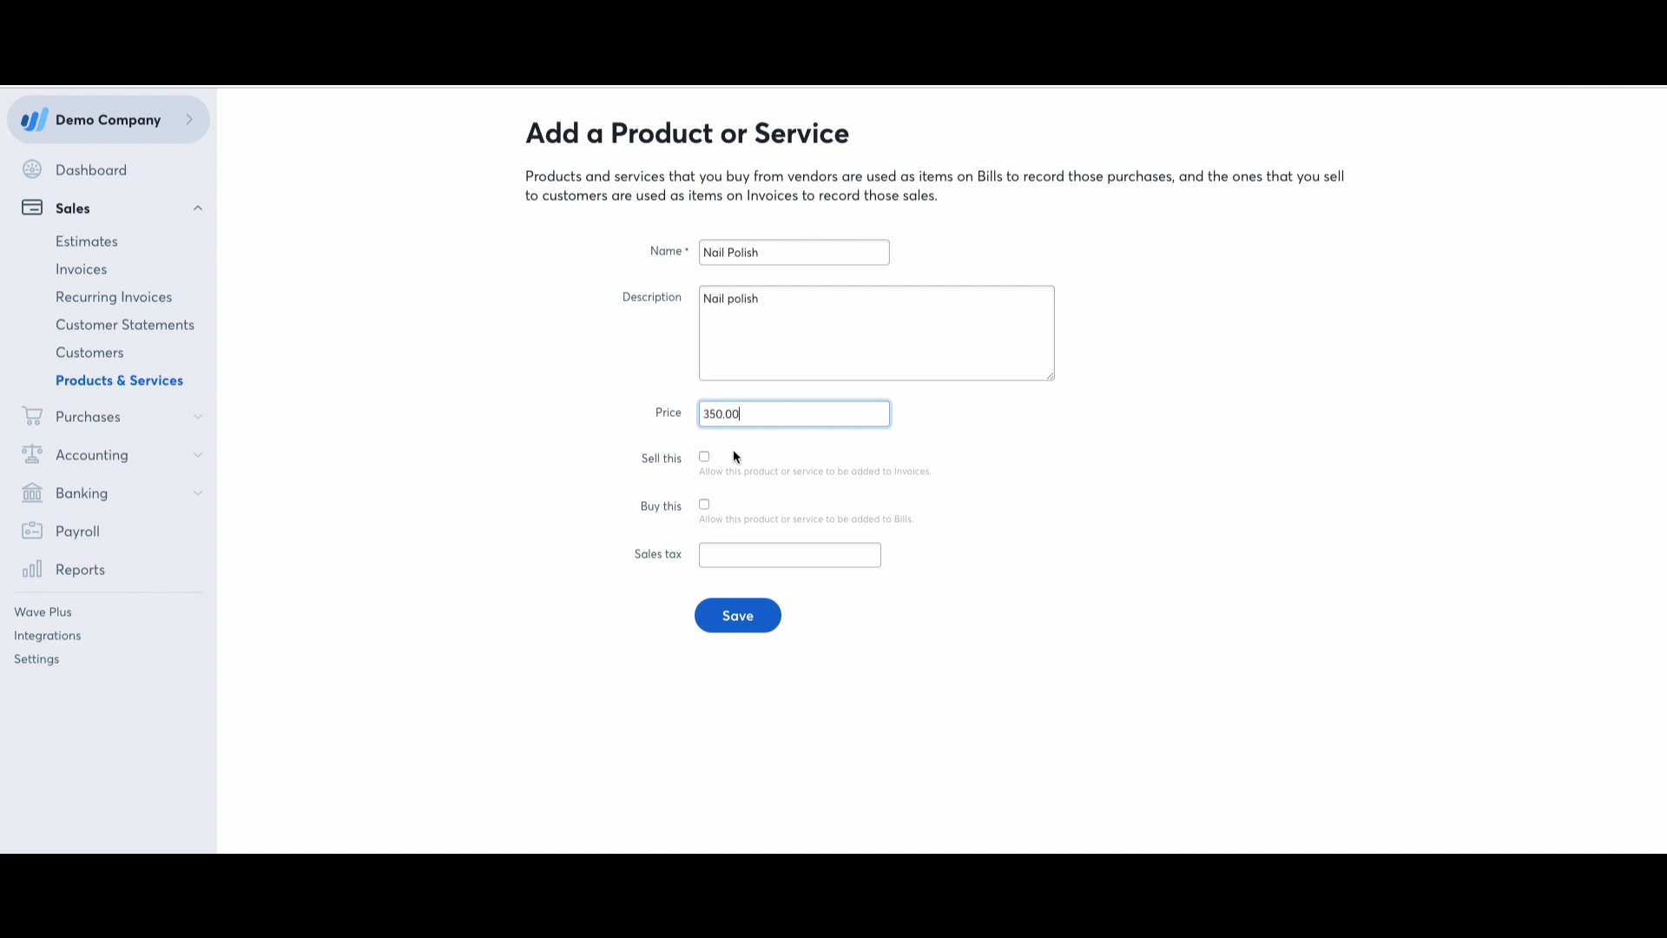
- Mark it as sold, apply VAT sales tax and book it to the Sales income account
click(705, 457)
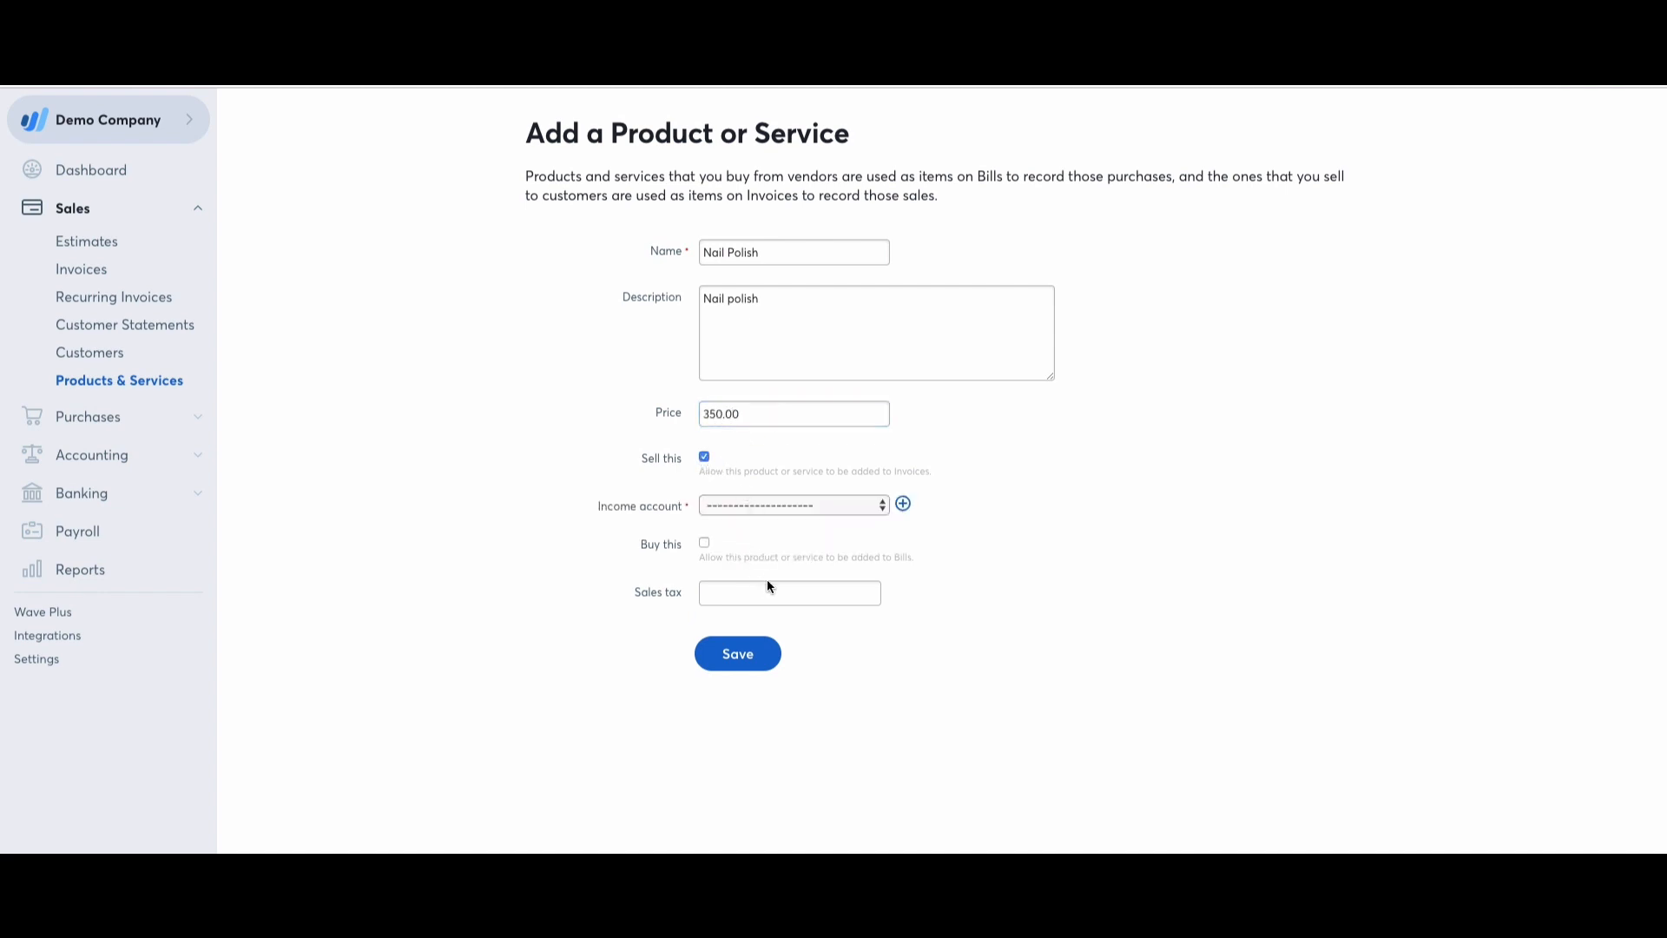
click(788, 594)
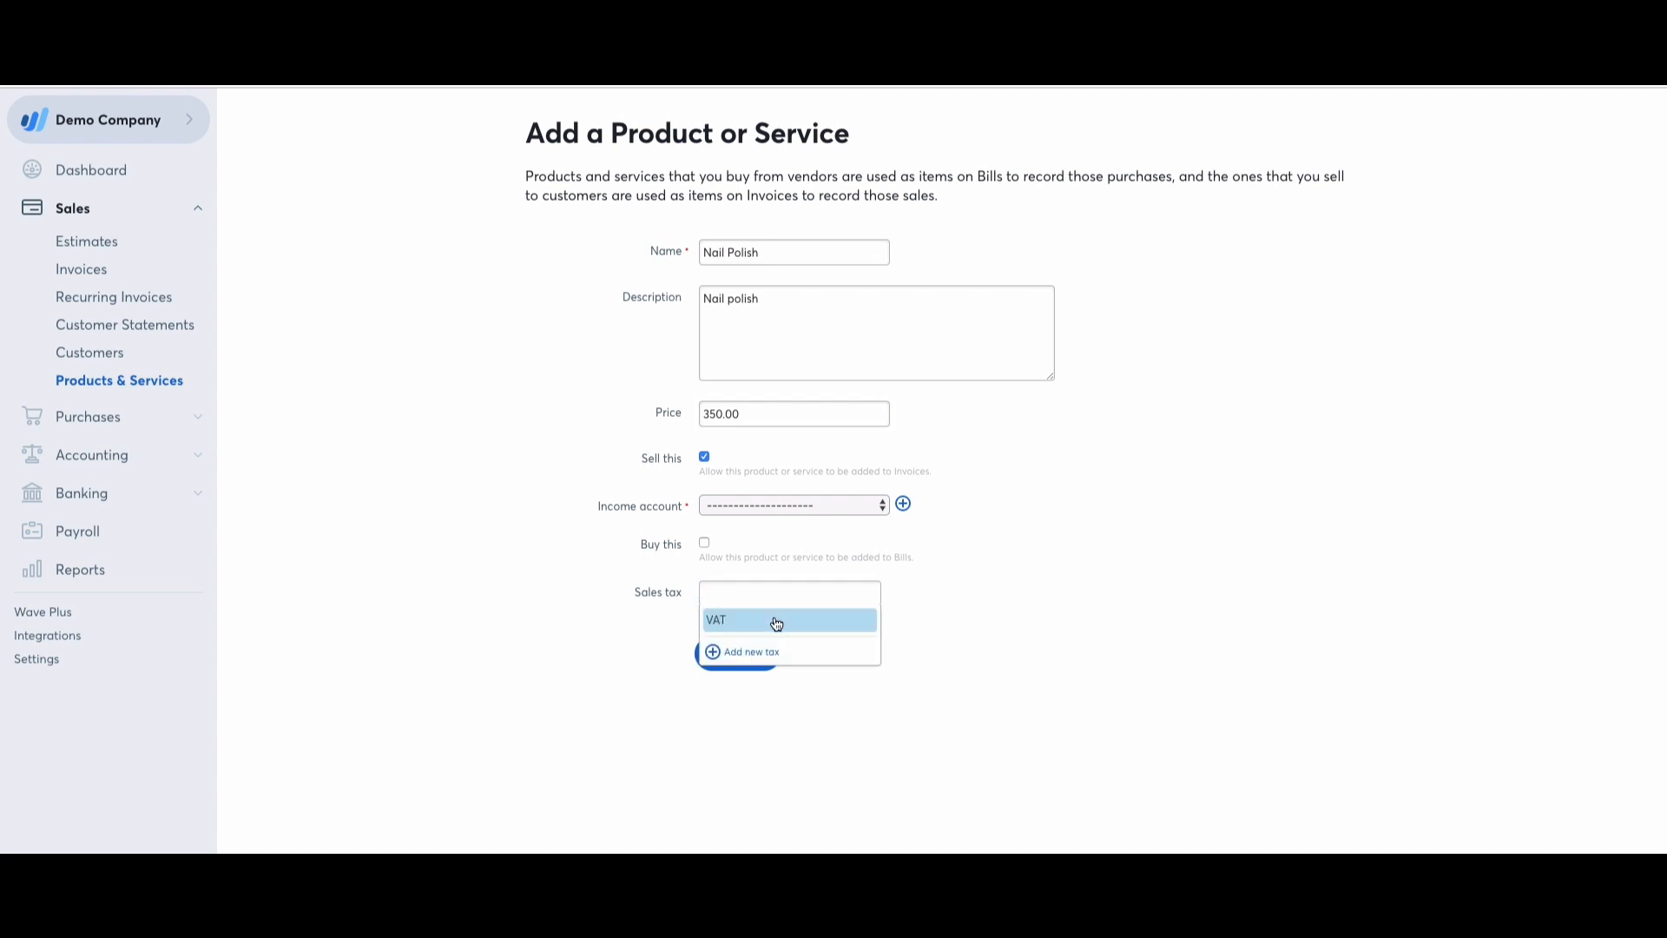
click(771, 620)
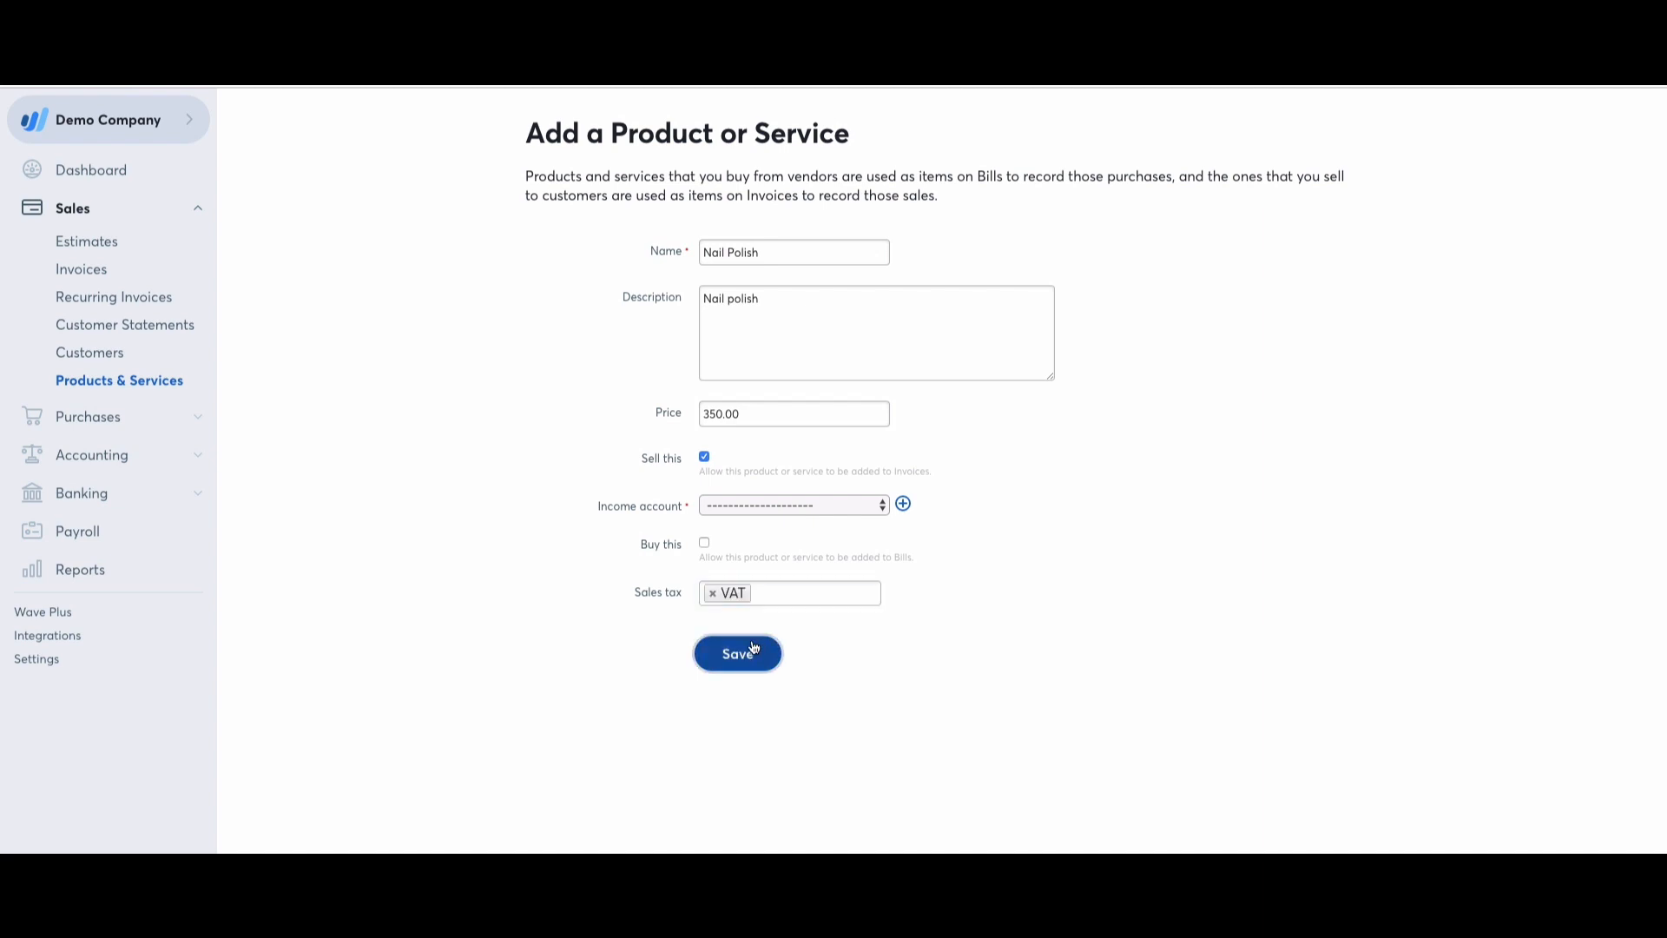
click(792, 504)
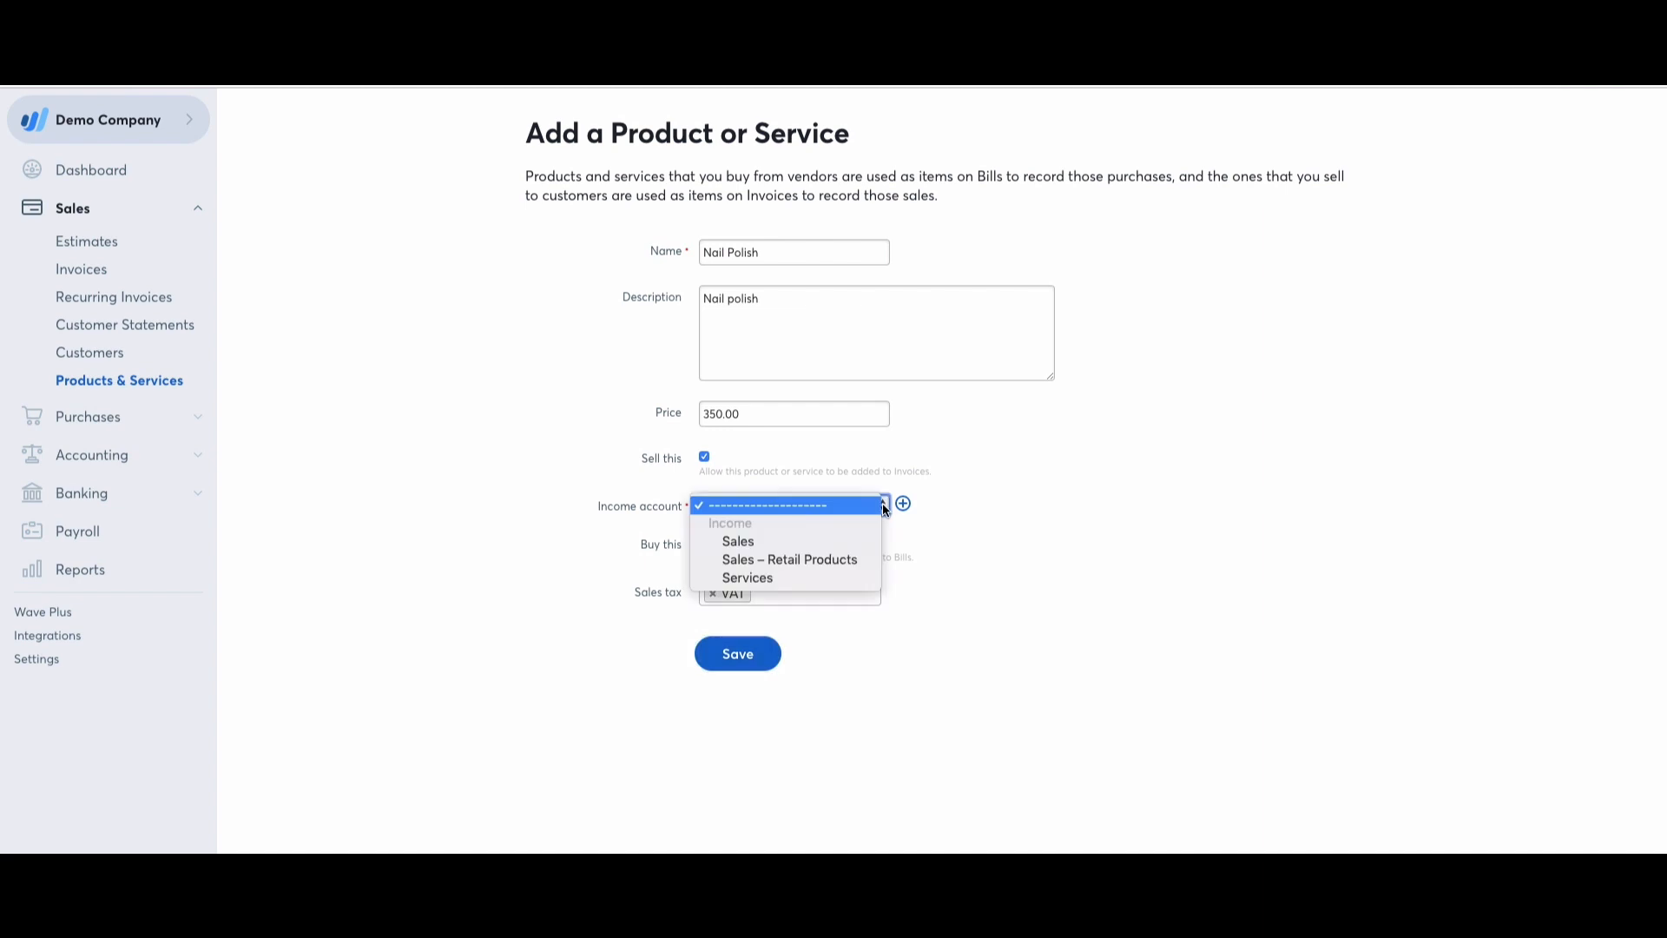
click(738, 542)
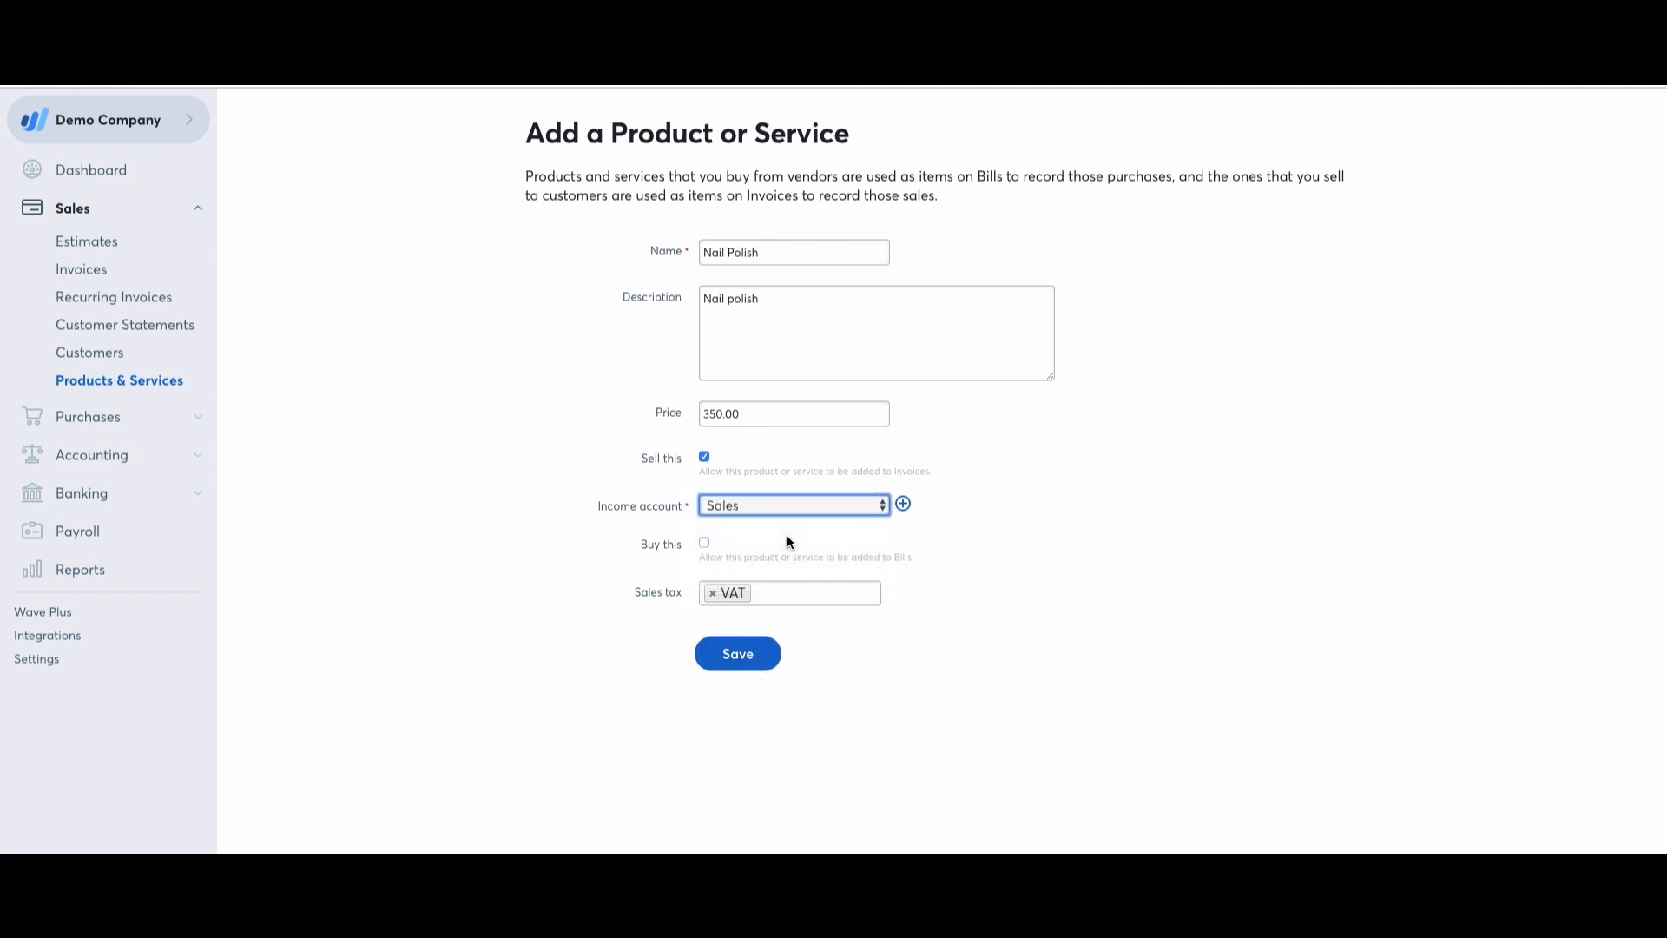
- Save Nail Polish so it lists at R350.00 plus VAT beside Hair gel
click(736, 653)
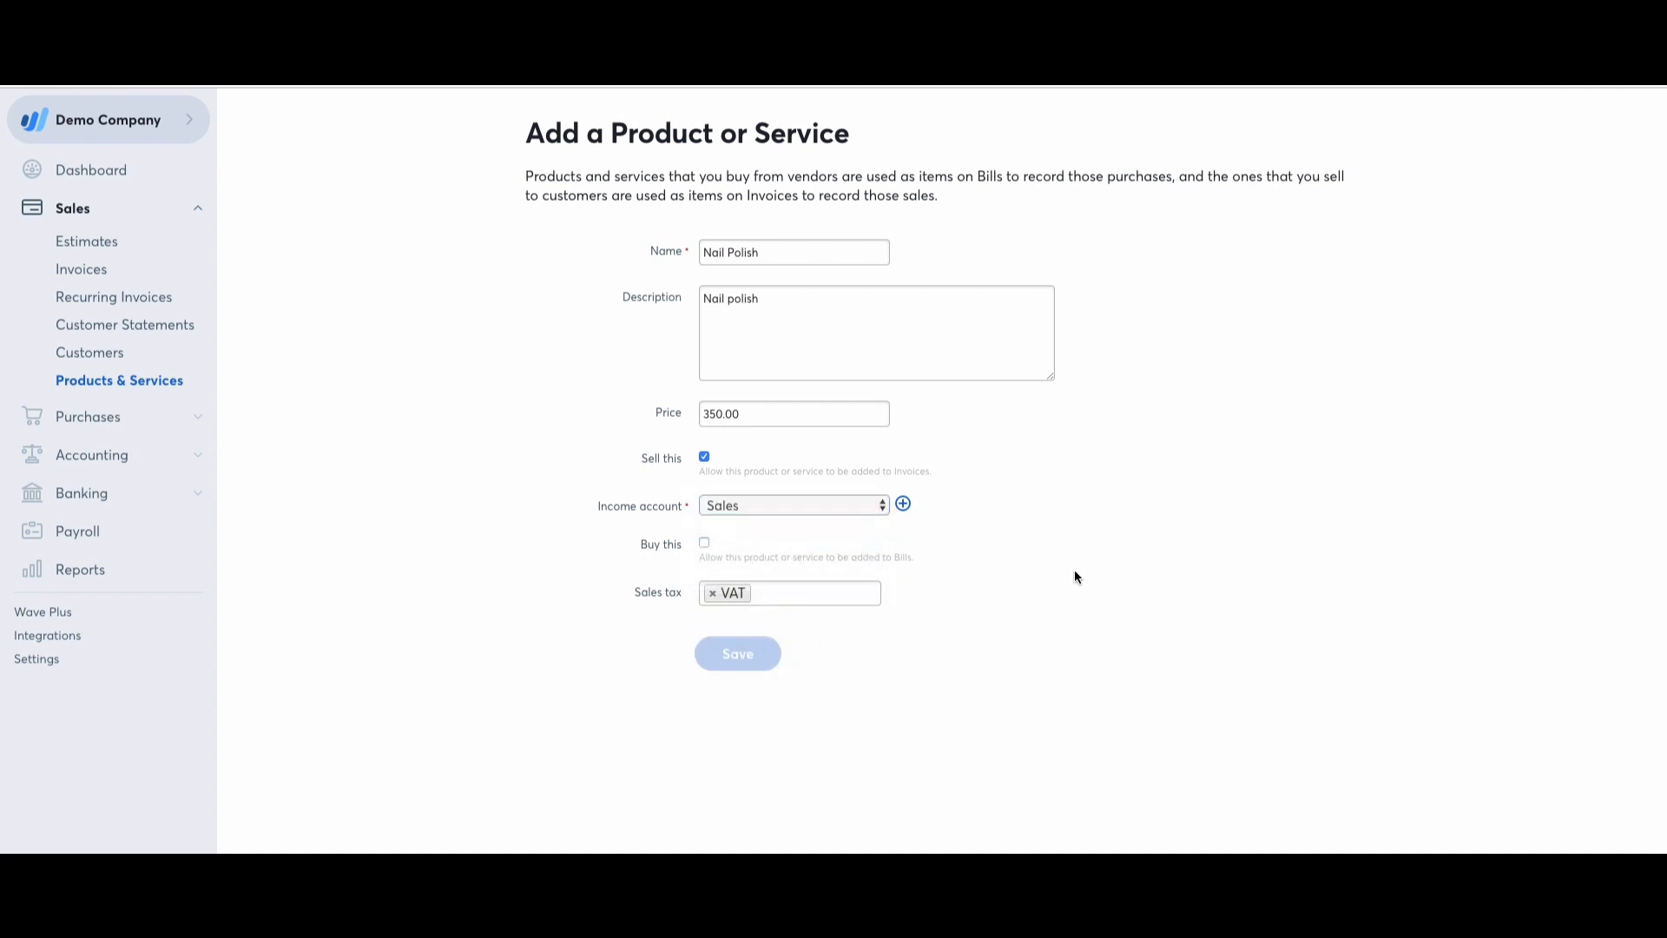
click(736, 653)
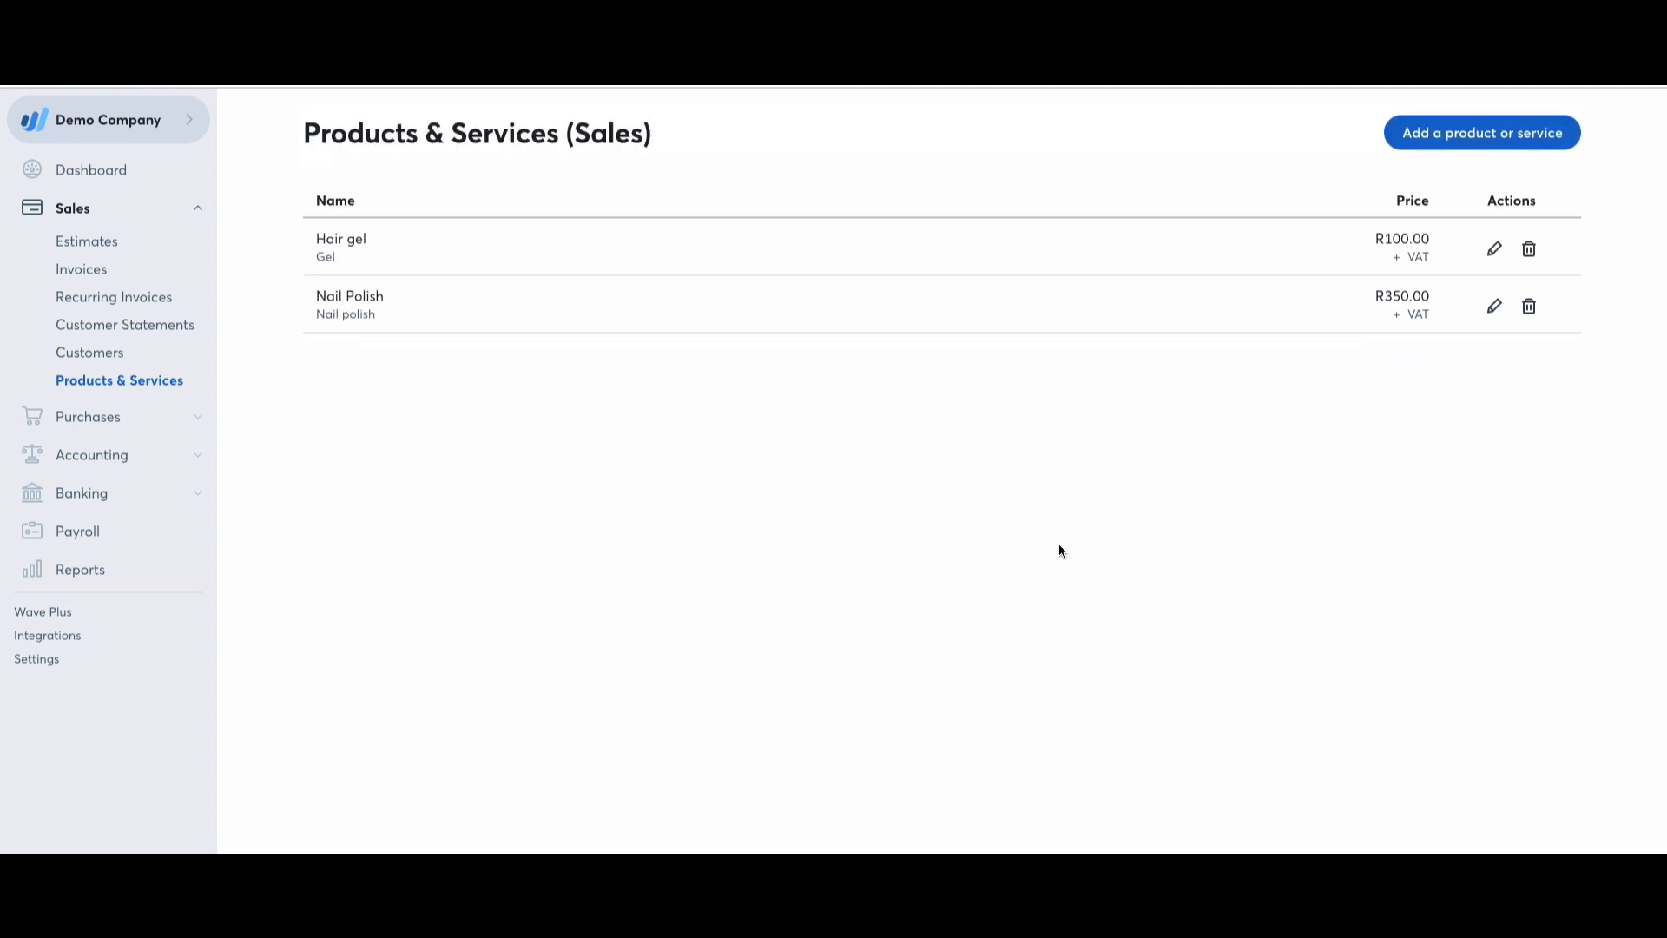
mouse_move(198, 427)
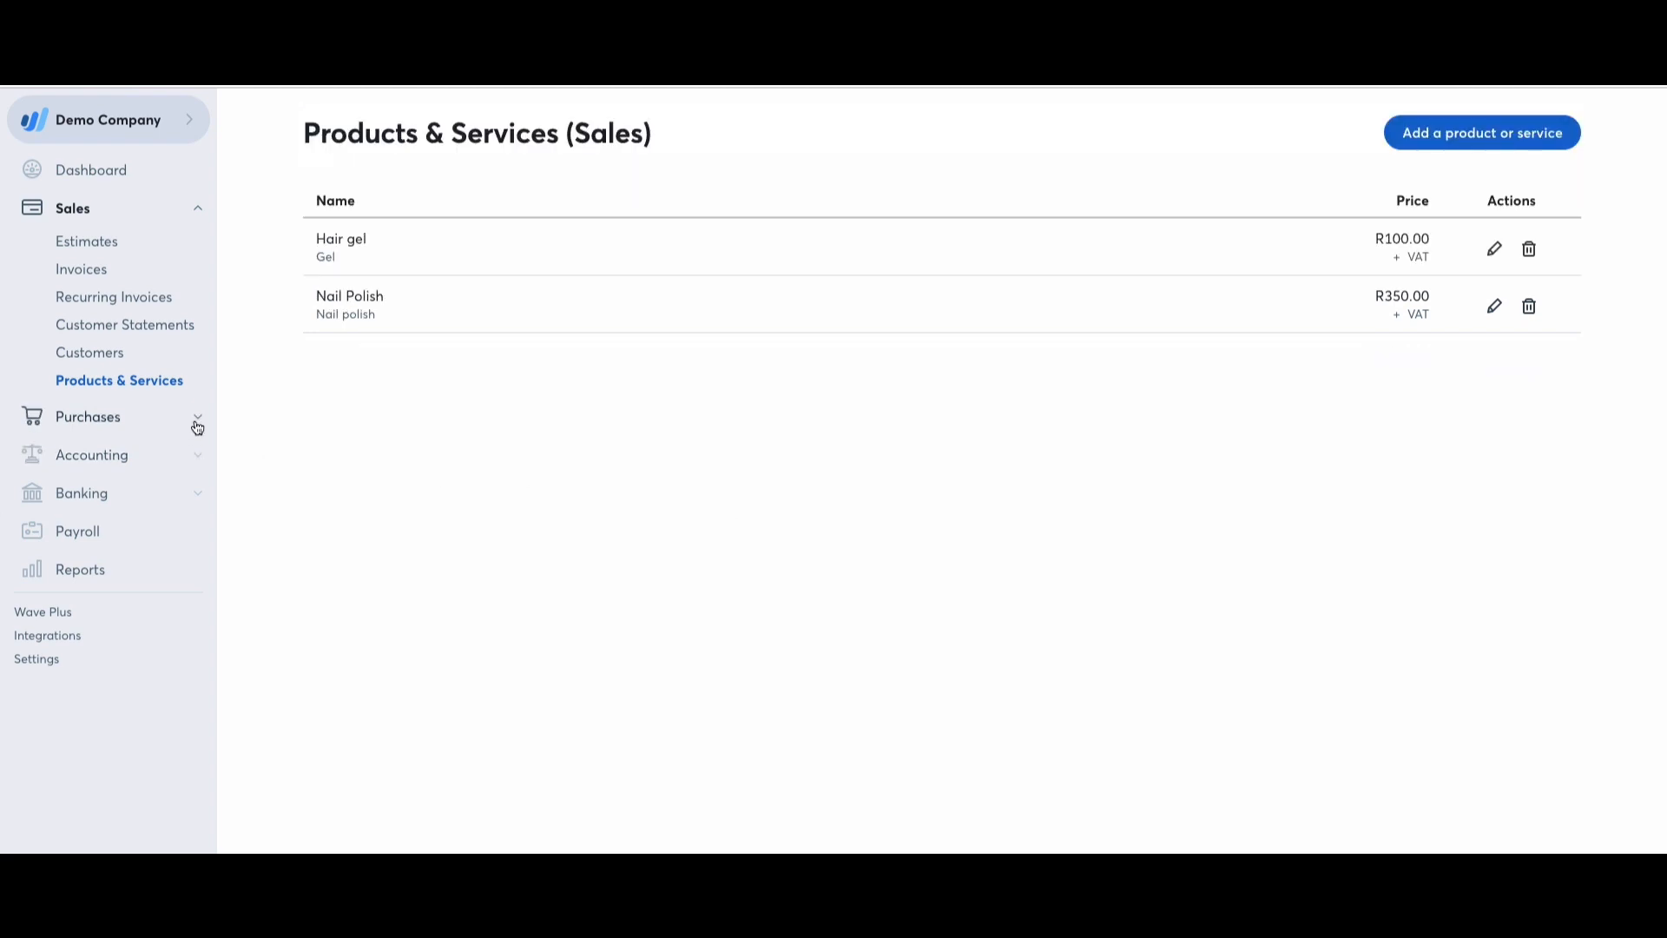
- Expand Purchases in the sidebar and show the empty Bills page
click(87, 417)
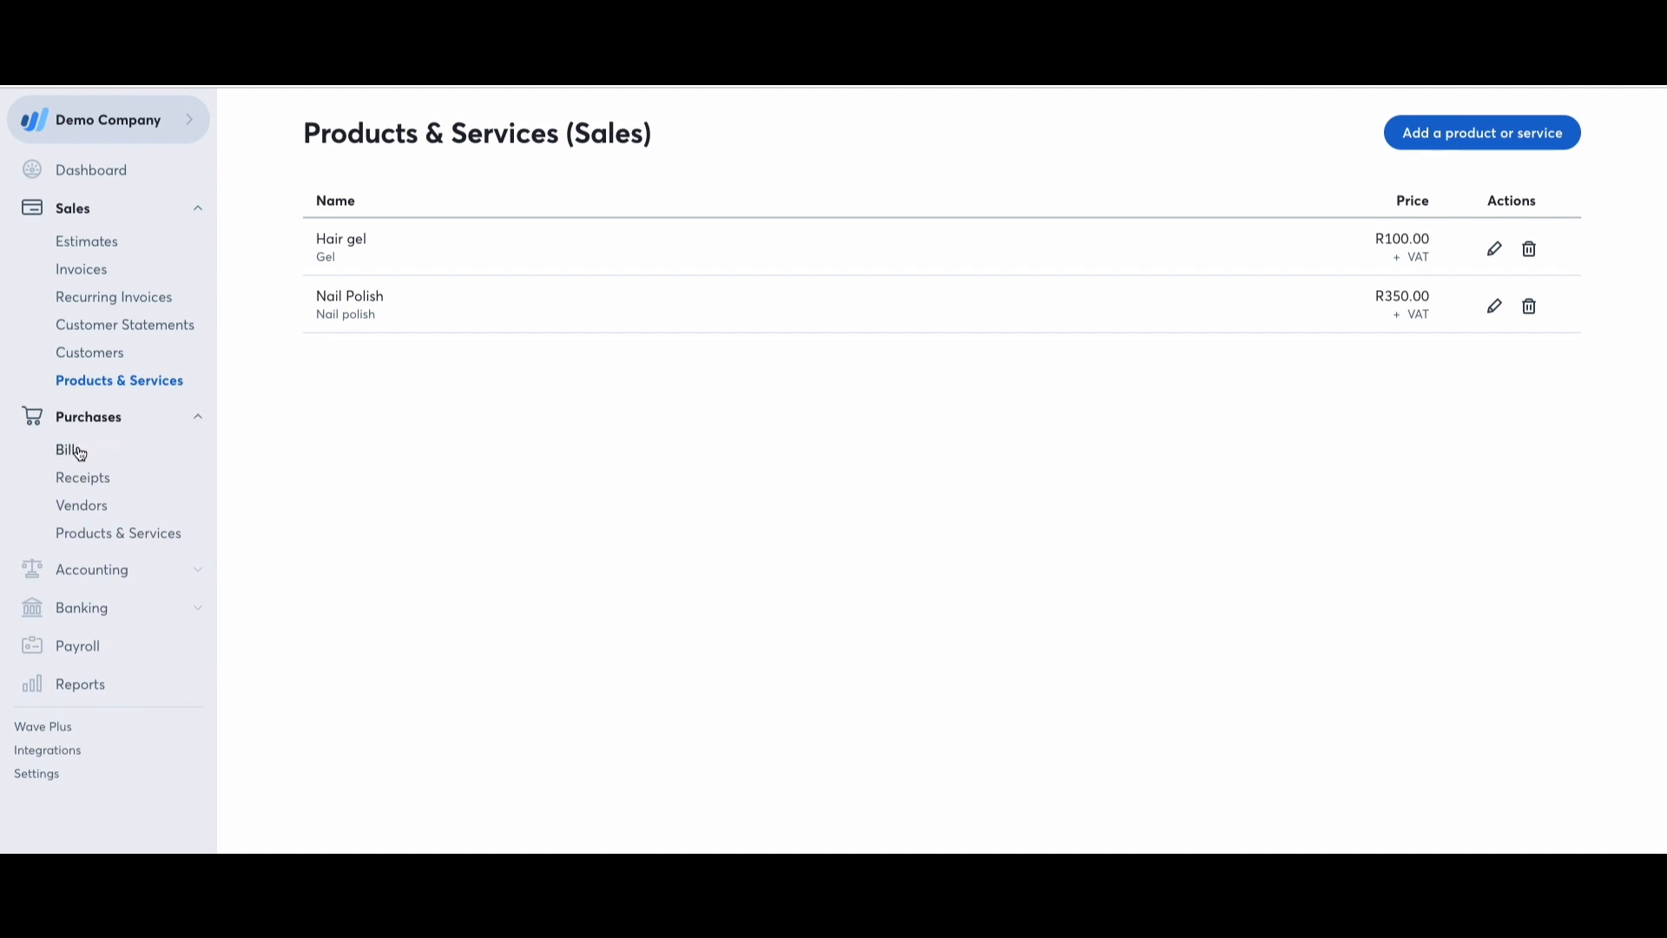
mouse_move(163, 535)
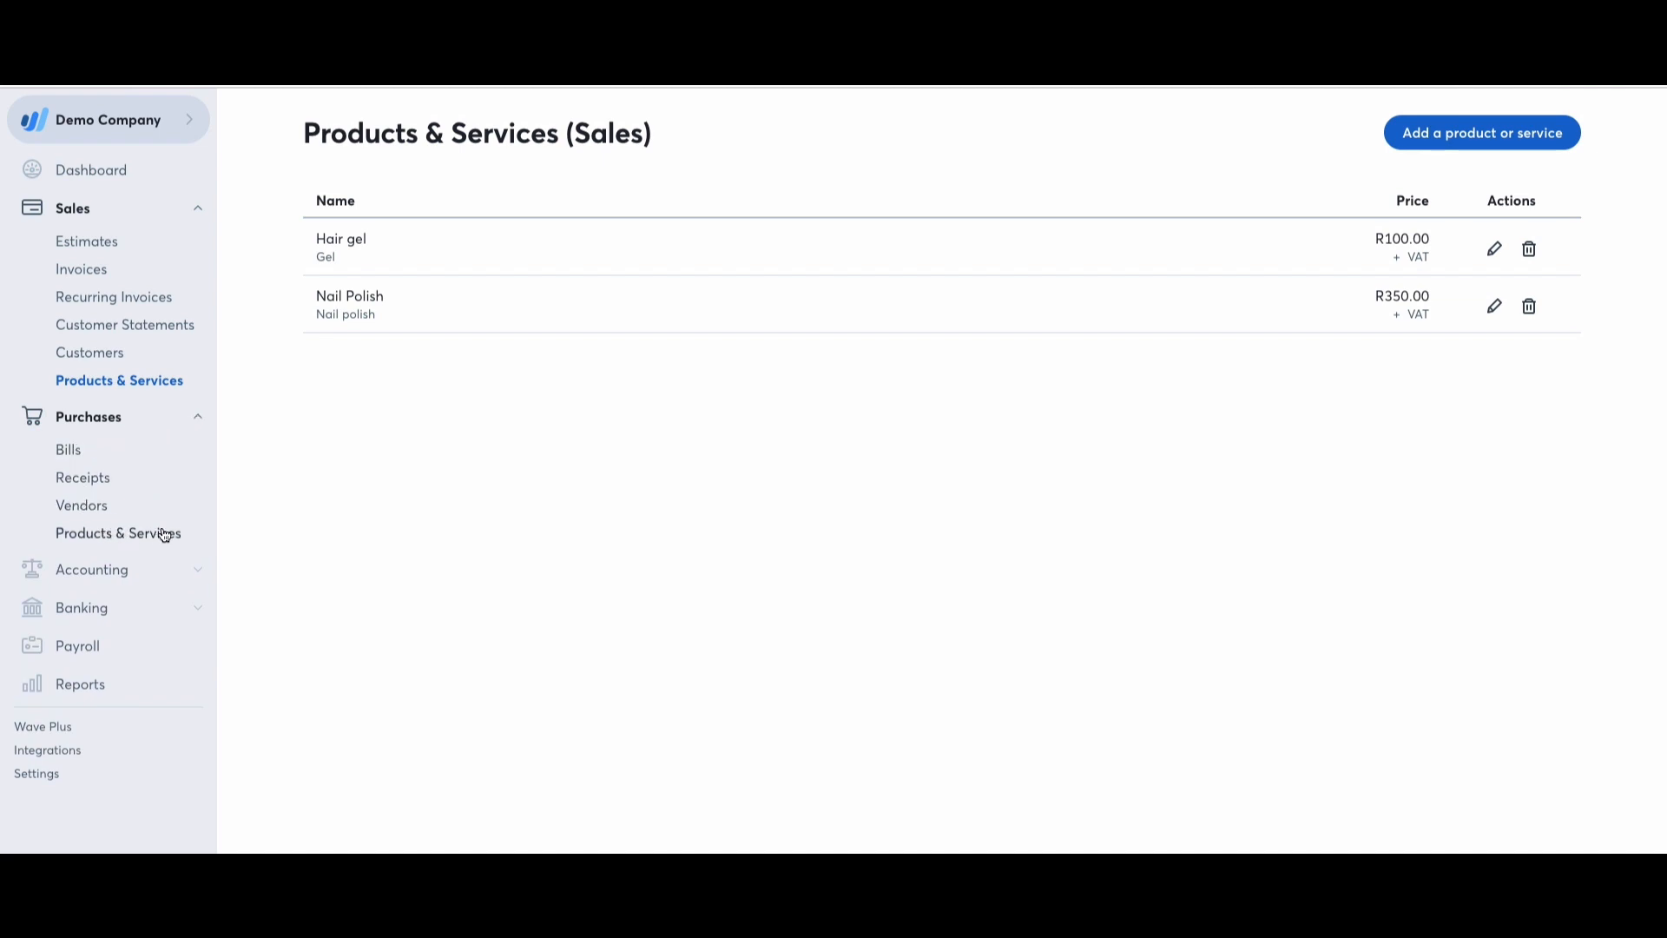
mouse_move(140, 497)
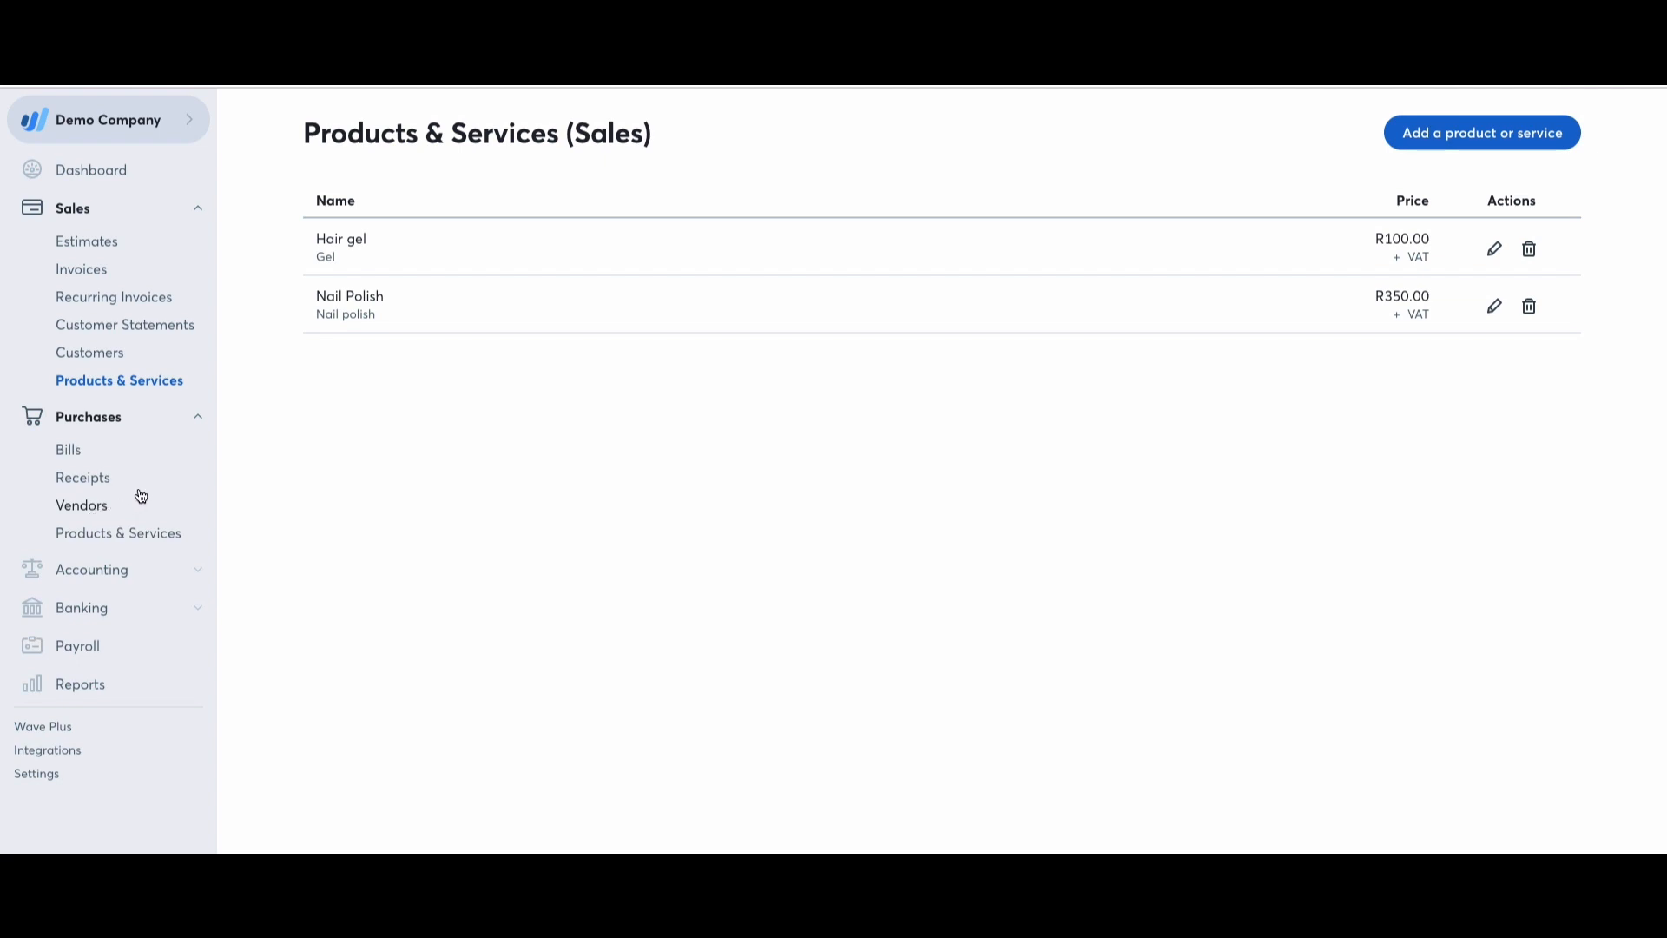
click(73, 208)
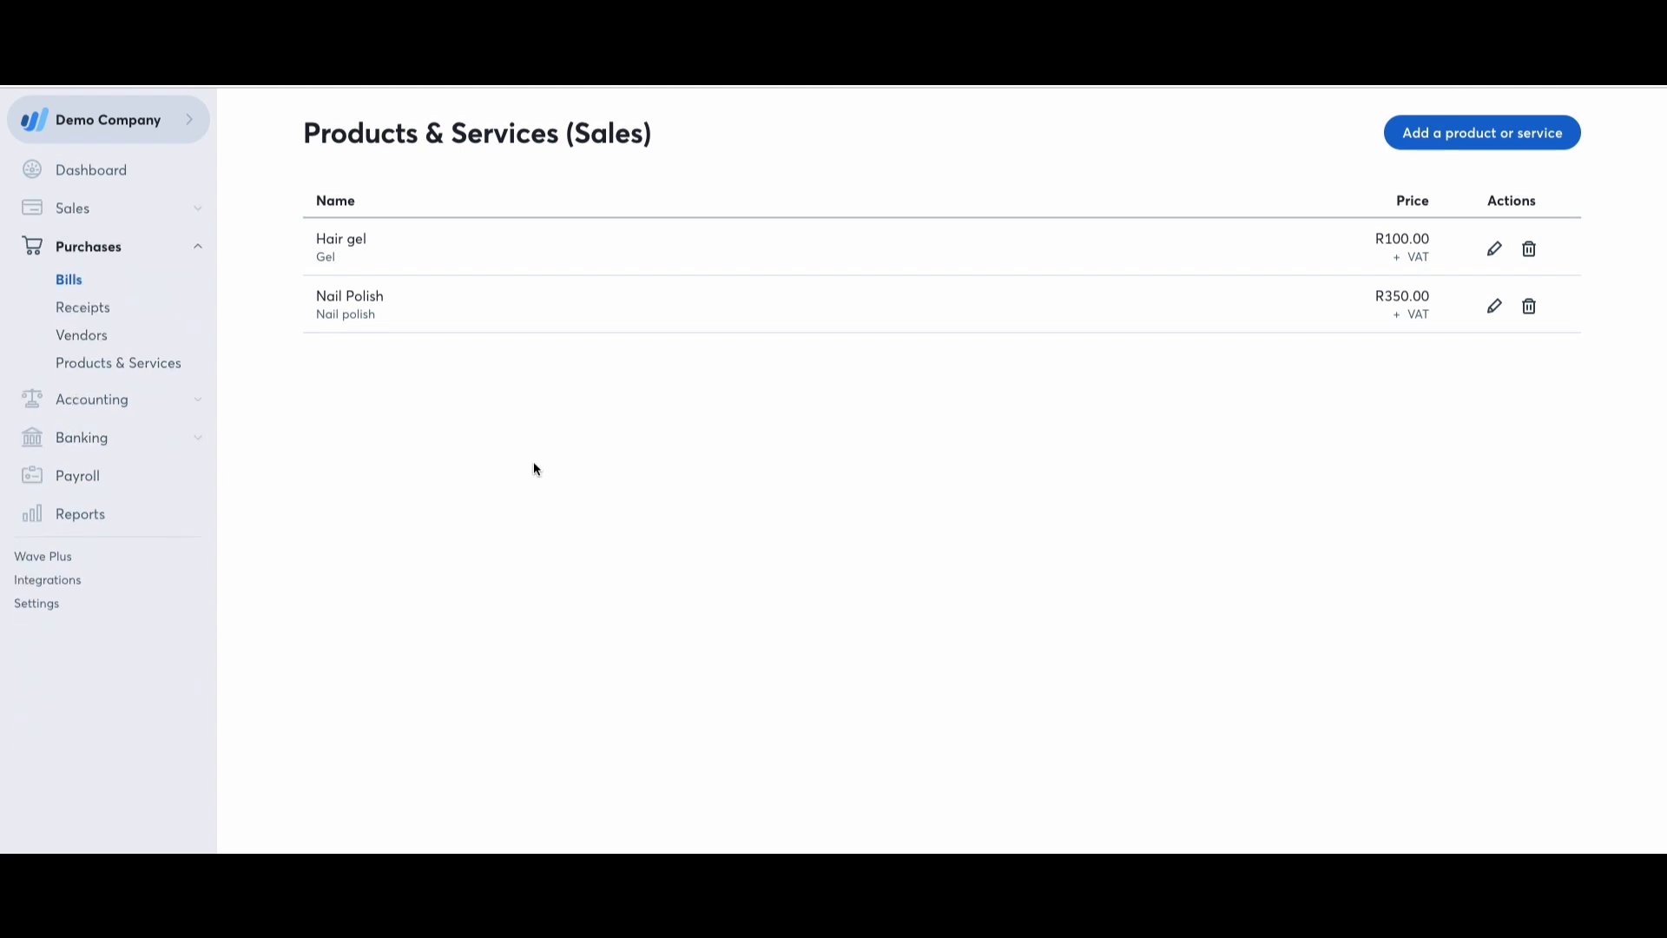
click(70, 280)
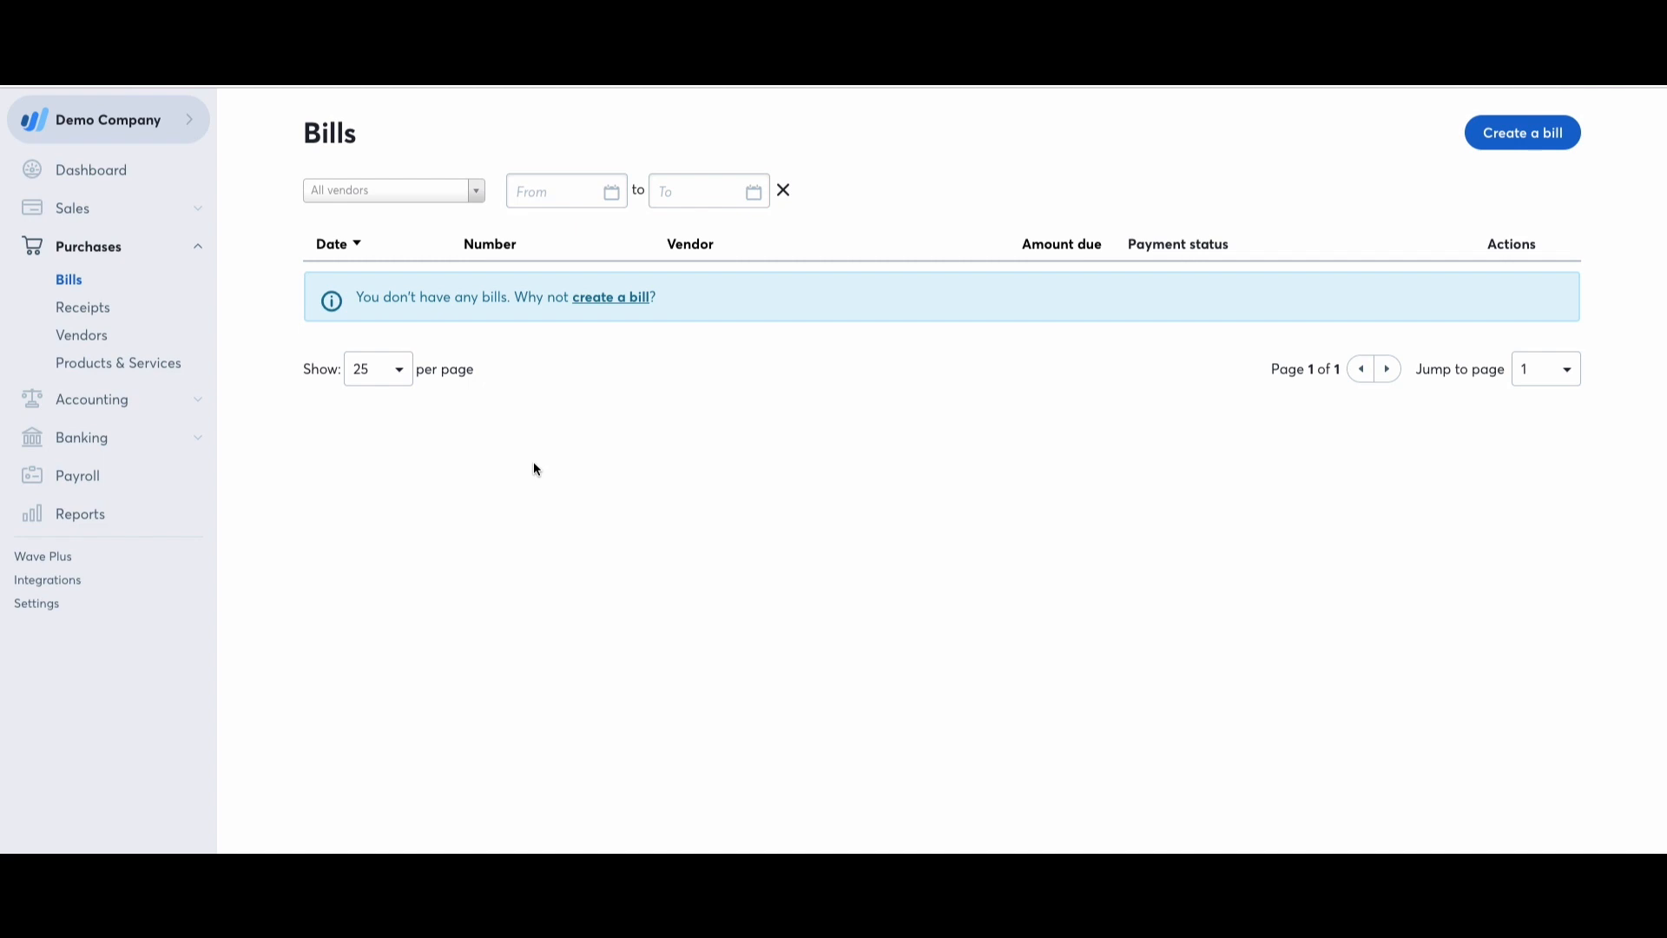
mouse_move(613, 320)
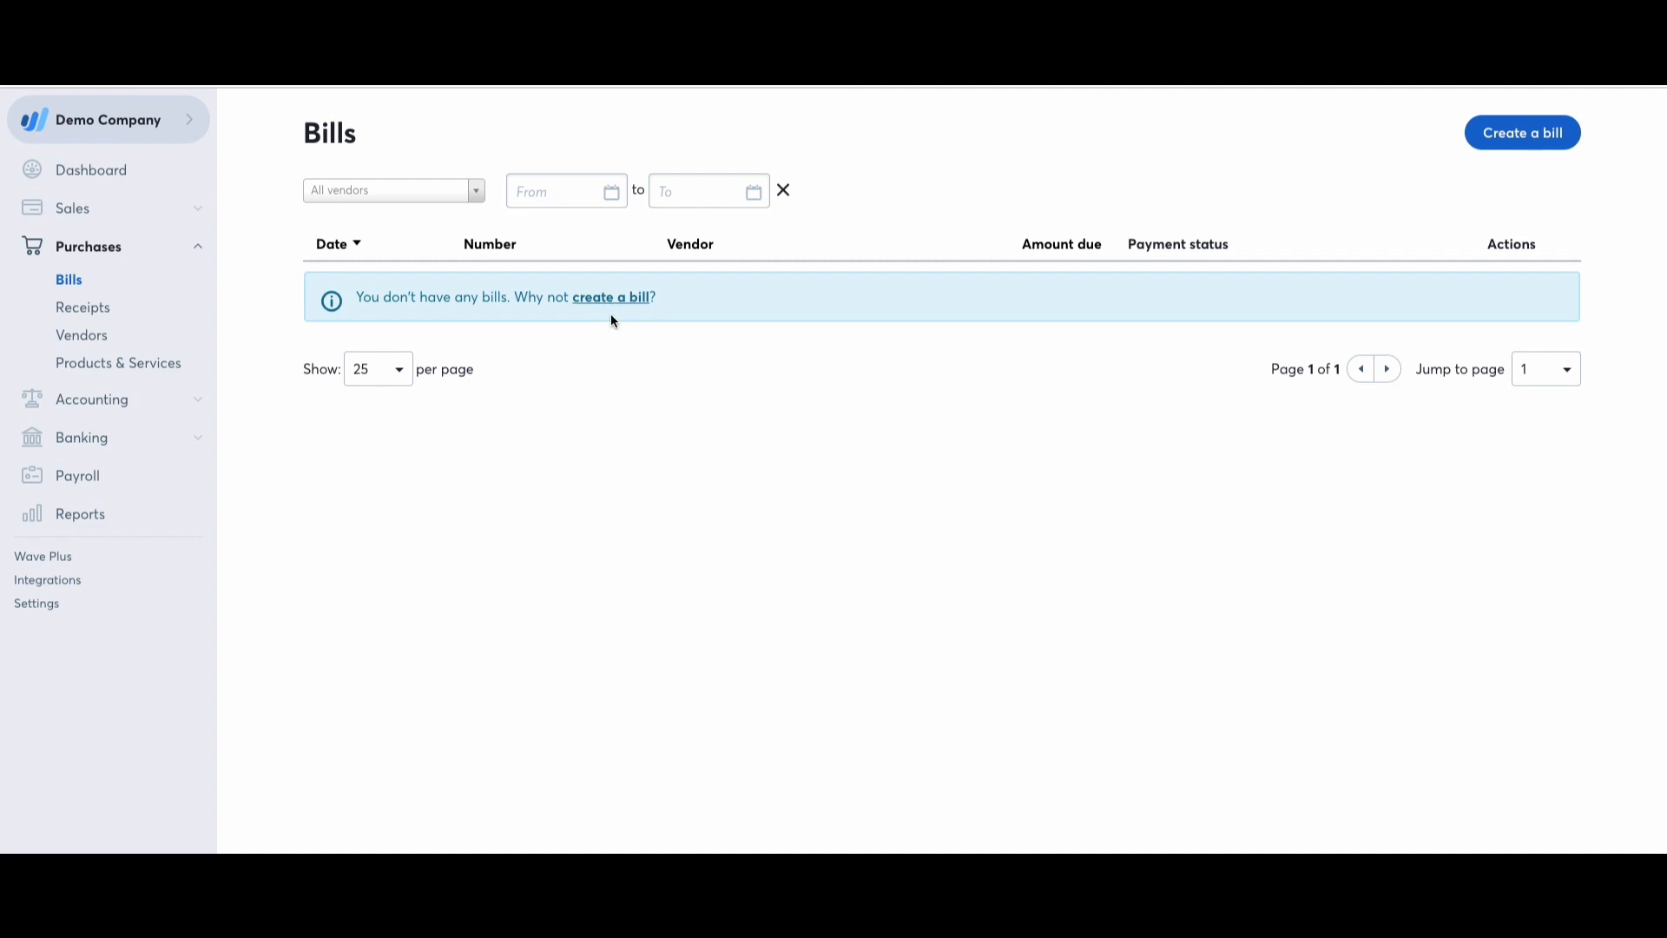
mouse_move(611, 357)
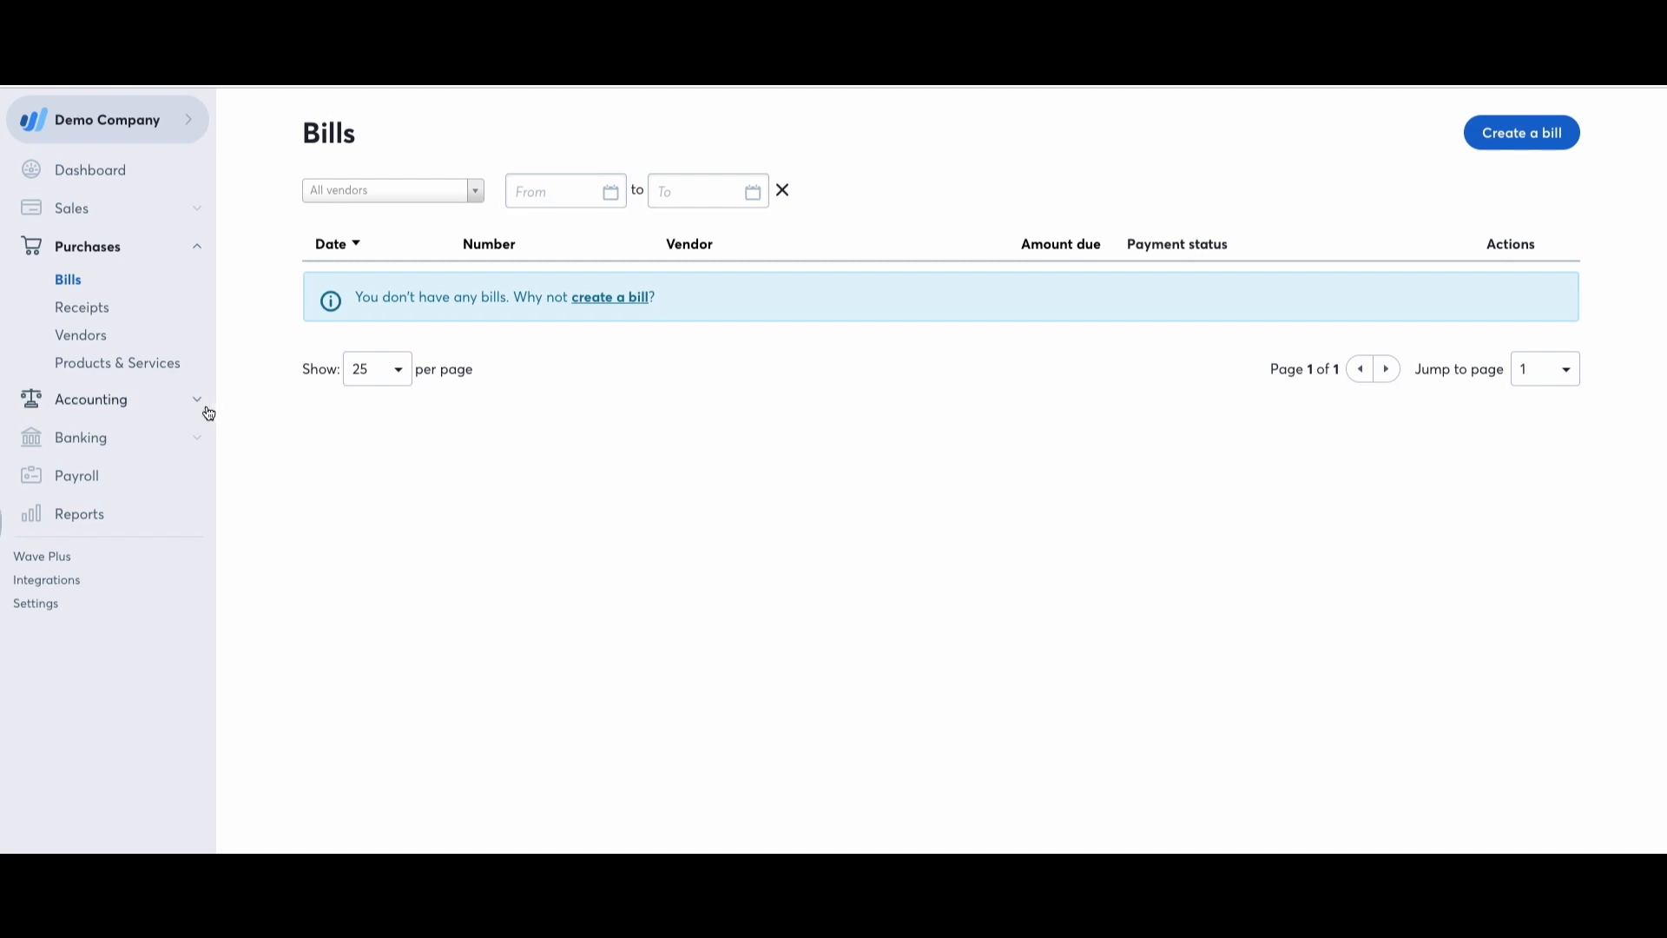
click(90, 400)
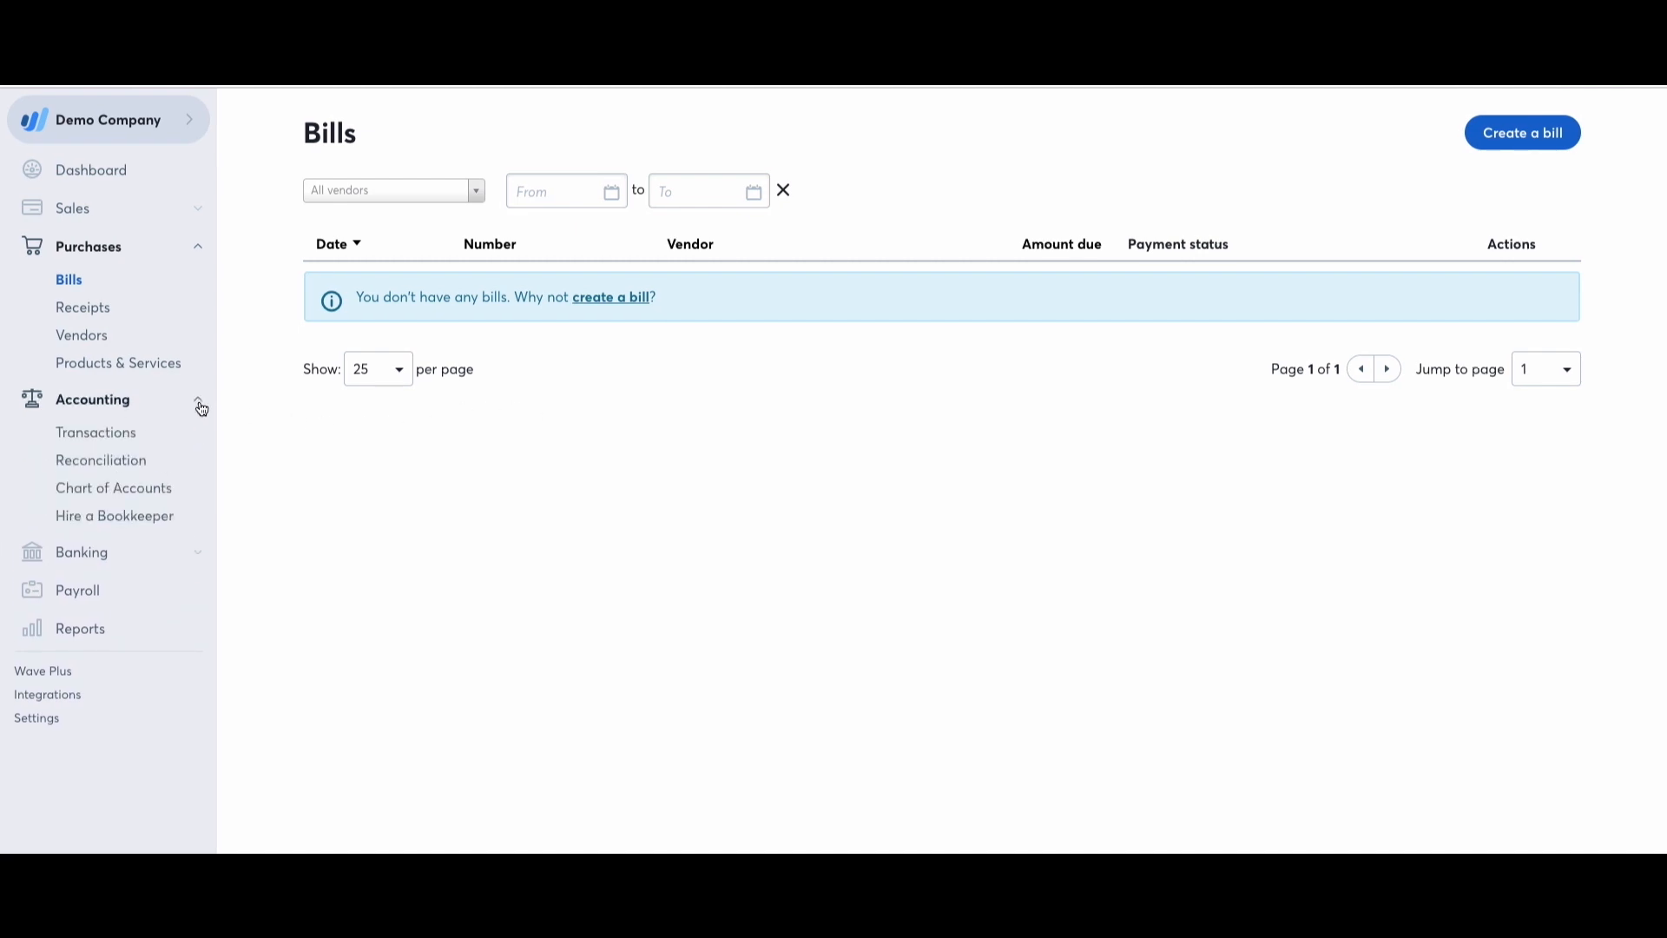
mouse_move(127, 444)
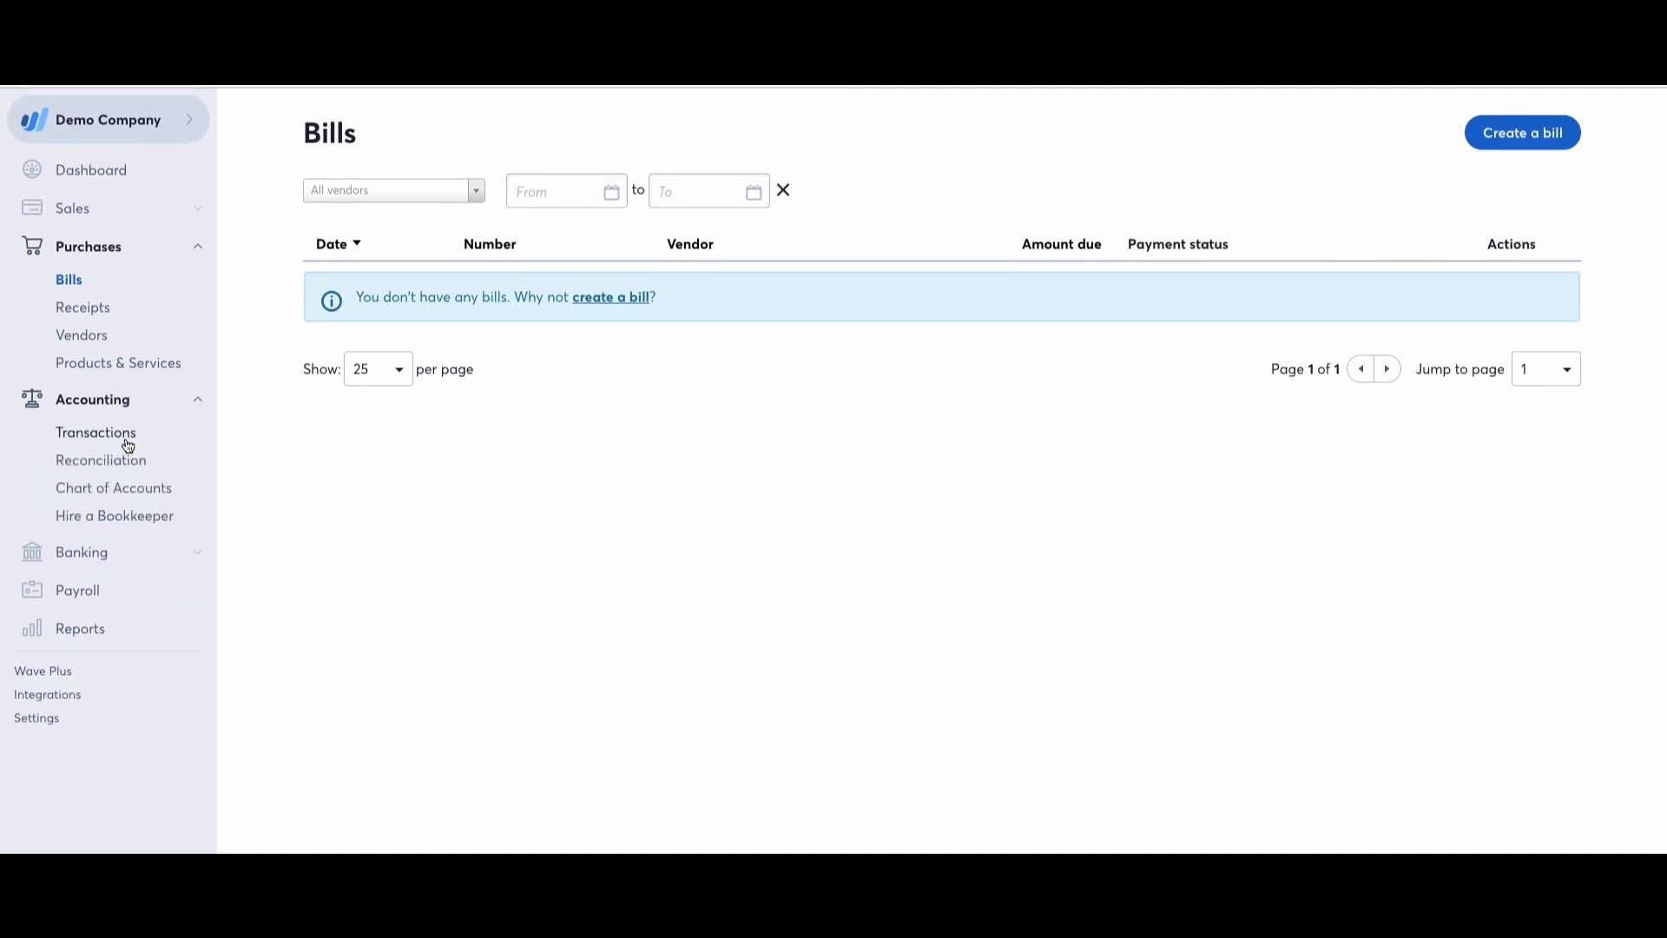
mouse_move(116, 441)
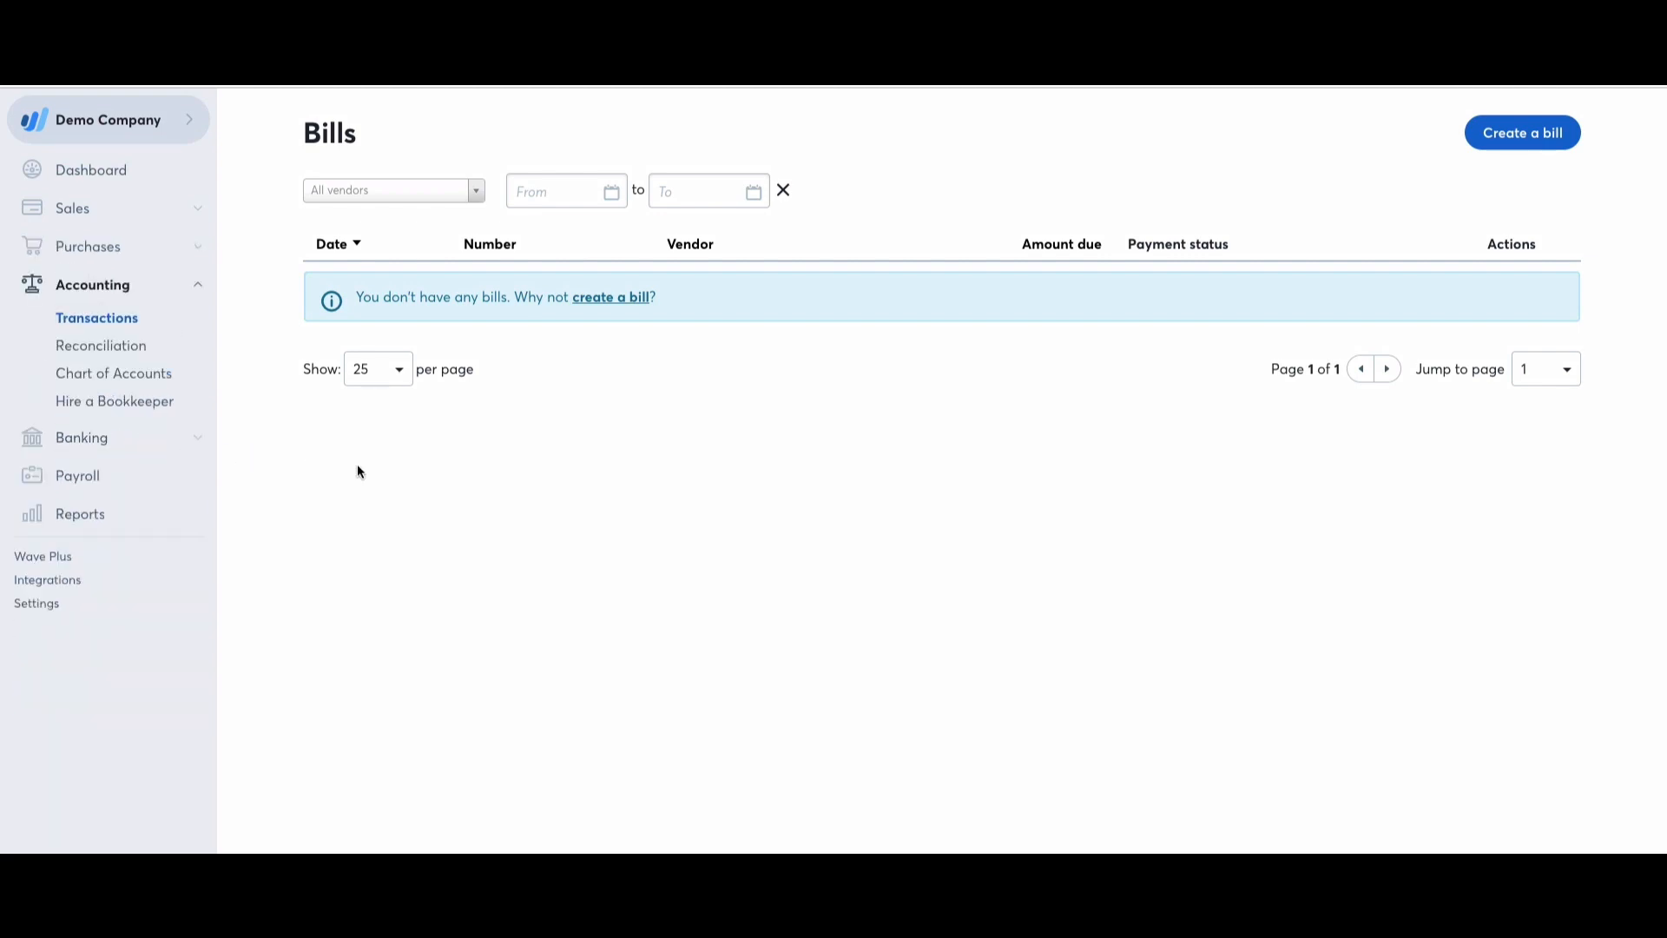
mouse_move(506, 490)
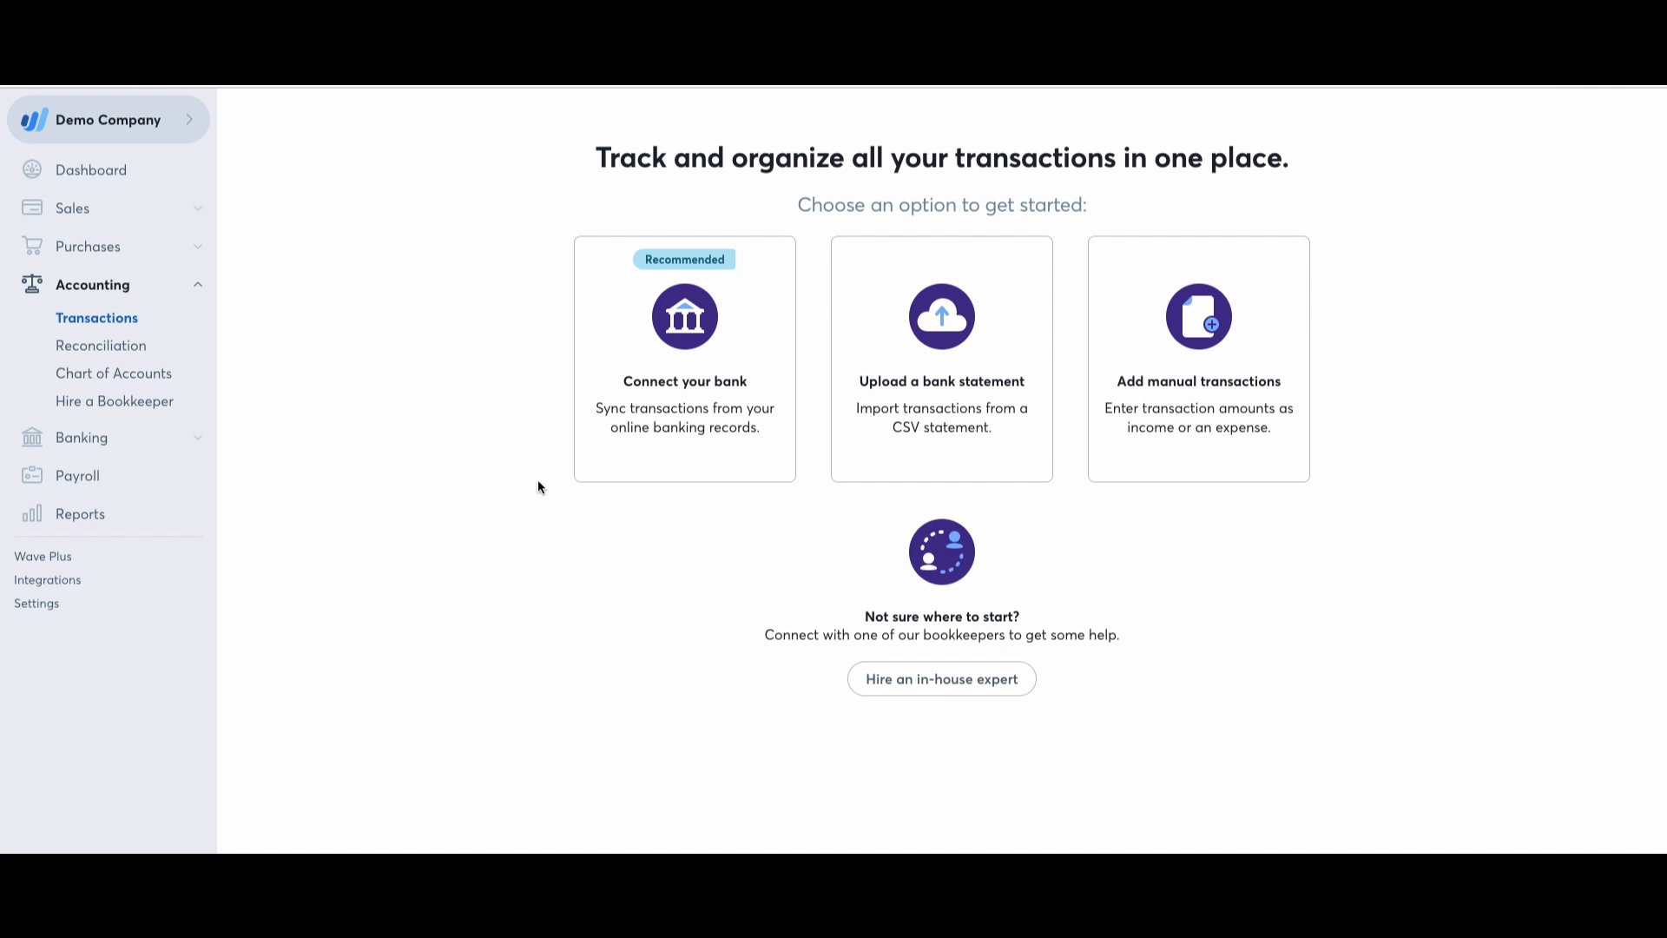
mouse_move(1132, 504)
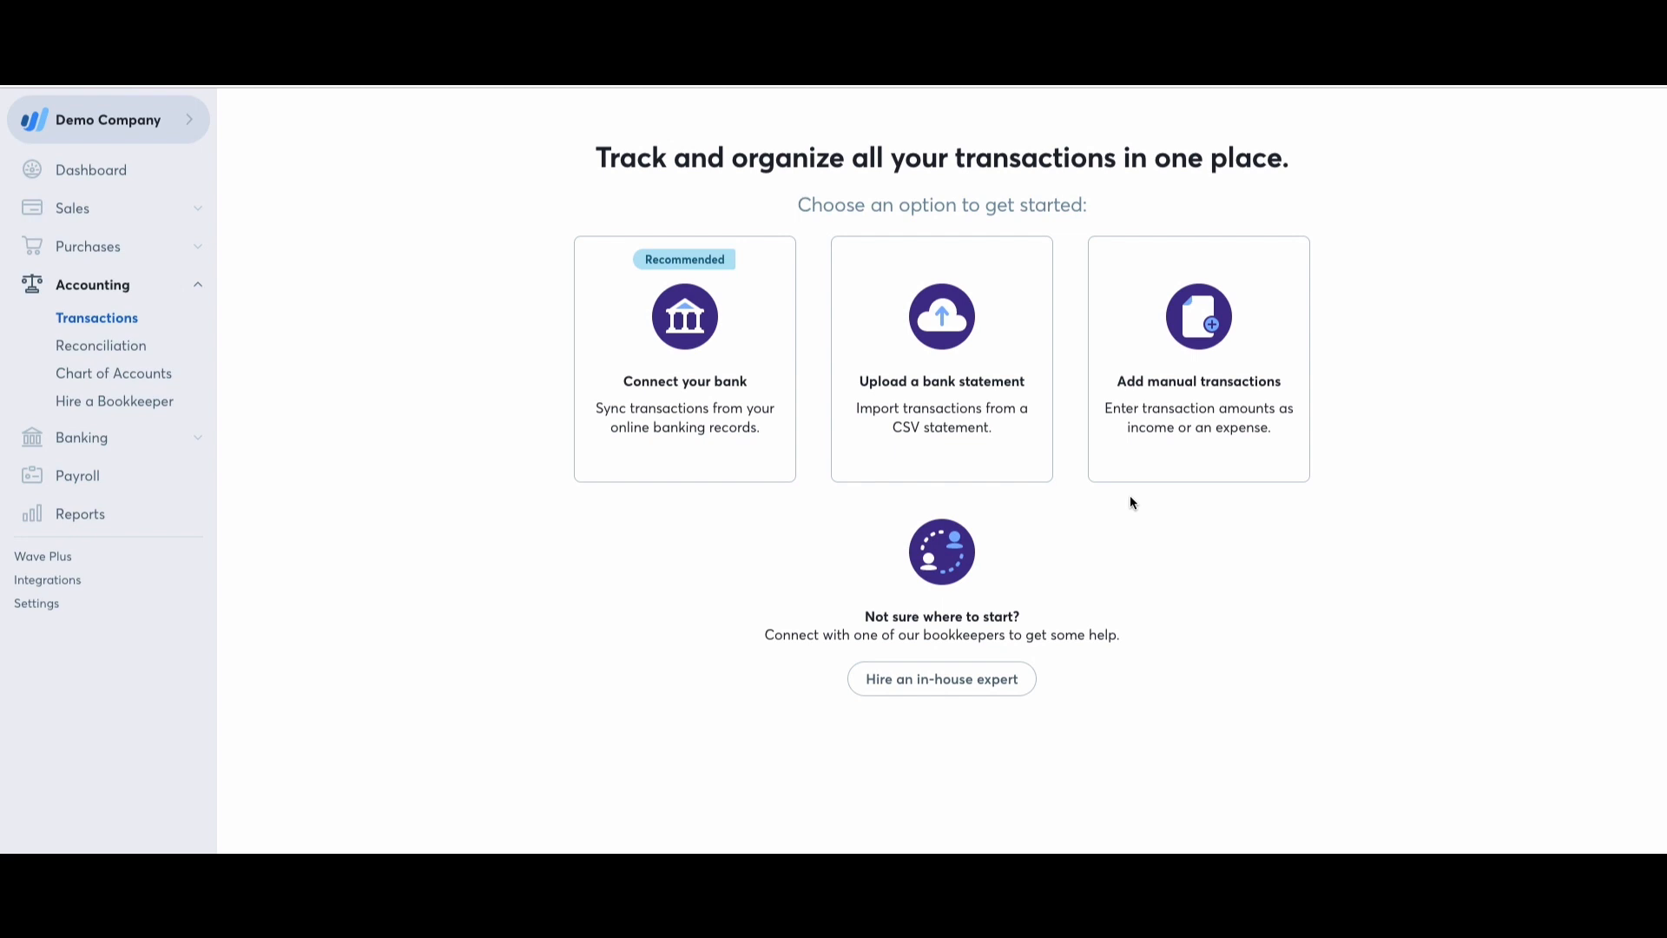
mouse_move(806, 276)
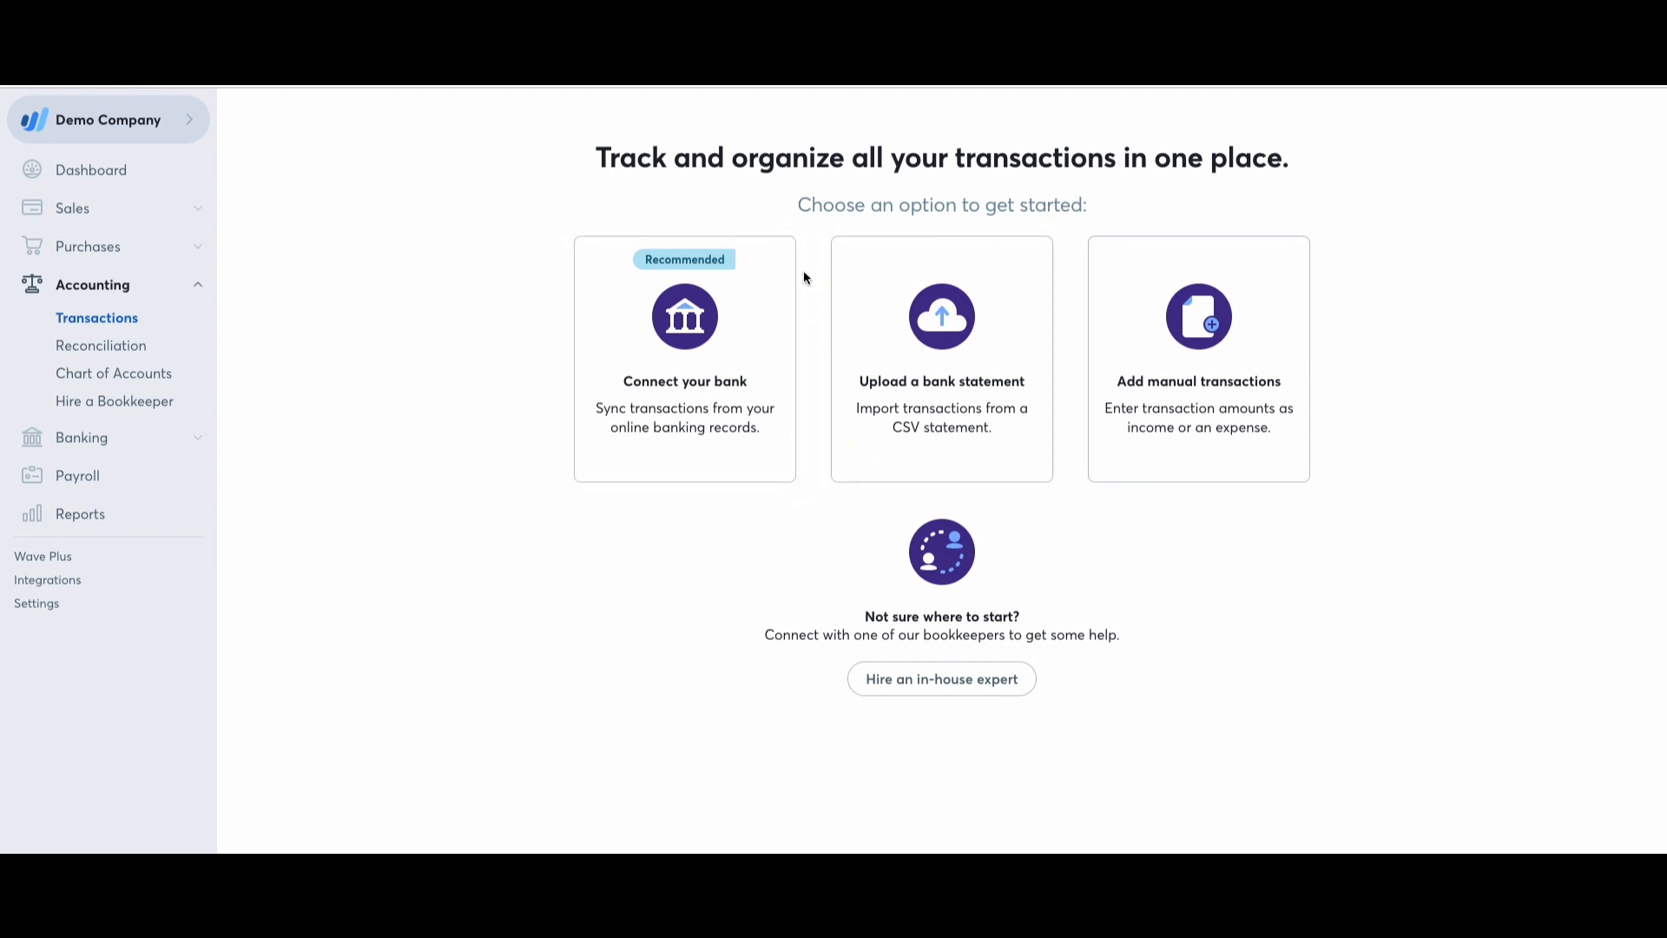
mouse_move(834, 493)
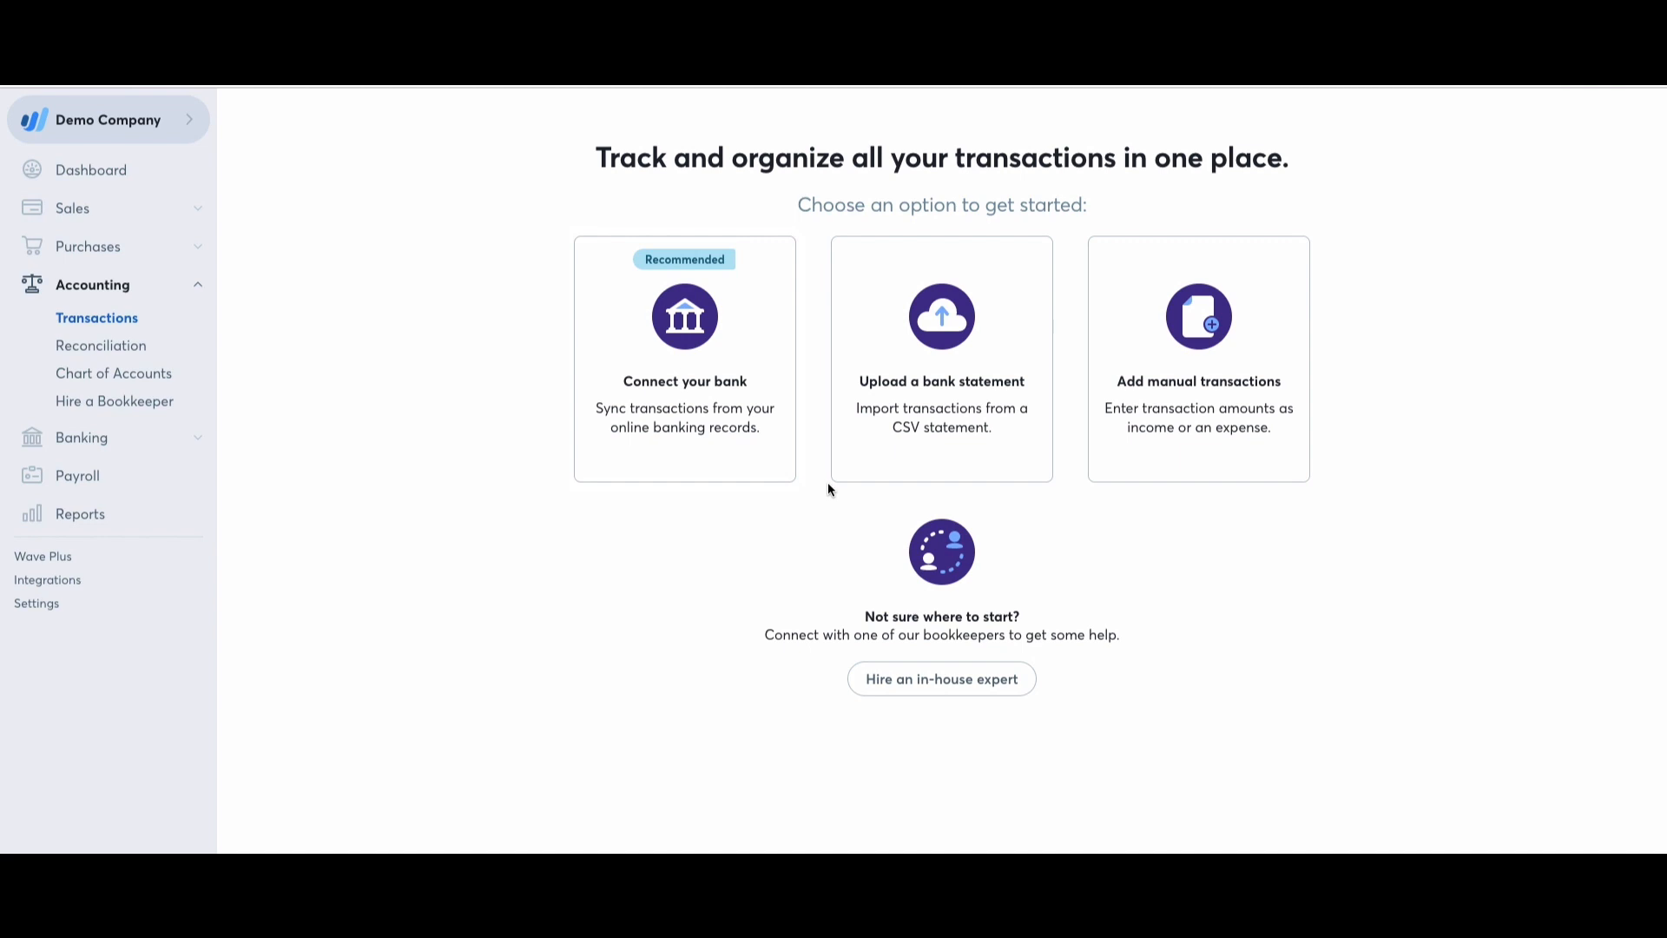
mouse_move(1174, 528)
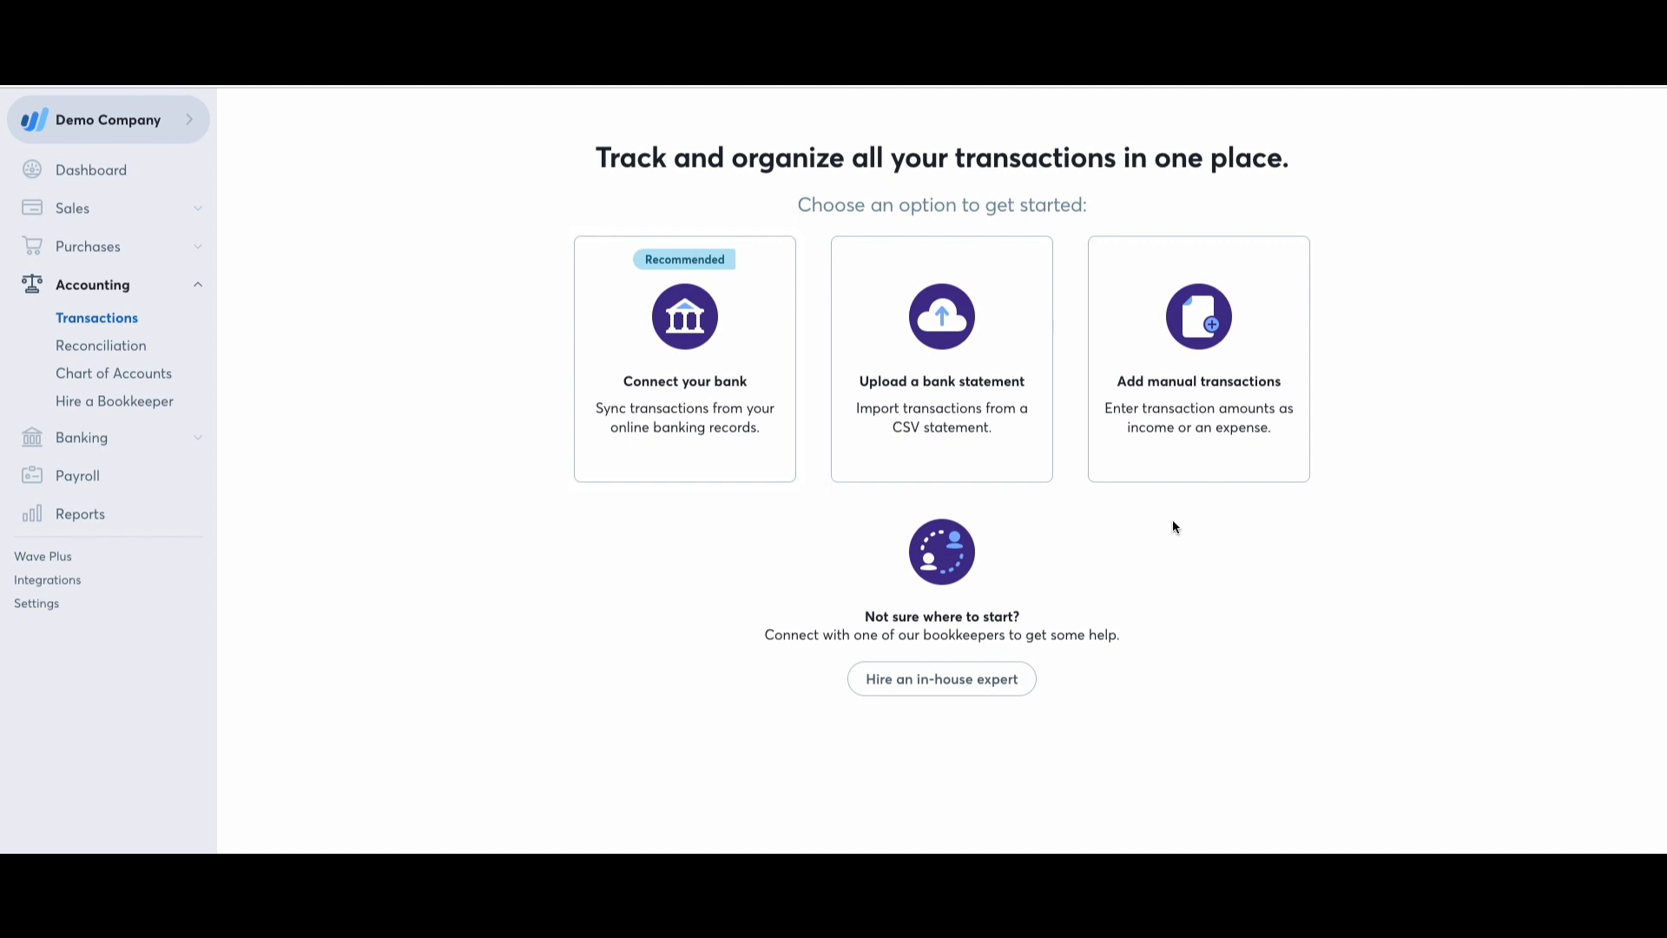
mouse_move(637, 531)
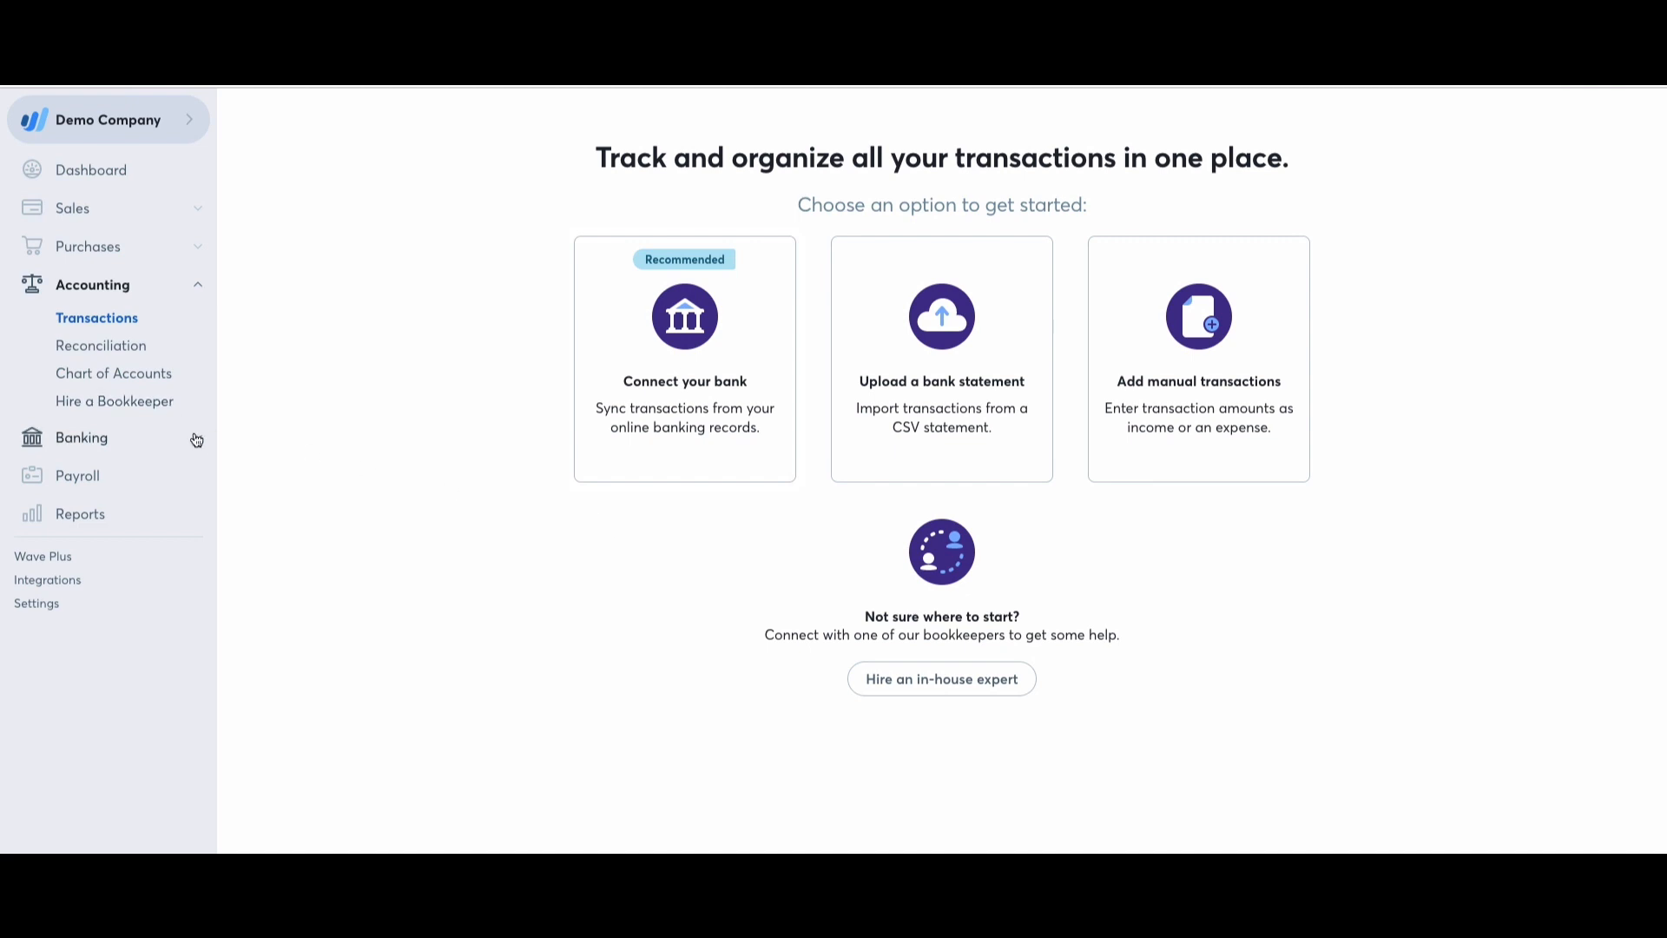
- Reach the Payroll page via the Banking sidebar group, showing the U.S./Canada-only notice
click(82, 438)
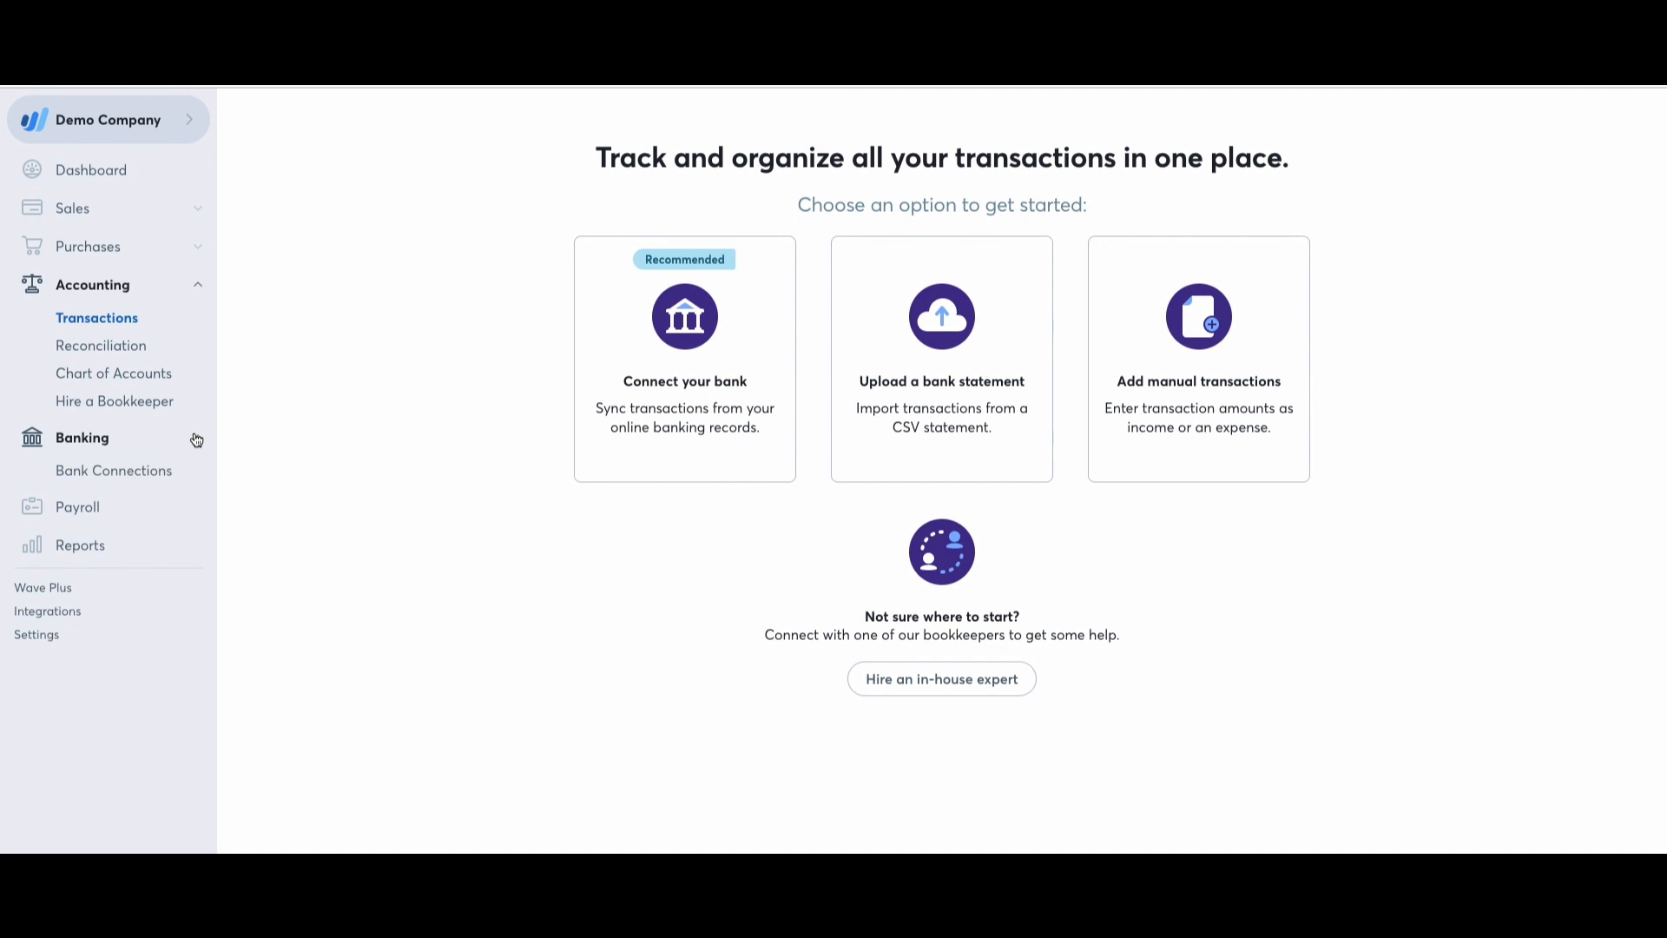
mouse_move(149, 479)
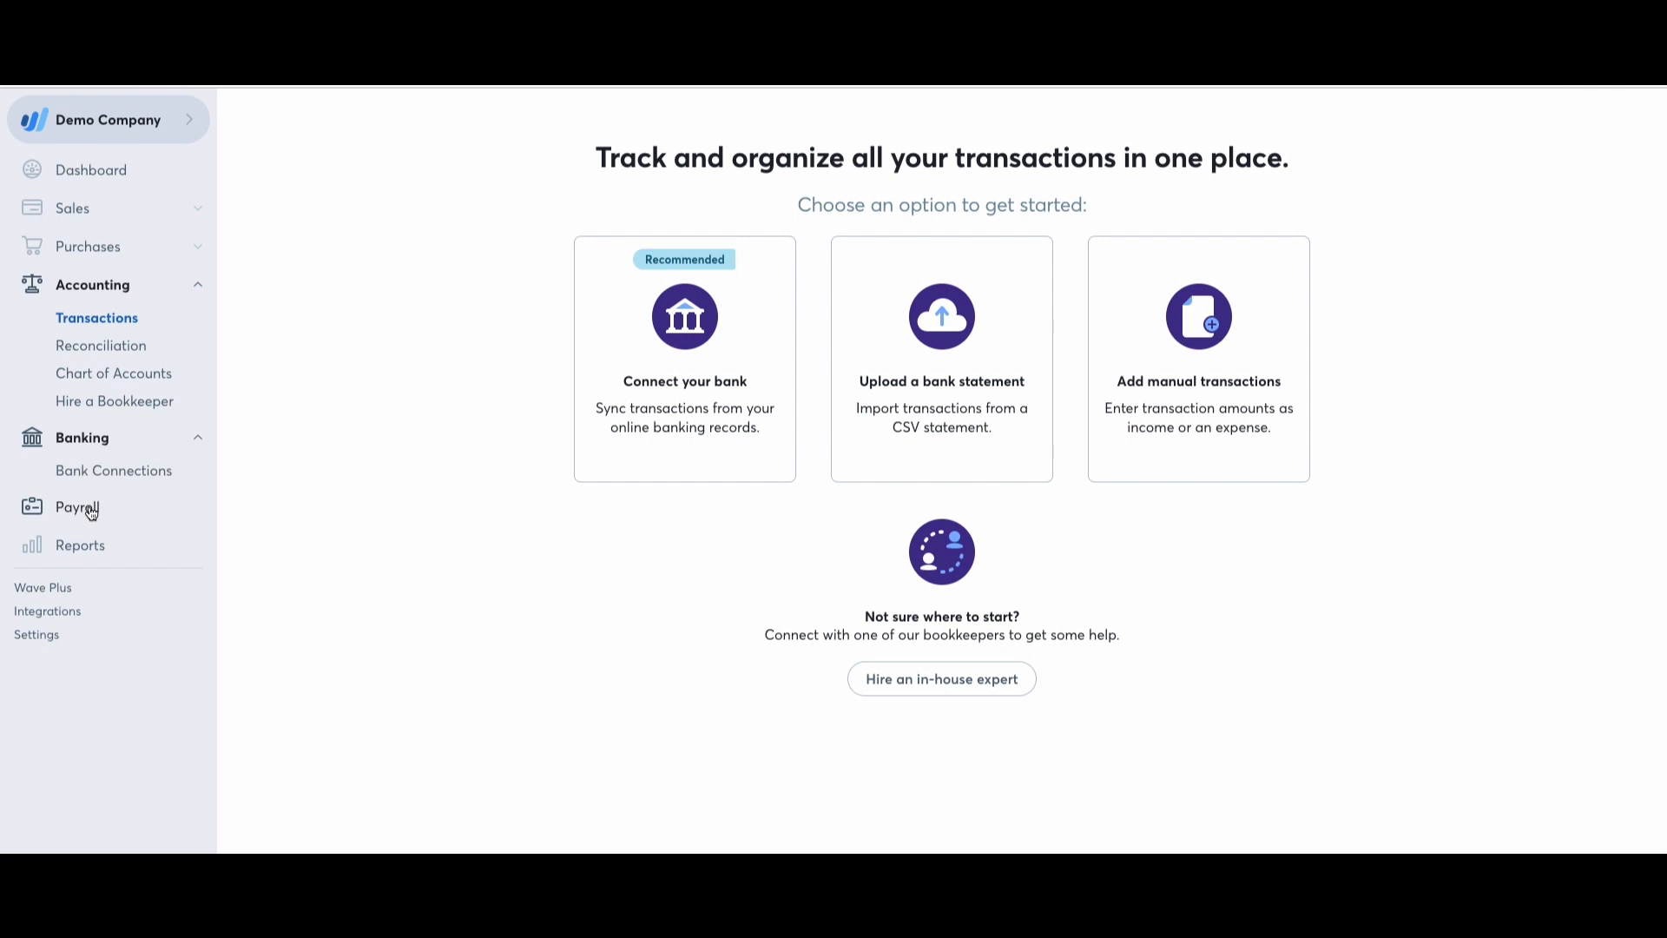
click(77, 507)
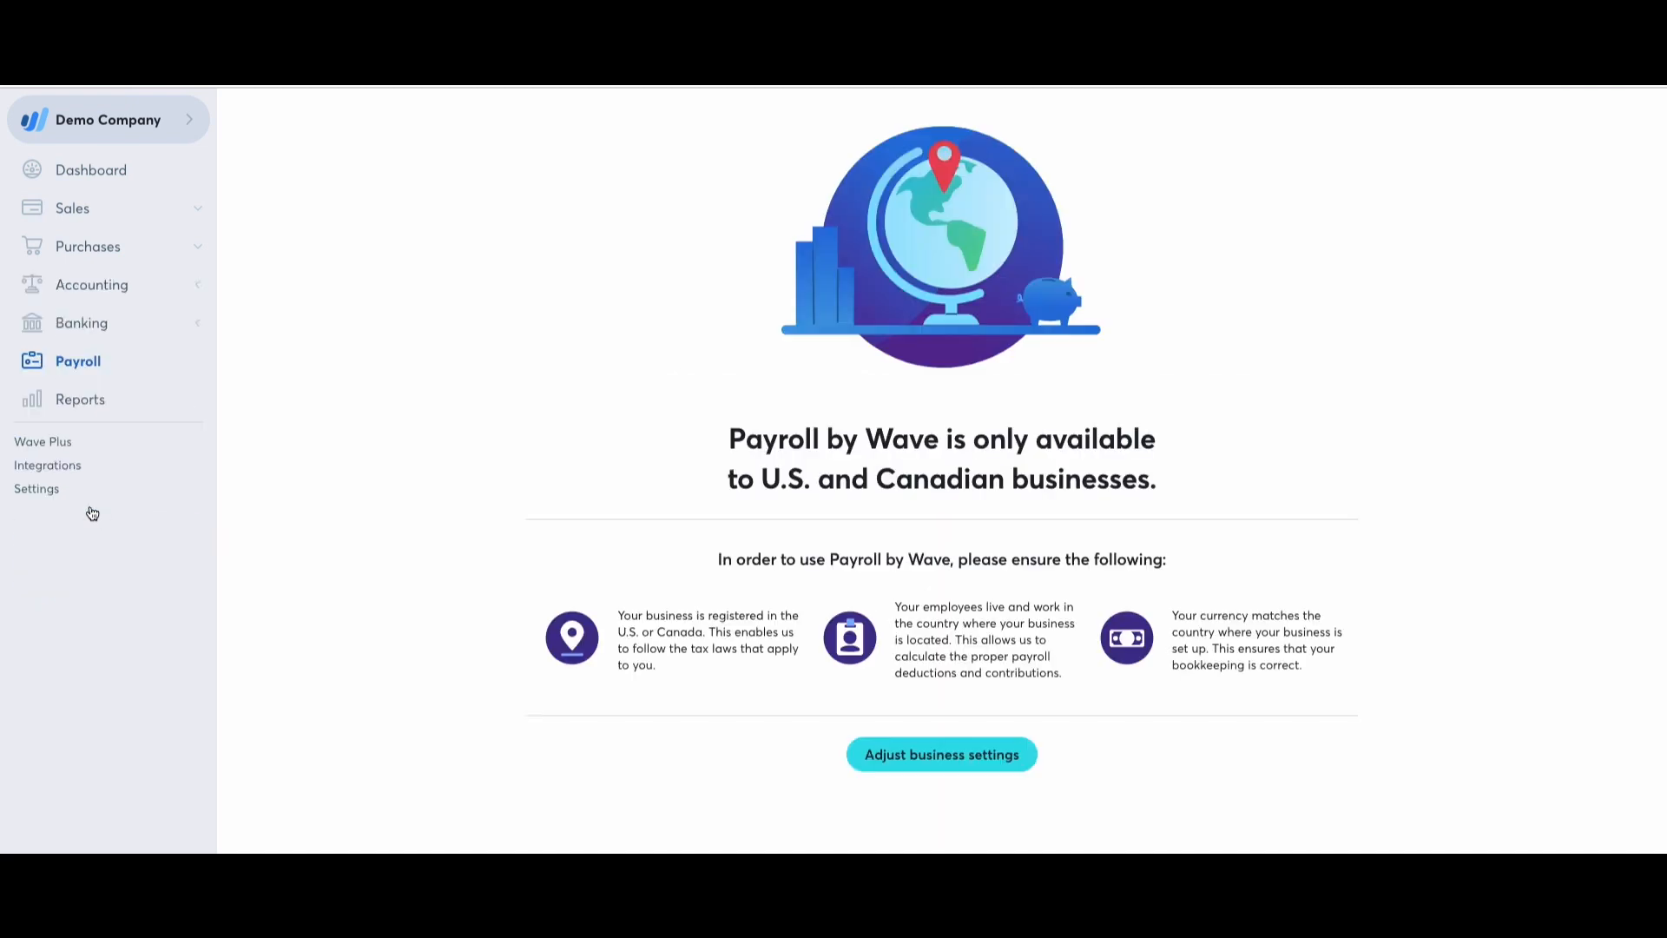
mouse_move(774, 493)
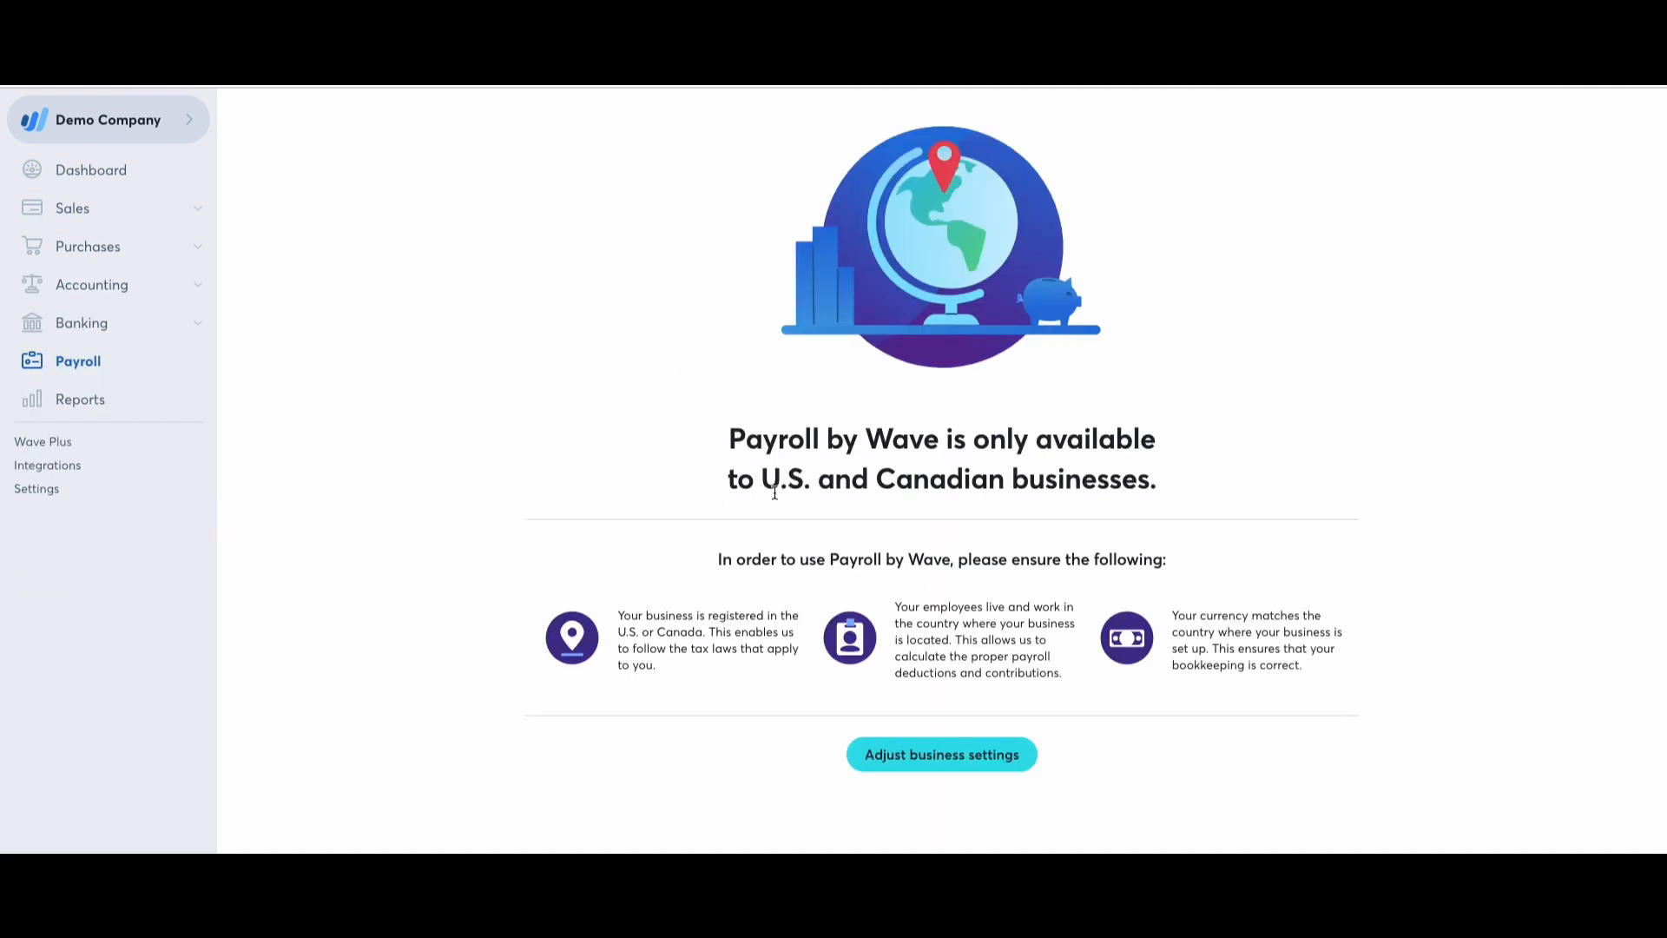
mouse_move(1007, 503)
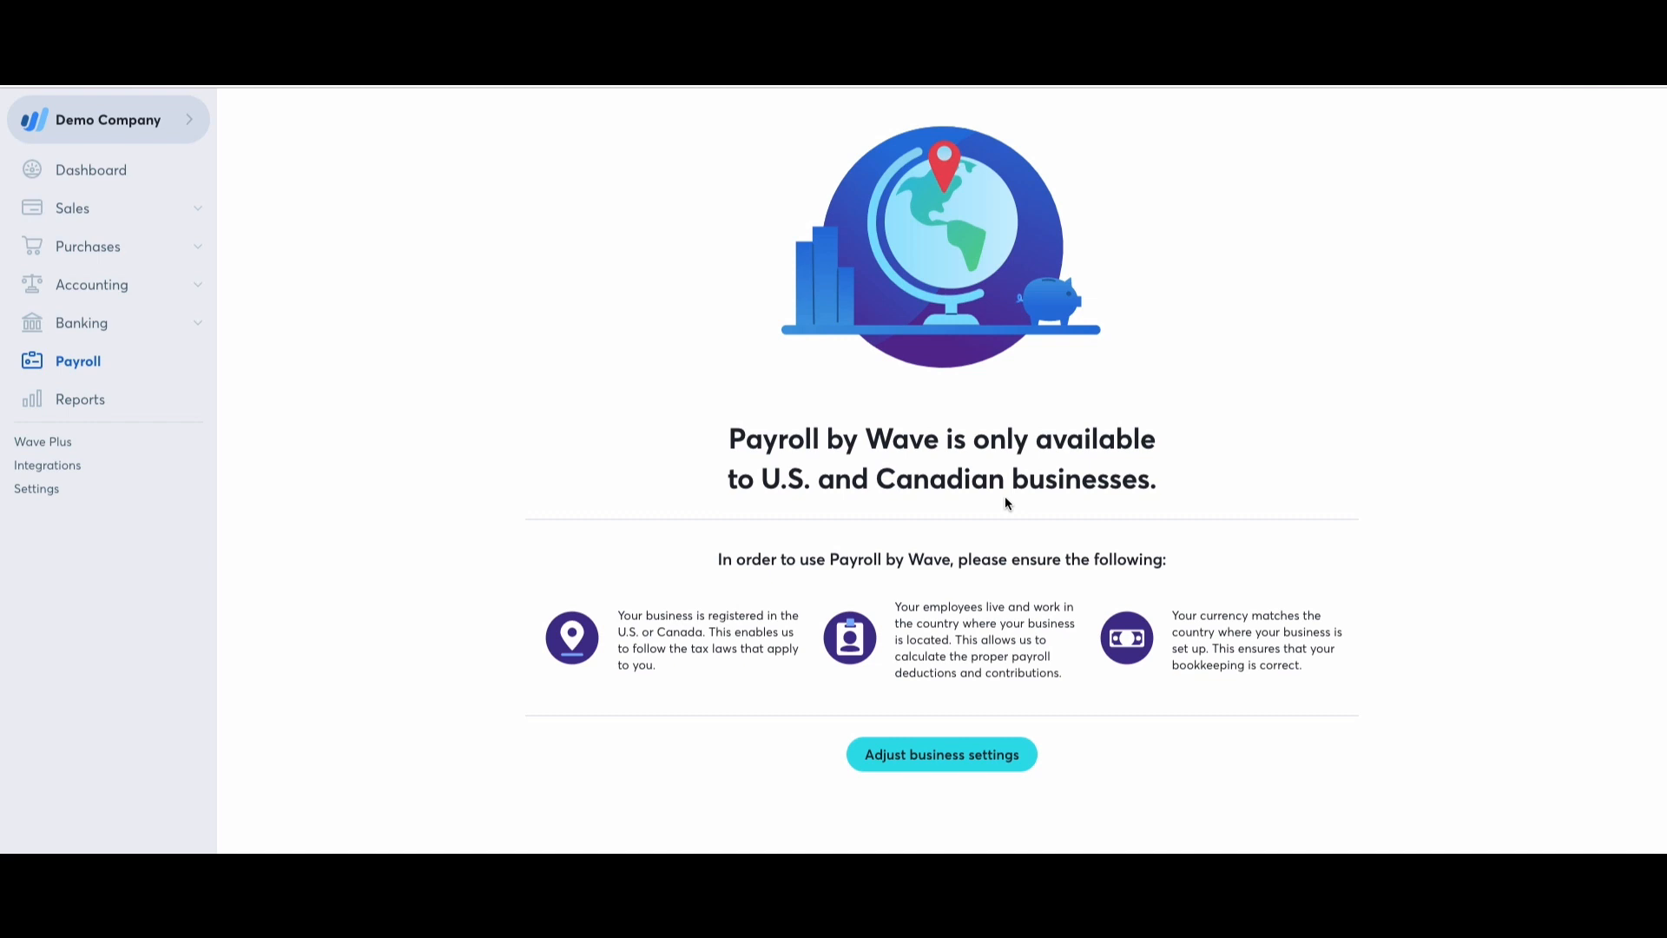
mouse_move(69, 402)
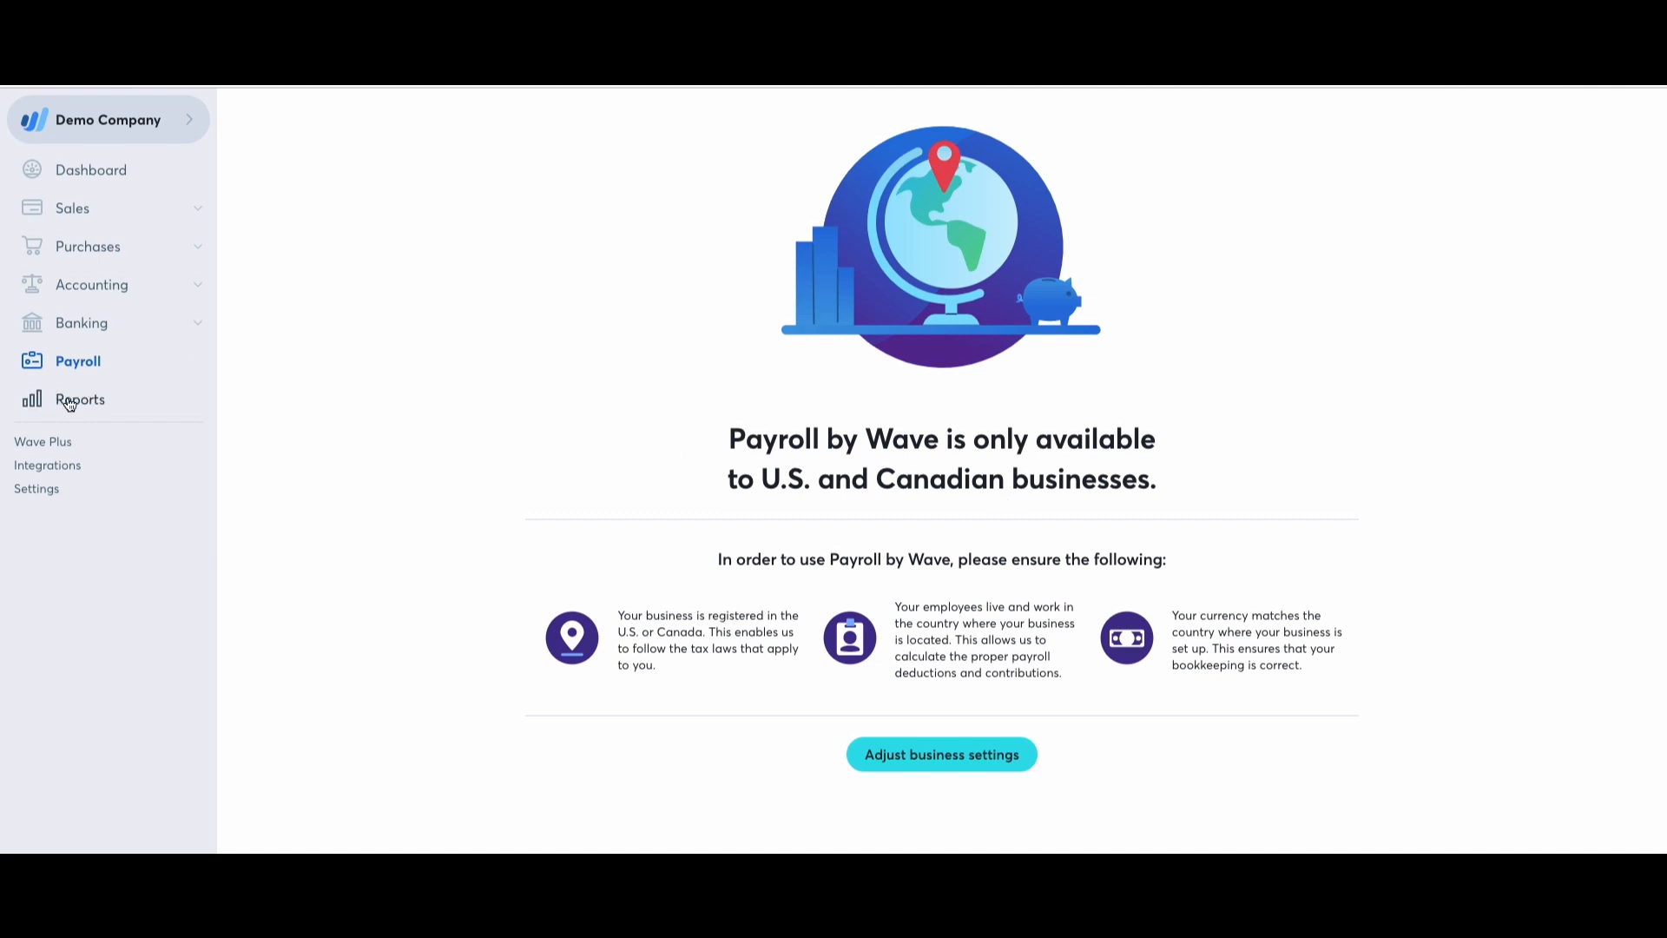
- Browse the Reports page through Profit & Loss, Balance Sheet, Cash Flow, Sales Tax and customer reports
click(80, 399)
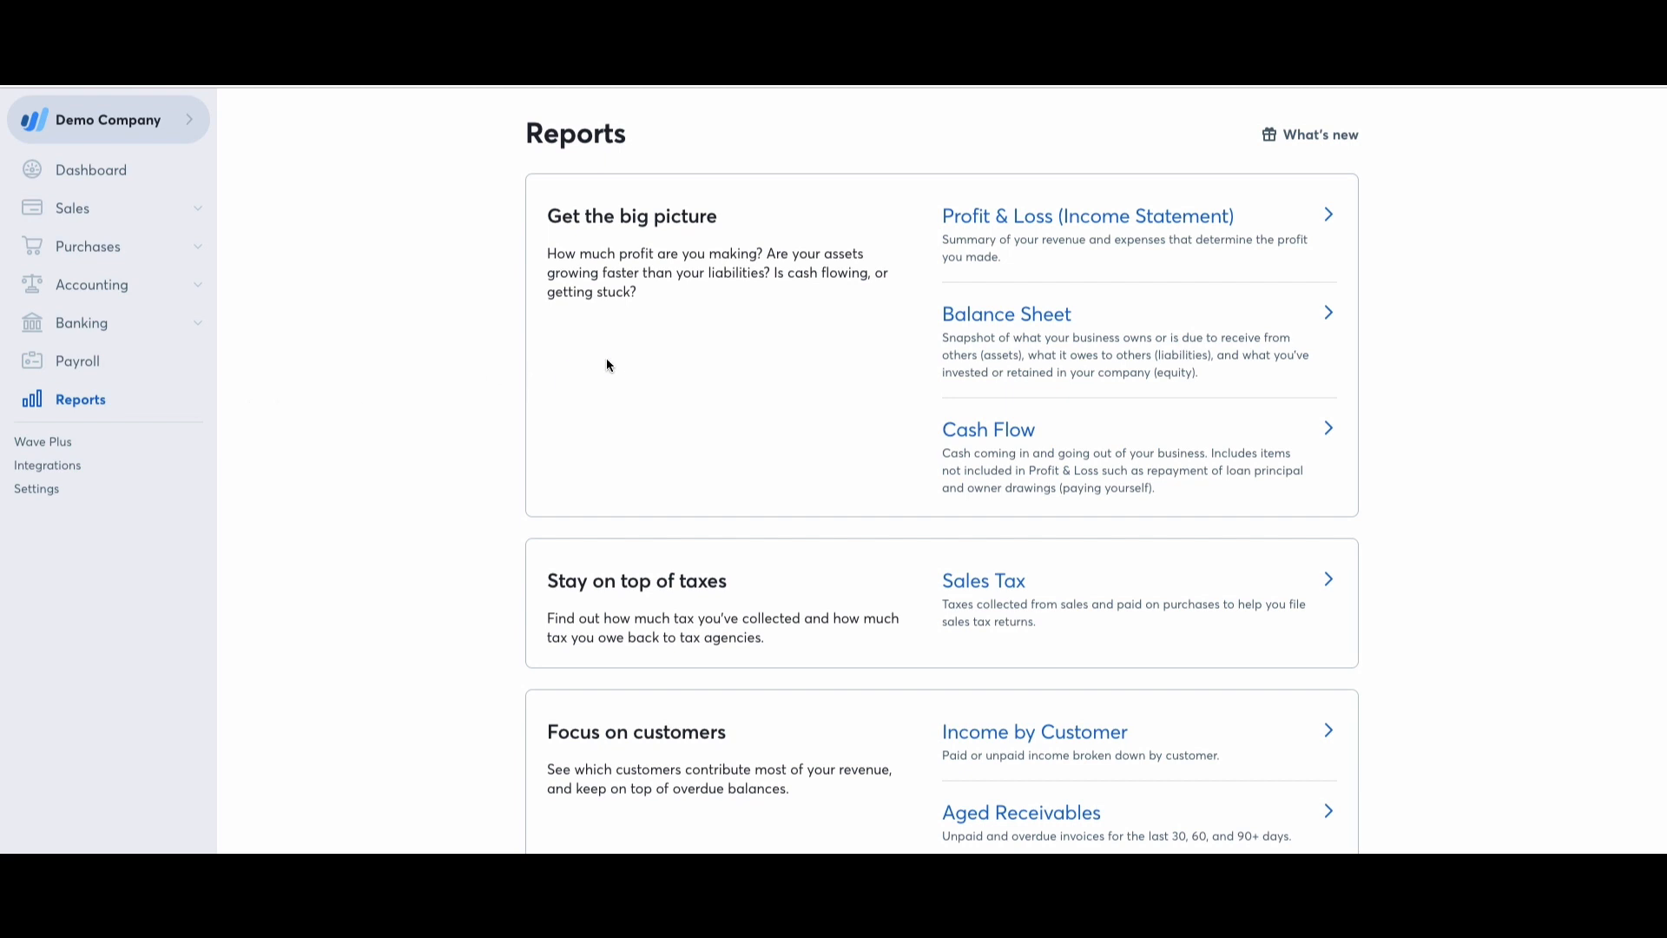
scroll(down, 3)
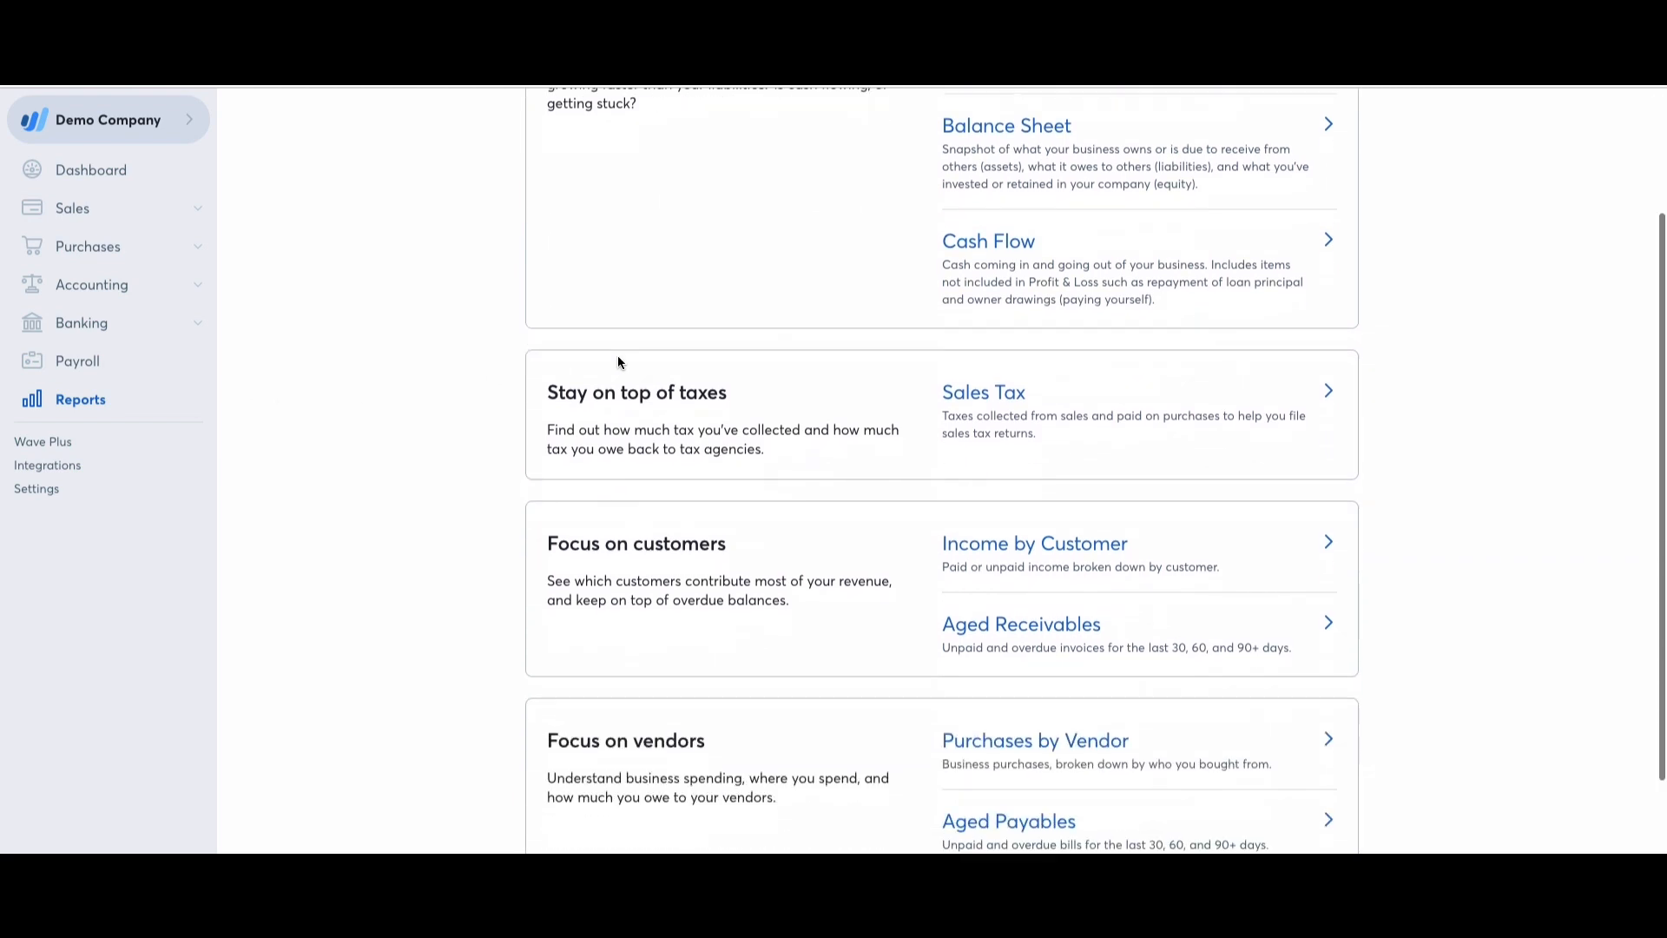
scroll(down, 3)
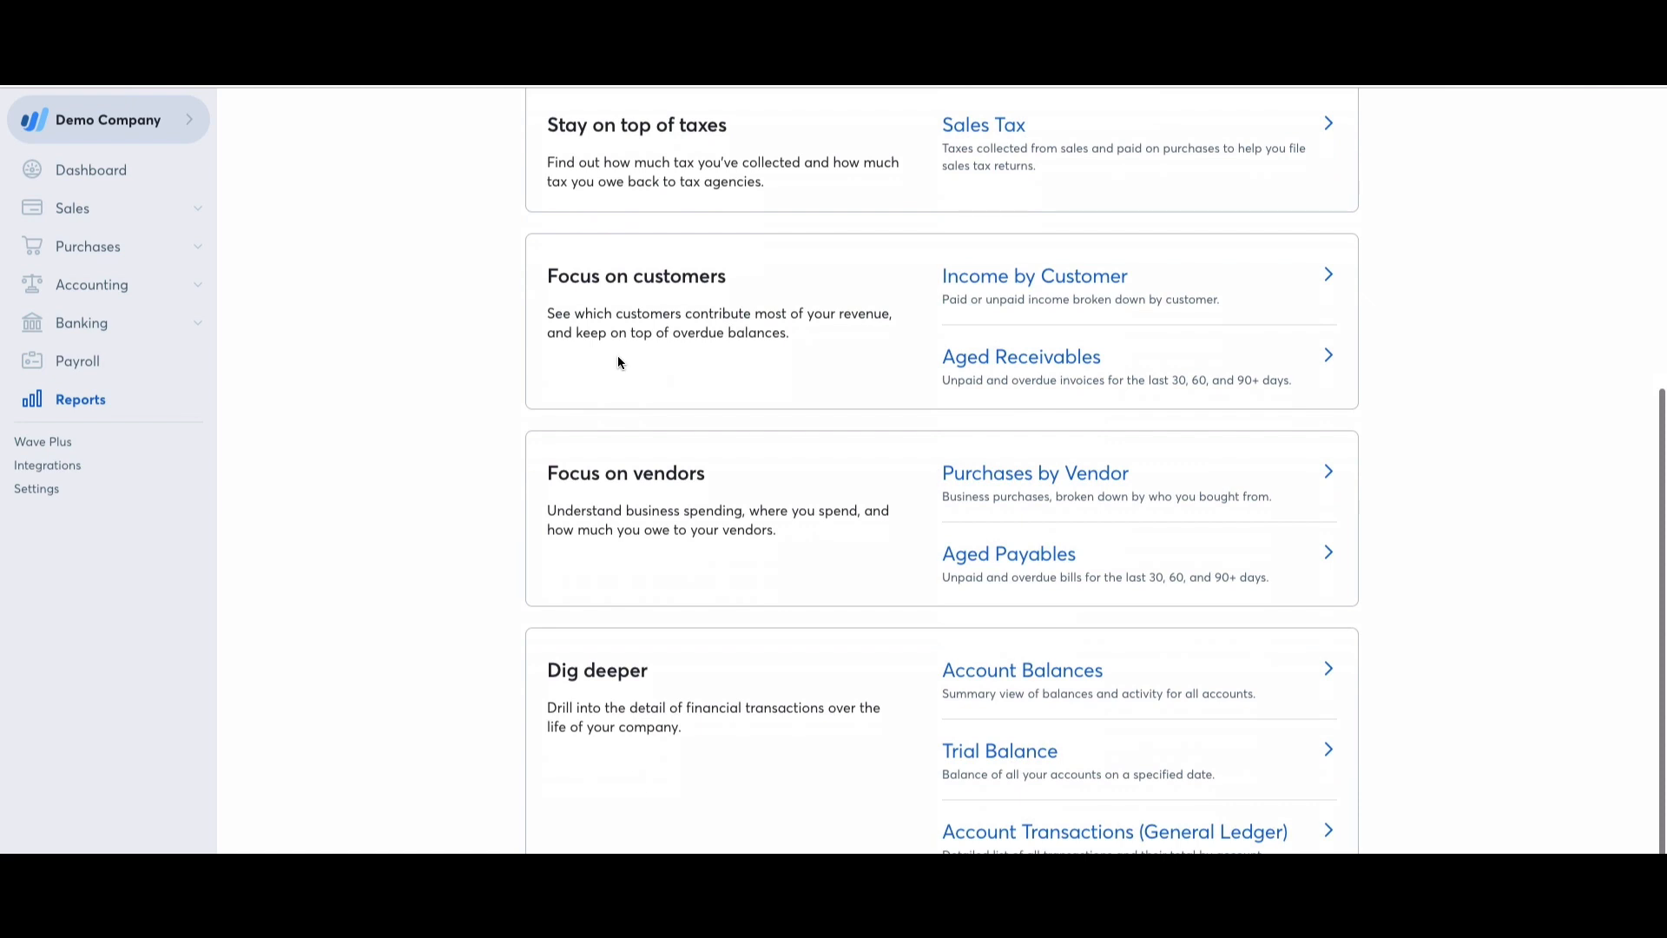
scroll(up, 3)
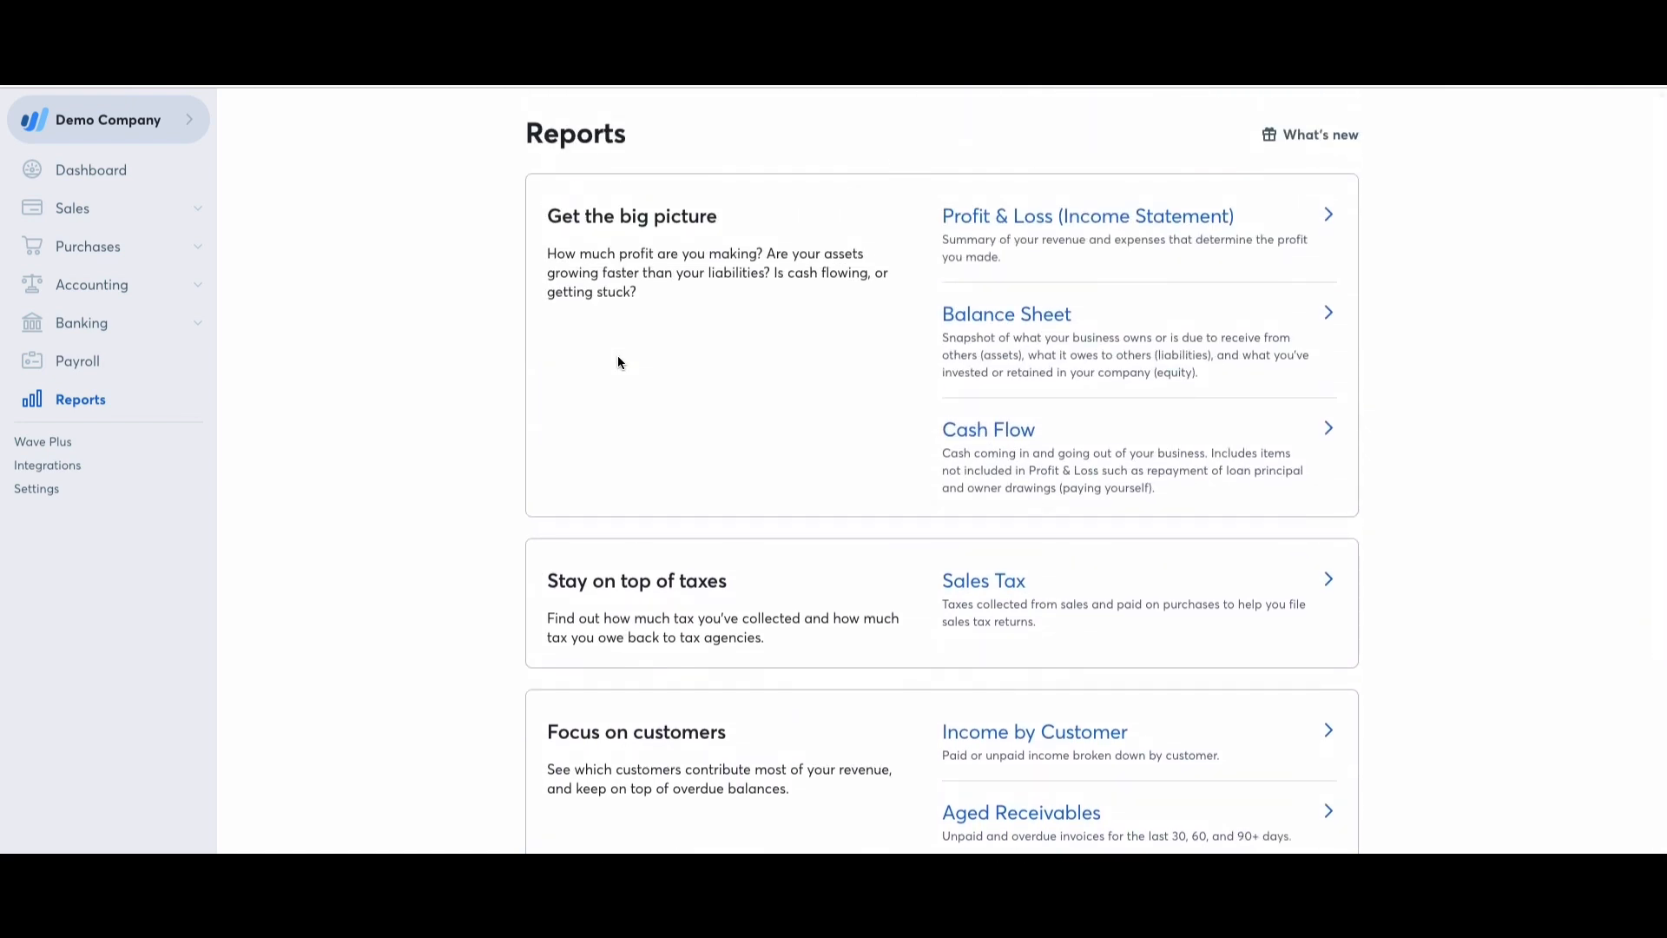
mouse_move(712, 361)
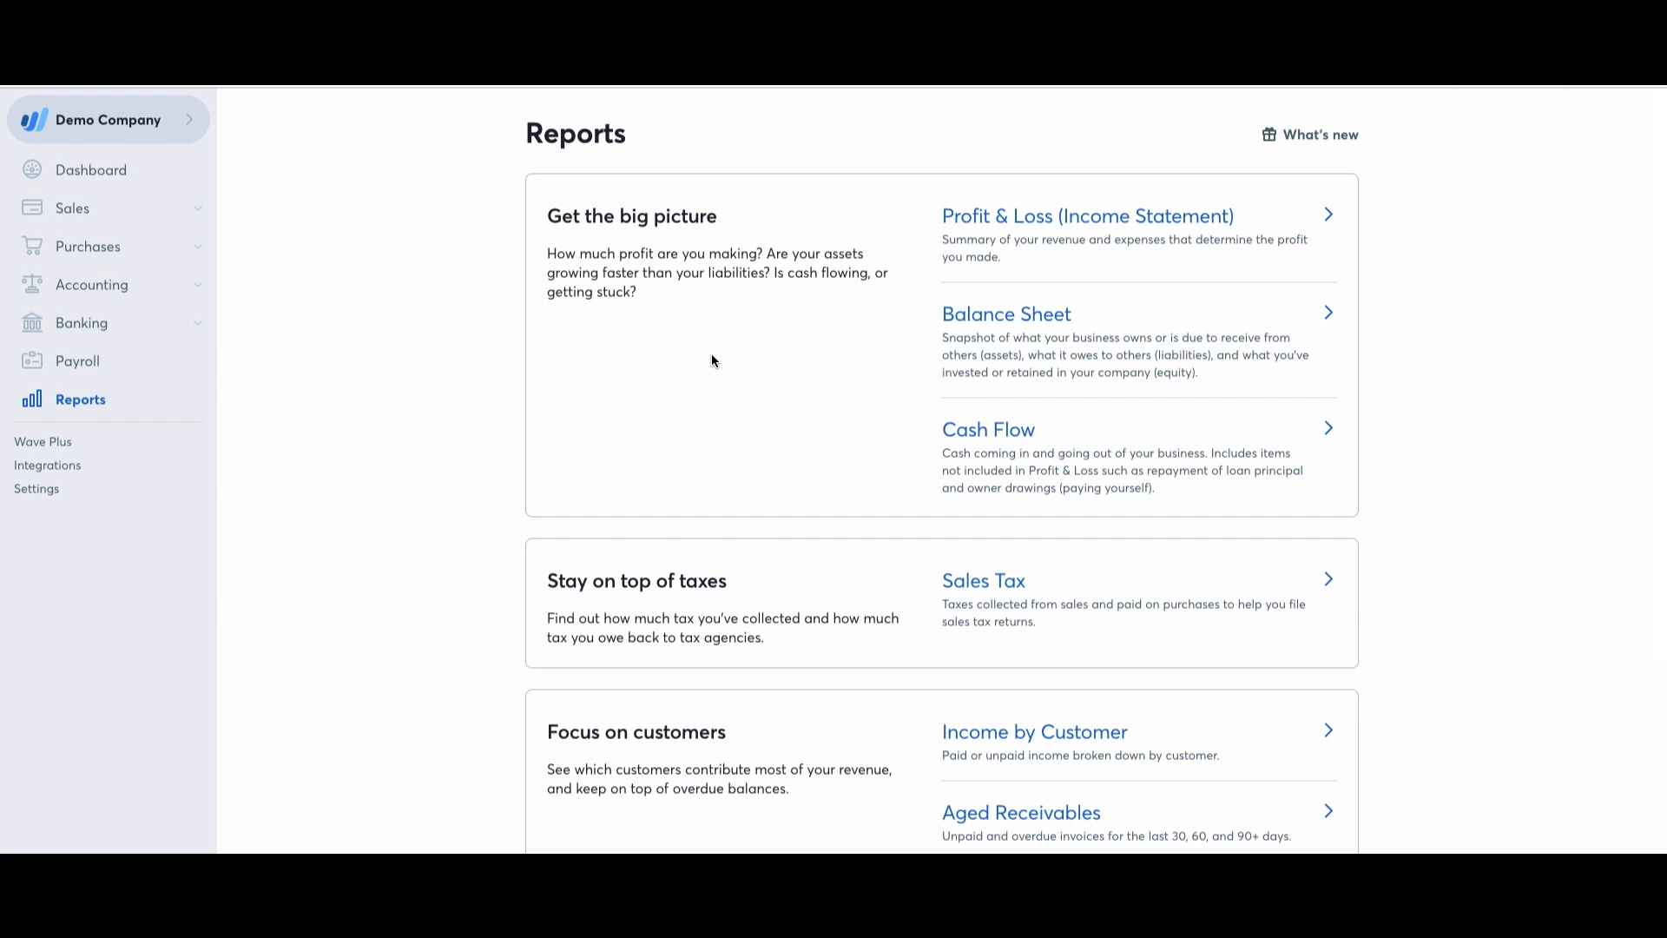
mouse_move(1032, 313)
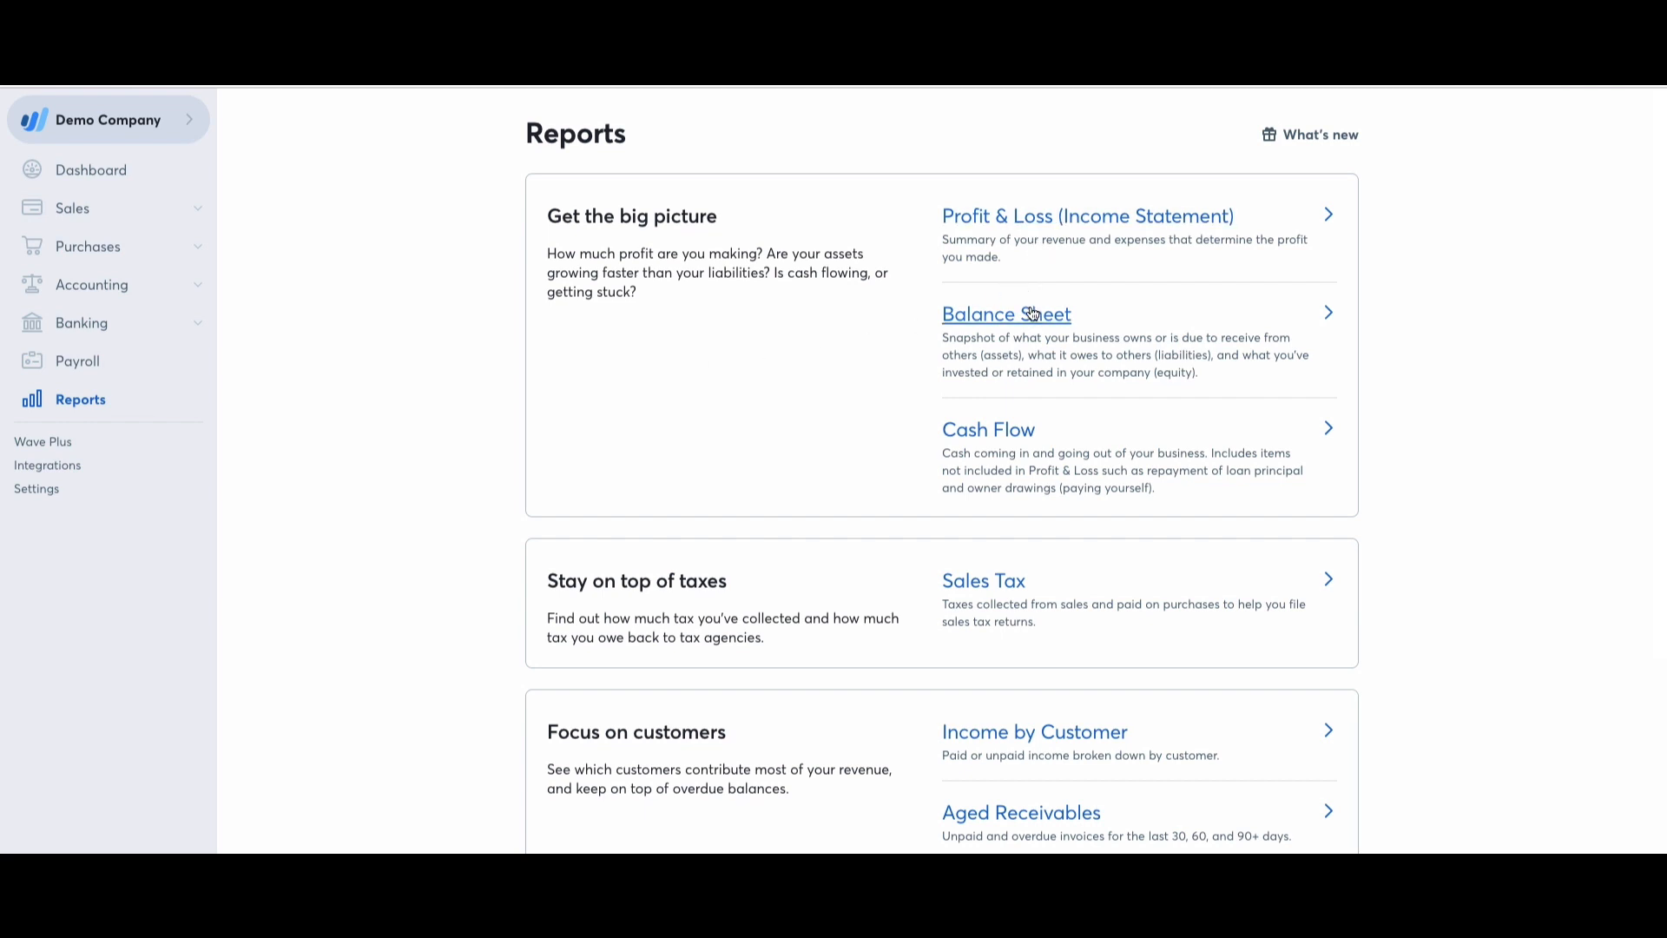
mouse_move(1042, 267)
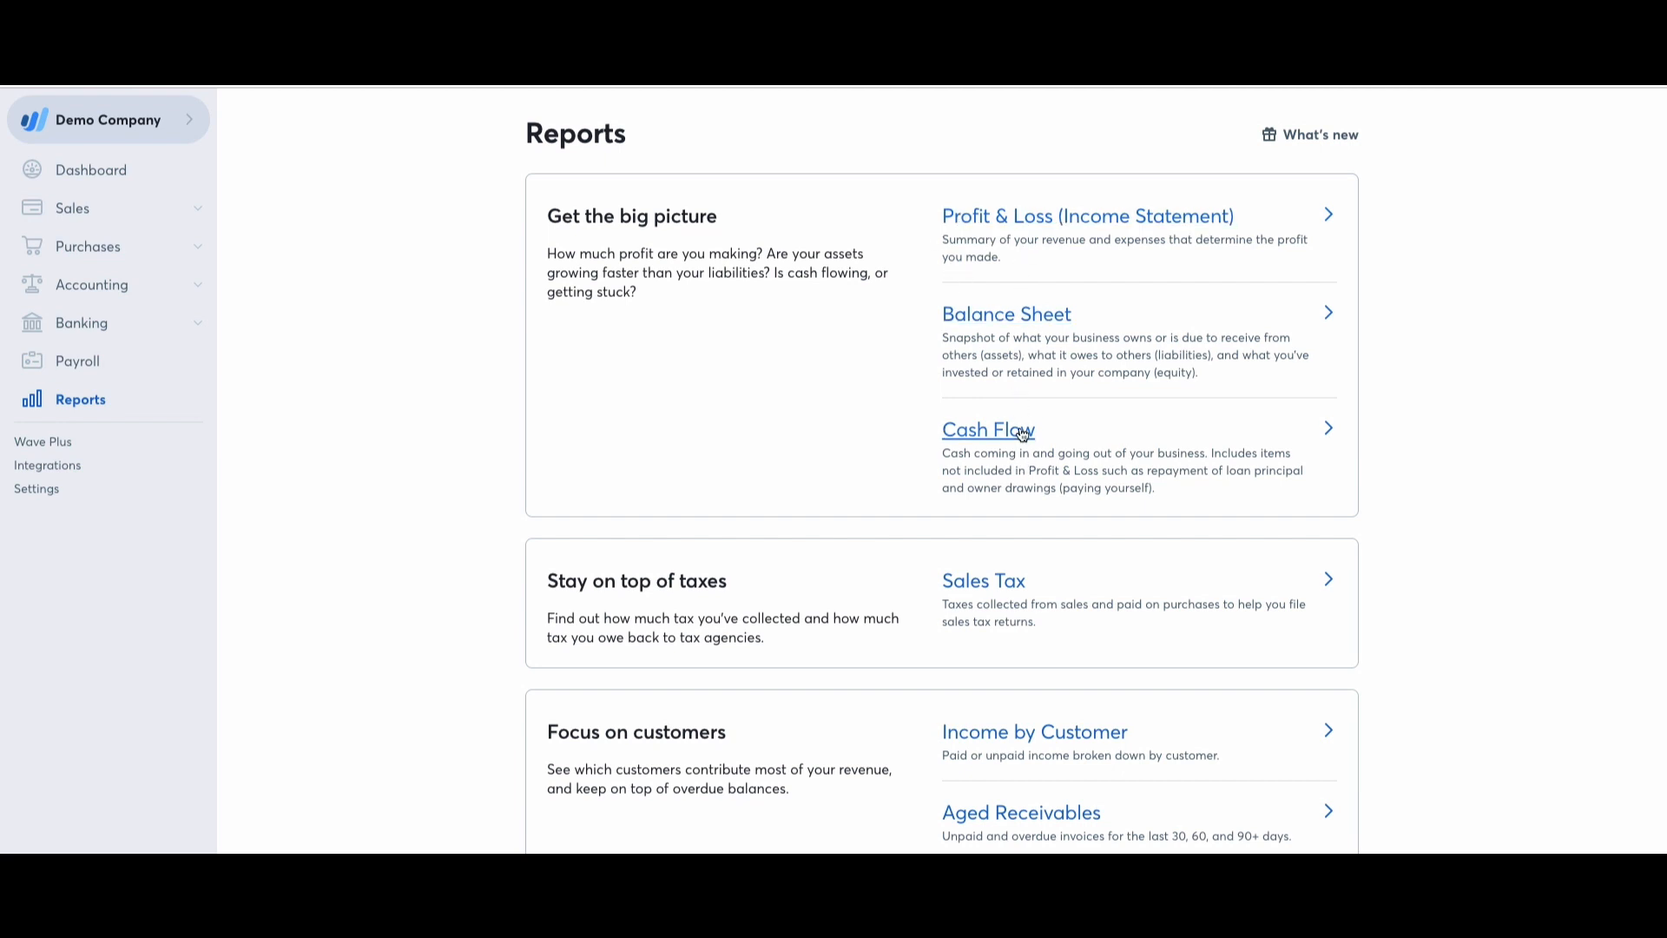
mouse_move(873, 432)
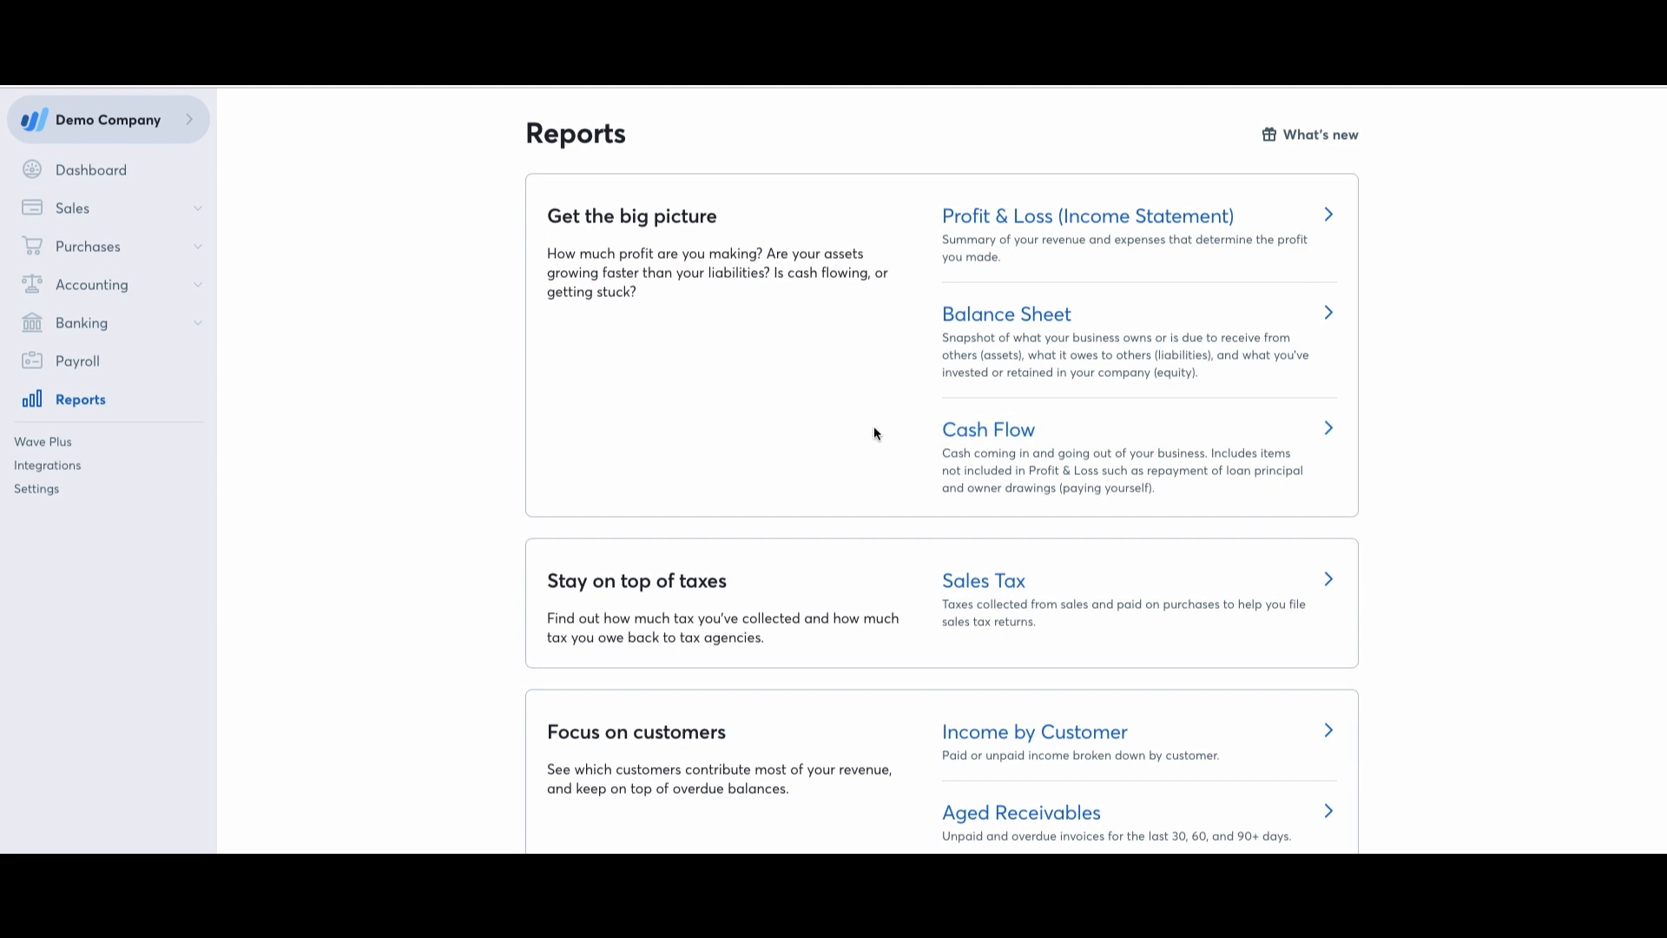
mouse_move(872, 434)
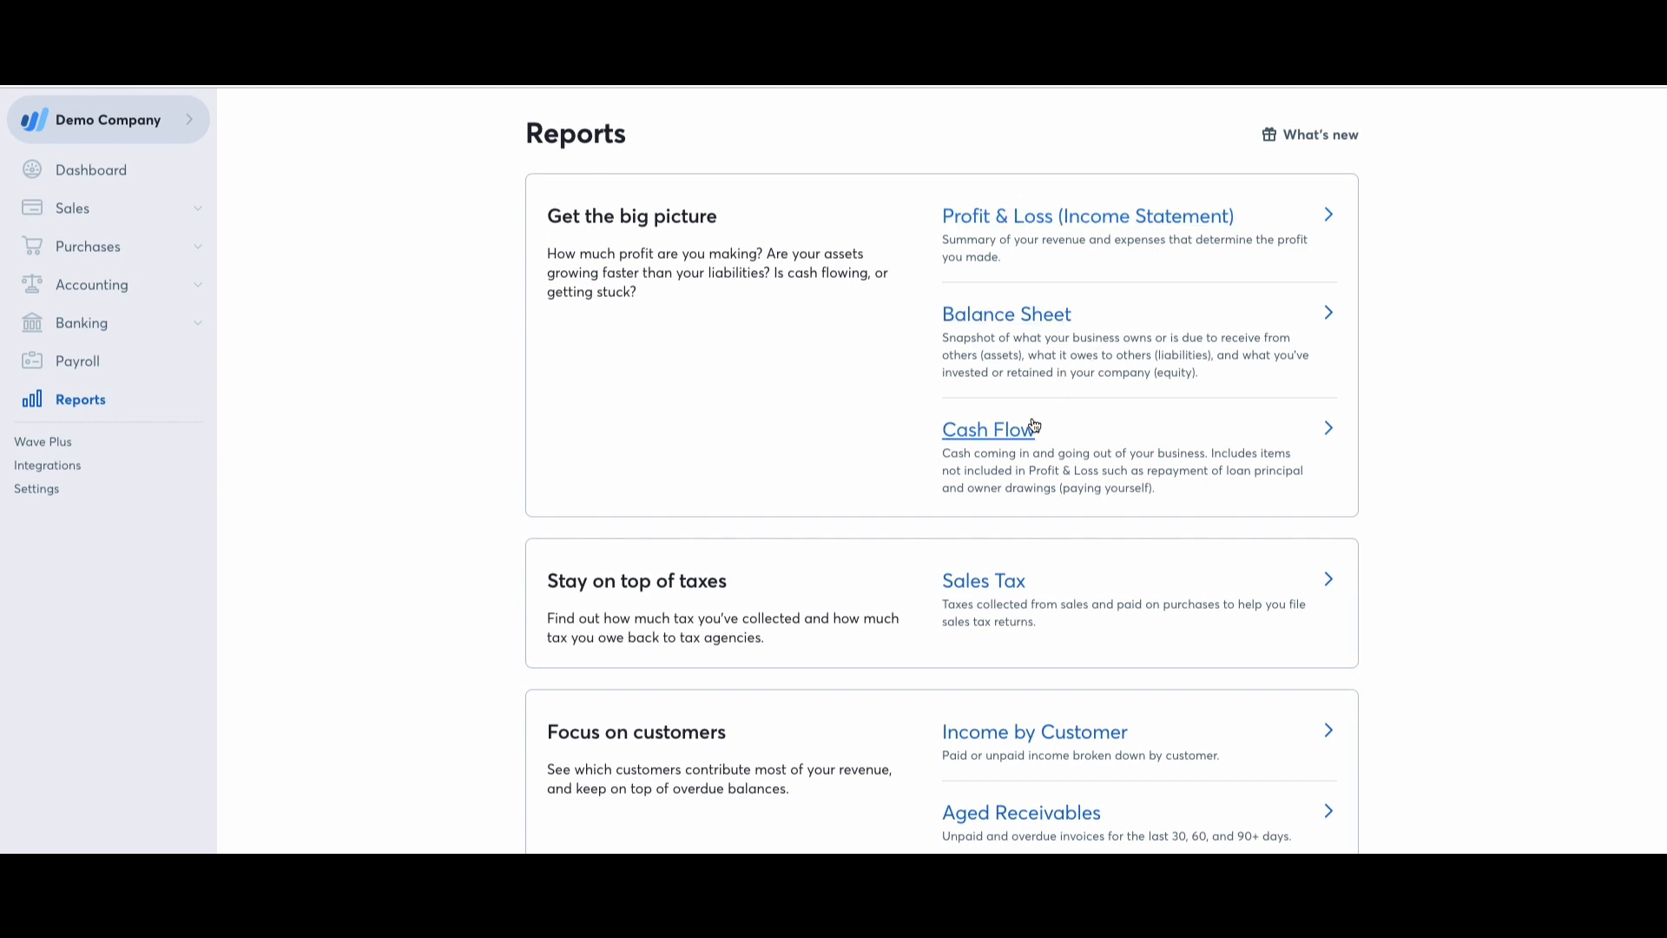
scroll(down, 3)
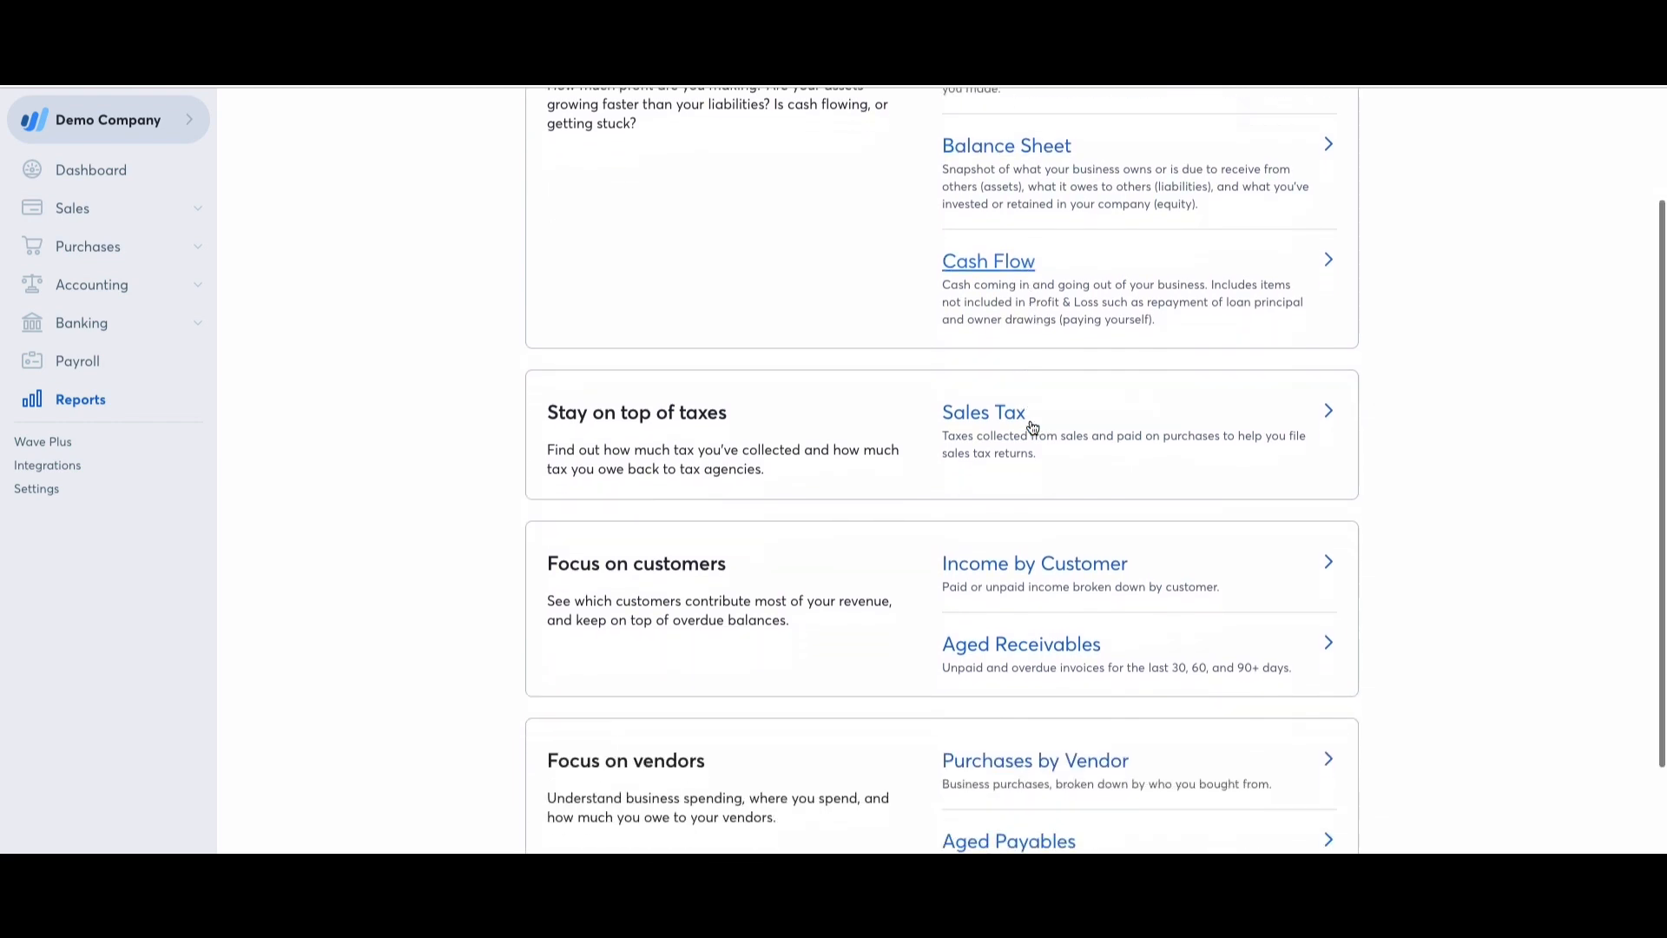
scroll(down, 3)
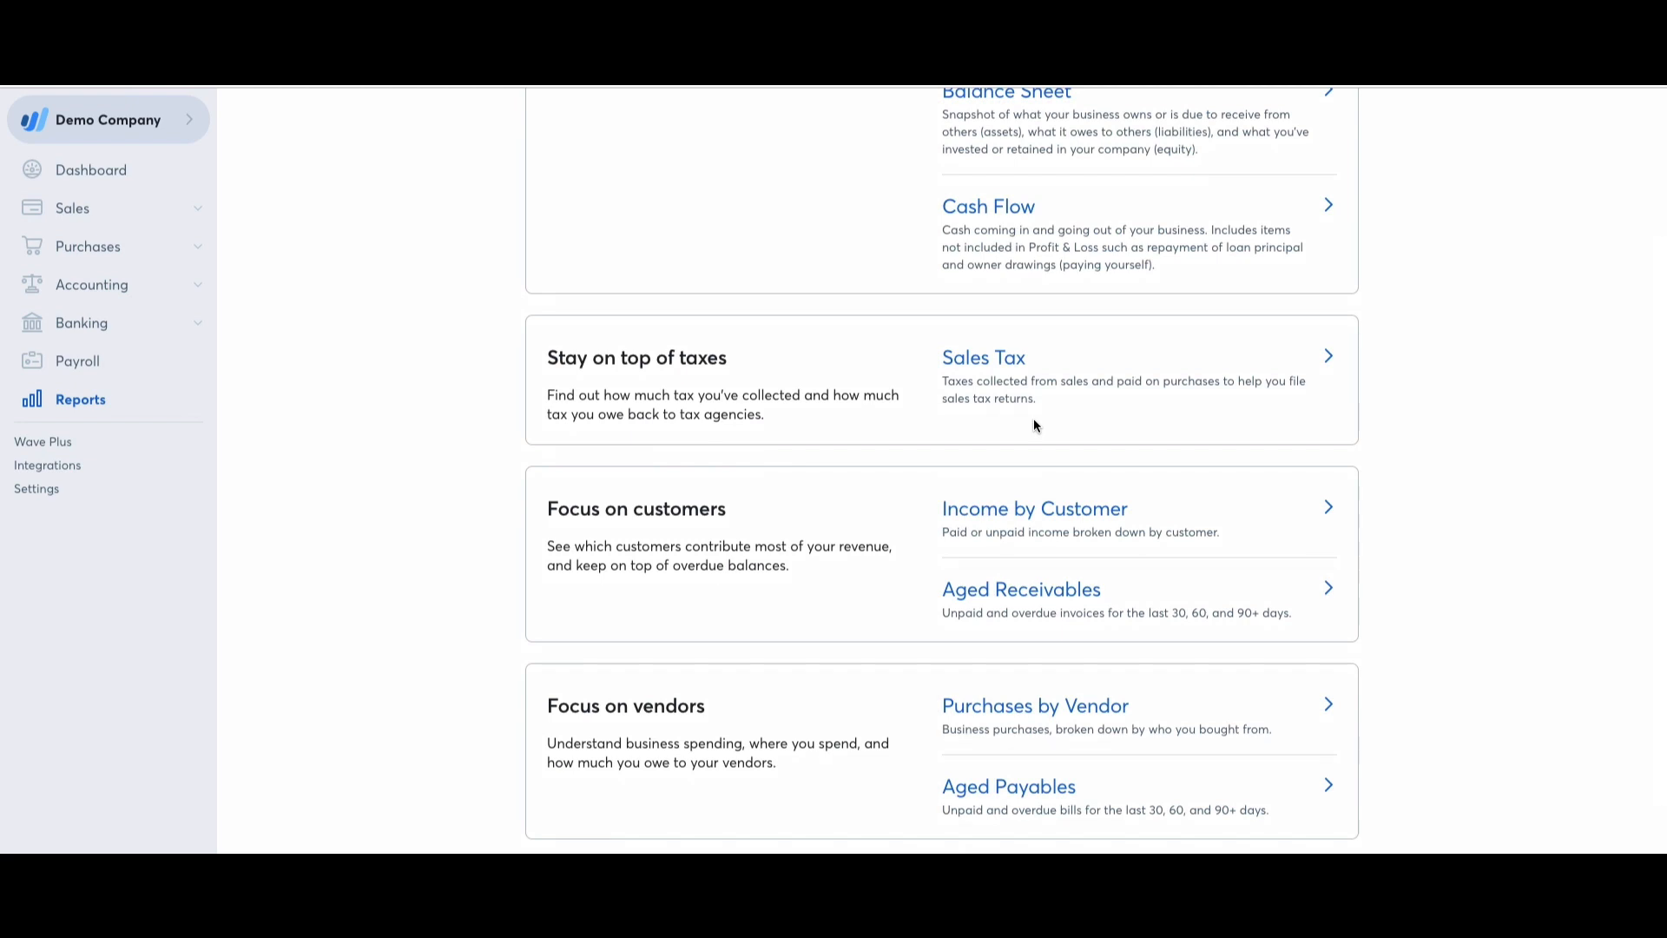
mouse_move(1033, 511)
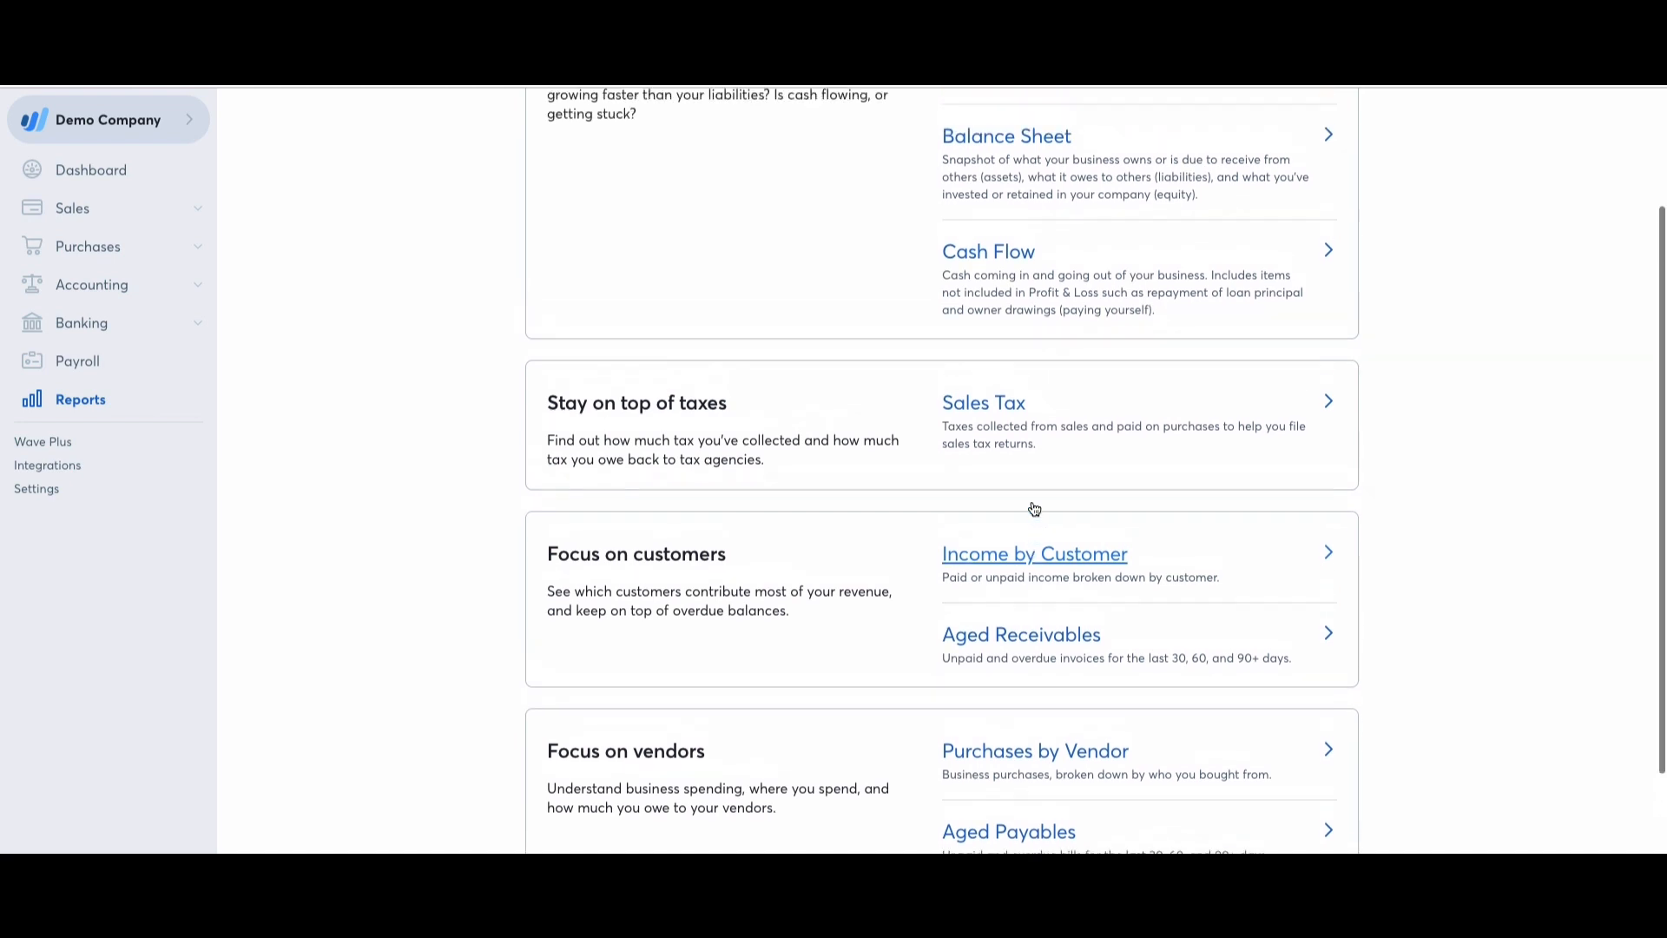
scroll(up, 3)
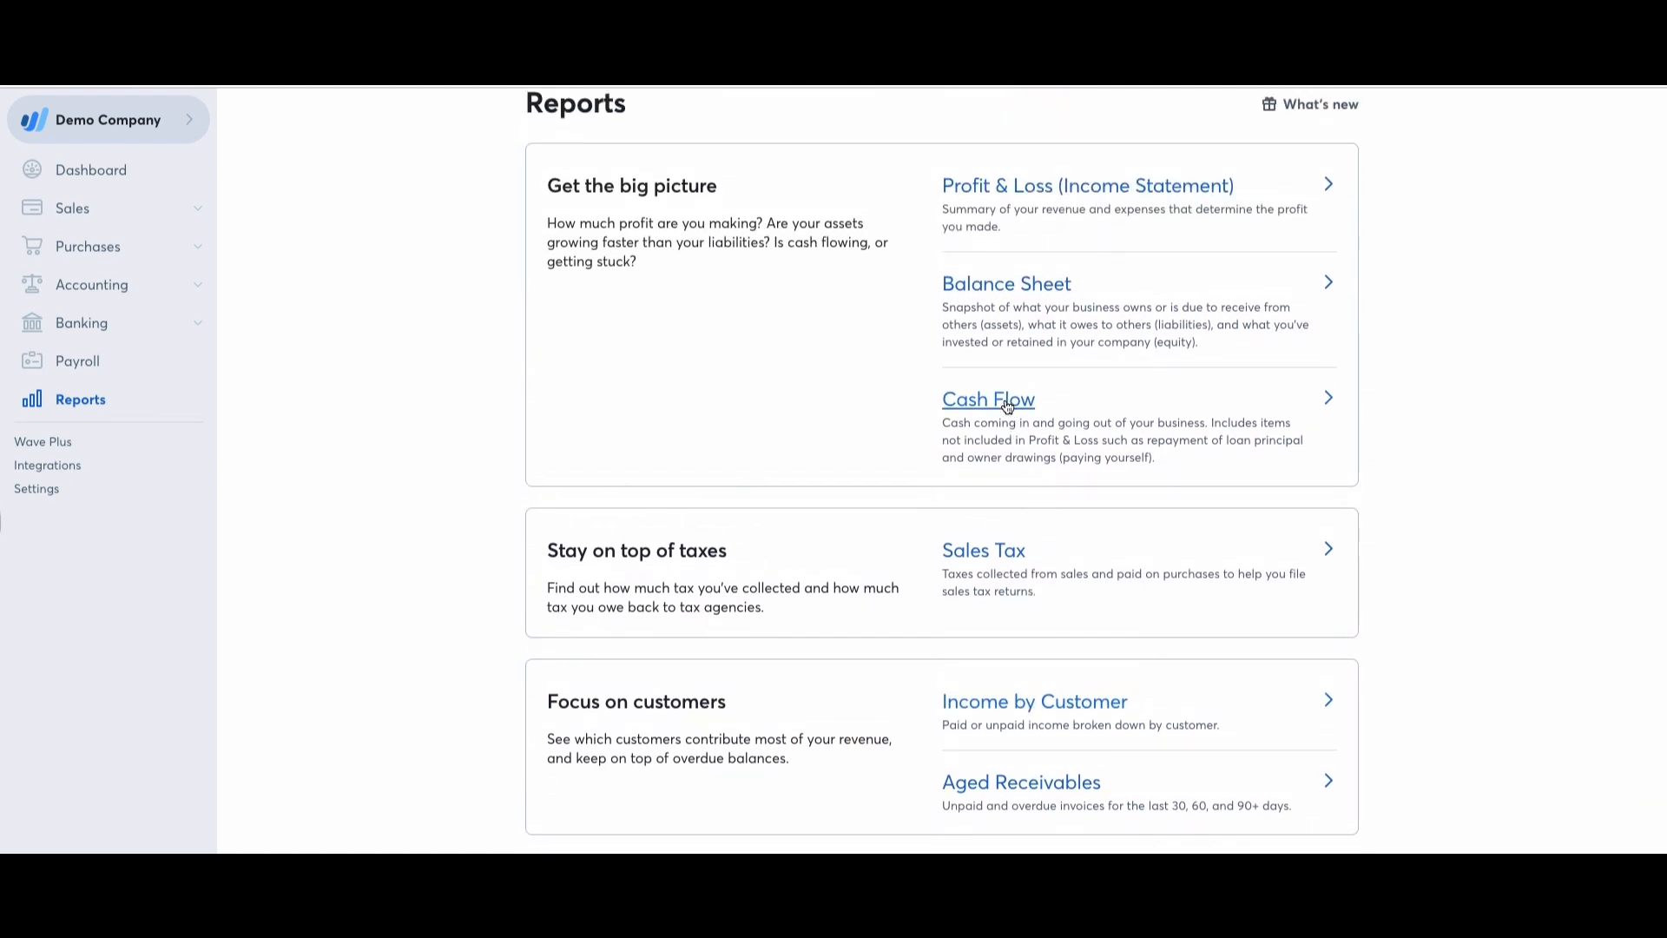
- Review the 2019 Cash Flow report showing R0.00 in every section
click(988, 399)
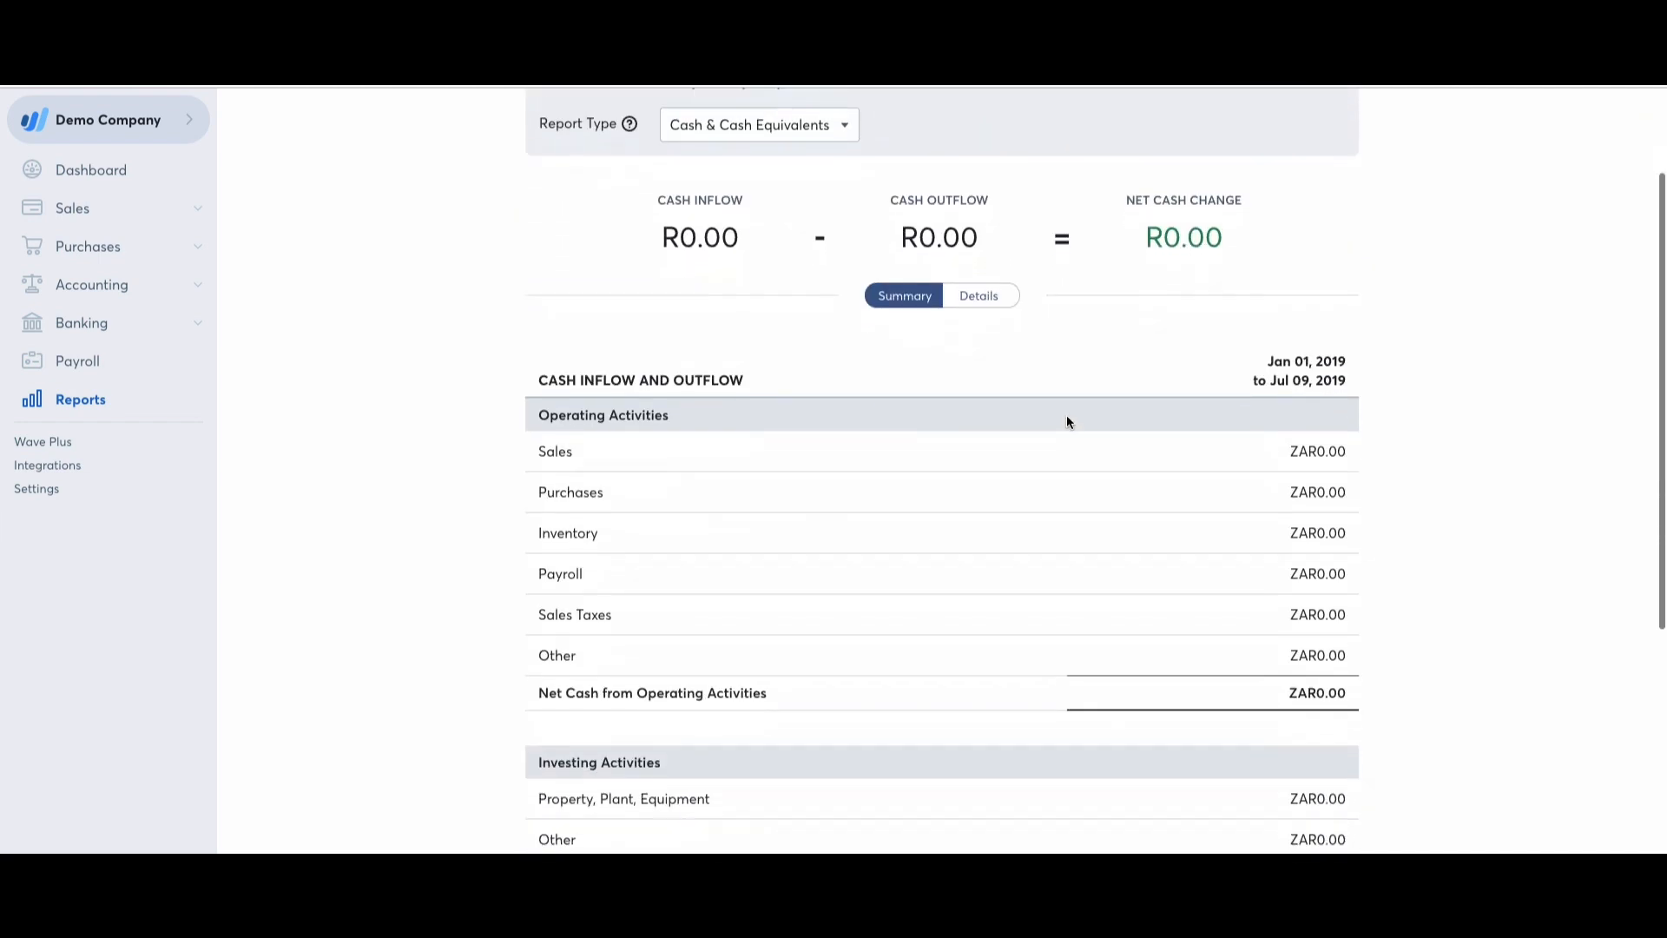
scroll(up, 3)
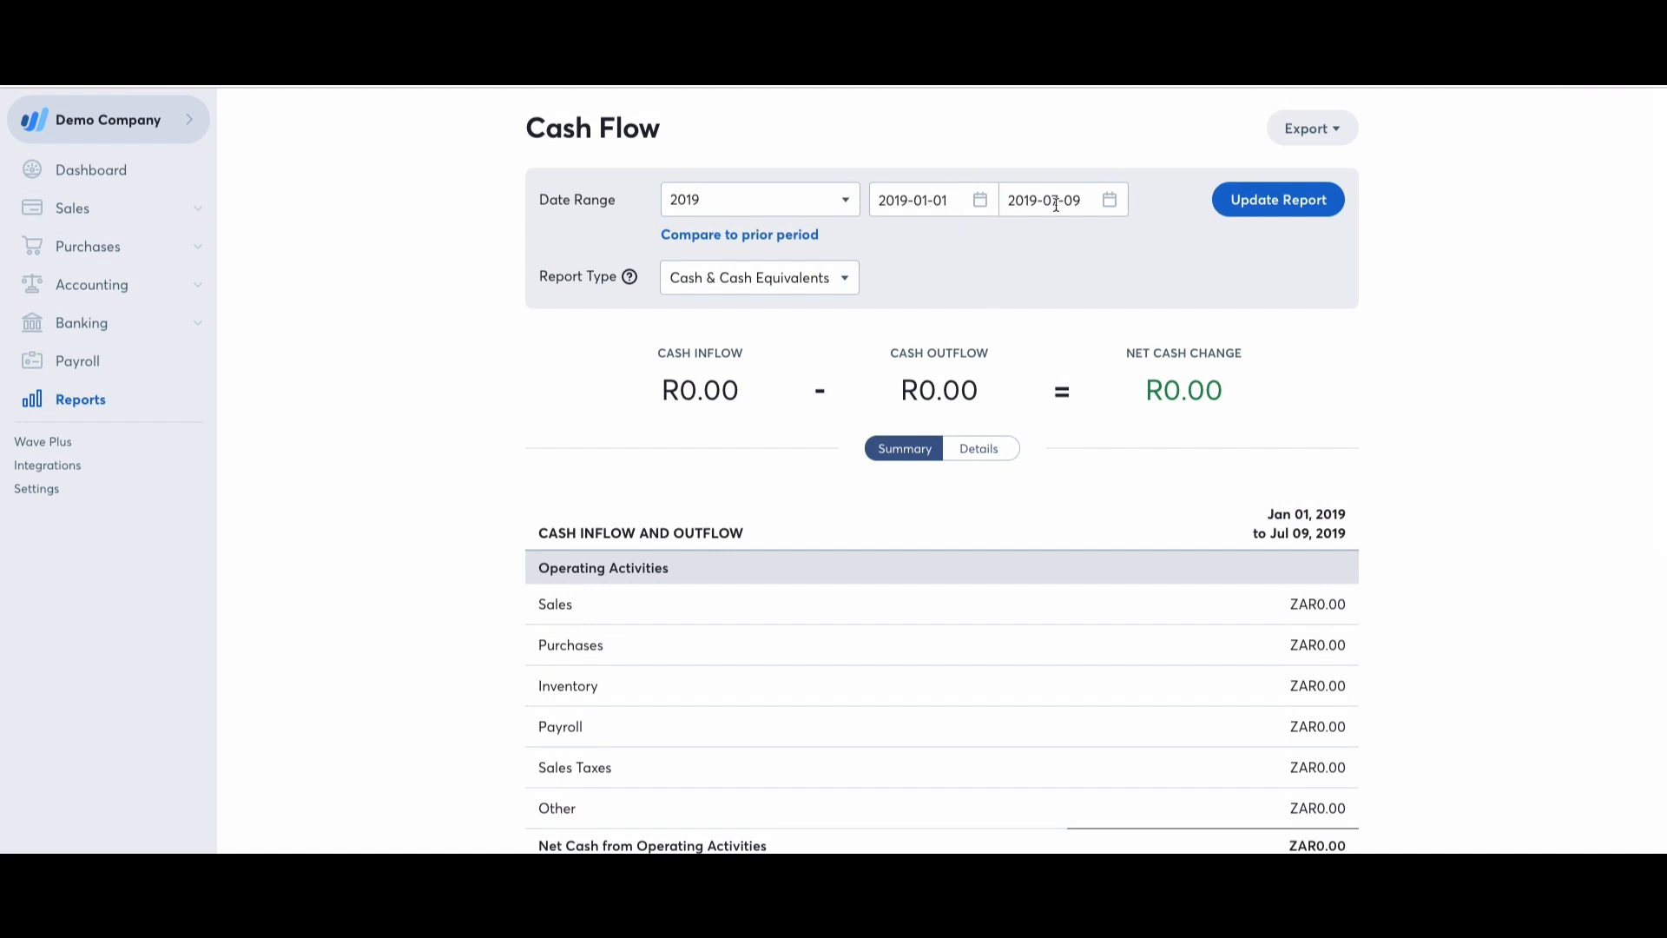
scroll(down, 3)
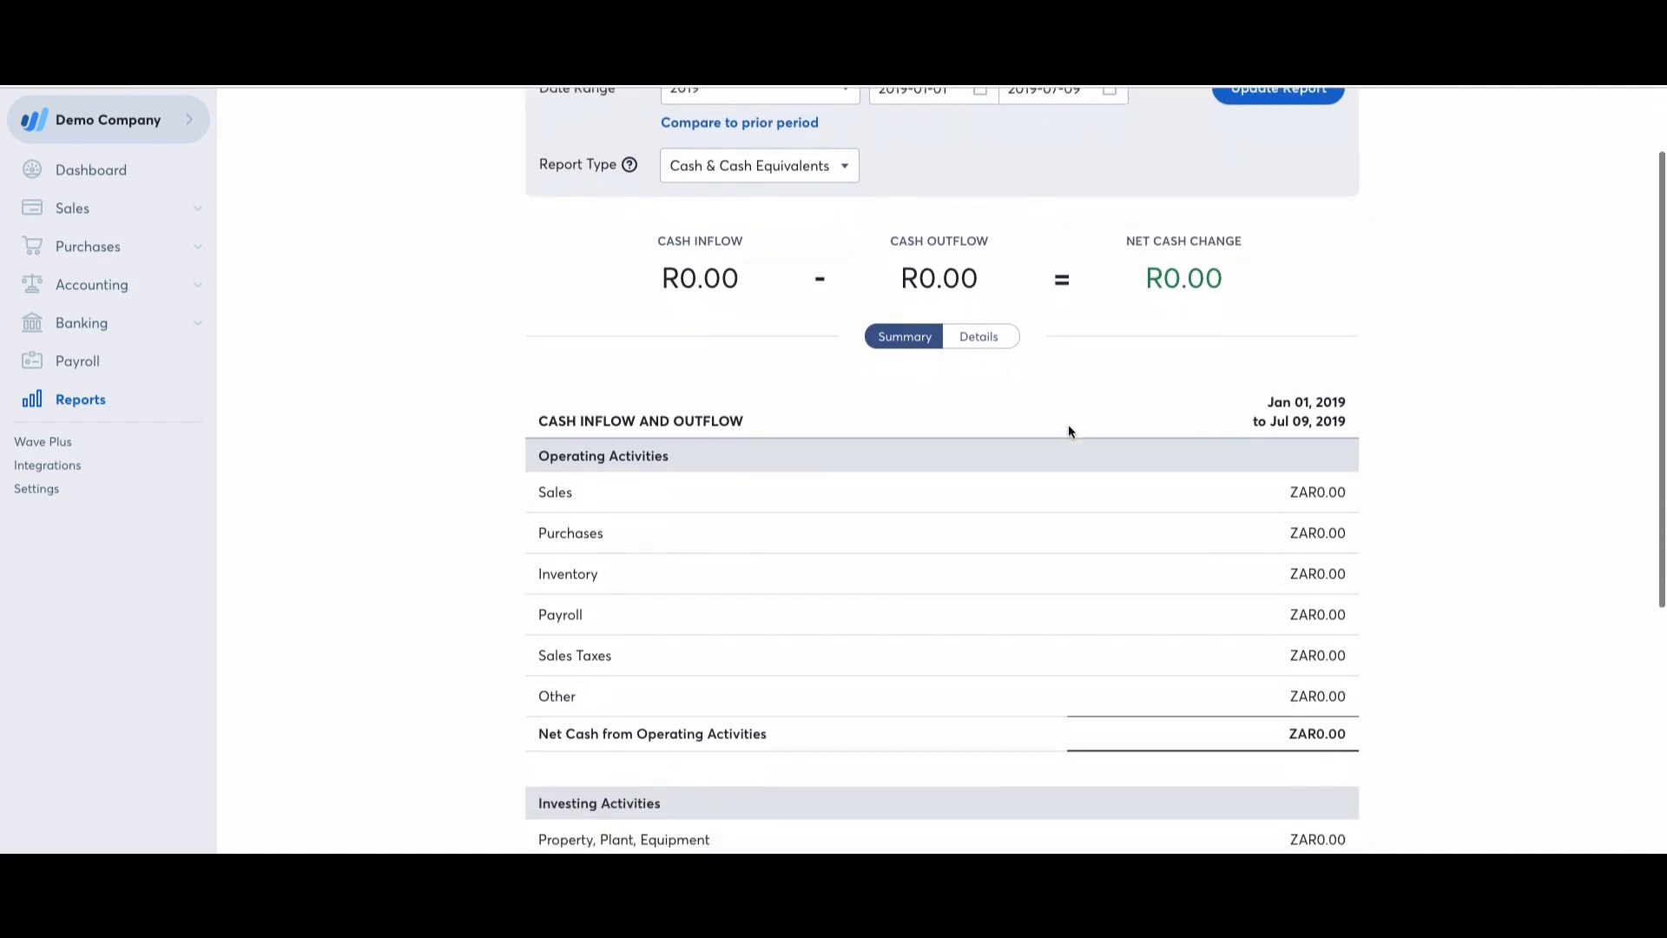
scroll(down, 3)
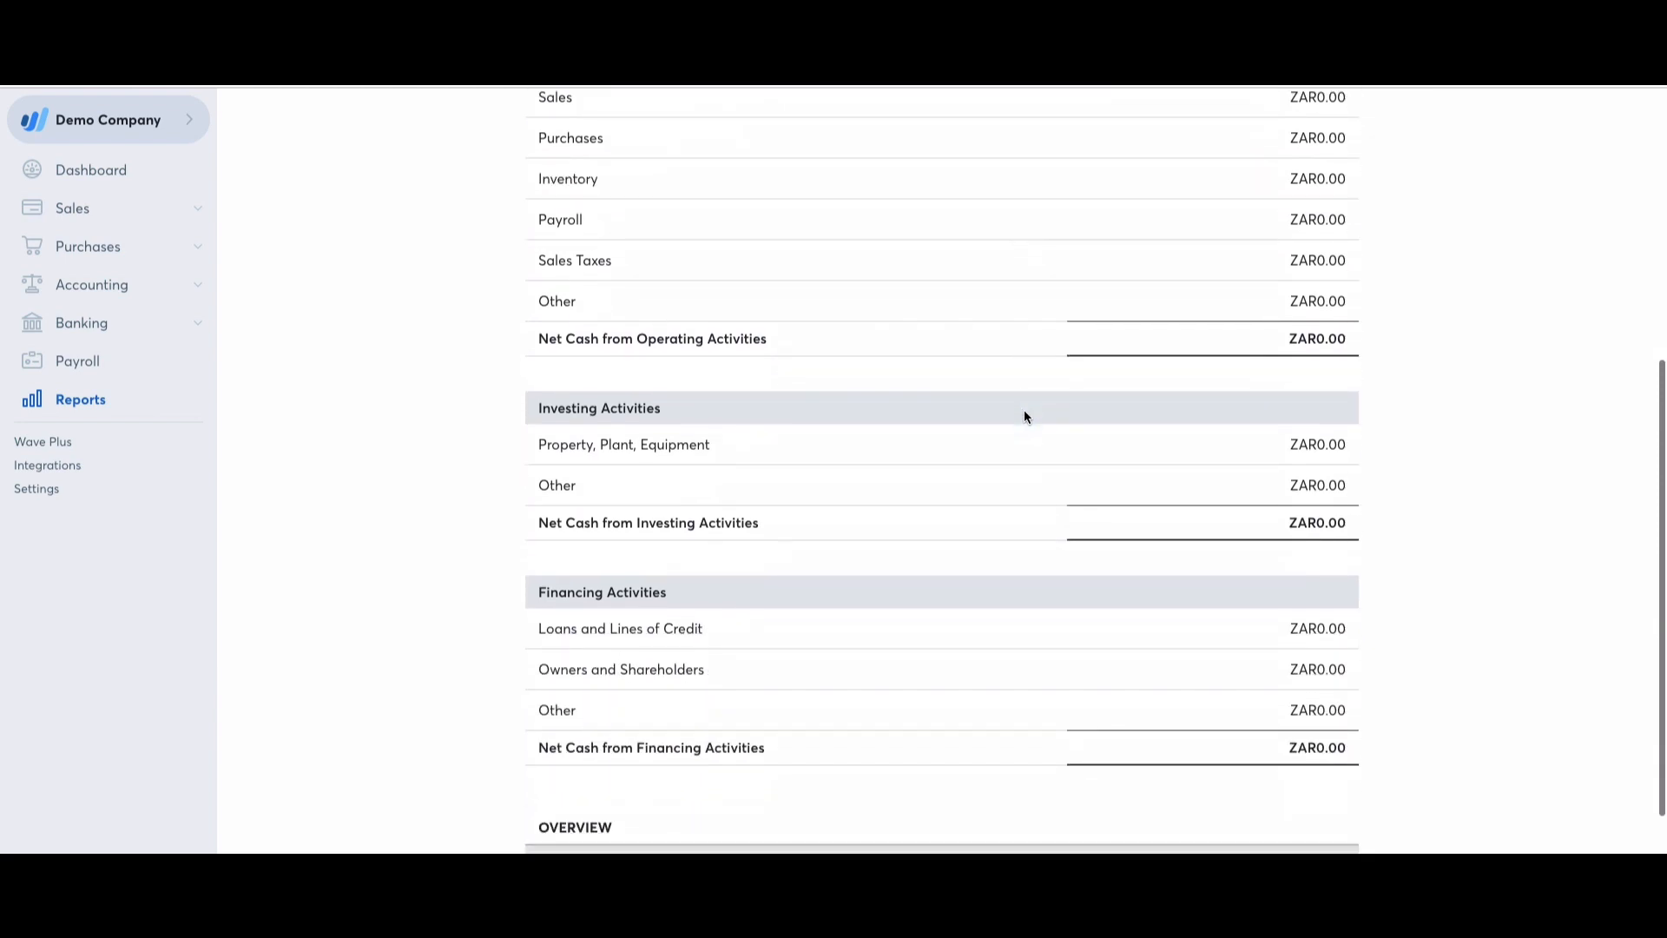
scroll(down, 3)
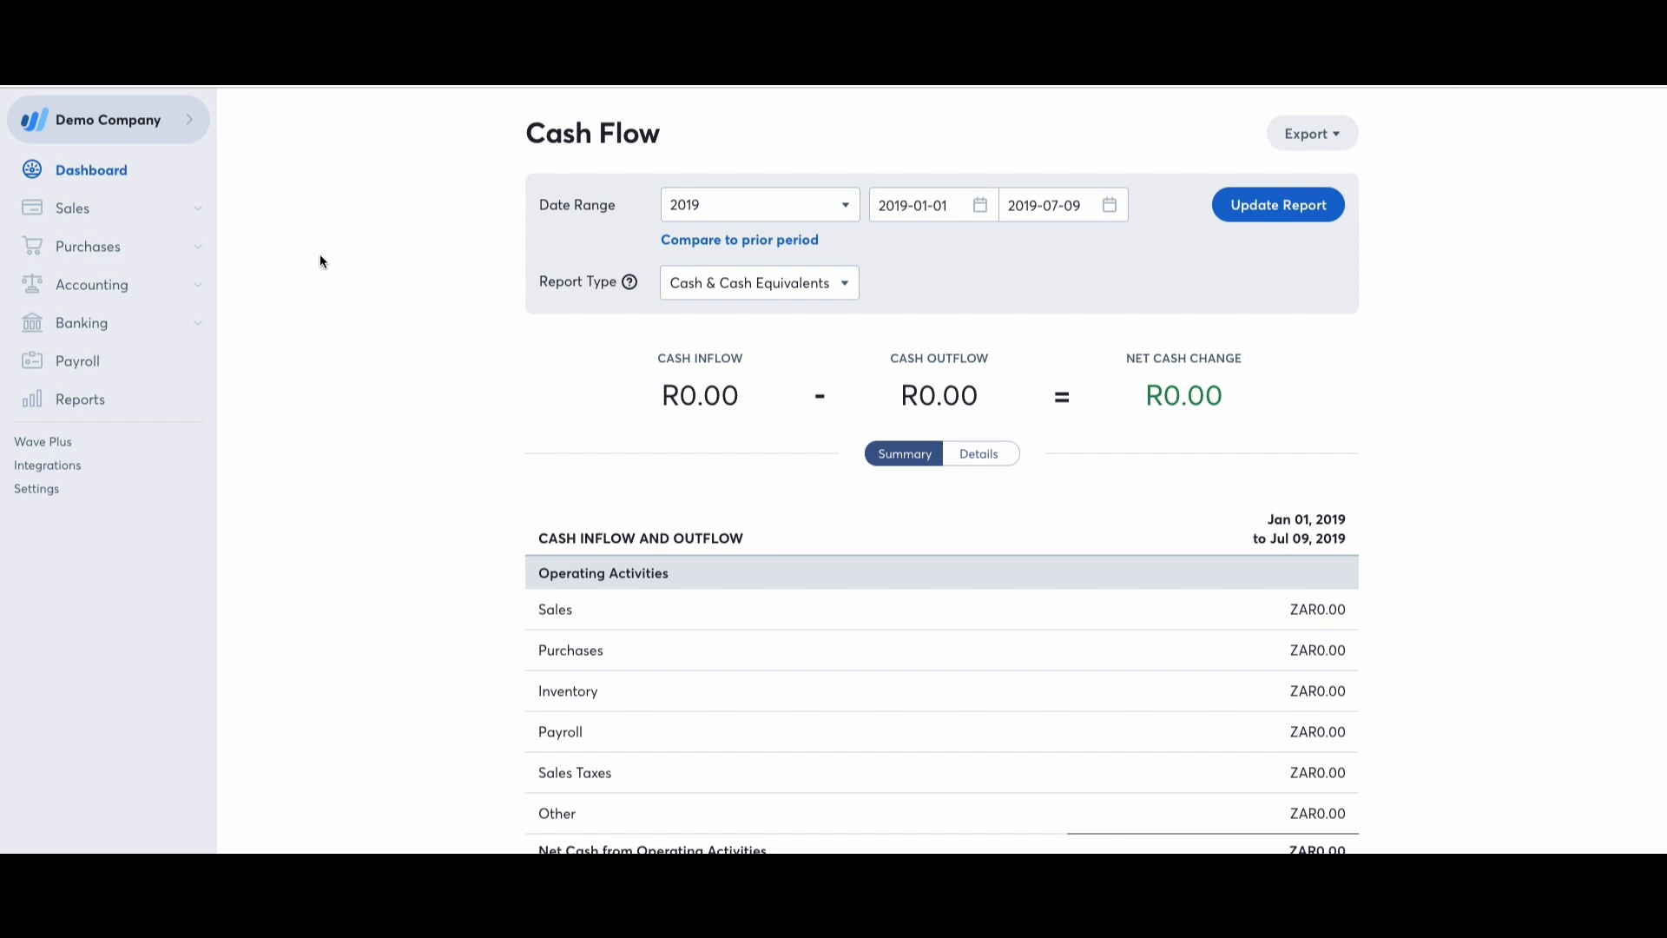
- Return to the Demo Company welcome dashboard
click(90, 170)
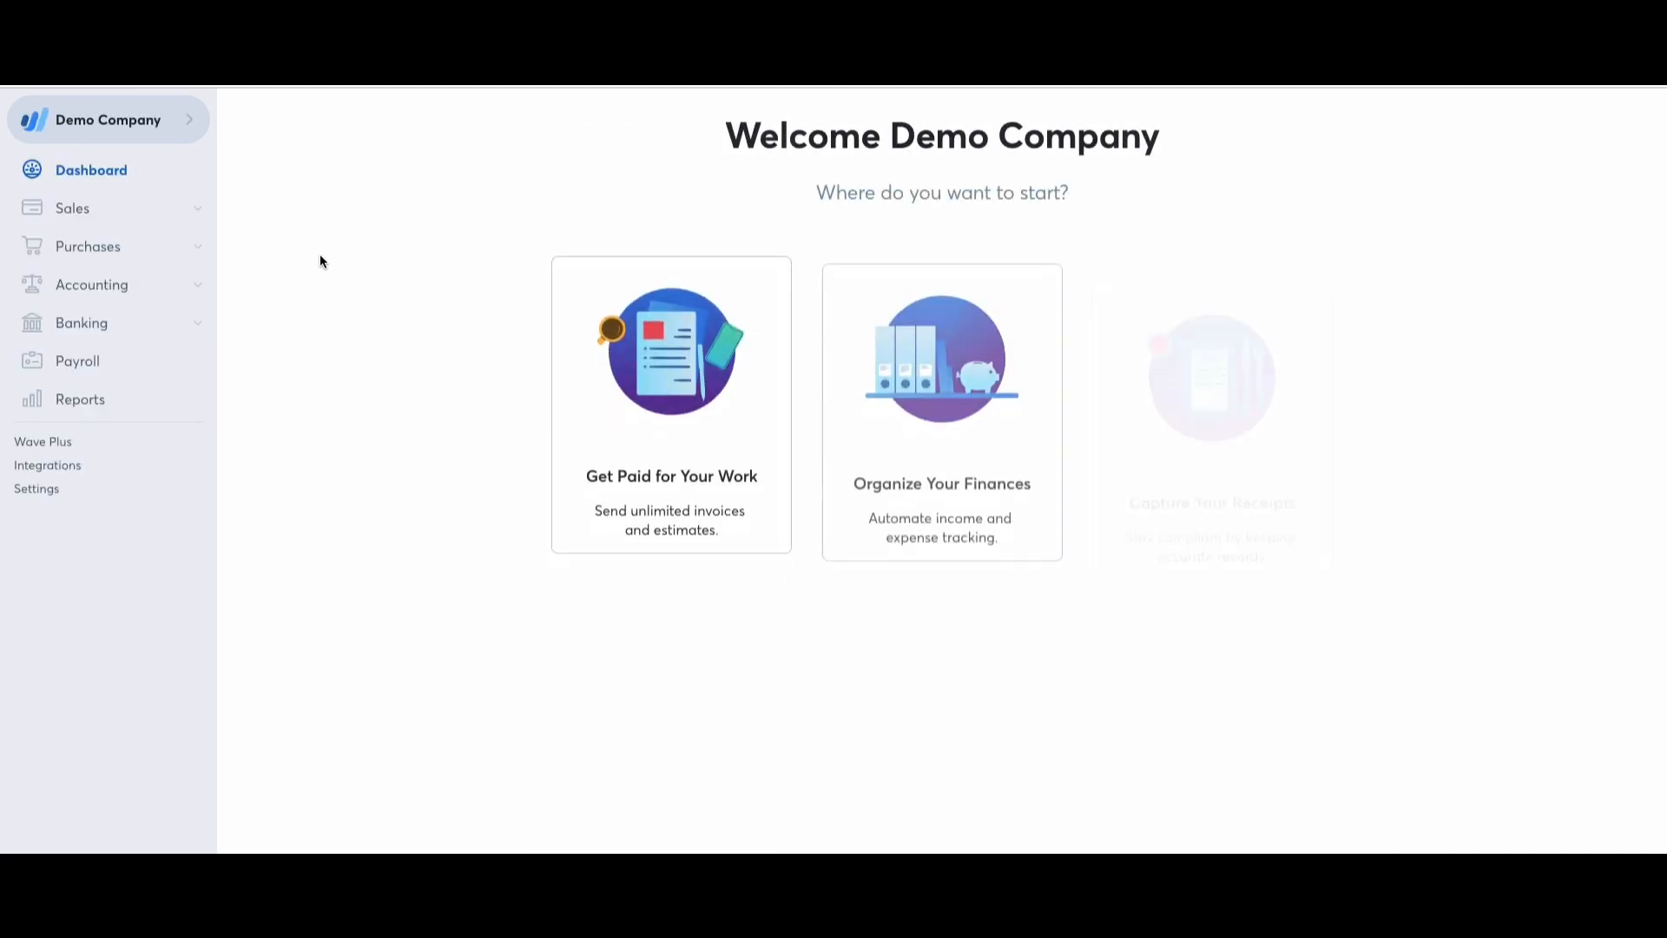